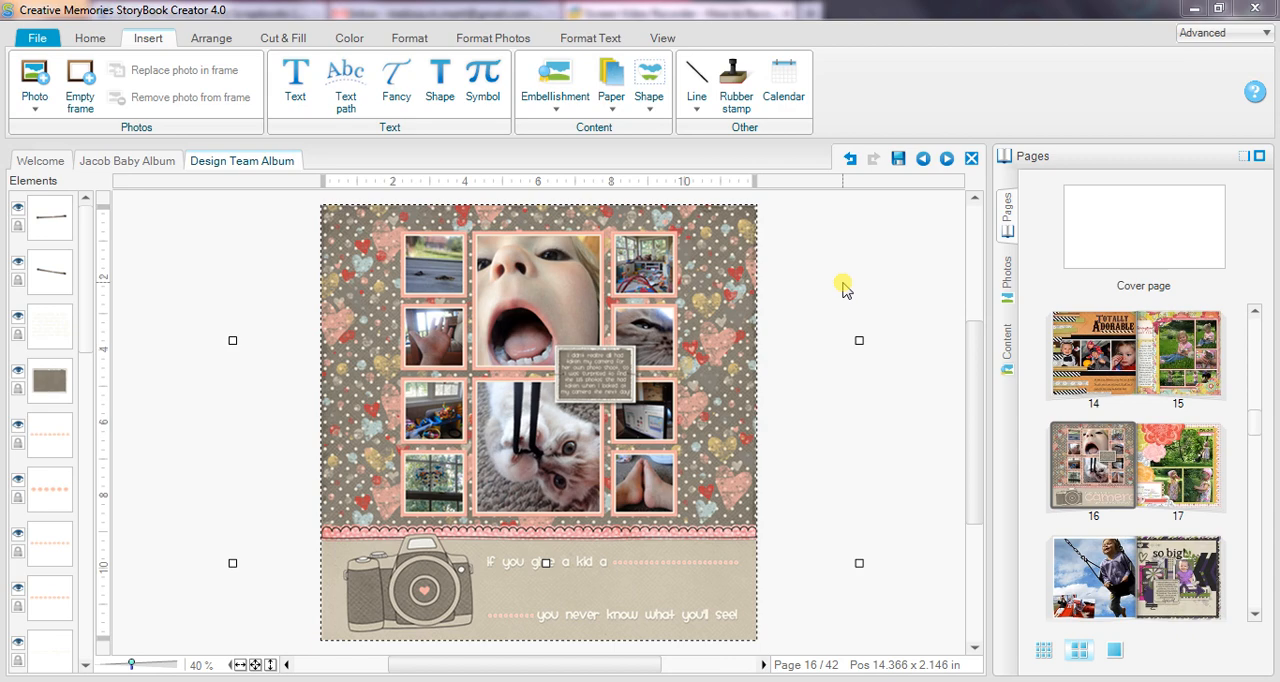
{"action": "mouse_move", "coordinate": [276, 290]}
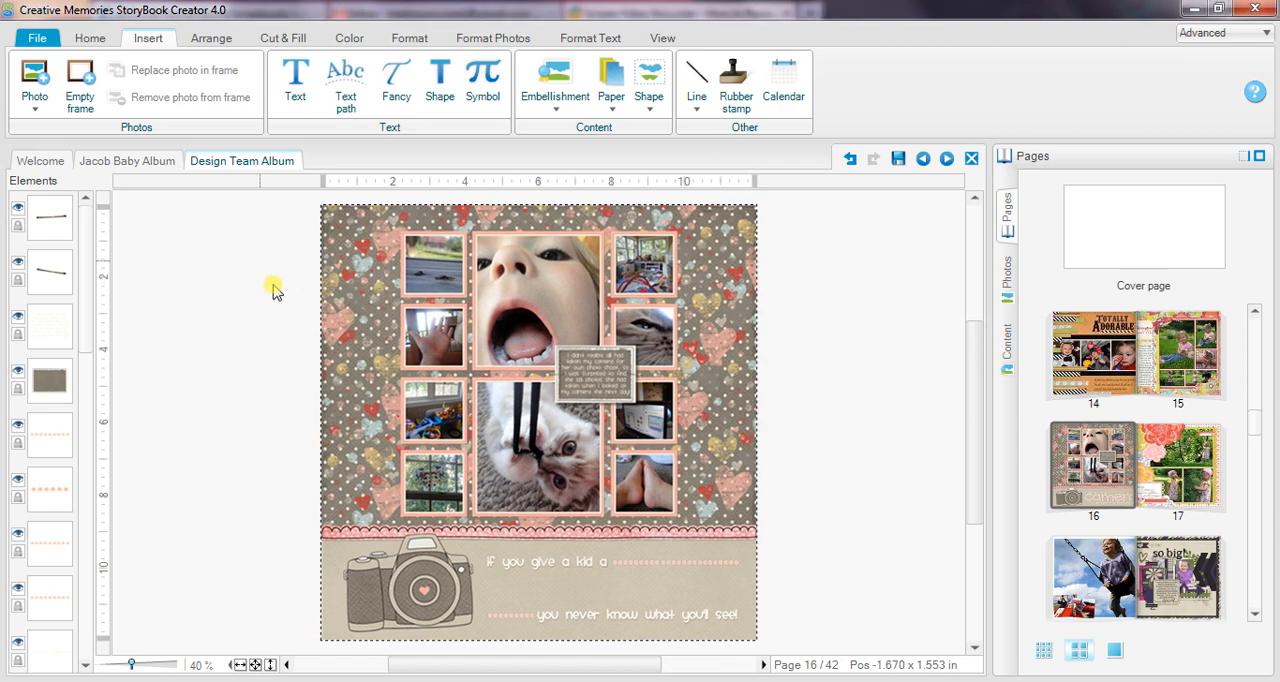
{"action": "mouse_move", "coordinate": [370, 238]}
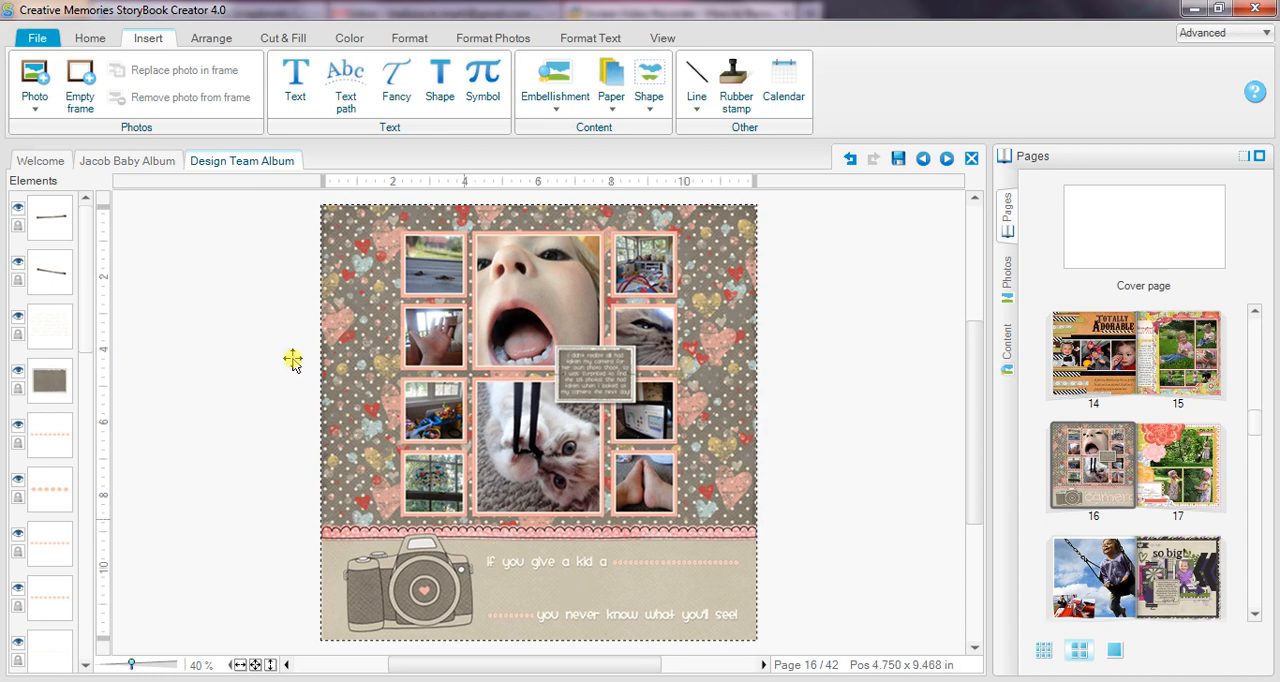
{"action": "mouse_move", "coordinate": [488, 128]}
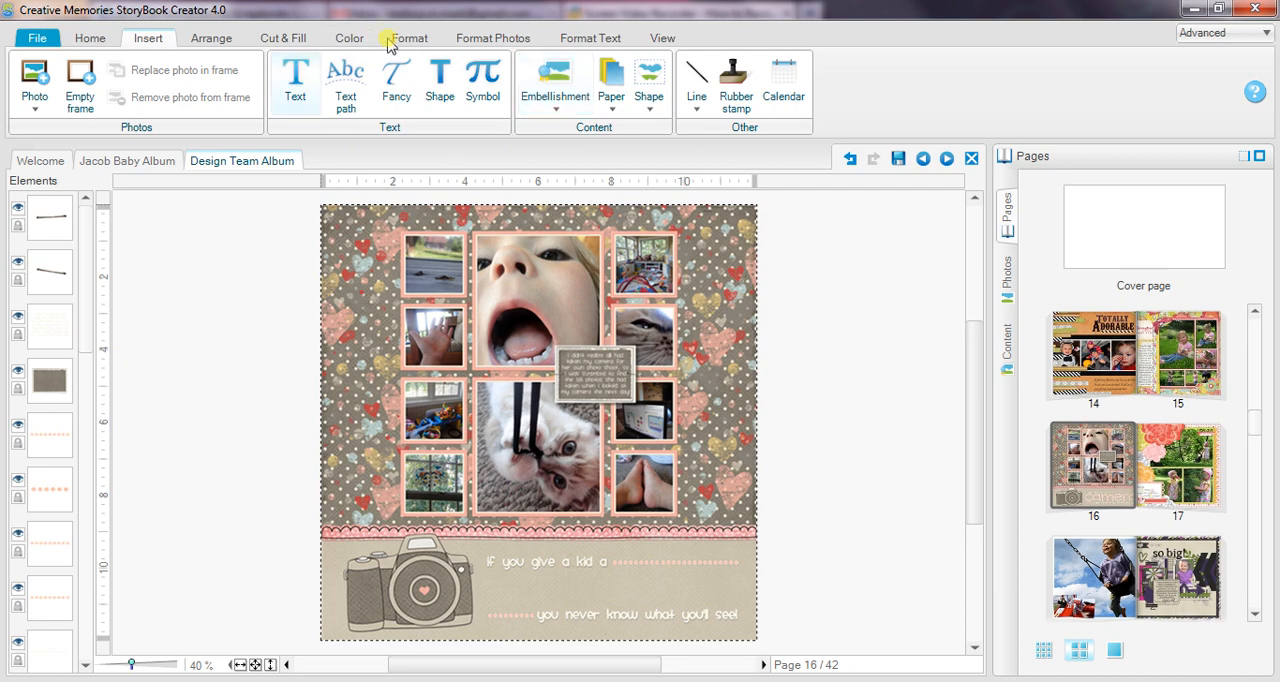
{"action": "mouse_move", "coordinate": [352, 148]}
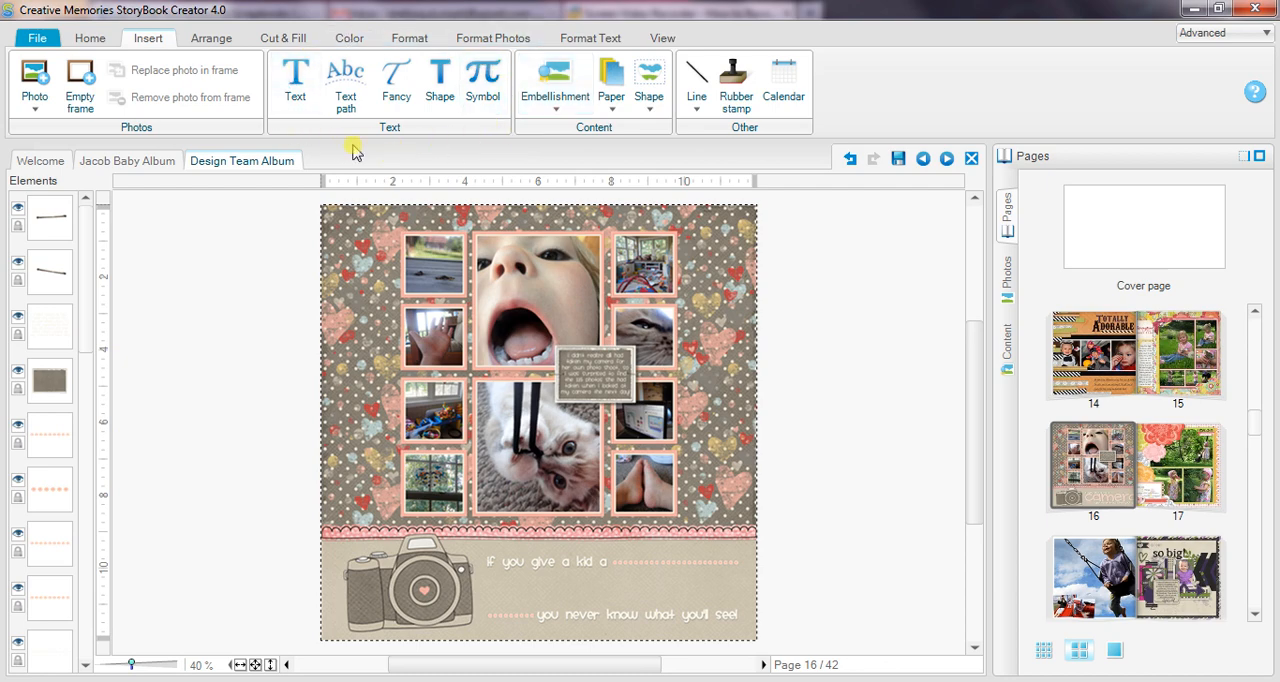
{"action": "mouse_move", "coordinate": [346, 84]}
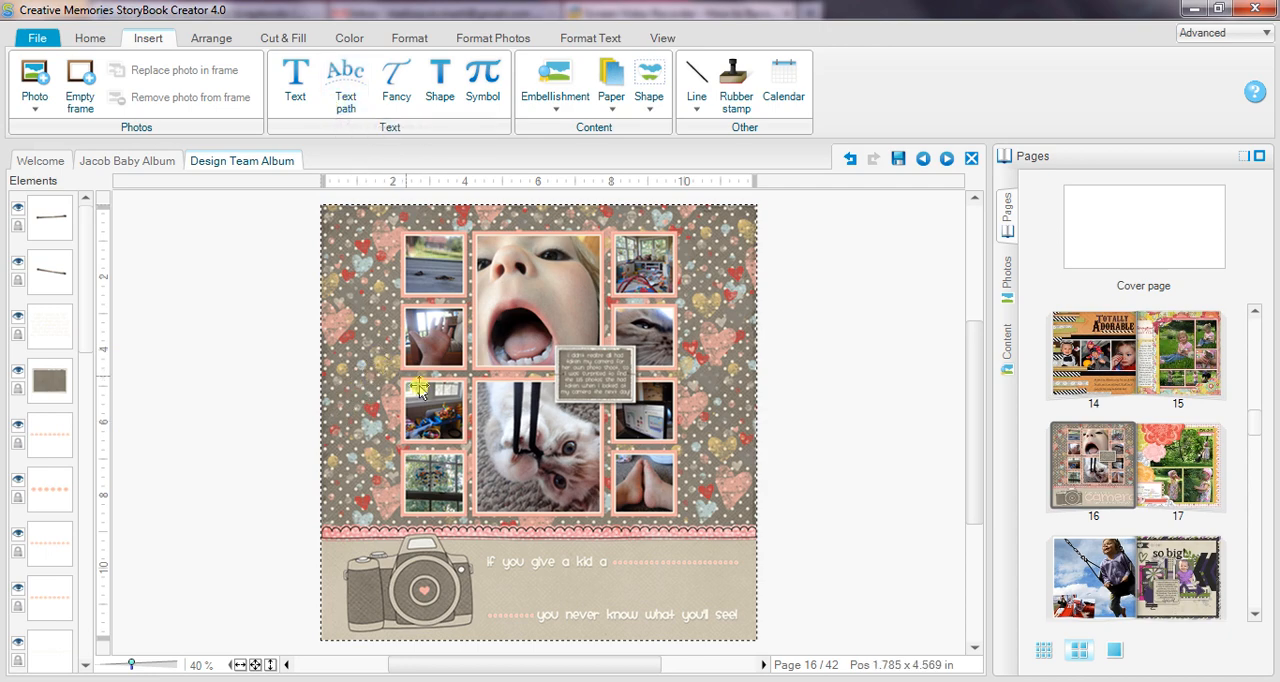
{"action": "mouse_move", "coordinate": [720, 356]}
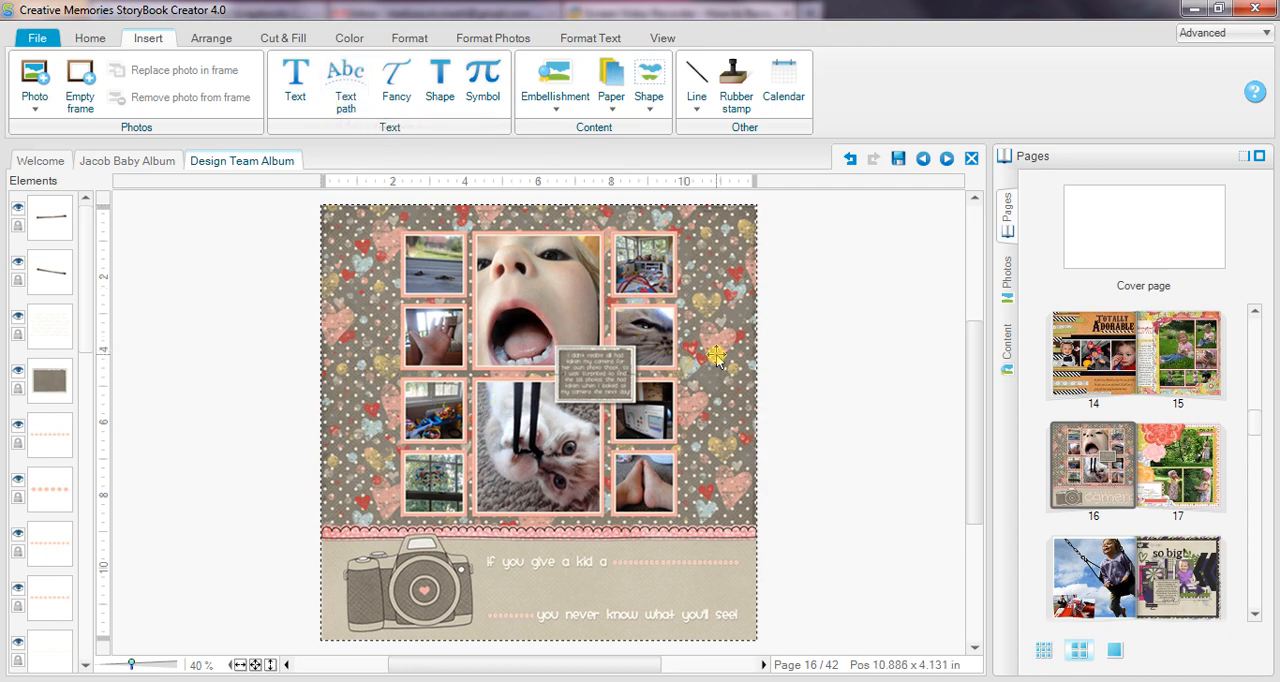
{"action": "mouse_move", "coordinate": [850, 214]}
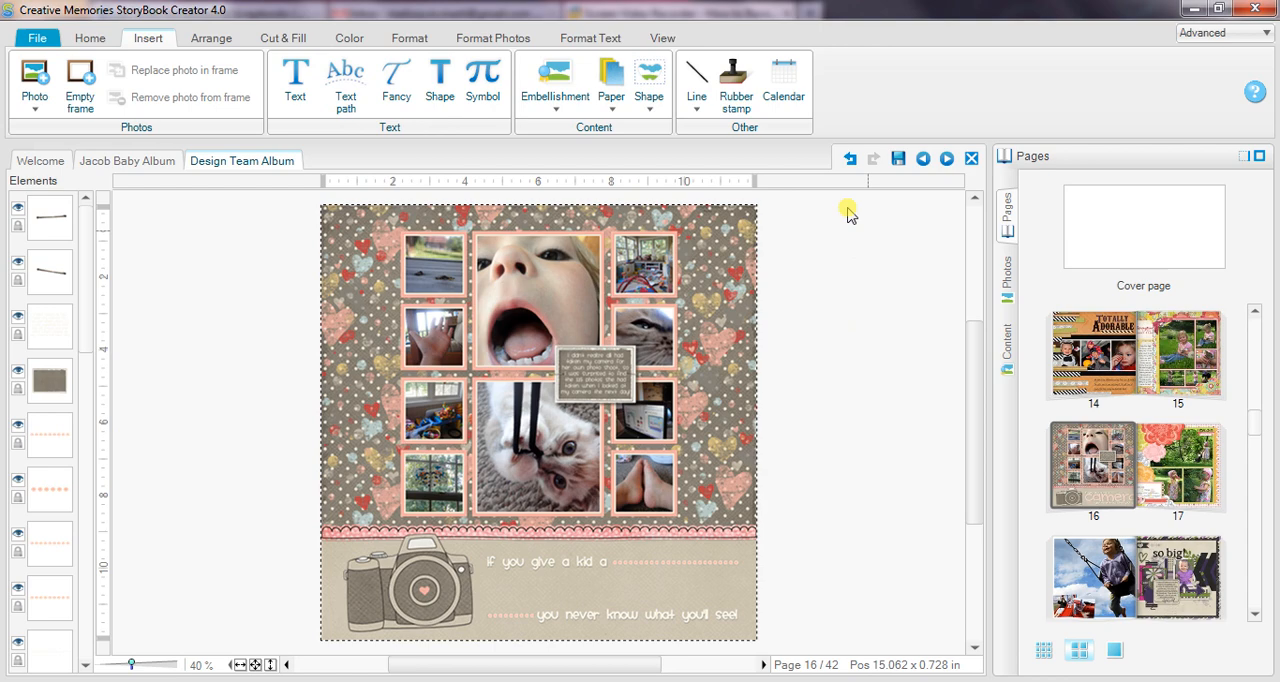
{"action": "mouse_move", "coordinate": [396, 82]}
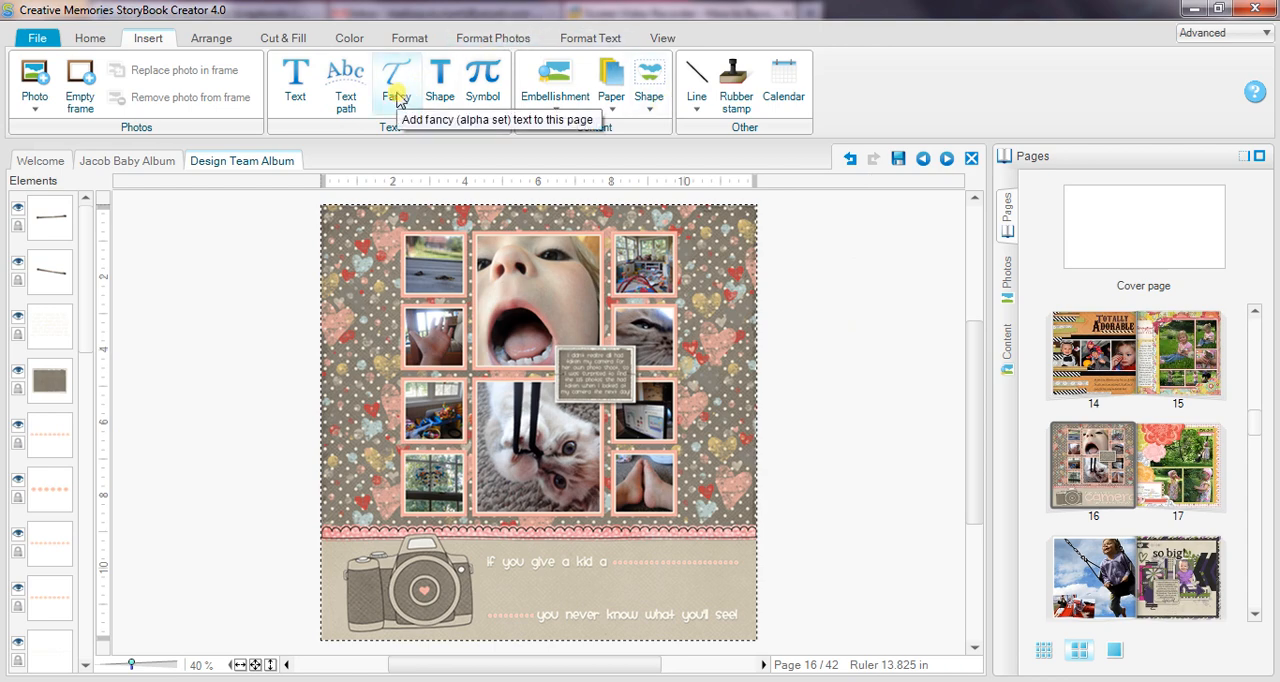
{"action": "mouse_move", "coordinate": [440, 80]}
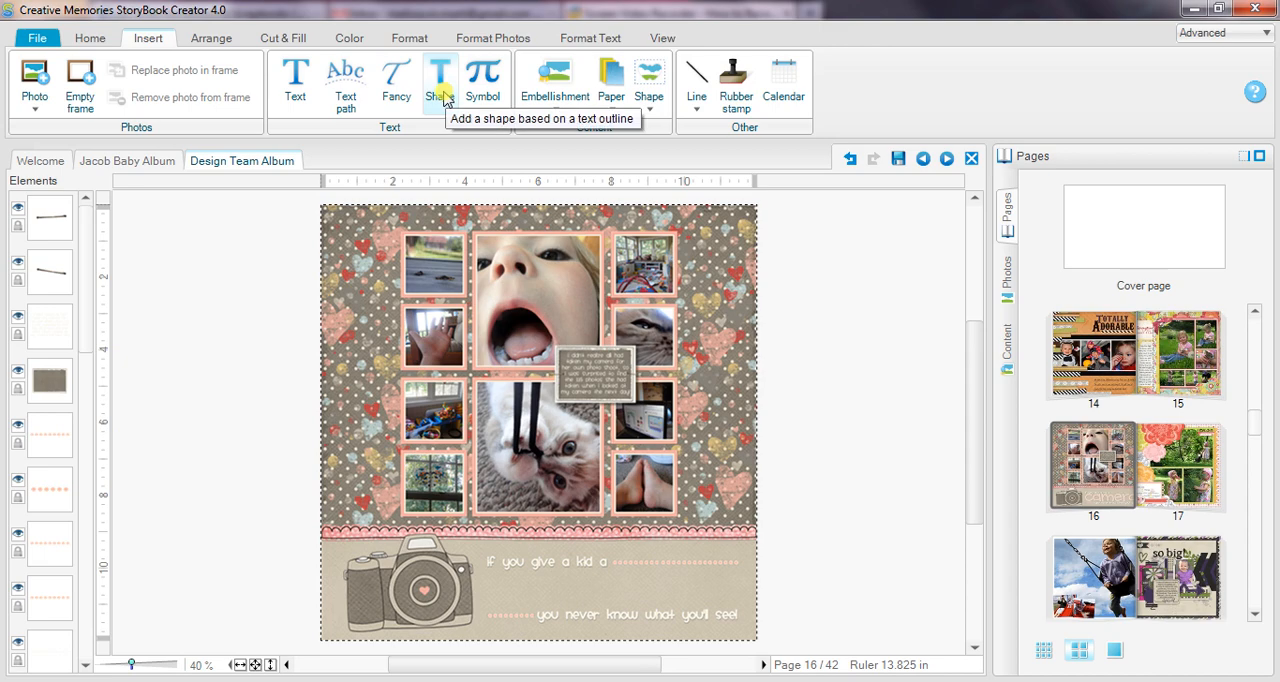
- Start a word-outline shape for 'camera' in the Smiley Monster font
{"action": "left_click", "coordinate": [440, 80]}
{"action": "type", "text": "camera"}
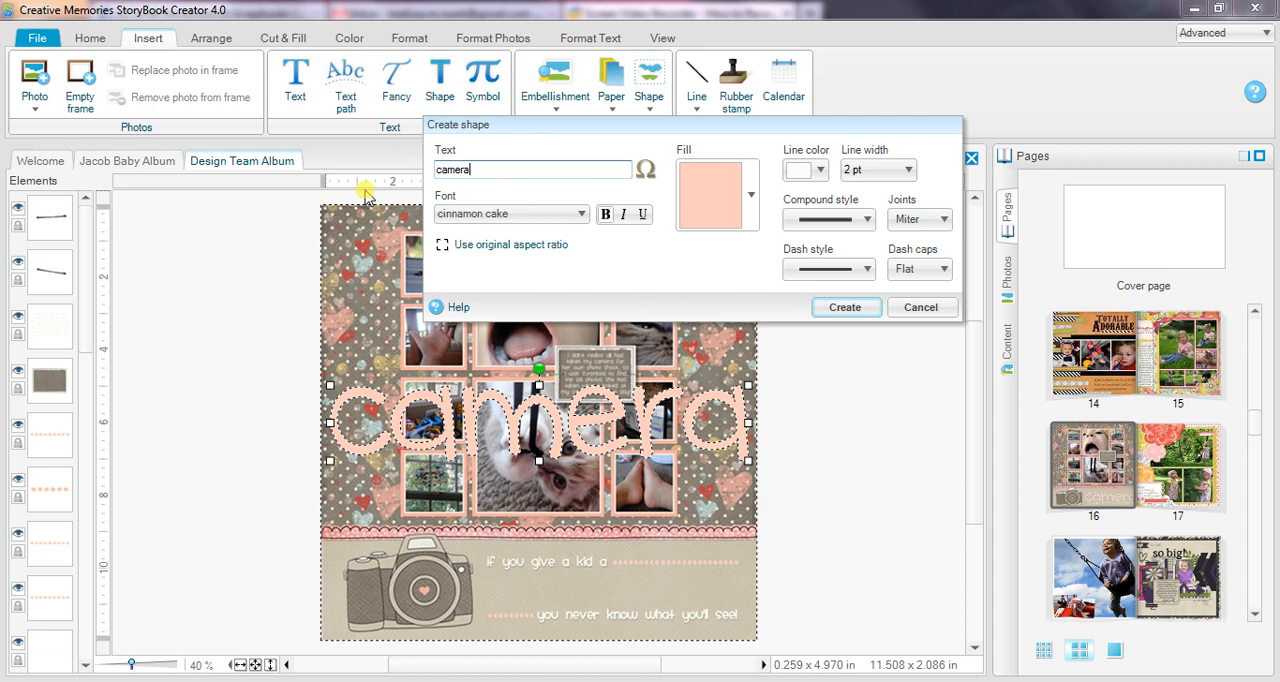
{"action": "left_click", "coordinate": [578, 214]}
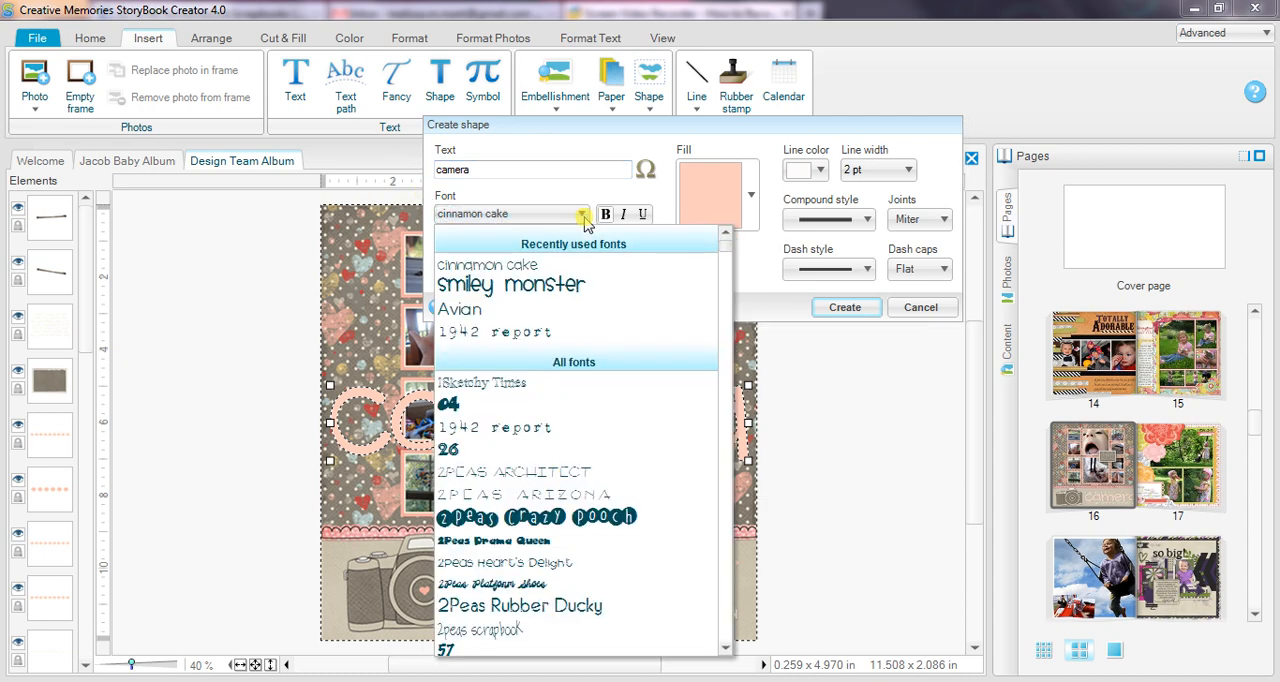
{"action": "left_click", "coordinate": [512, 284]}
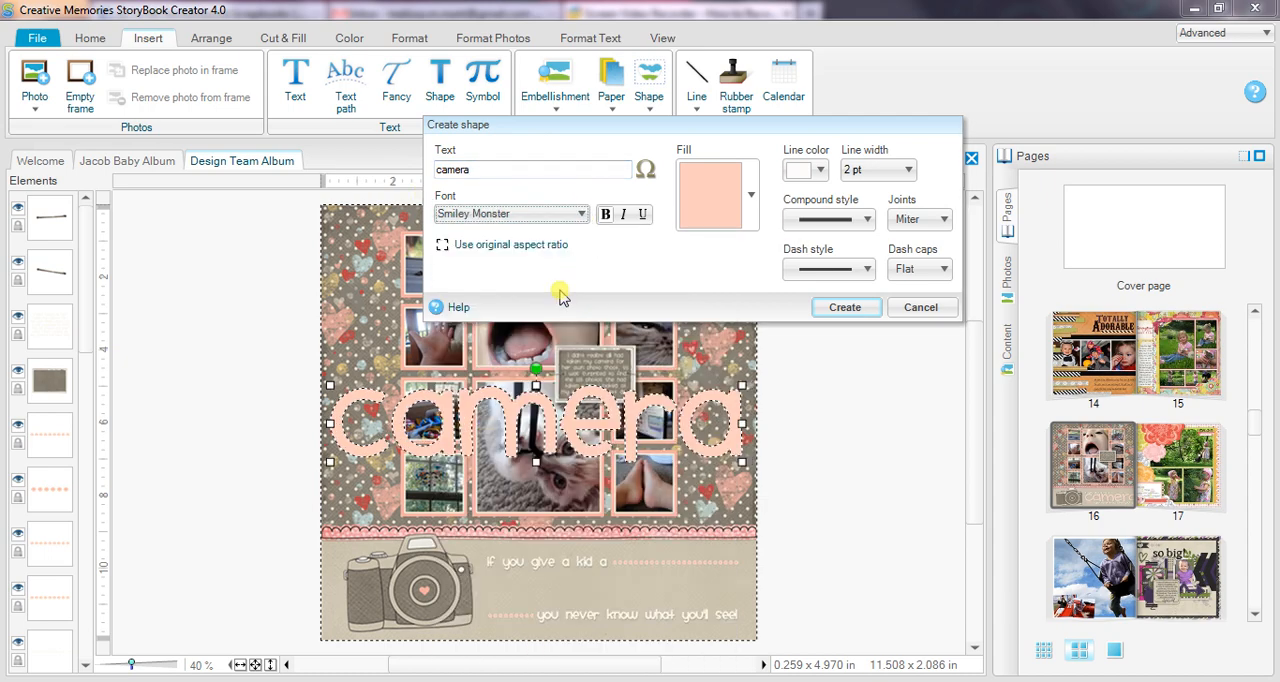
{"action": "mouse_move", "coordinate": [604, 214]}
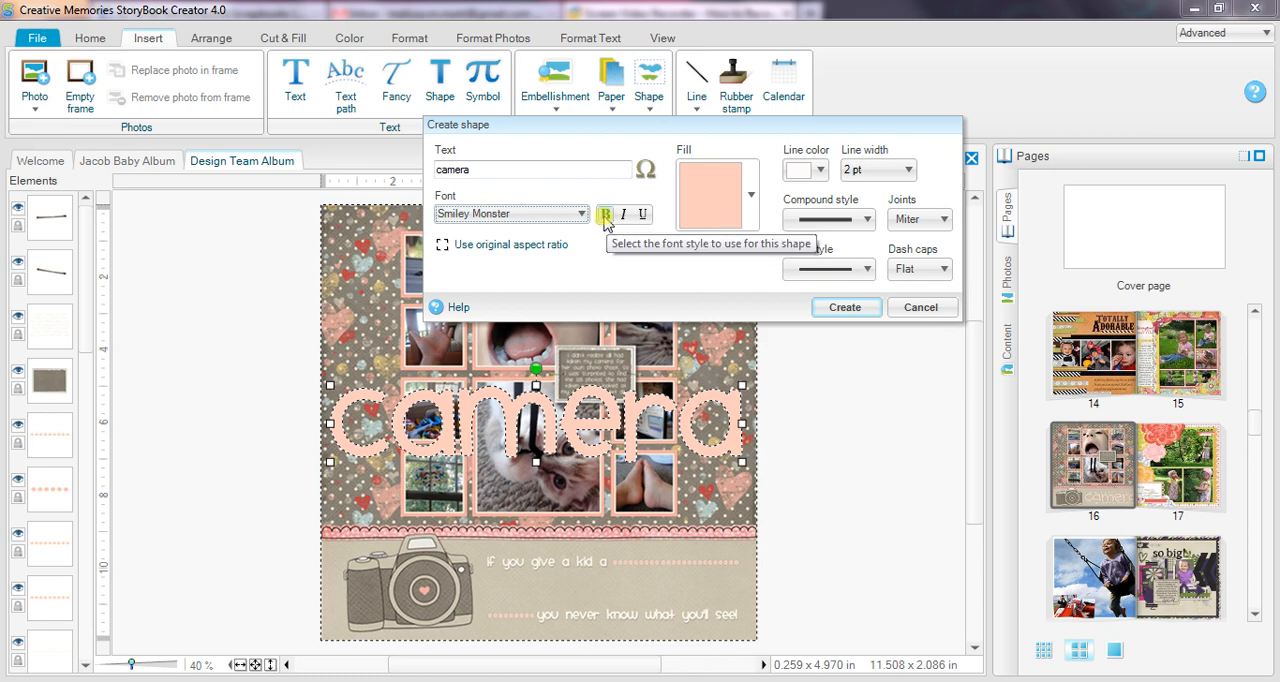
- Give the camera shape a solid pink fill and a 3 pt outline width
{"action": "left_click", "coordinate": [752, 196]}
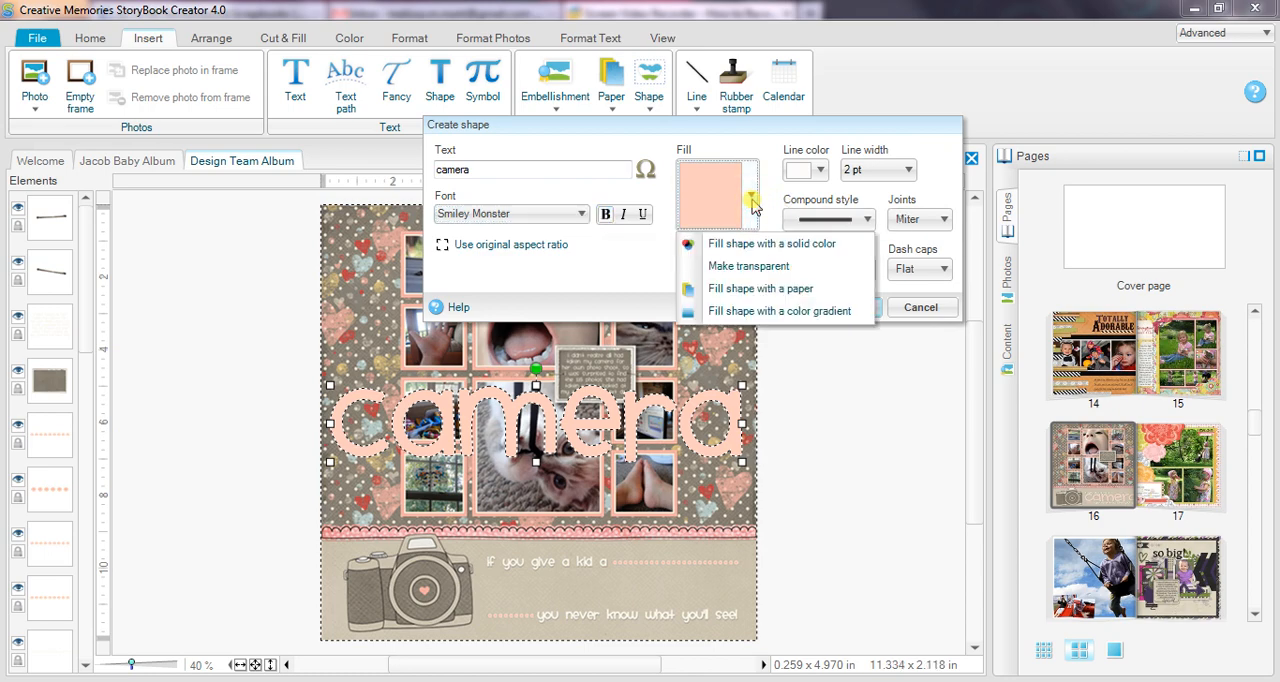
{"action": "mouse_move", "coordinate": [760, 288]}
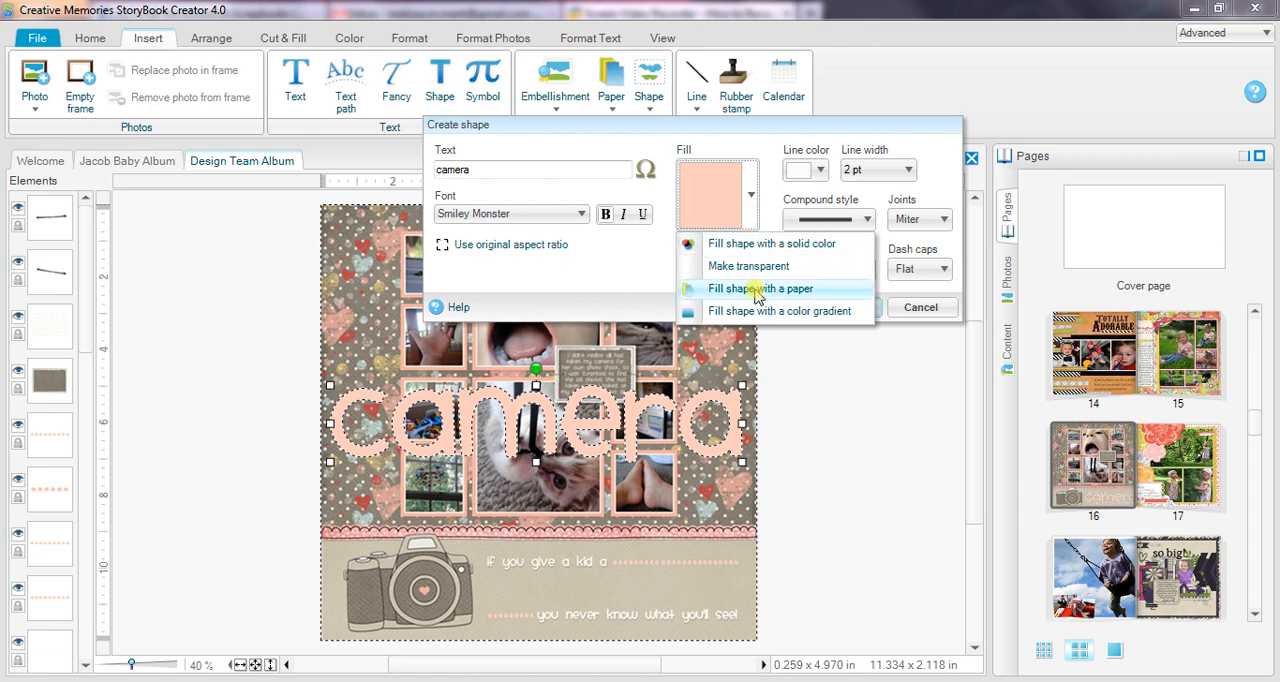
{"action": "mouse_move", "coordinate": [744, 244]}
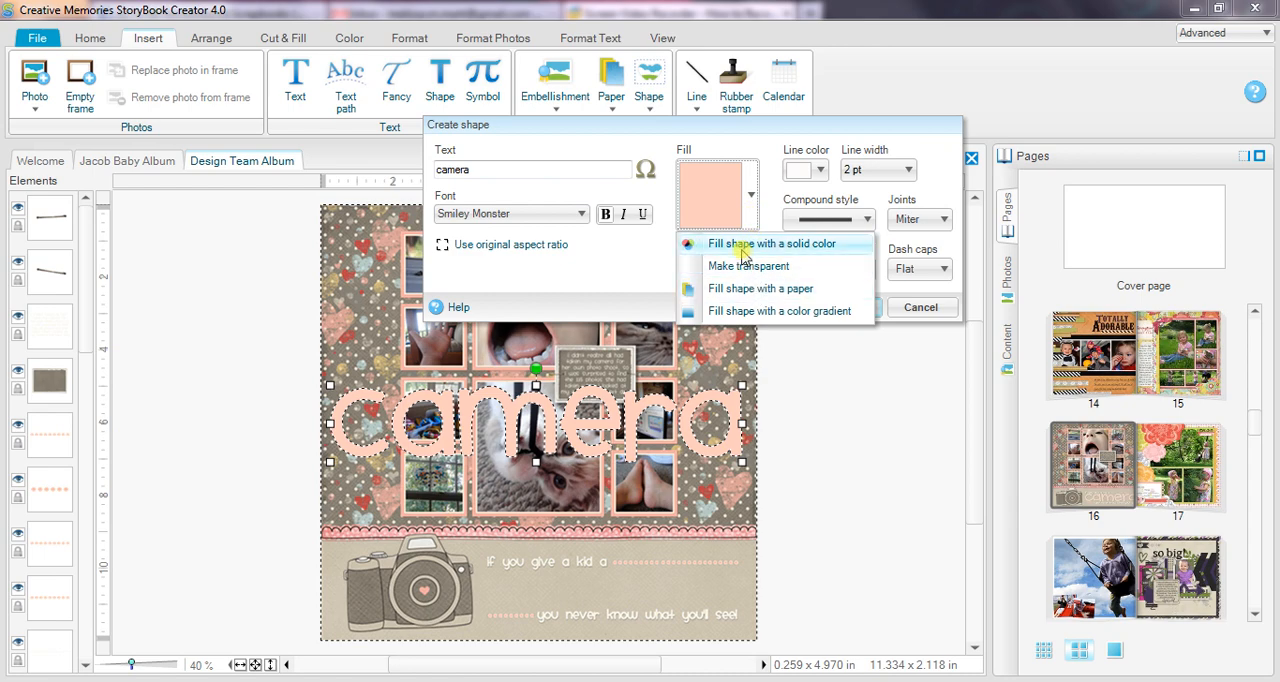
{"action": "left_click", "coordinate": [772, 244]}
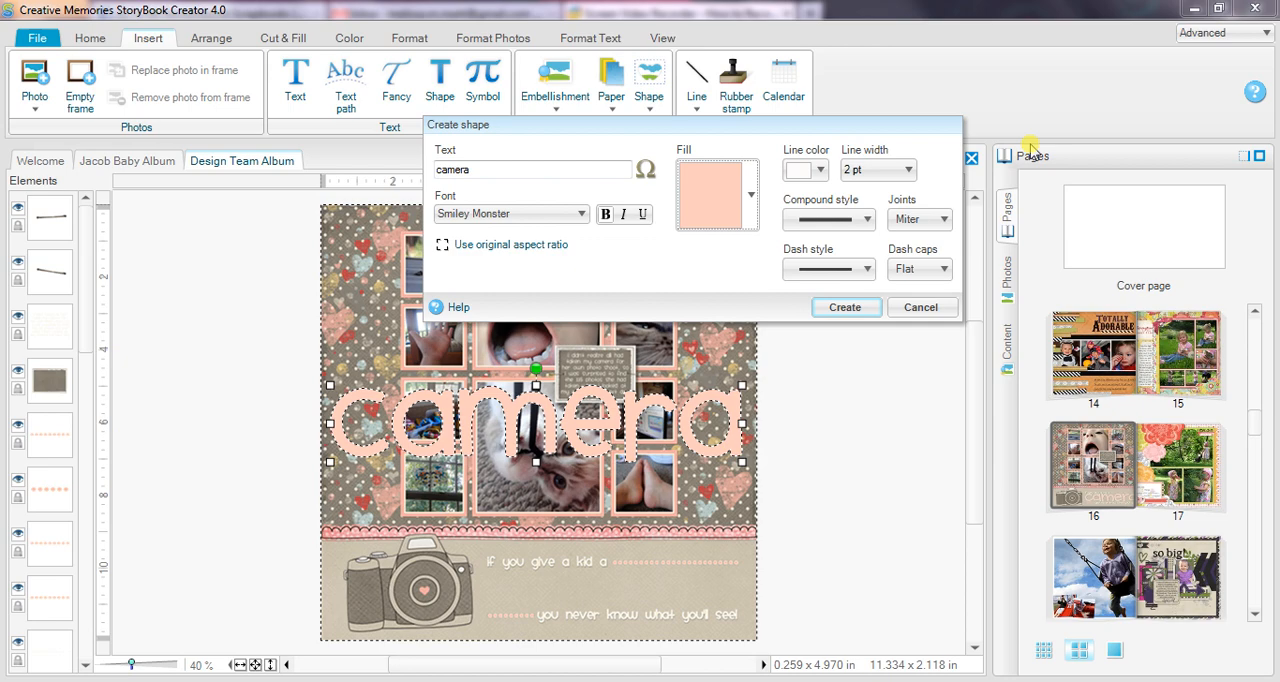
{"action": "left_click", "coordinate": [752, 196]}
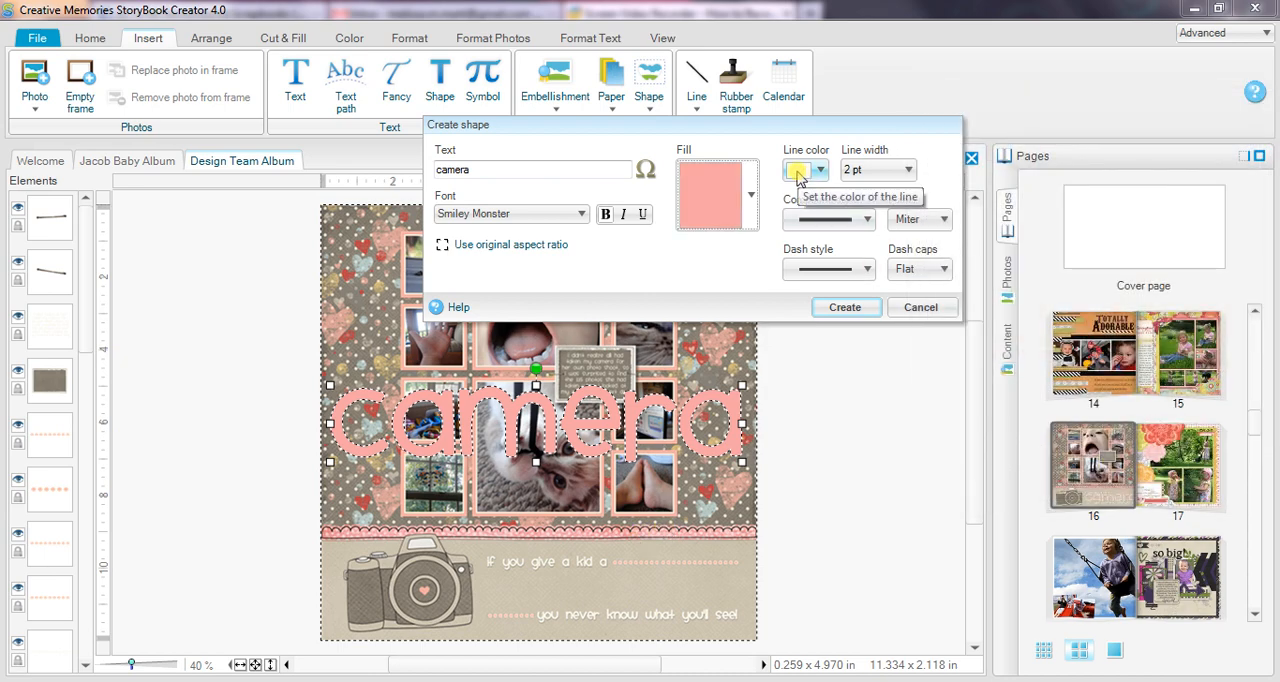
{"action": "left_click", "coordinate": [908, 168]}
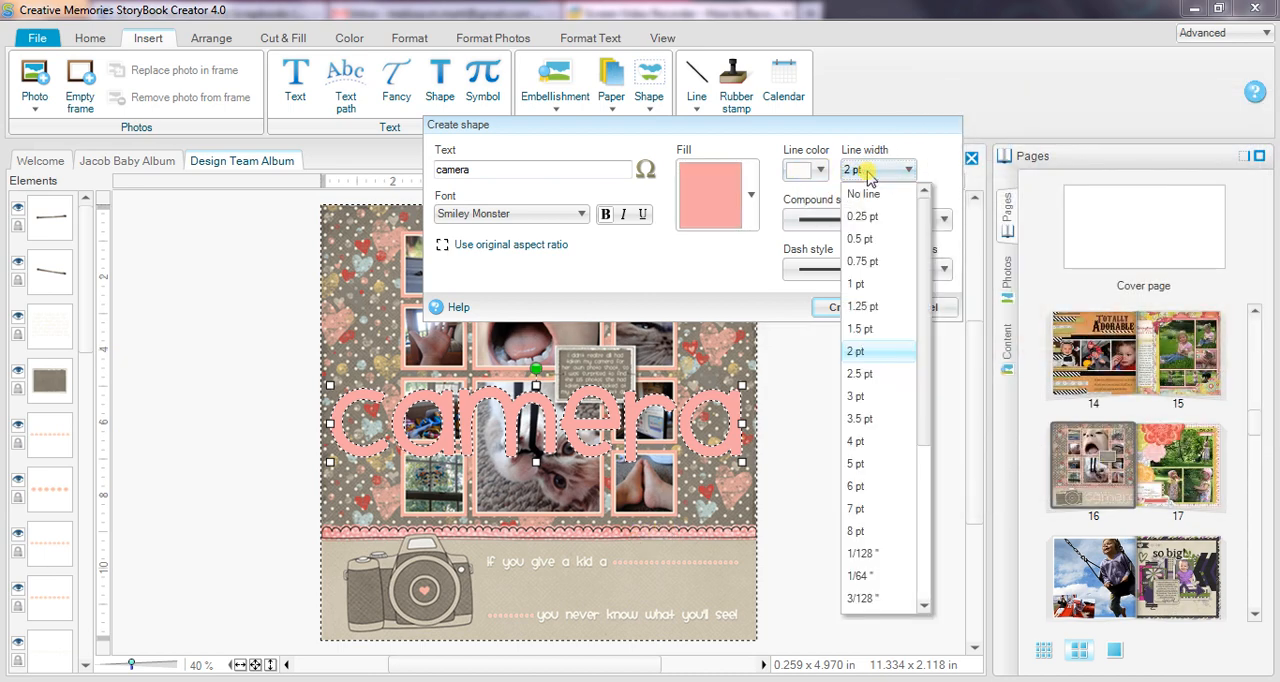
{"action": "left_click", "coordinate": [856, 396]}
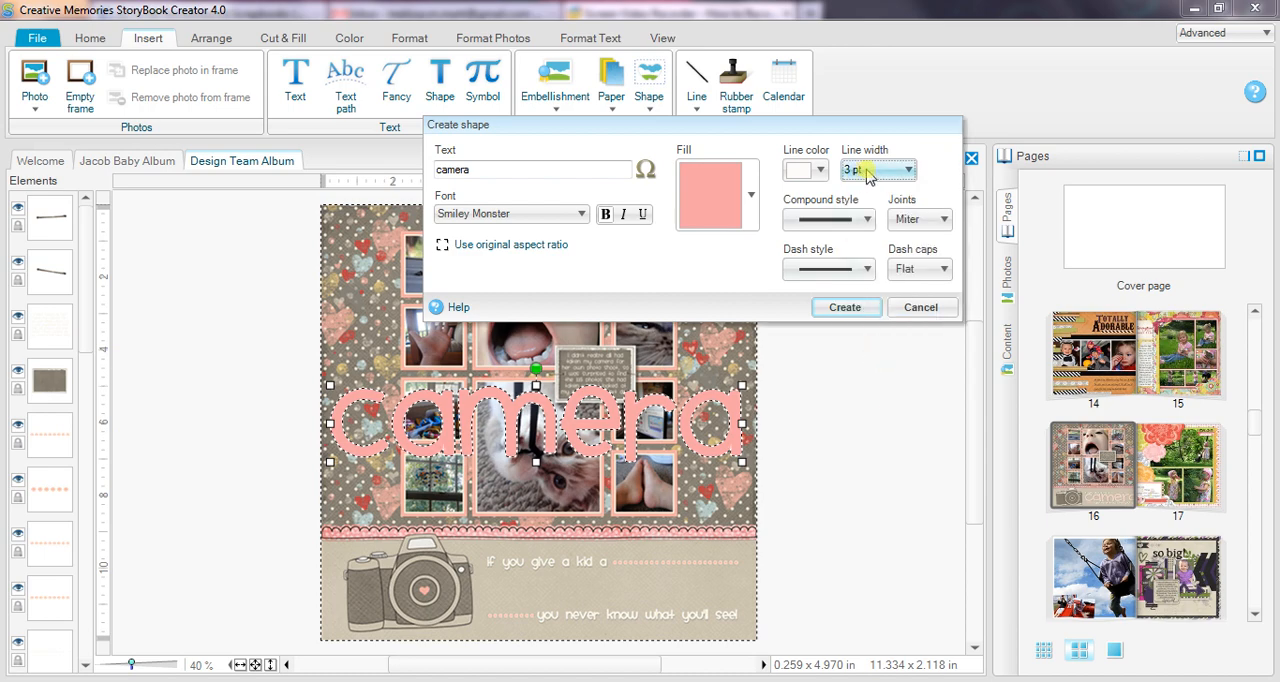
{"action": "left_click", "coordinate": [908, 168]}
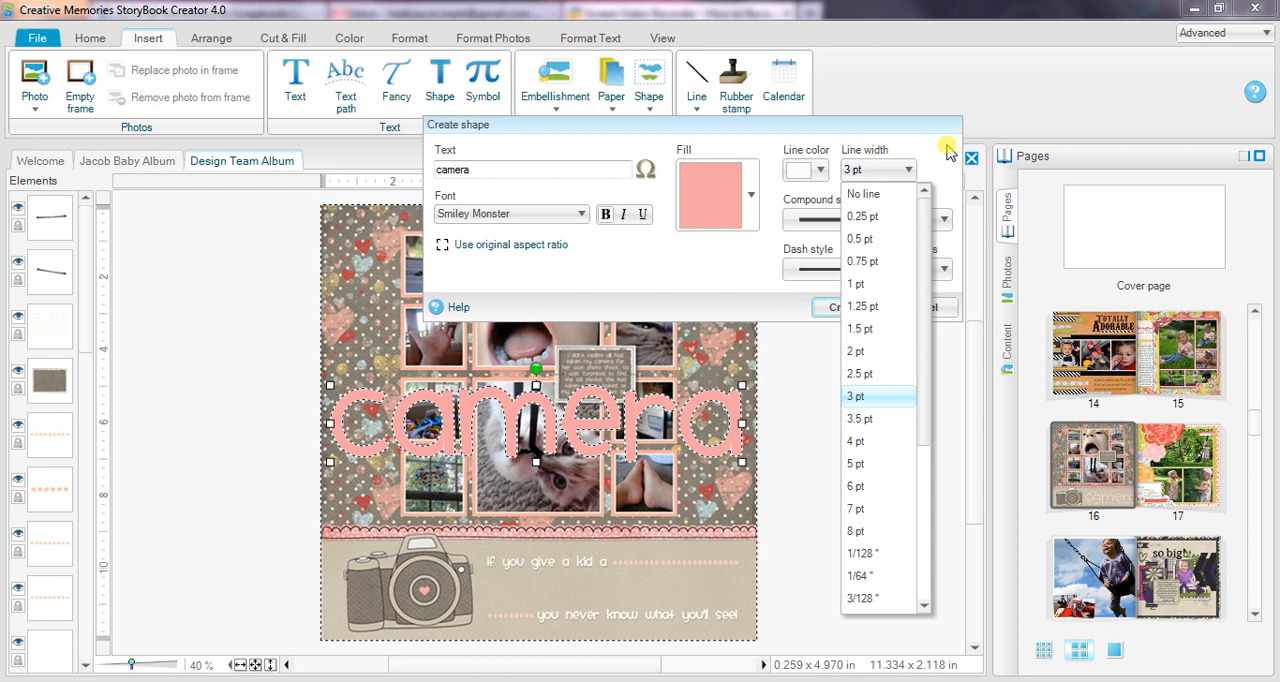
{"action": "left_click", "coordinate": [904, 168]}
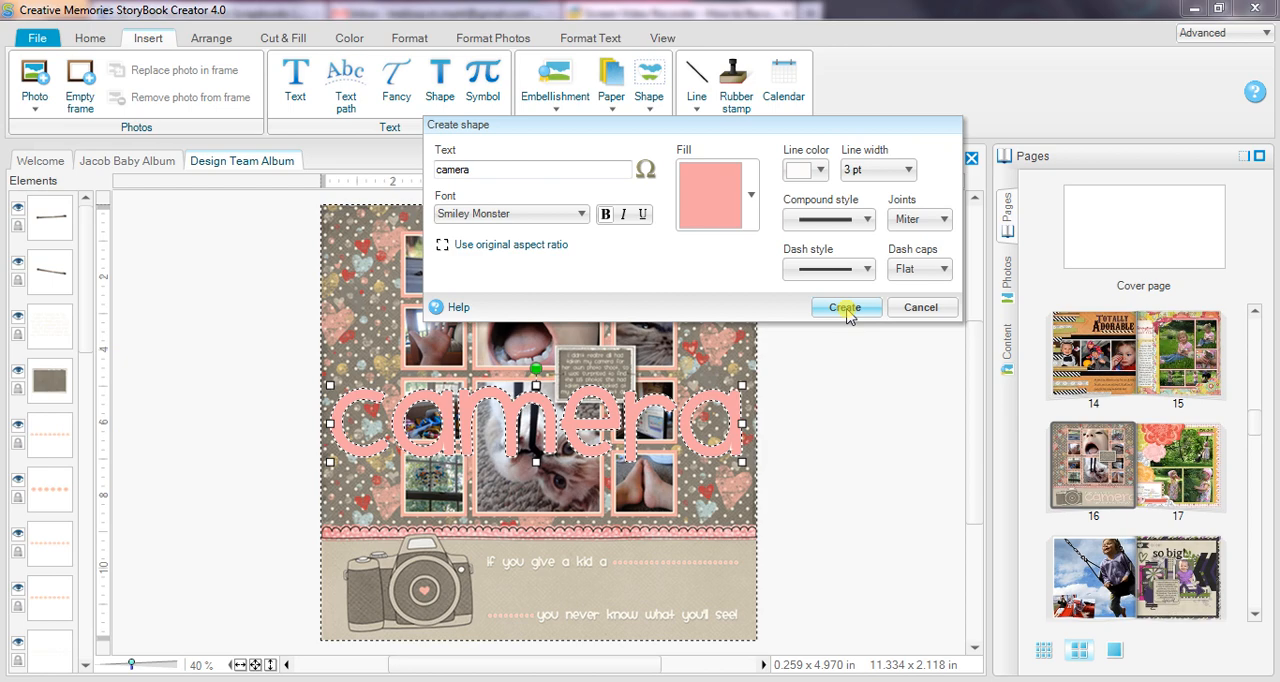
- Place the pink camera title on page 16 above the camera graphic, stretched slightly wider
{"action": "left_click", "coordinate": [844, 308]}
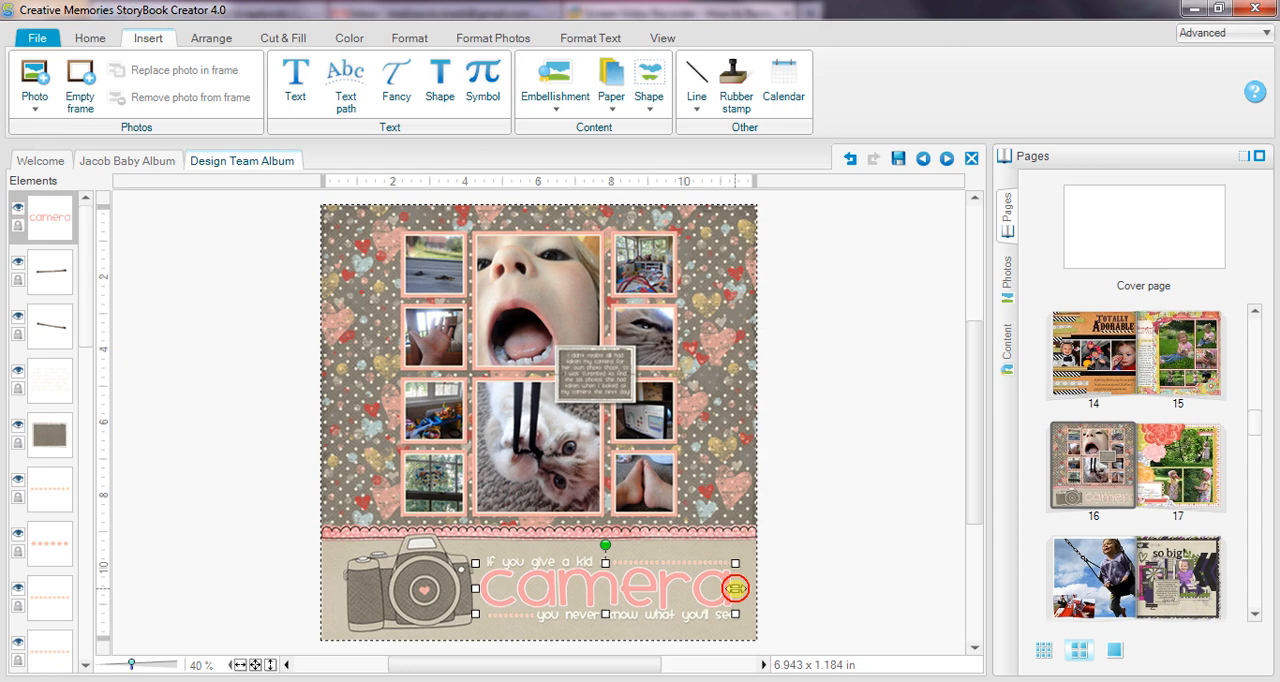
{"action": "left_click_drag", "start_coordinate": [736, 588], "coordinate": [748, 590]}
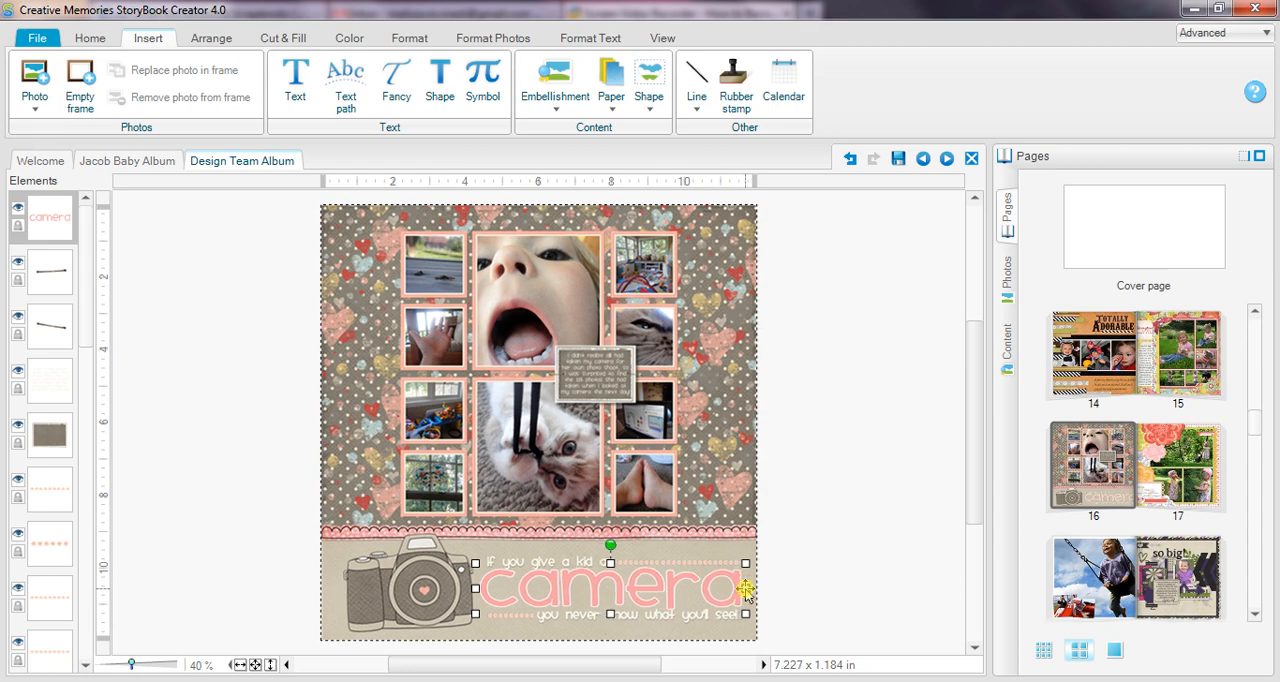
{"action": "left_click", "coordinate": [408, 38]}
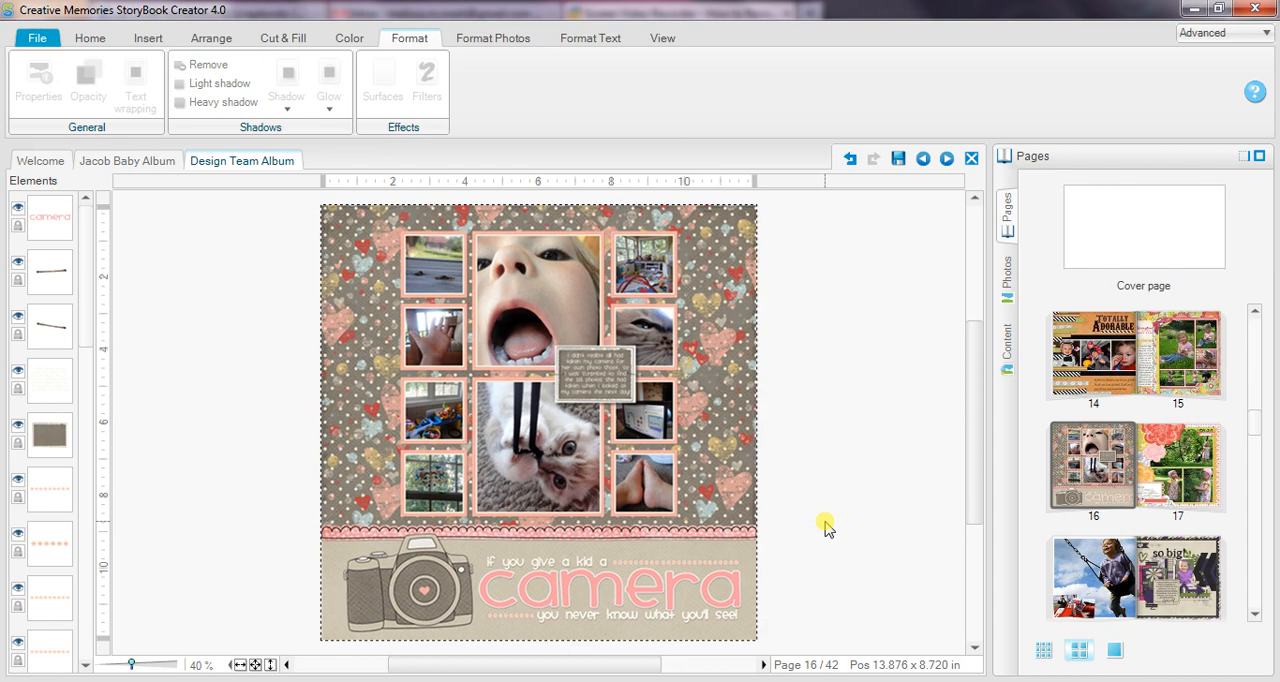
{"action": "mouse_move", "coordinate": [656, 596]}
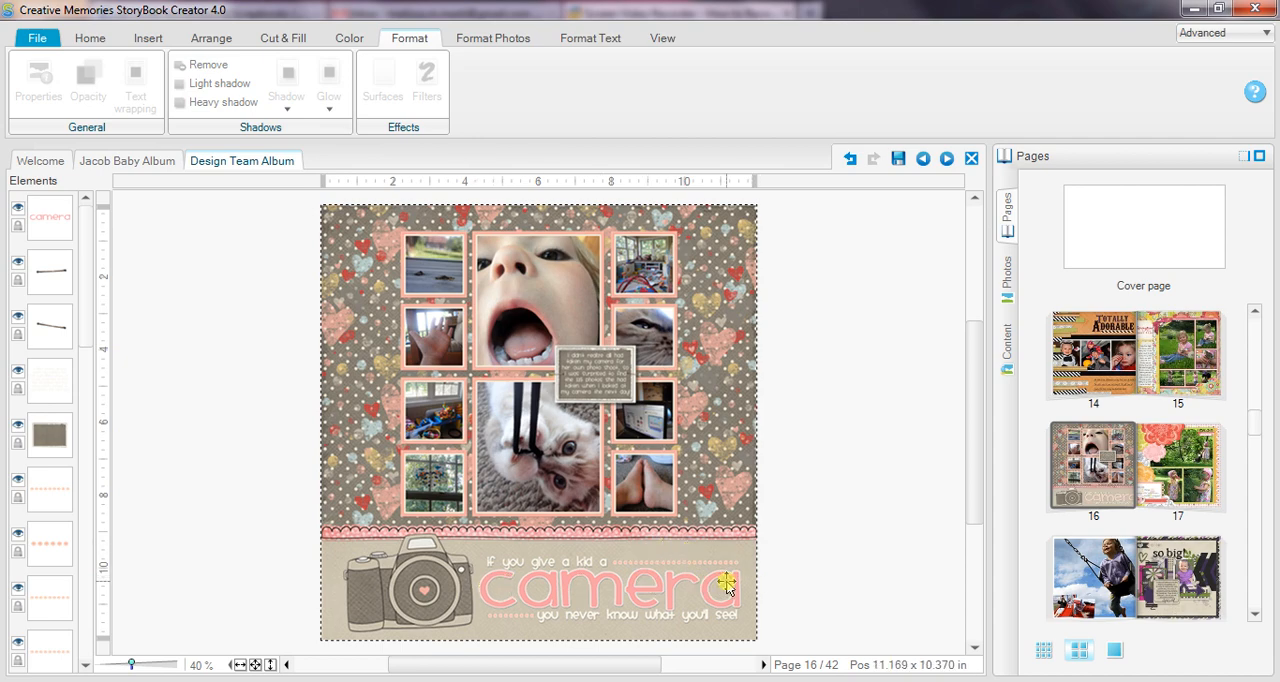
{"action": "left_click", "coordinate": [148, 36]}
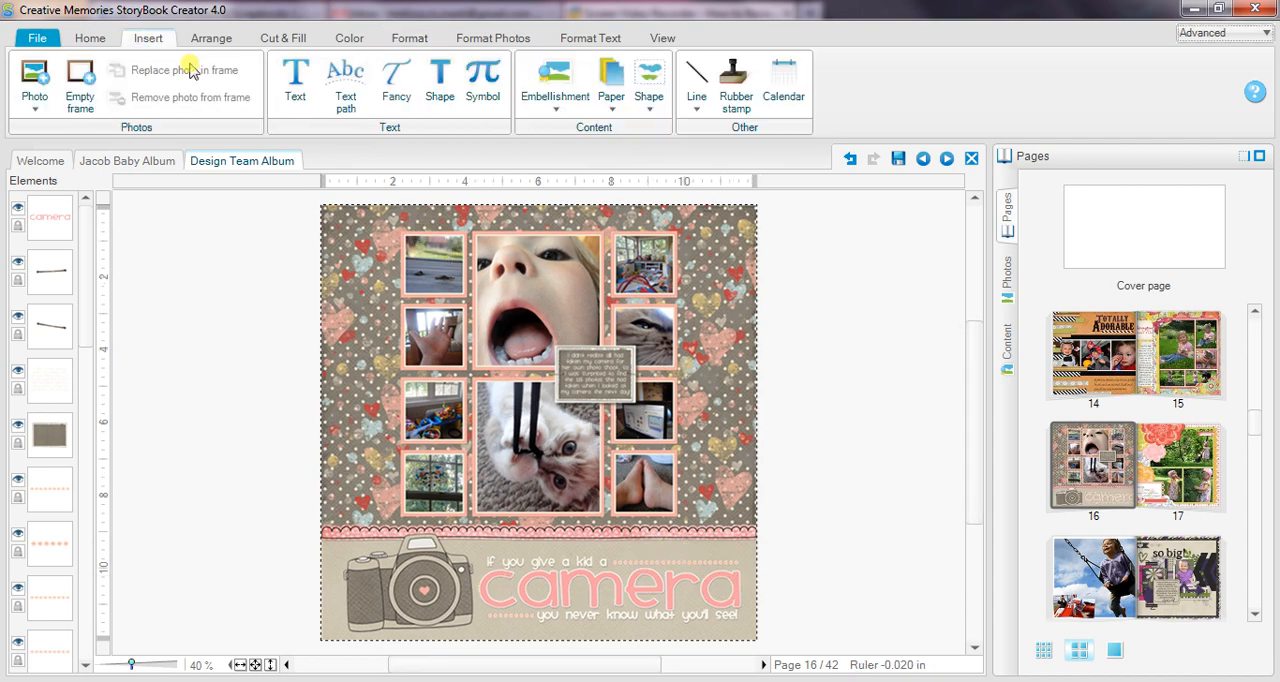
{"action": "mouse_move", "coordinate": [296, 84]}
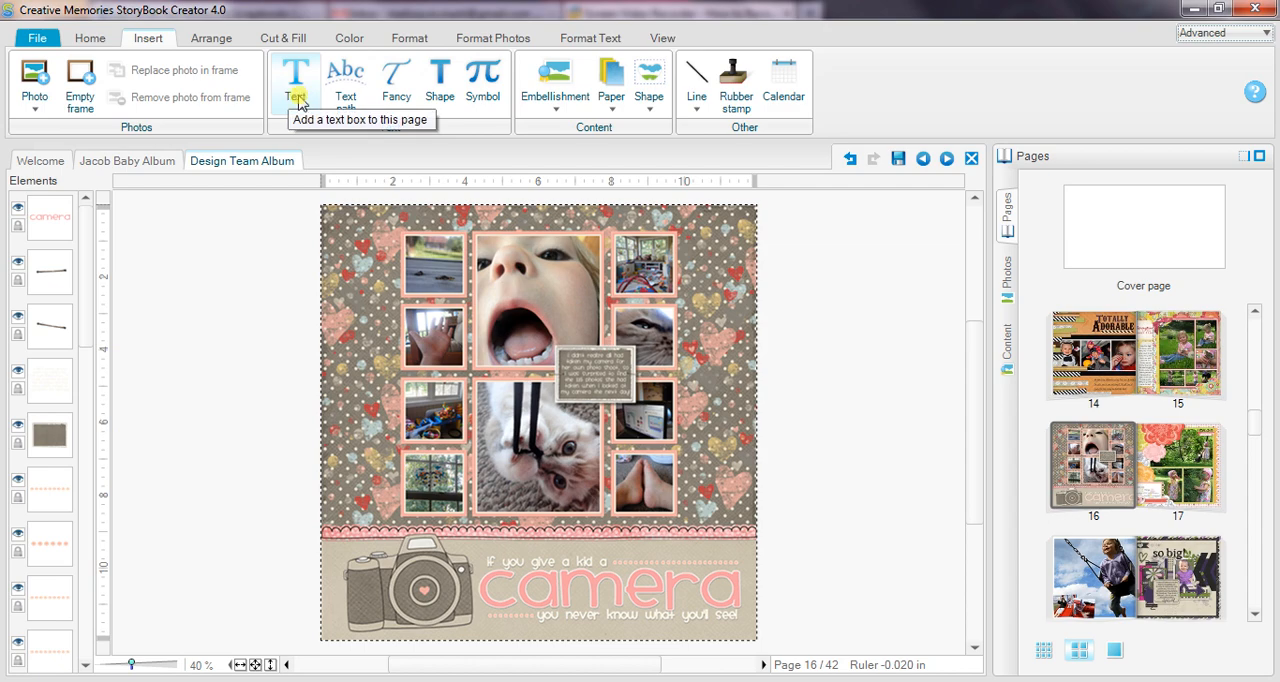
{"action": "mouse_move", "coordinate": [440, 80]}
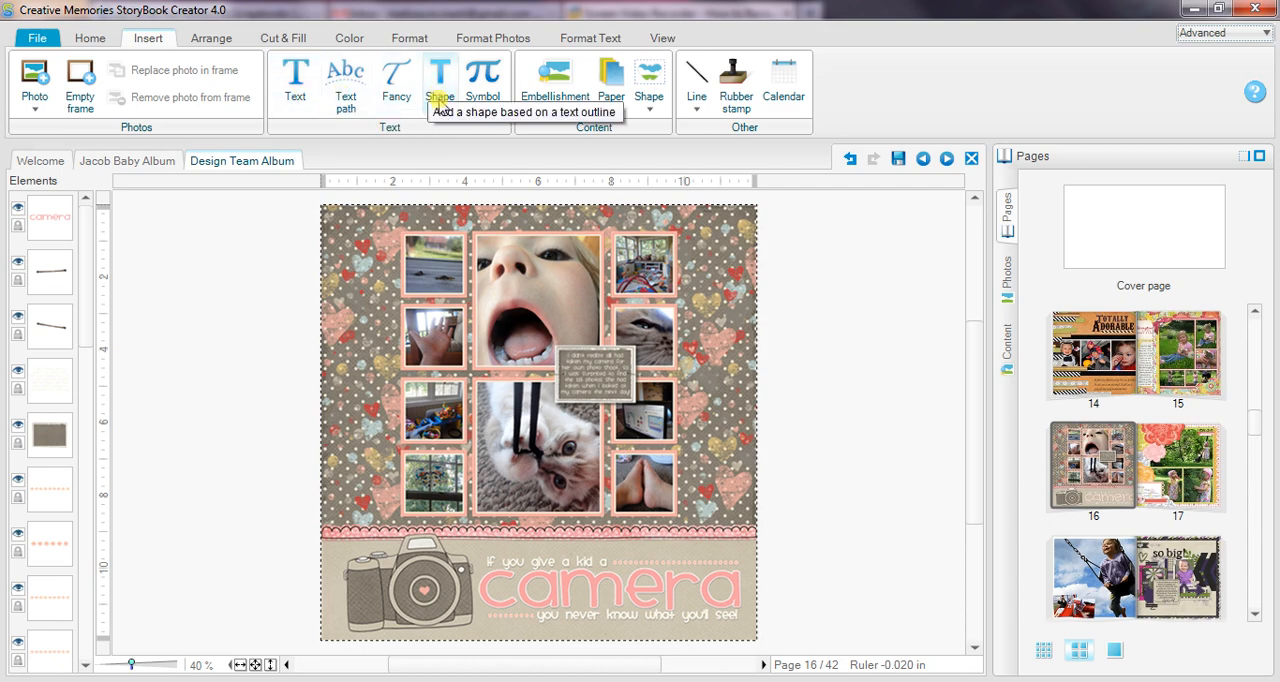
{"action": "mouse_move", "coordinate": [464, 590]}
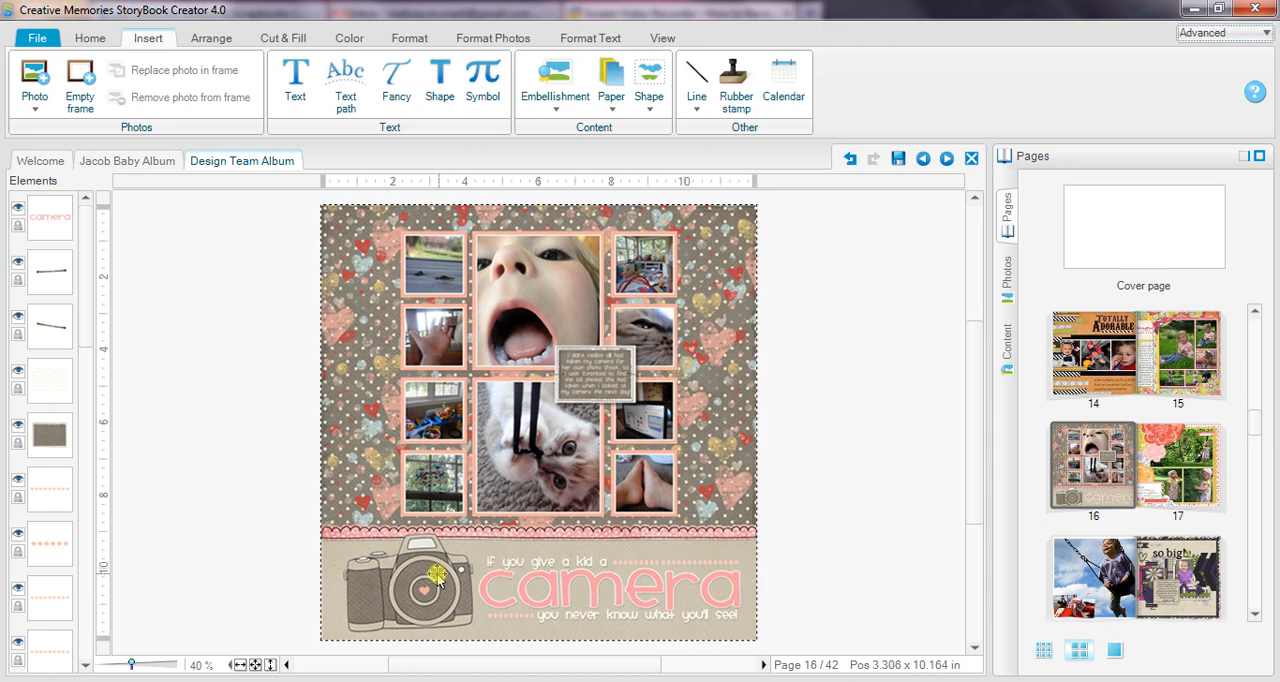
{"action": "mouse_move", "coordinate": [618, 540]}
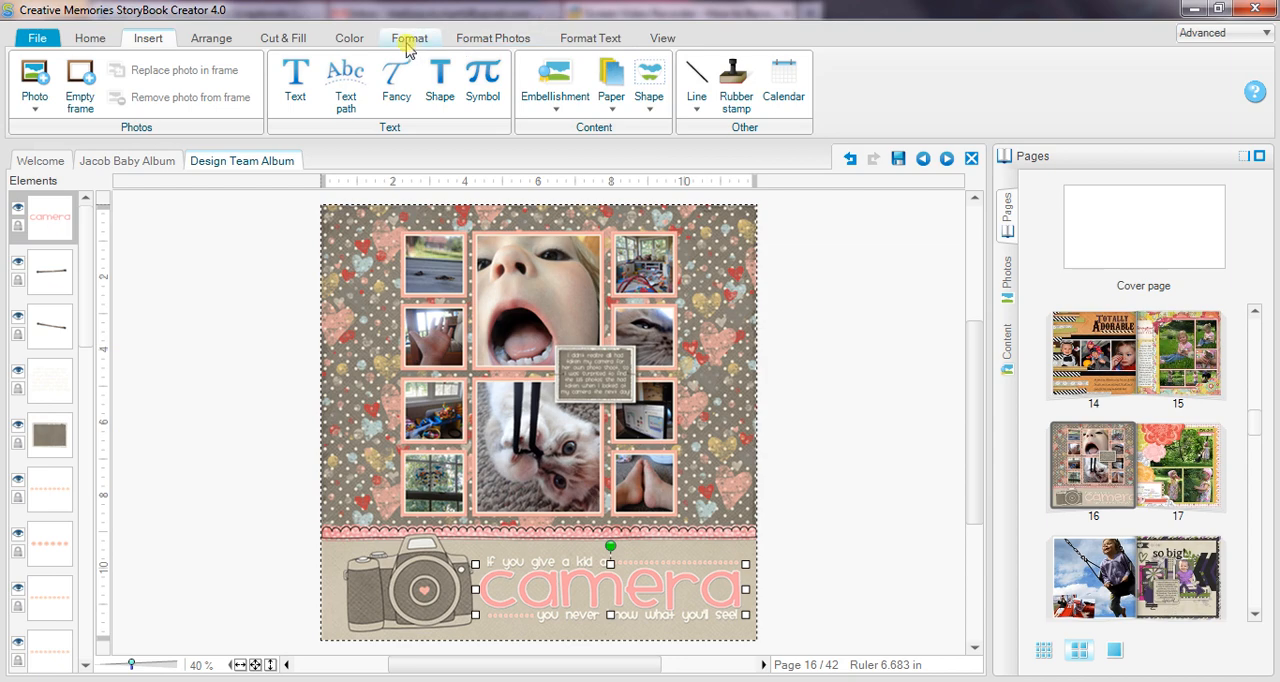
- Apply a 3D Edge filter to the camera title after refreshing its preview
{"action": "left_click", "coordinate": [408, 36]}
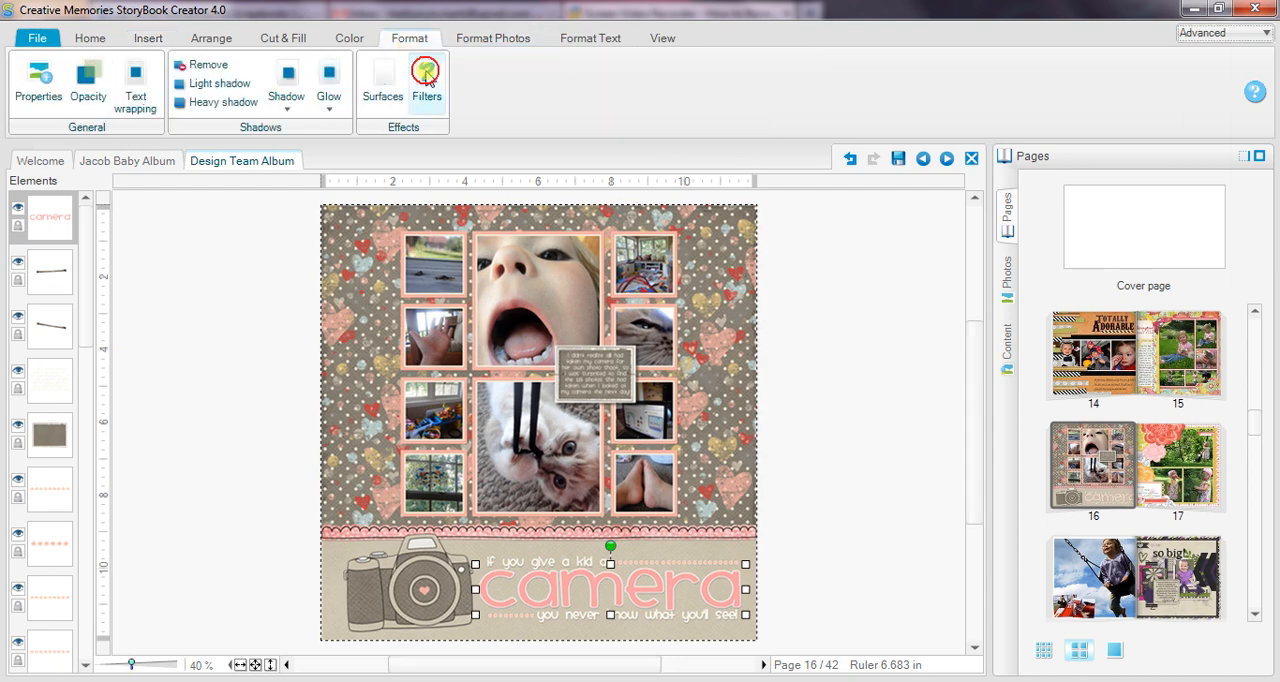
{"action": "left_click", "coordinate": [426, 84]}
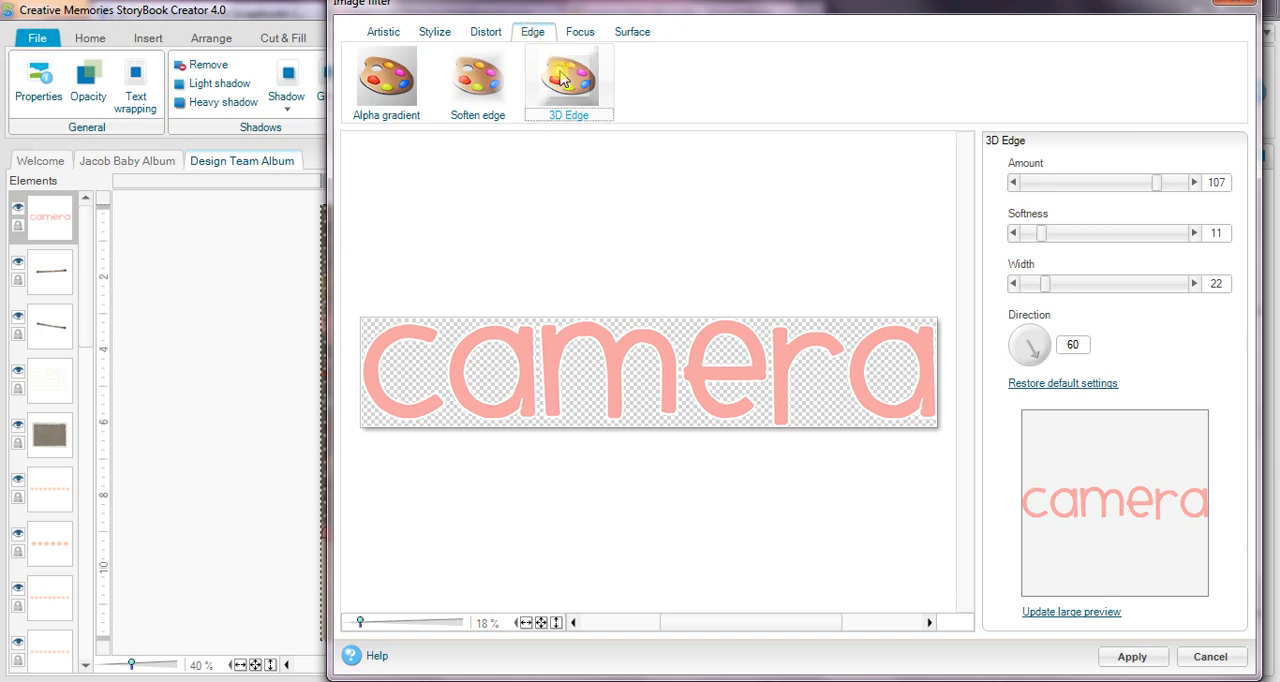
{"action": "left_click", "coordinate": [1072, 612]}
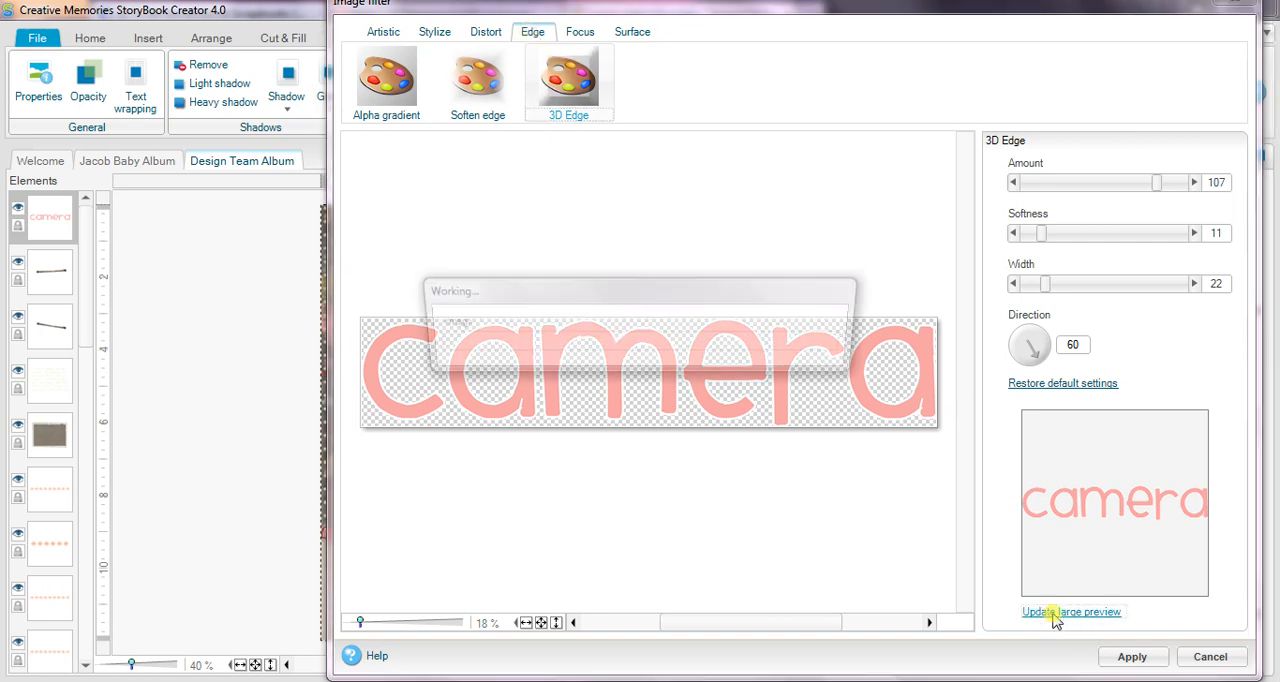
{"action": "left_click", "coordinate": [1072, 612]}
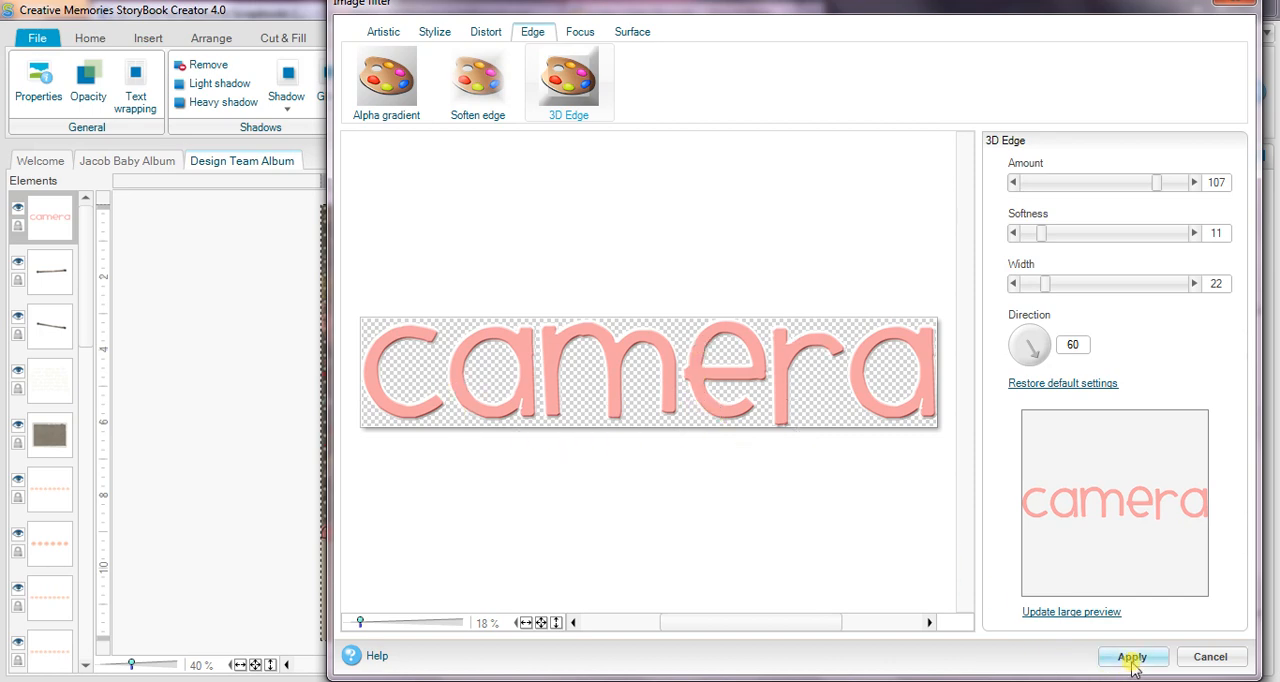
{"action": "left_click", "coordinate": [1132, 656]}
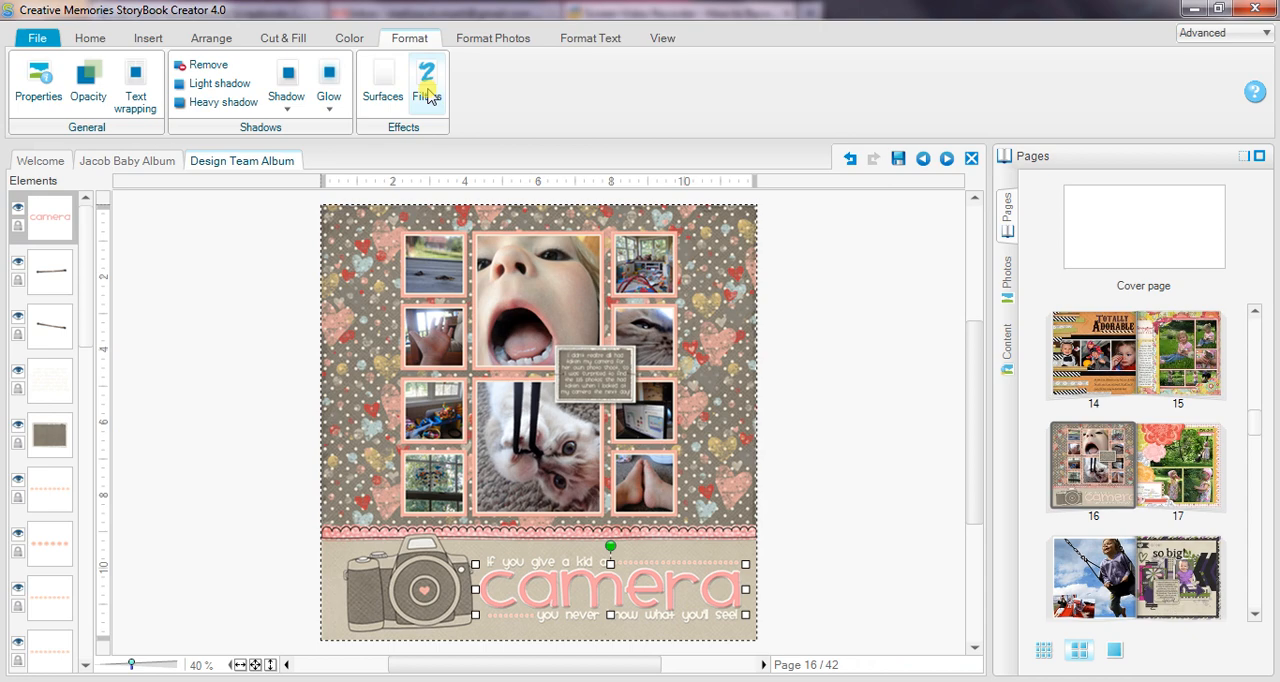
- Revisit the edge filter with a lower Amount, then discard that change
{"action": "left_click", "coordinate": [428, 84]}
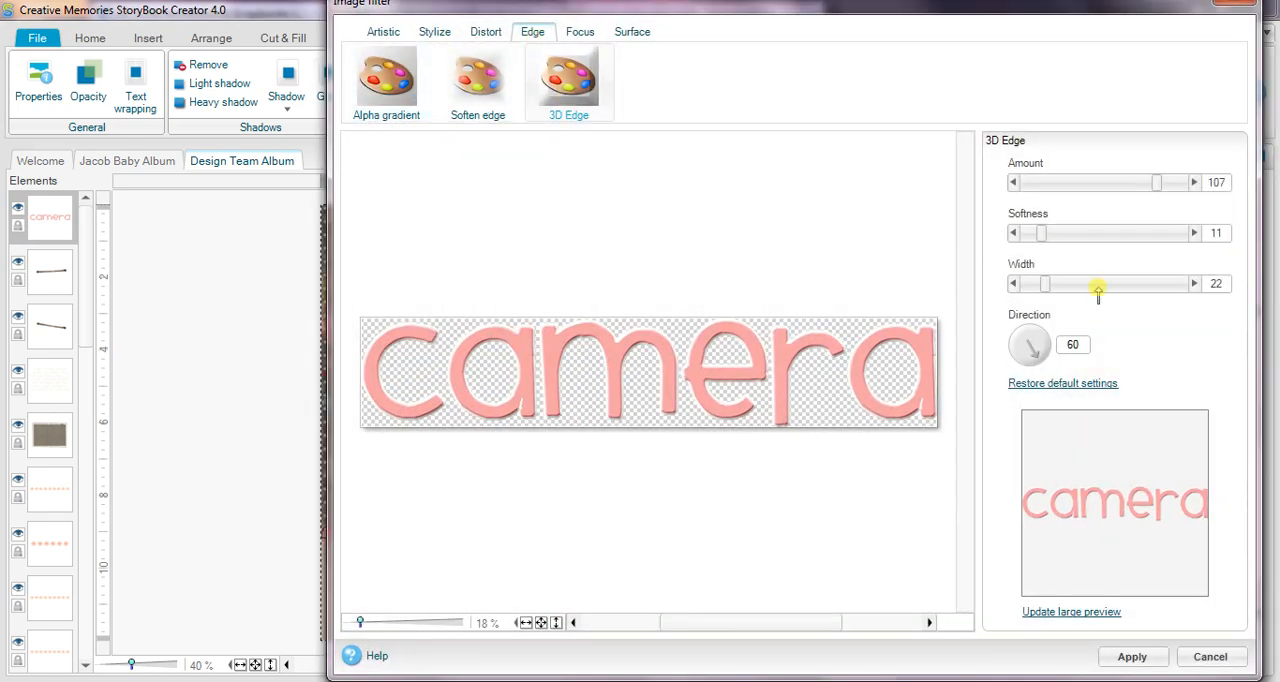
{"action": "mouse_move", "coordinate": [1156, 184]}
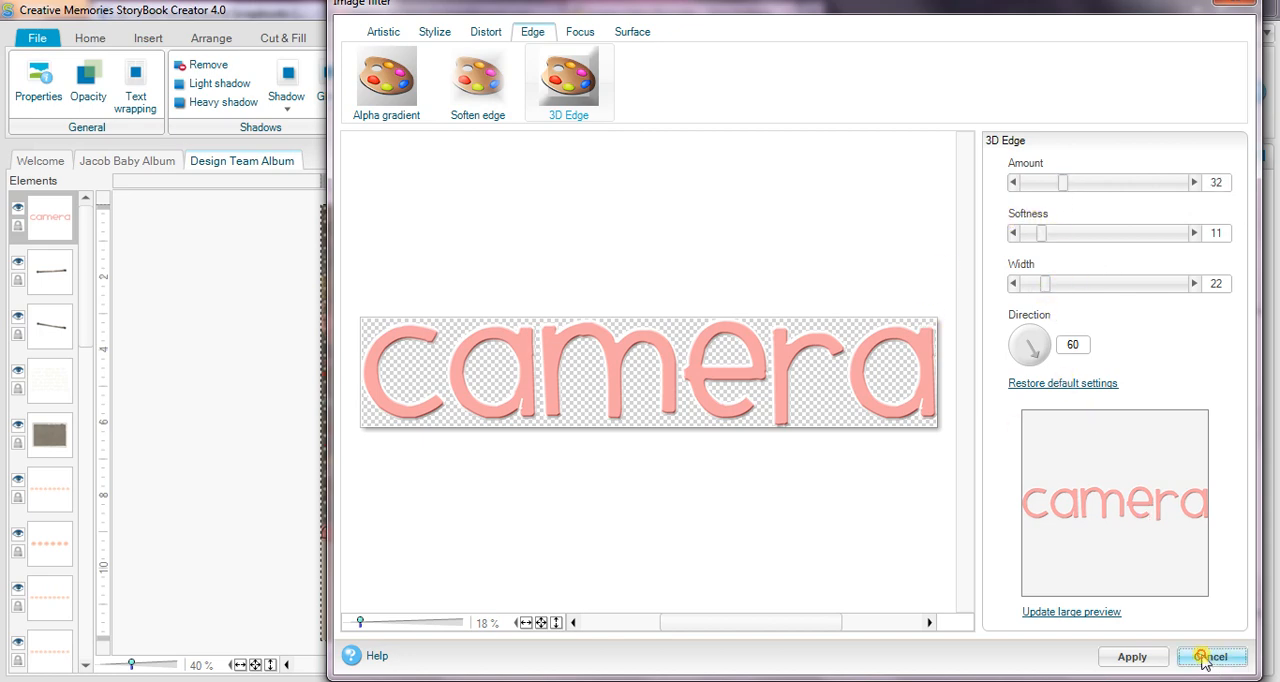
{"action": "left_click", "coordinate": [1212, 656]}
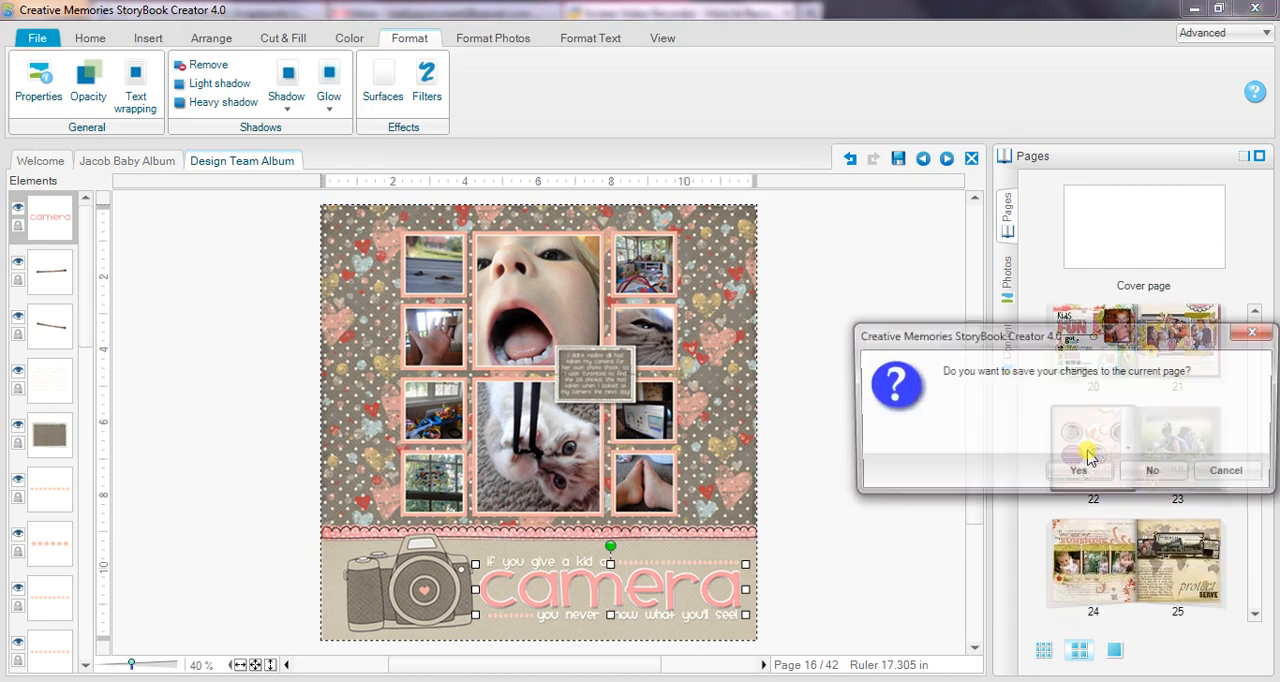
- Save page 16's changes and switch to page 22 of the album
{"action": "left_click", "coordinate": [1078, 470]}
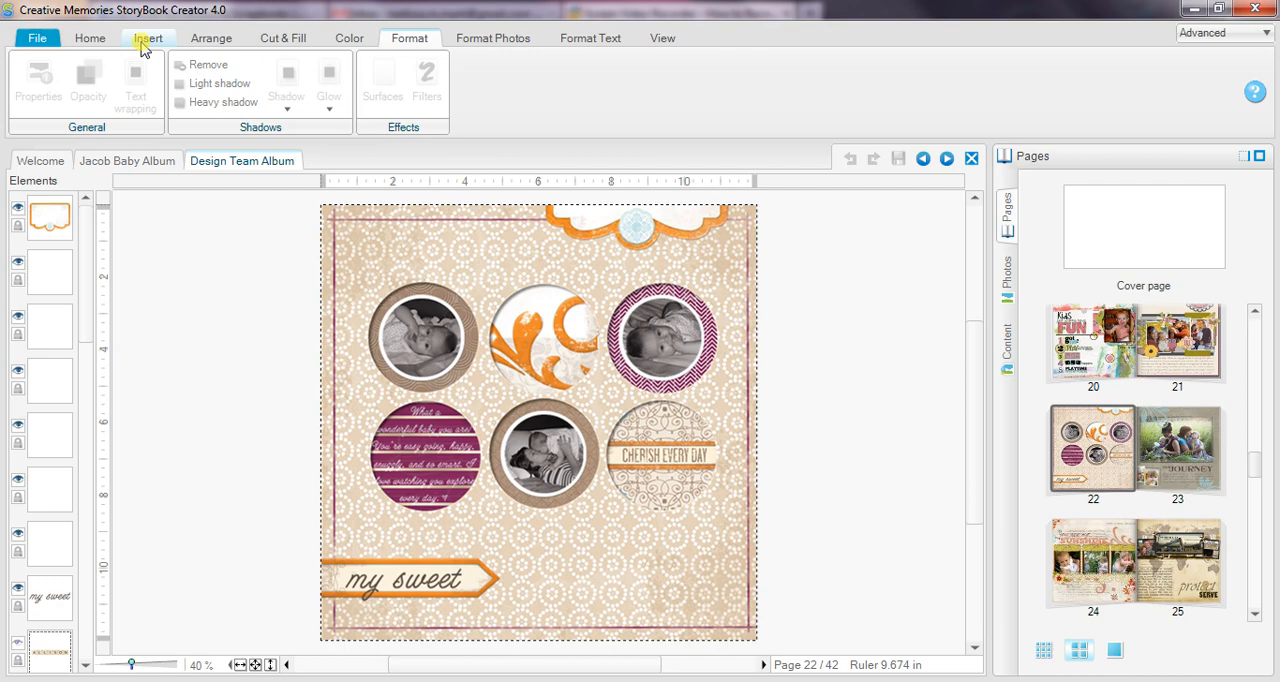
{"action": "left_click", "coordinate": [148, 36]}
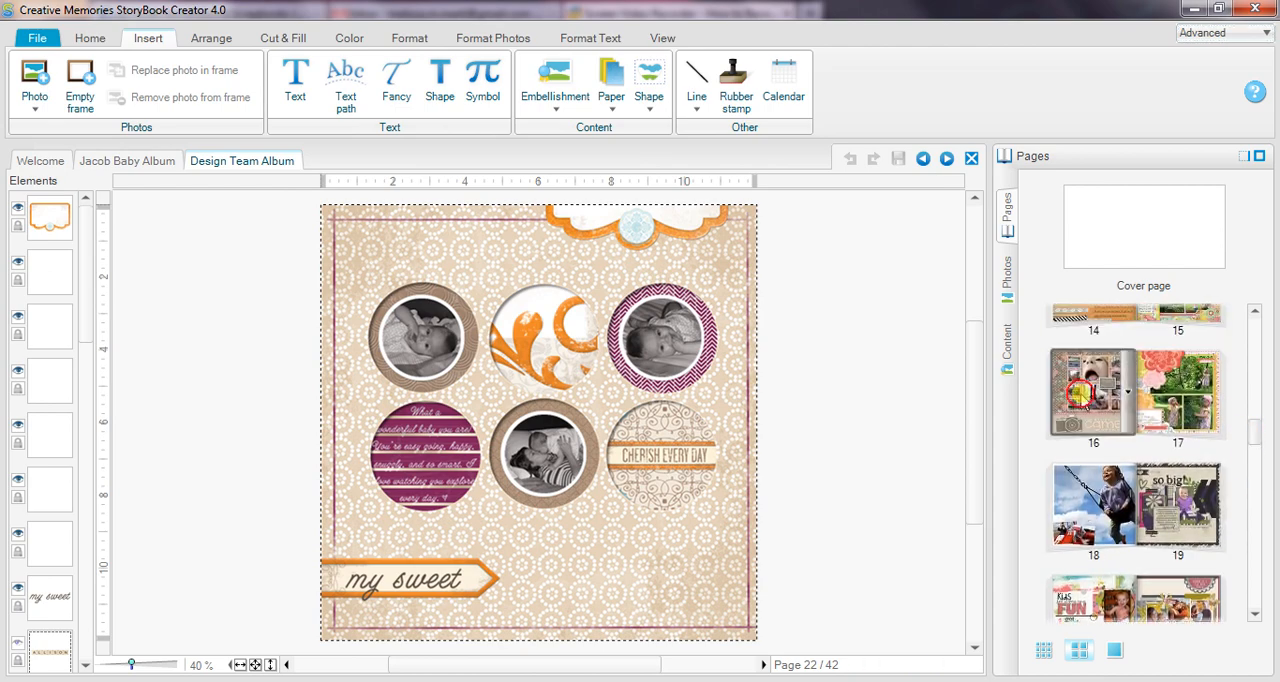
{"action": "left_click", "coordinate": [1092, 392]}
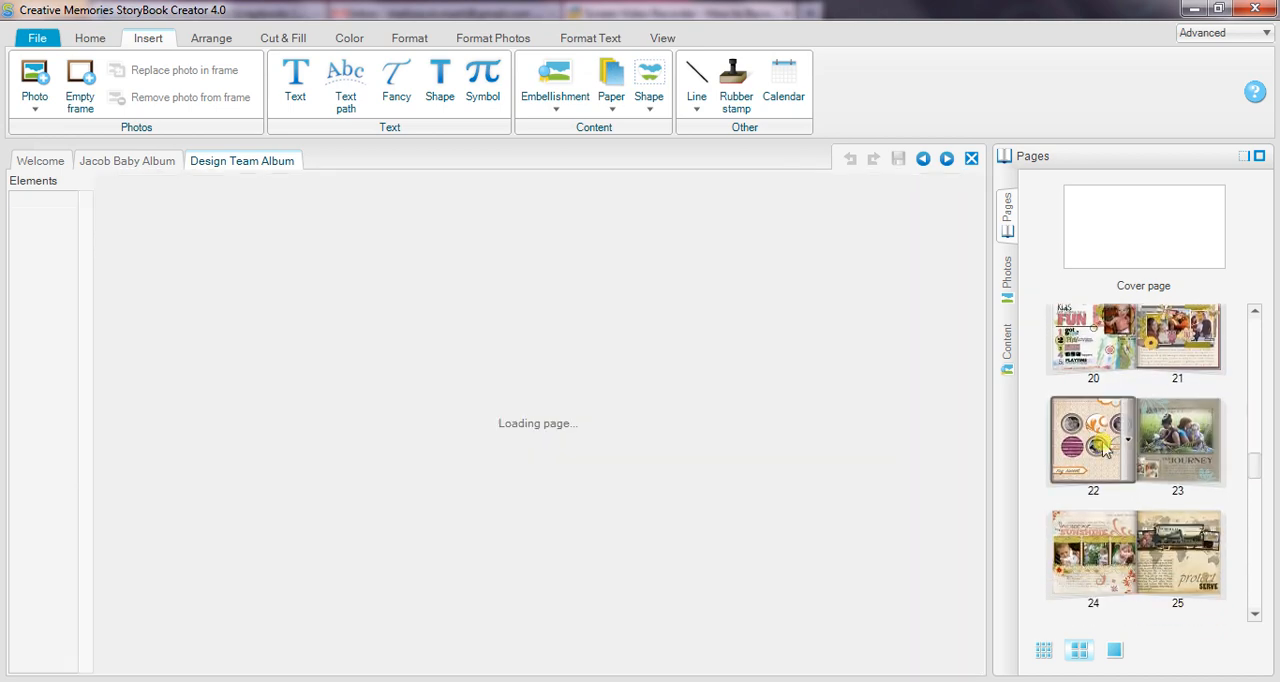
{"action": "mouse_move", "coordinate": [744, 322]}
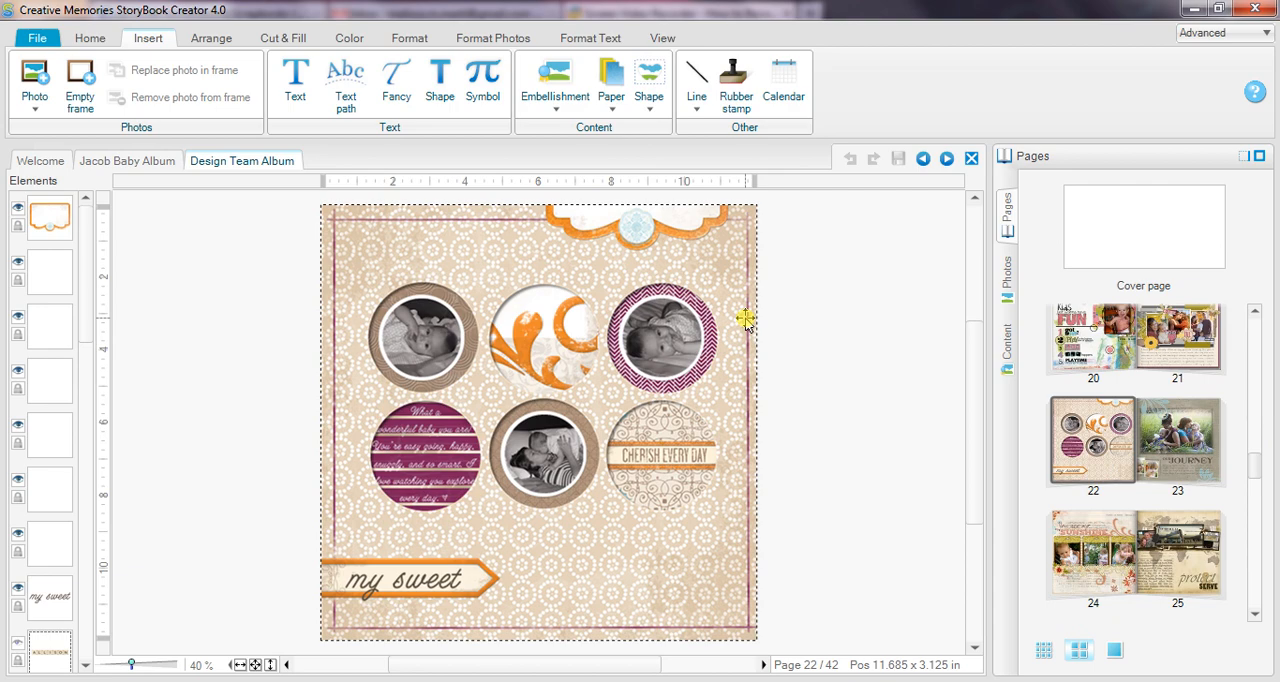
{"action": "mouse_move", "coordinate": [500, 212]}
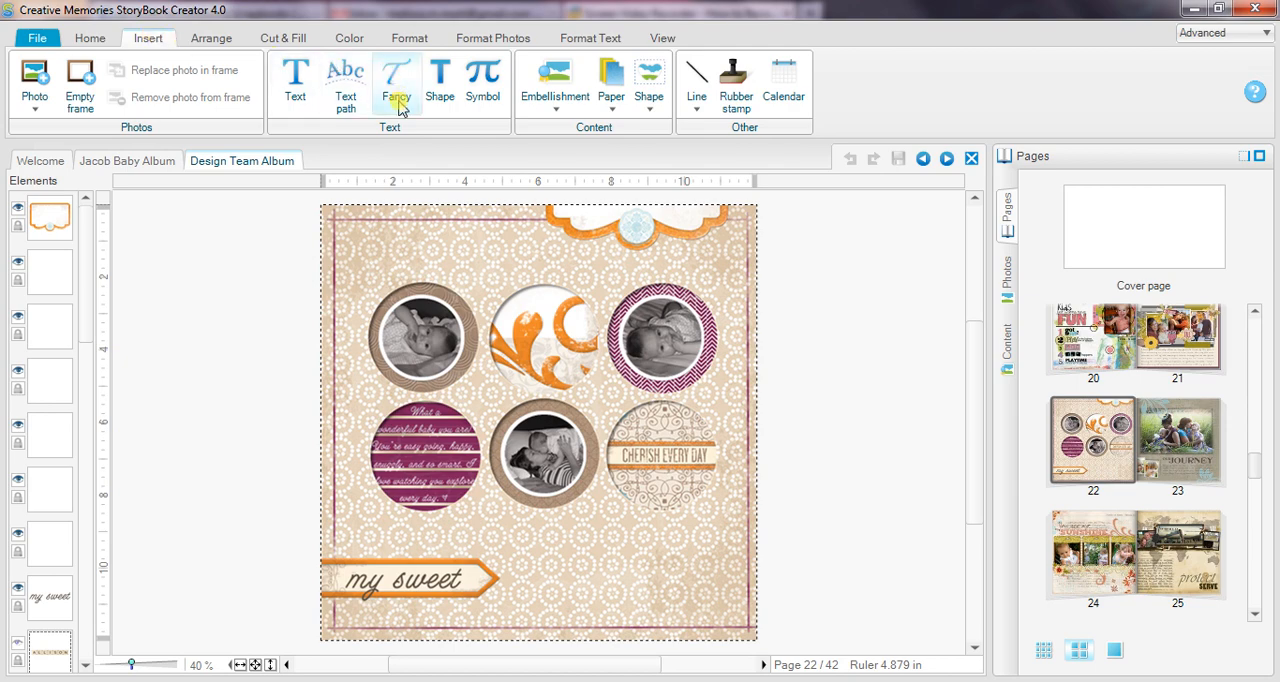
{"action": "mouse_move", "coordinate": [396, 76]}
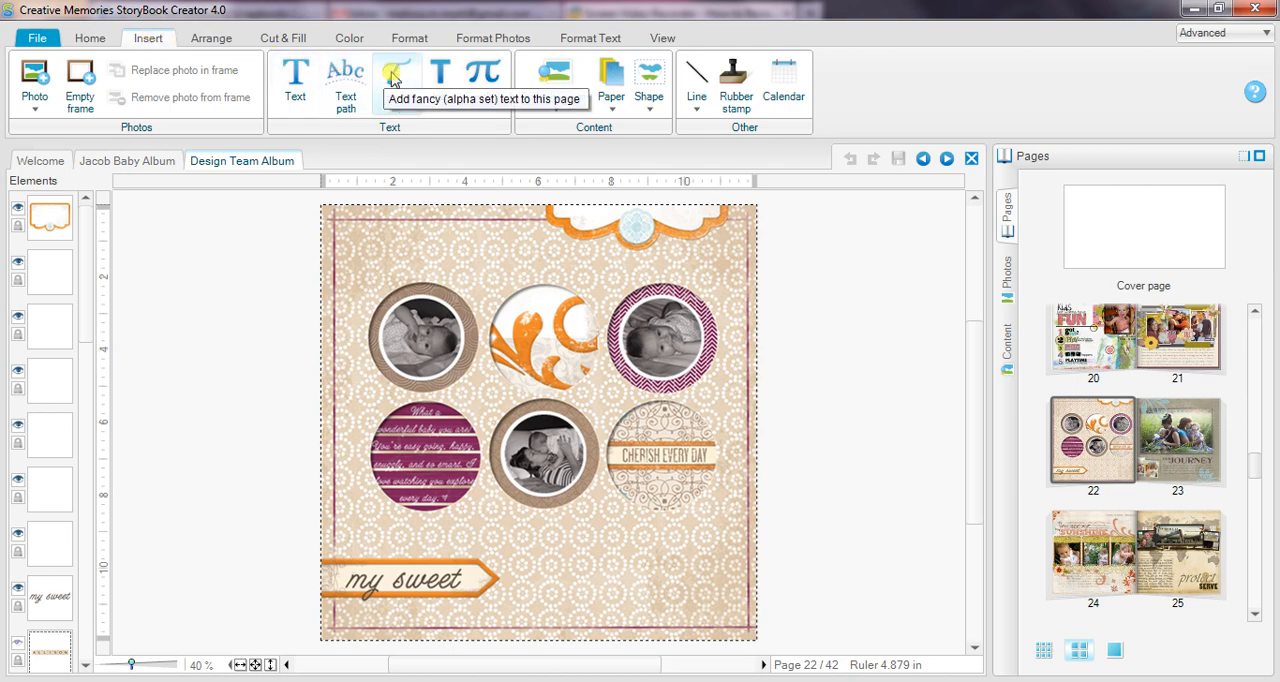
- Begin a fancy alpha title and preview library kit alphabets (April Afternoon, Candy Shop, Cheerful, Enchanted)
{"action": "left_click", "coordinate": [396, 80]}
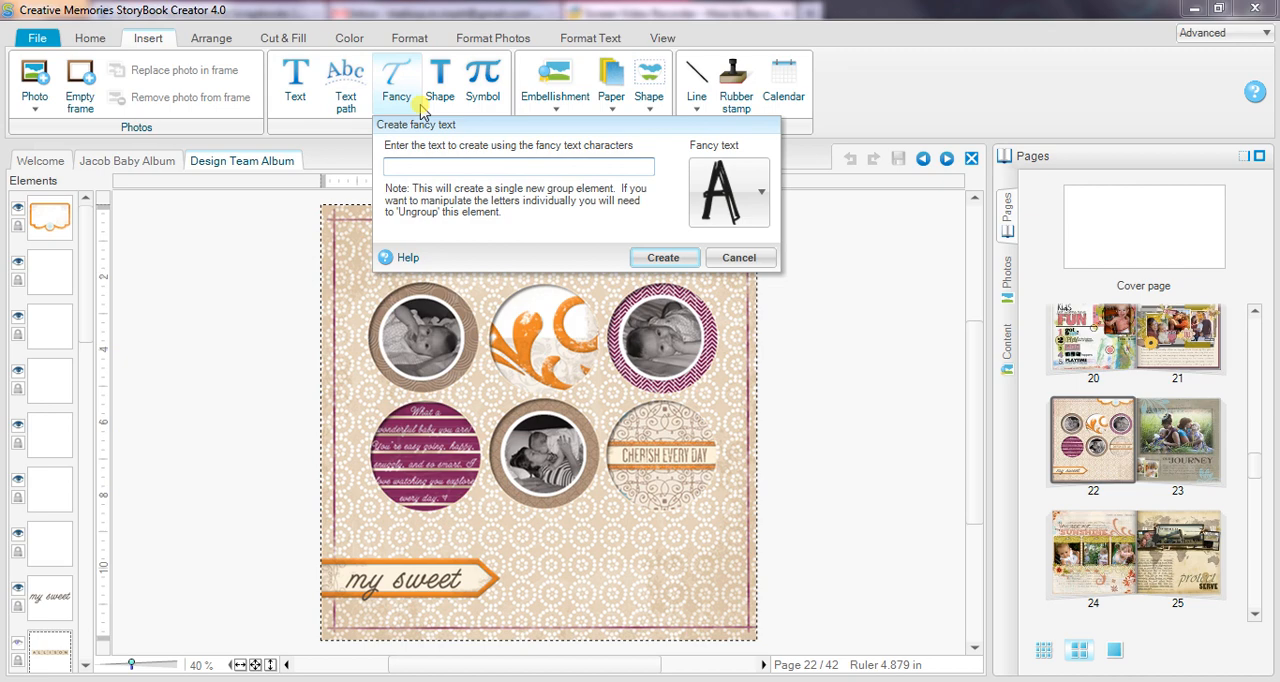
{"action": "mouse_move", "coordinate": [752, 172]}
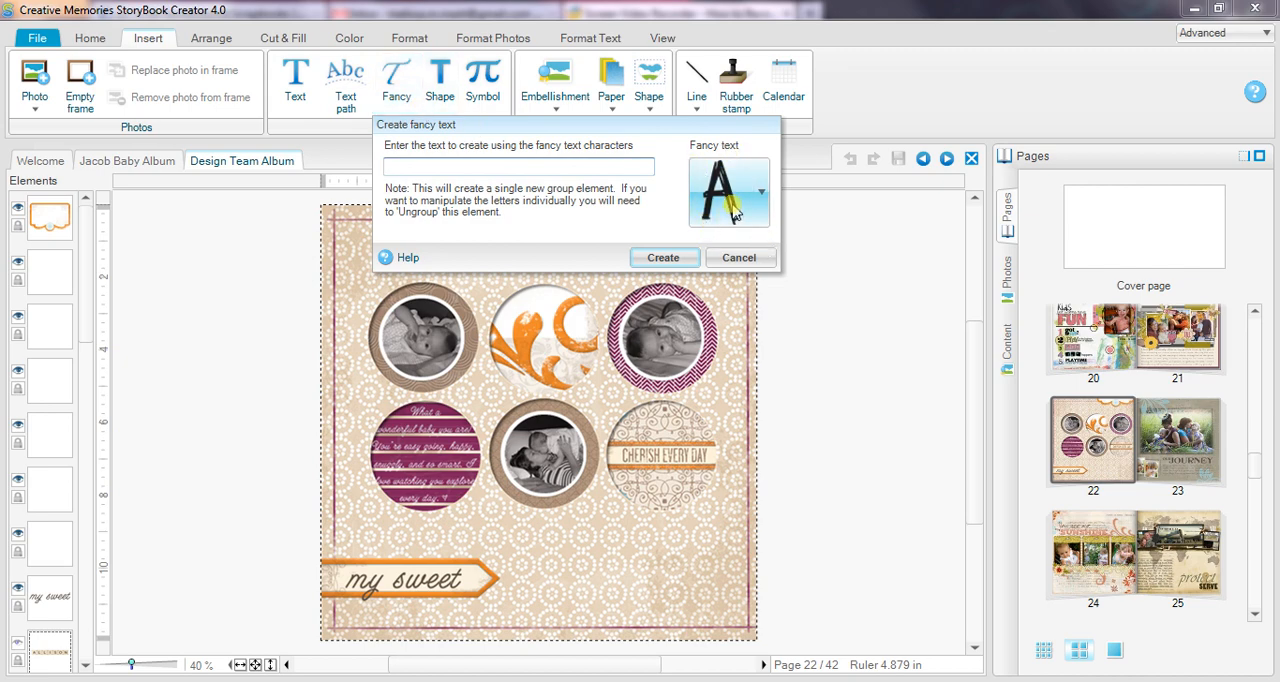
{"action": "left_click", "coordinate": [760, 192]}
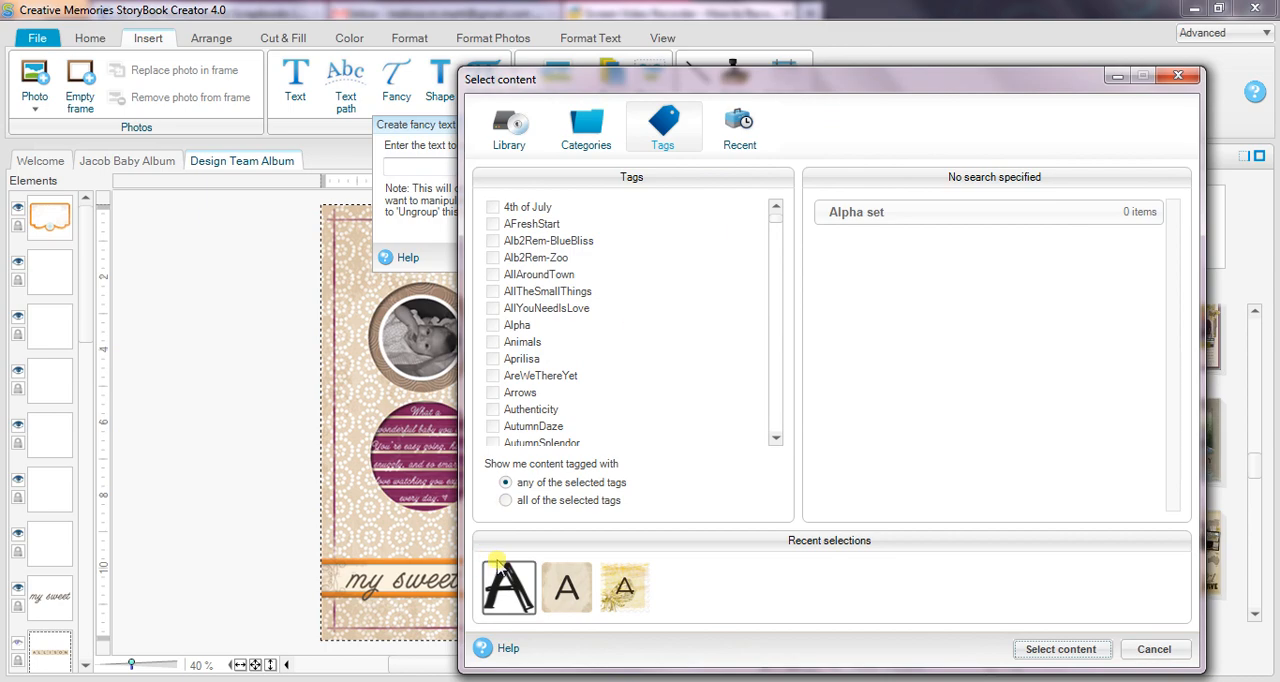
{"action": "left_click", "coordinate": [508, 128]}
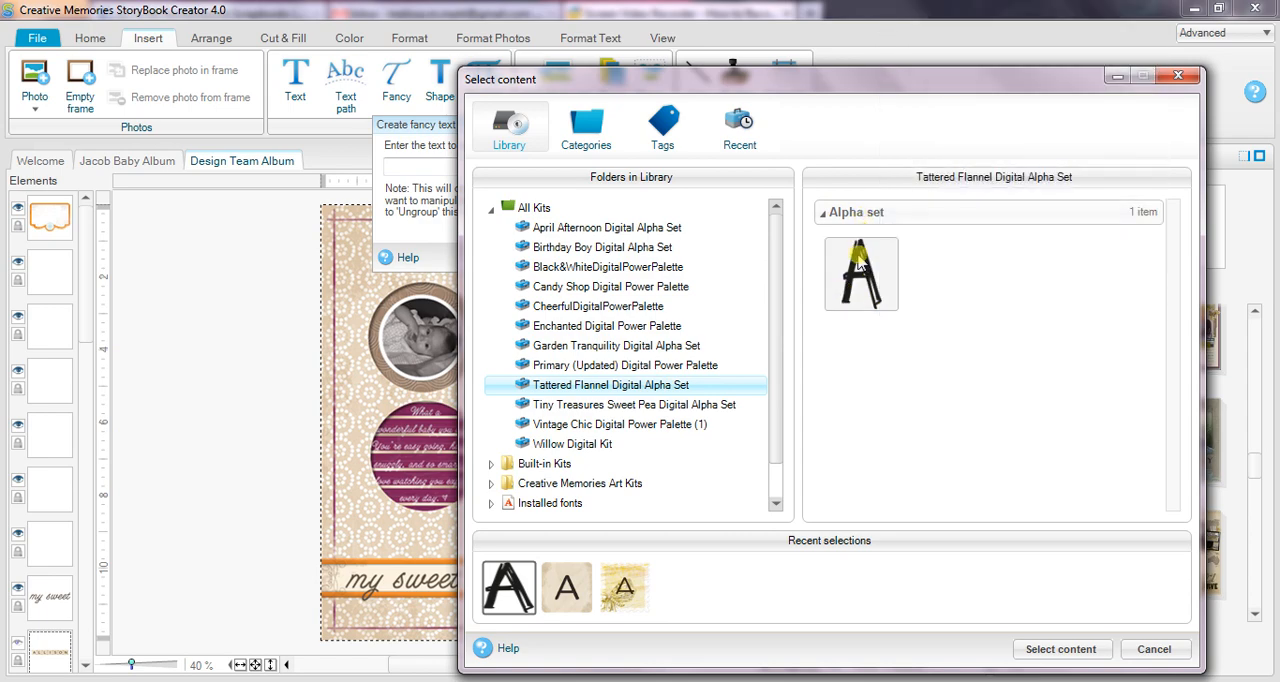
{"action": "left_click", "coordinate": [604, 228]}
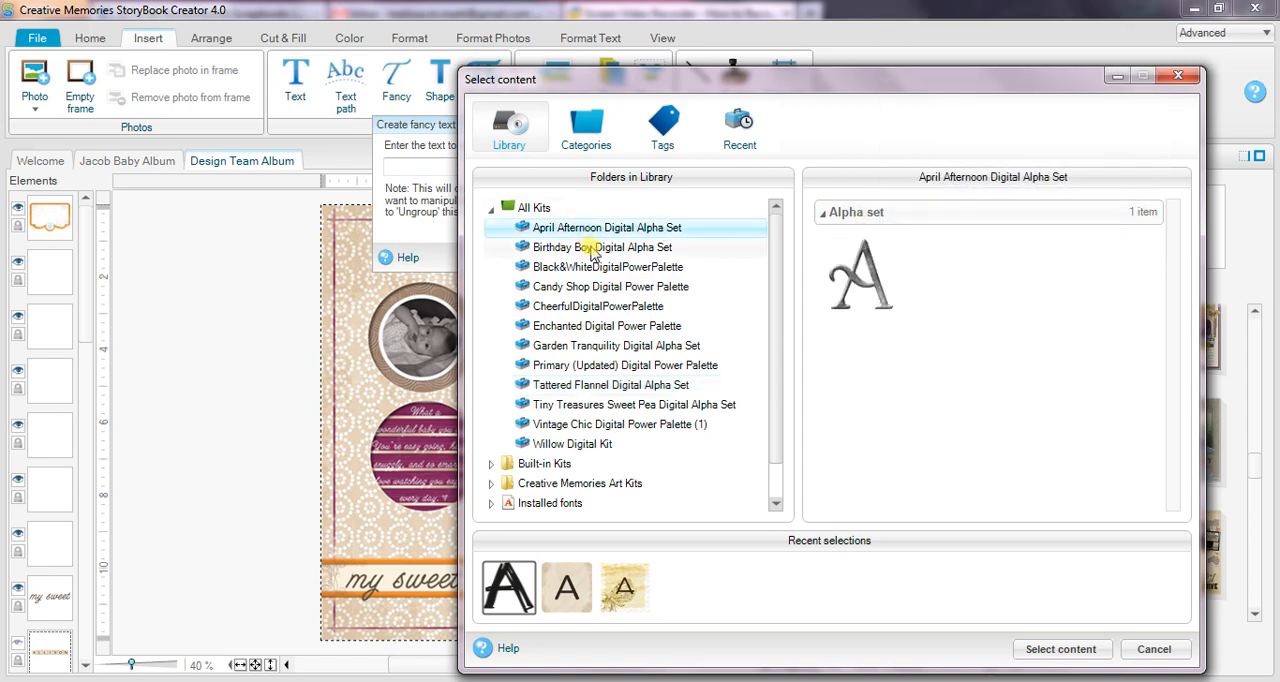
{"action": "left_click", "coordinate": [608, 266]}
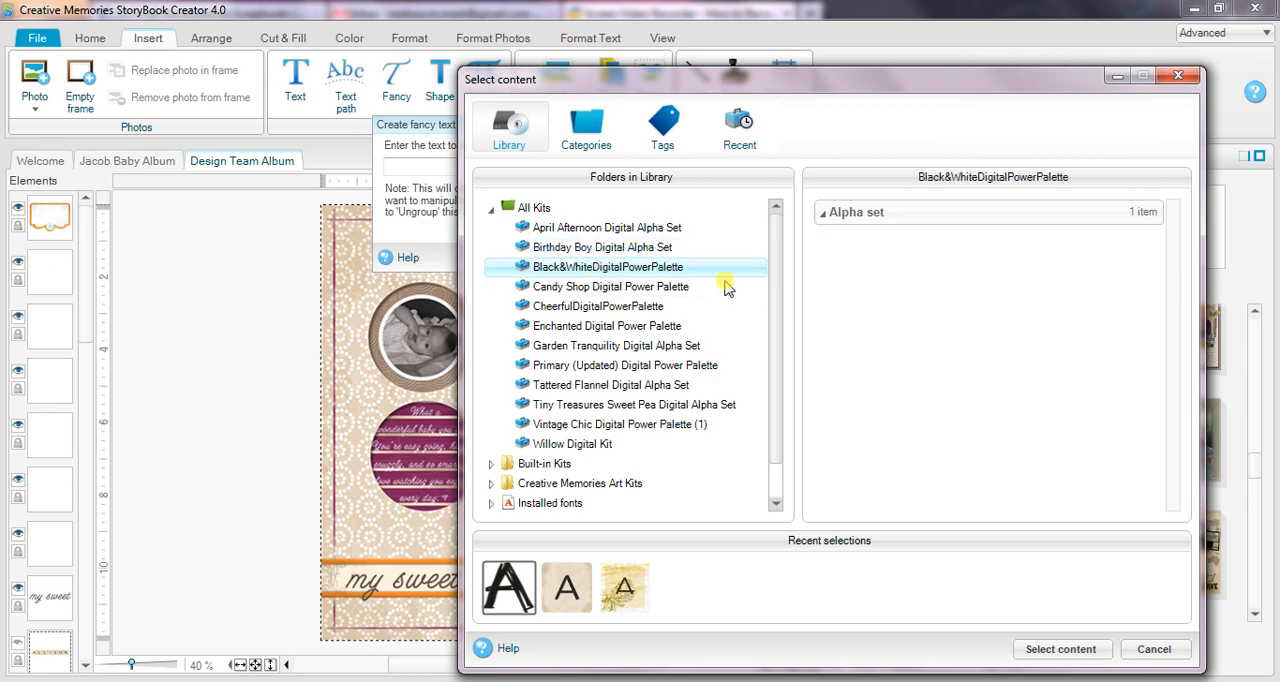
{"action": "left_click", "coordinate": [608, 286]}
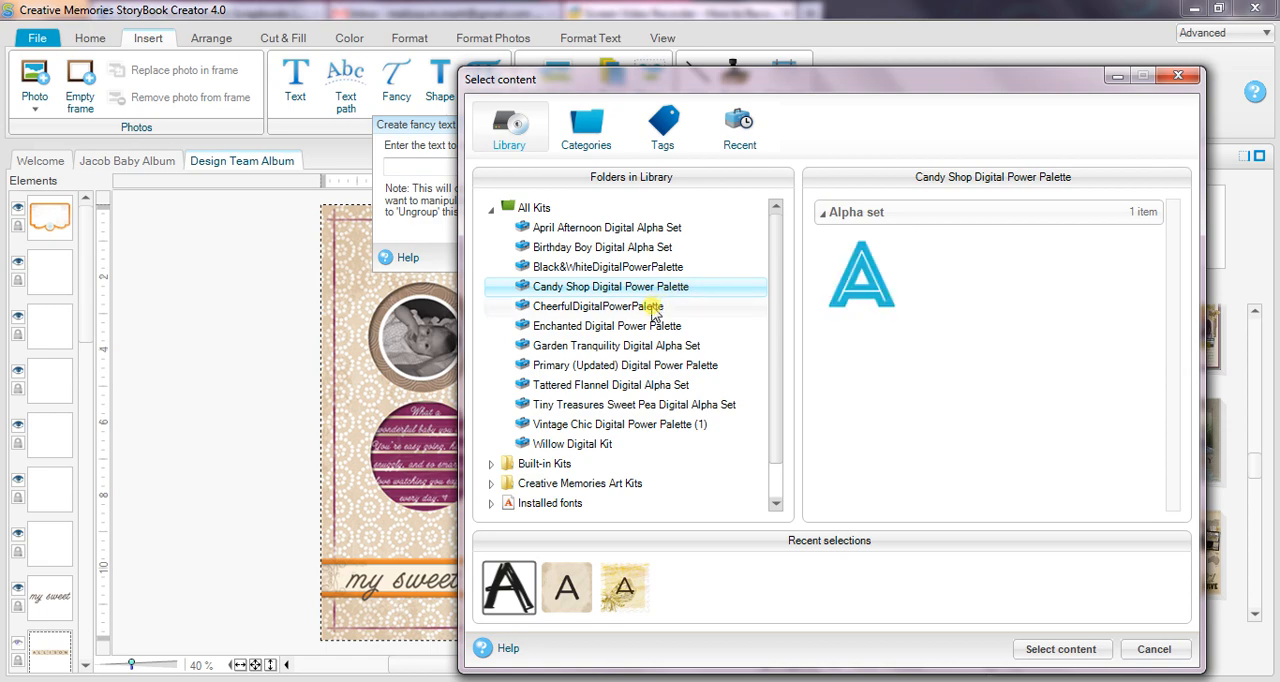
{"action": "left_click", "coordinate": [600, 304]}
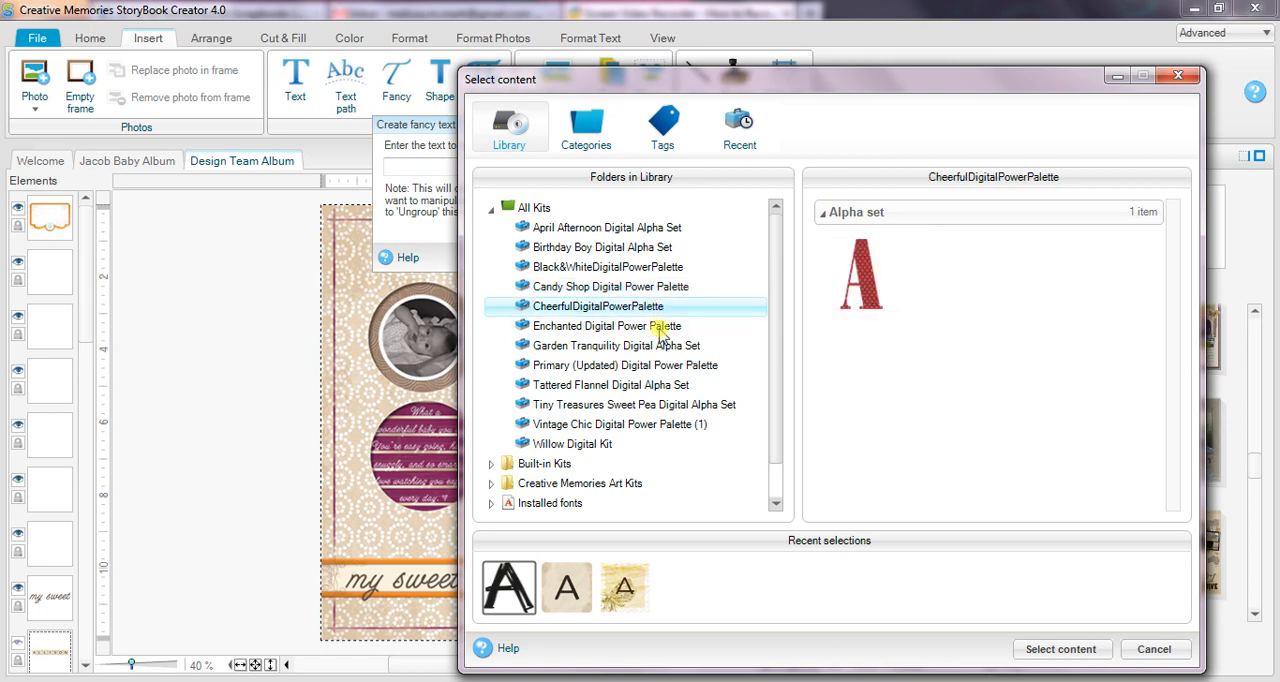
{"action": "left_click", "coordinate": [608, 324]}
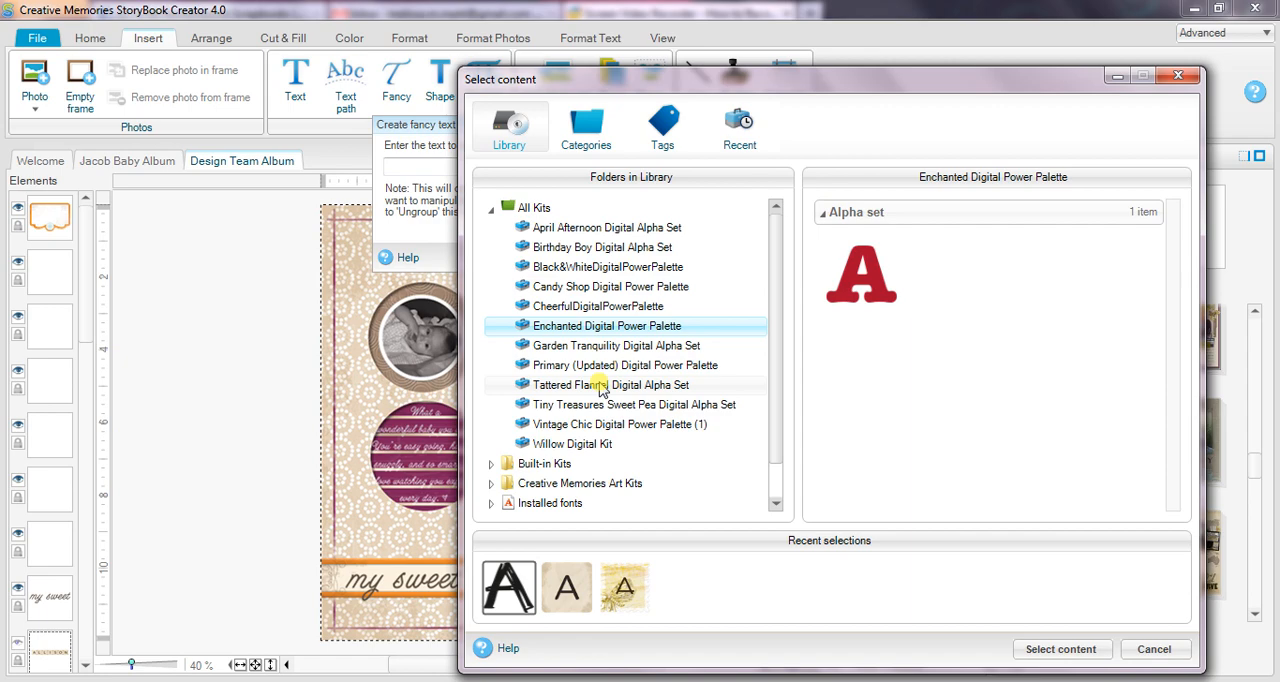
{"action": "left_click", "coordinate": [616, 424]}
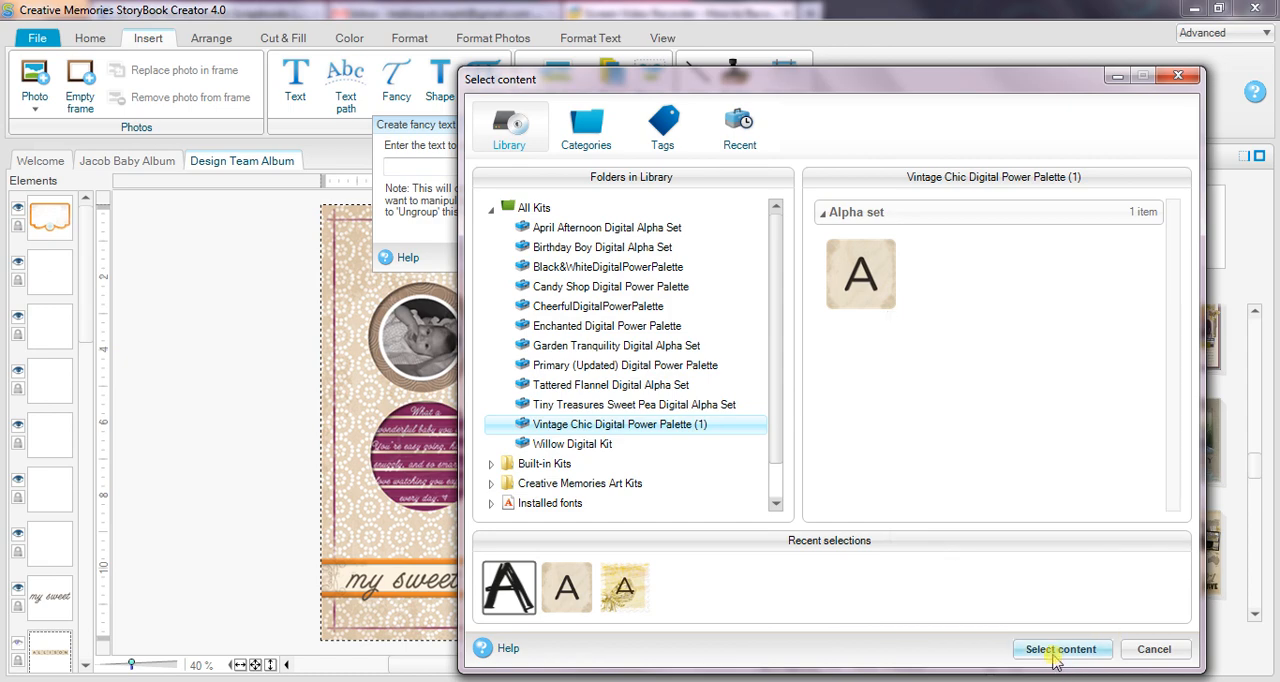
- Settle on the Vintage Chic Digital Power Palette tile alphabet for the title
{"action": "left_click", "coordinate": [1060, 648]}
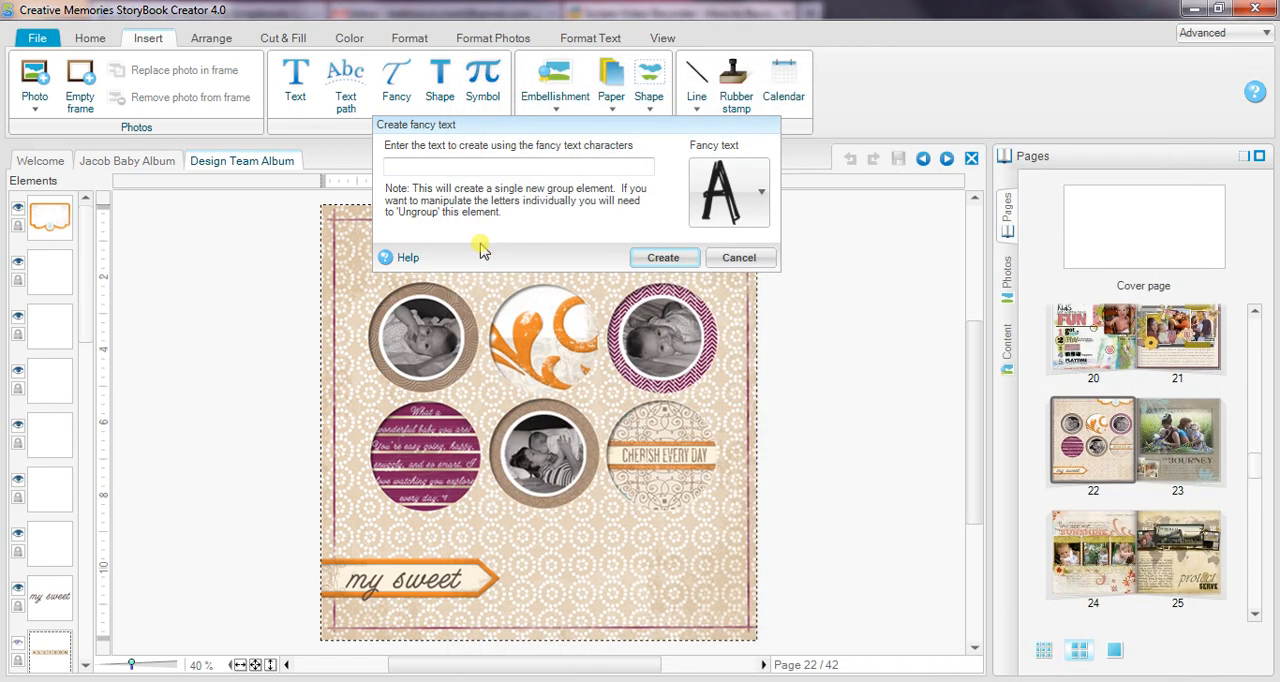
{"action": "left_click", "coordinate": [516, 166]}
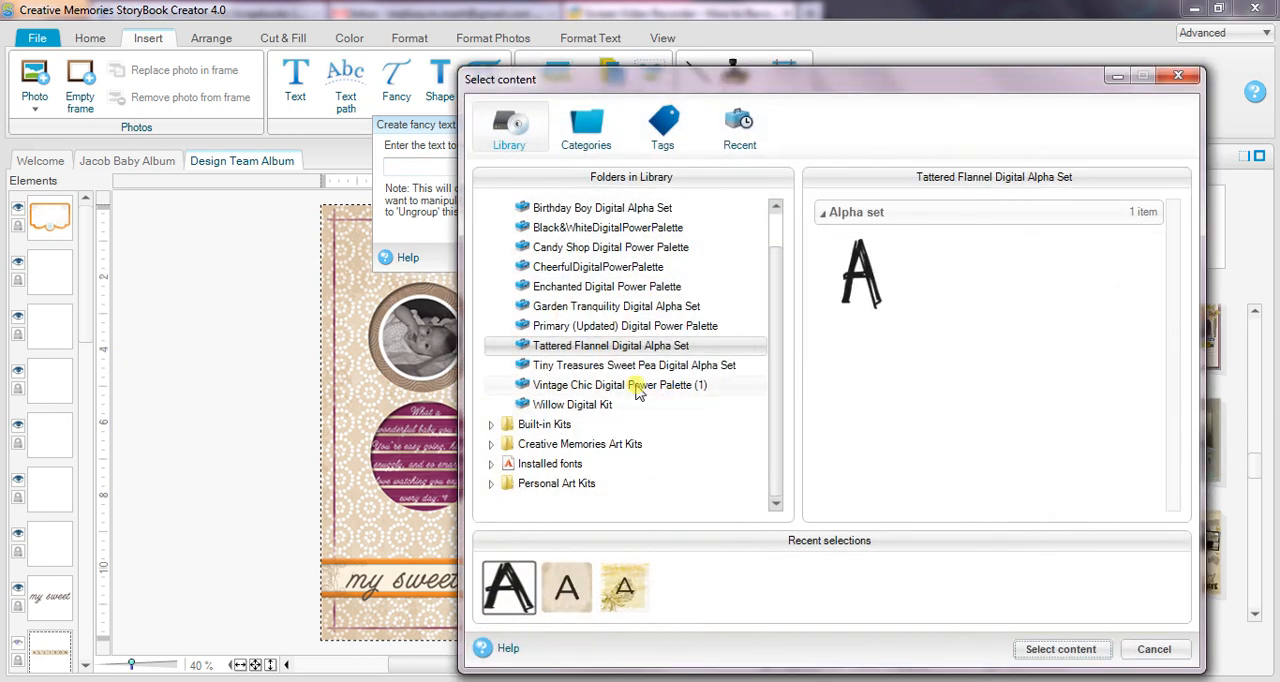
{"action": "left_click", "coordinate": [620, 386]}
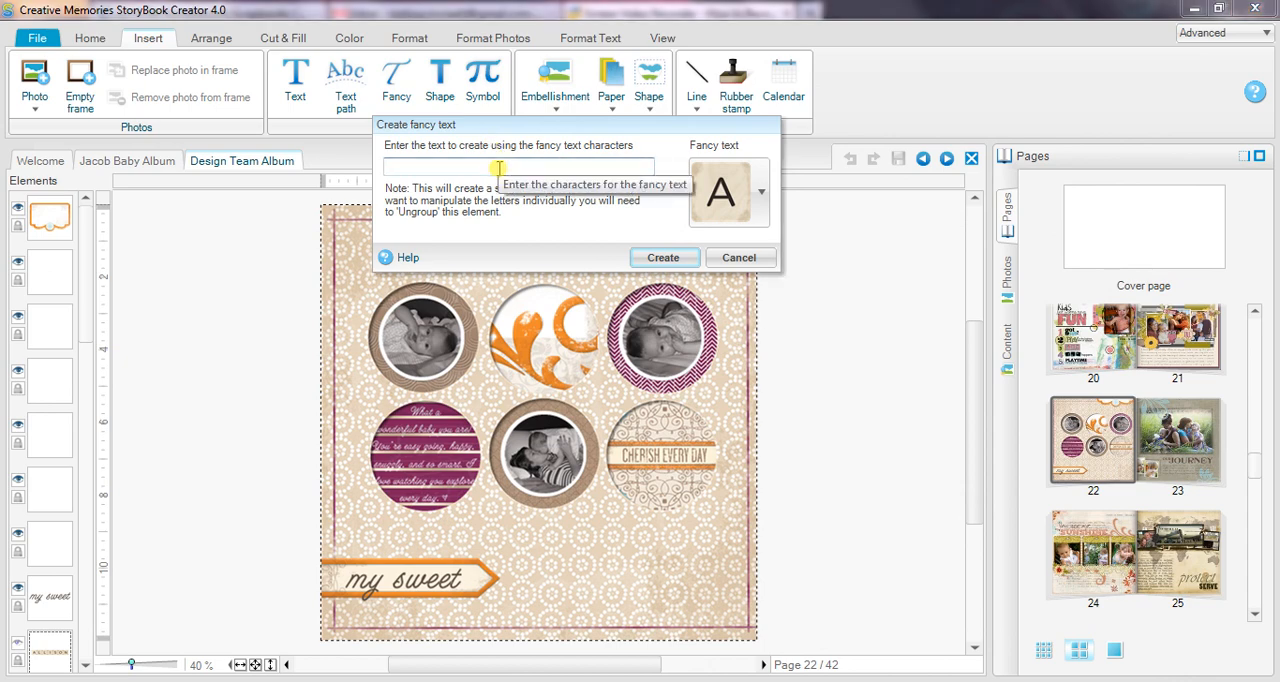
- Spell 'ALLISON' in tiles and fit it along the bottom beside the my sweet banner
{"action": "type", "text": "ALLISON"}
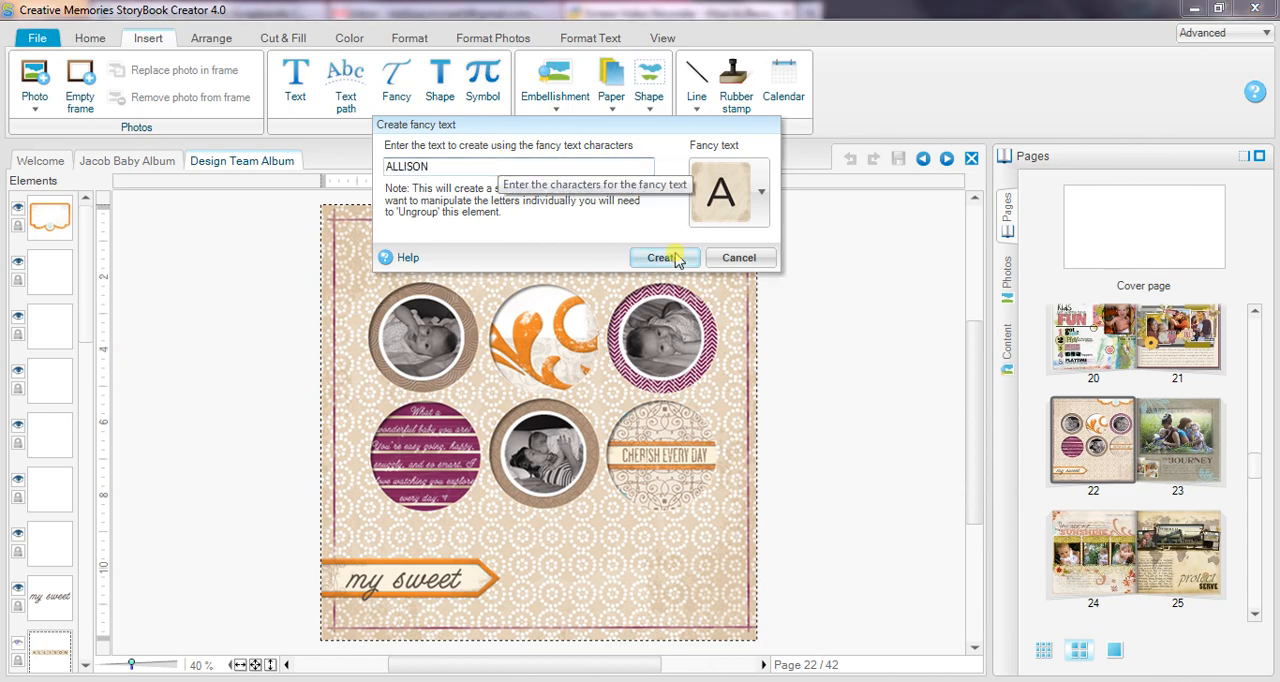
{"action": "left_click", "coordinate": [660, 256]}
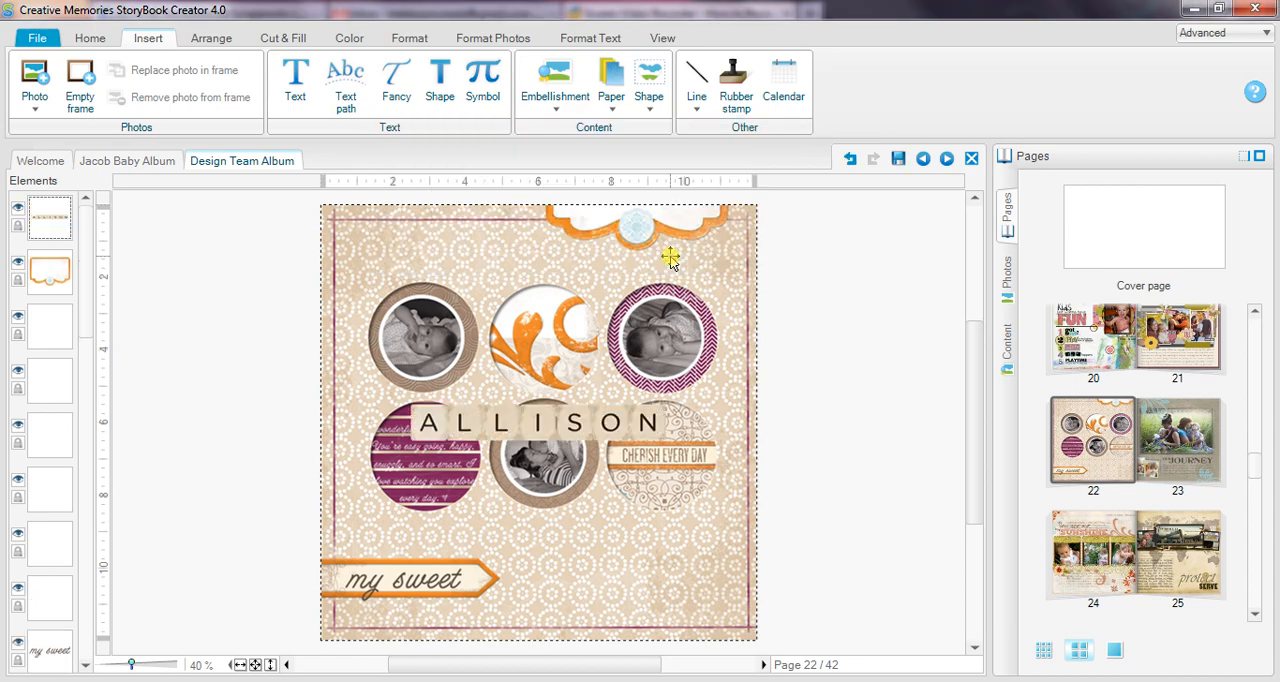
{"action": "left_click_drag", "start_coordinate": [538, 420], "coordinate": [616, 560]}
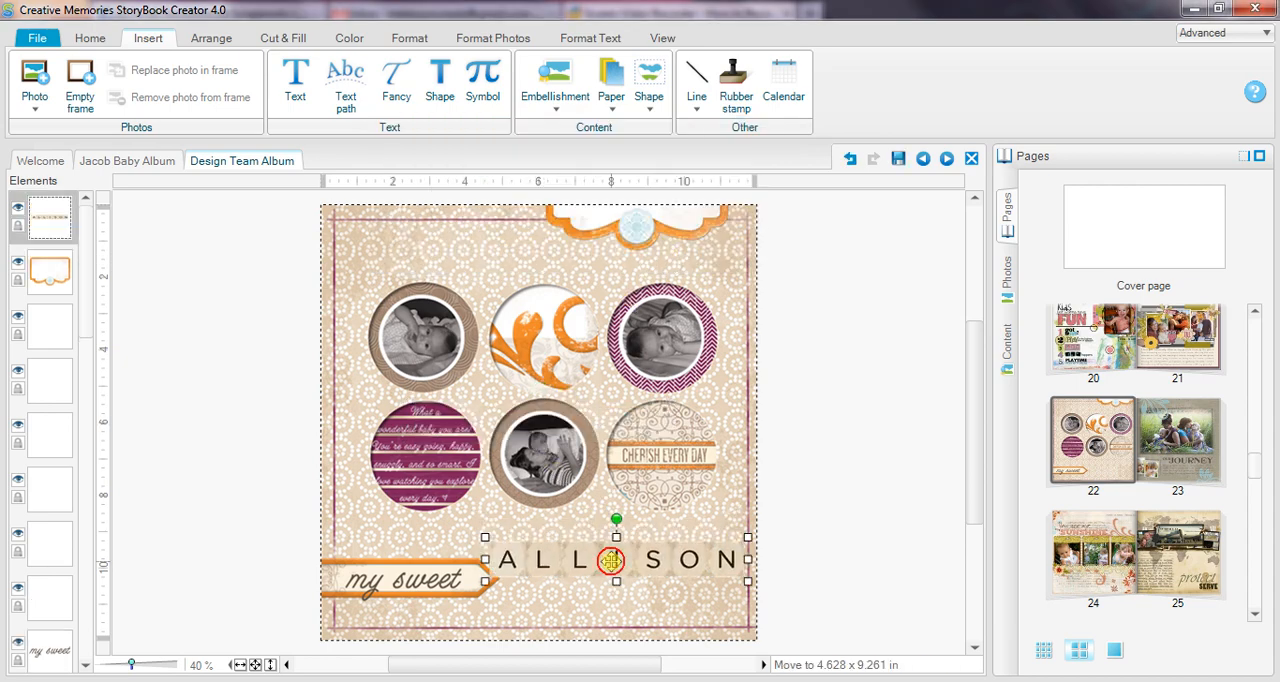
{"action": "left_click_drag", "start_coordinate": [616, 560], "coordinate": [628, 580]}
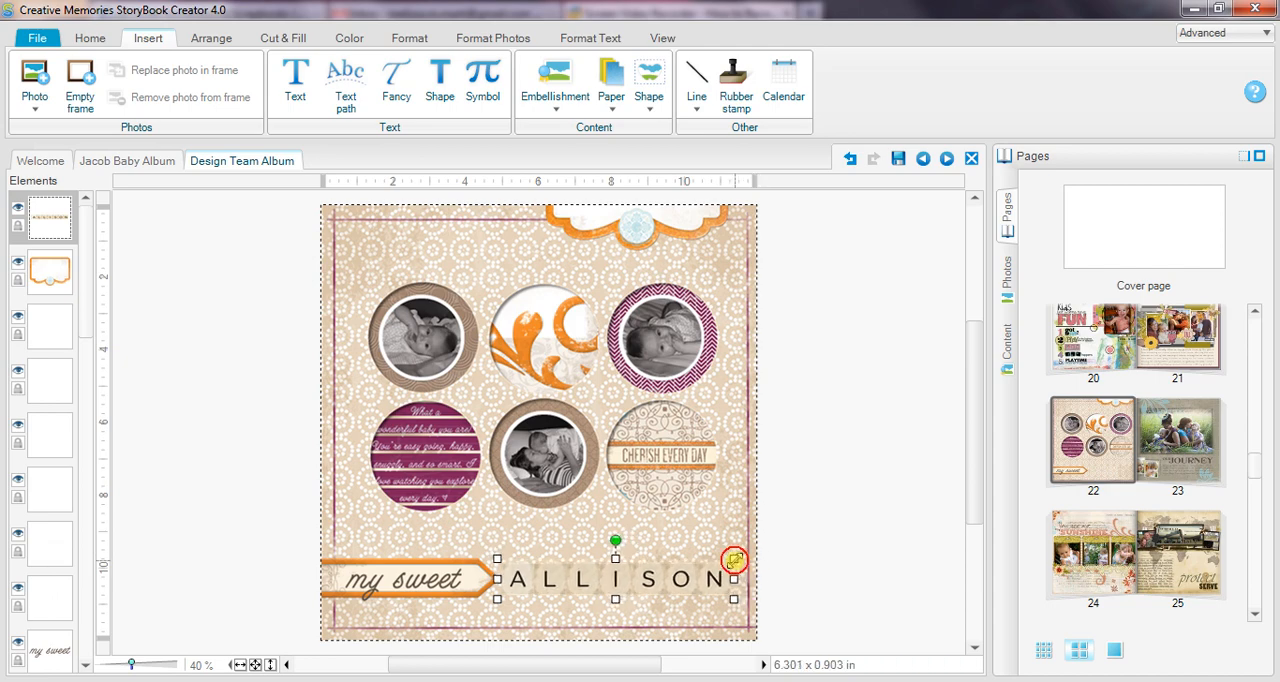
{"action": "left_click", "coordinate": [408, 36]}
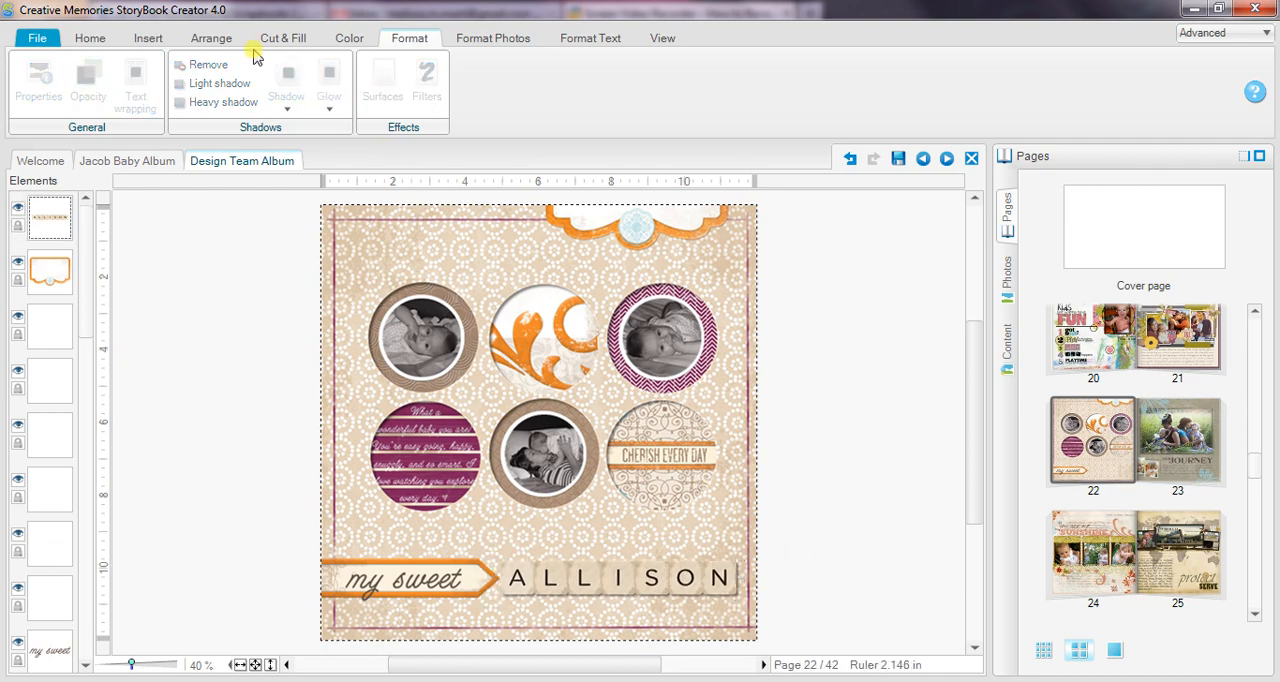
{"action": "left_click", "coordinate": [148, 36]}
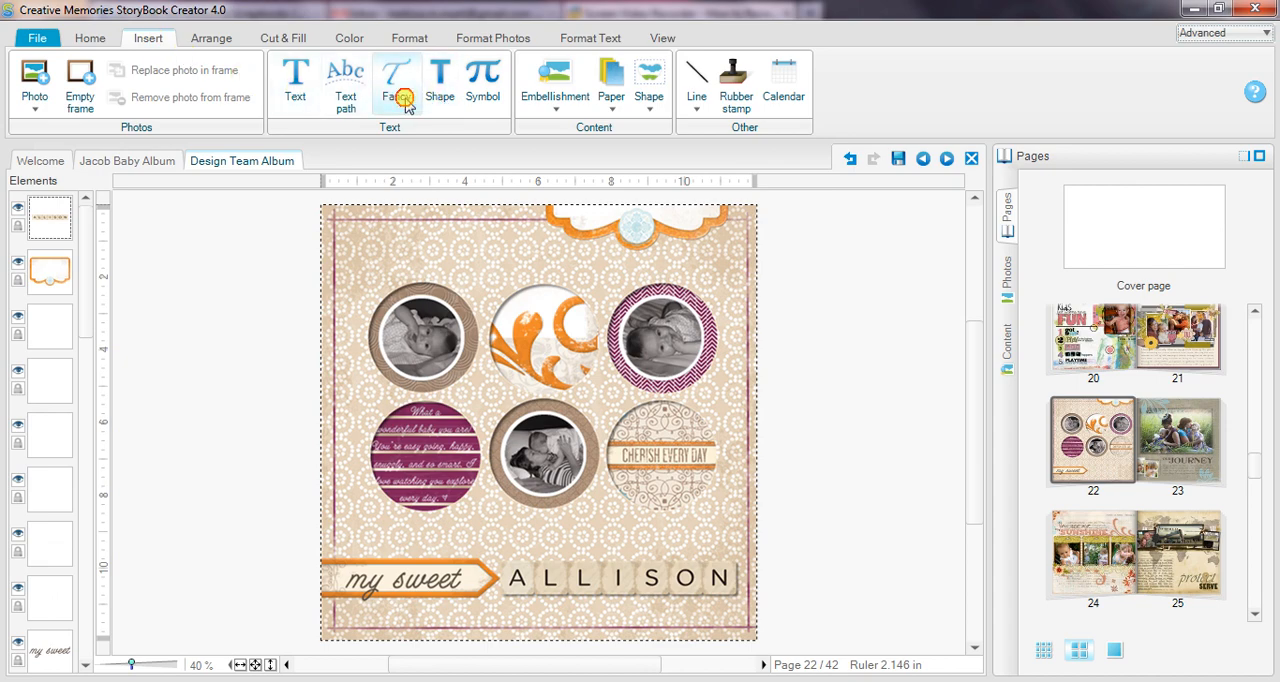
{"action": "left_click", "coordinate": [396, 82]}
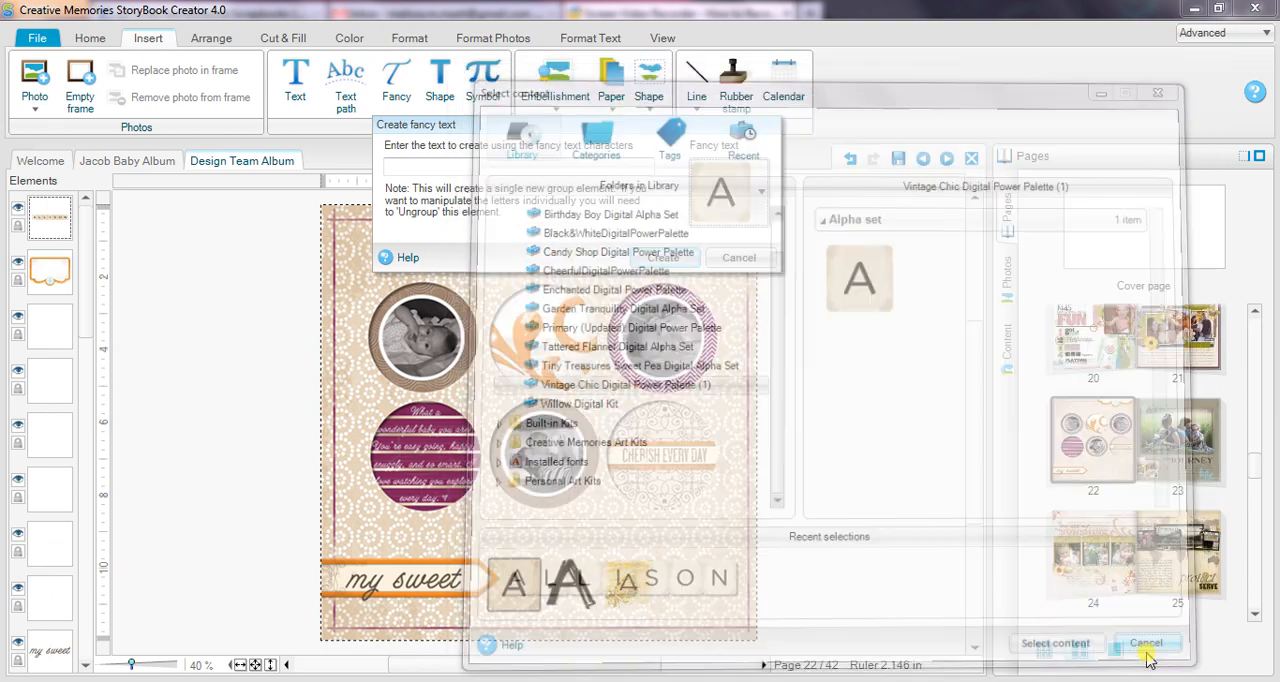
{"action": "left_click", "coordinate": [1146, 644]}
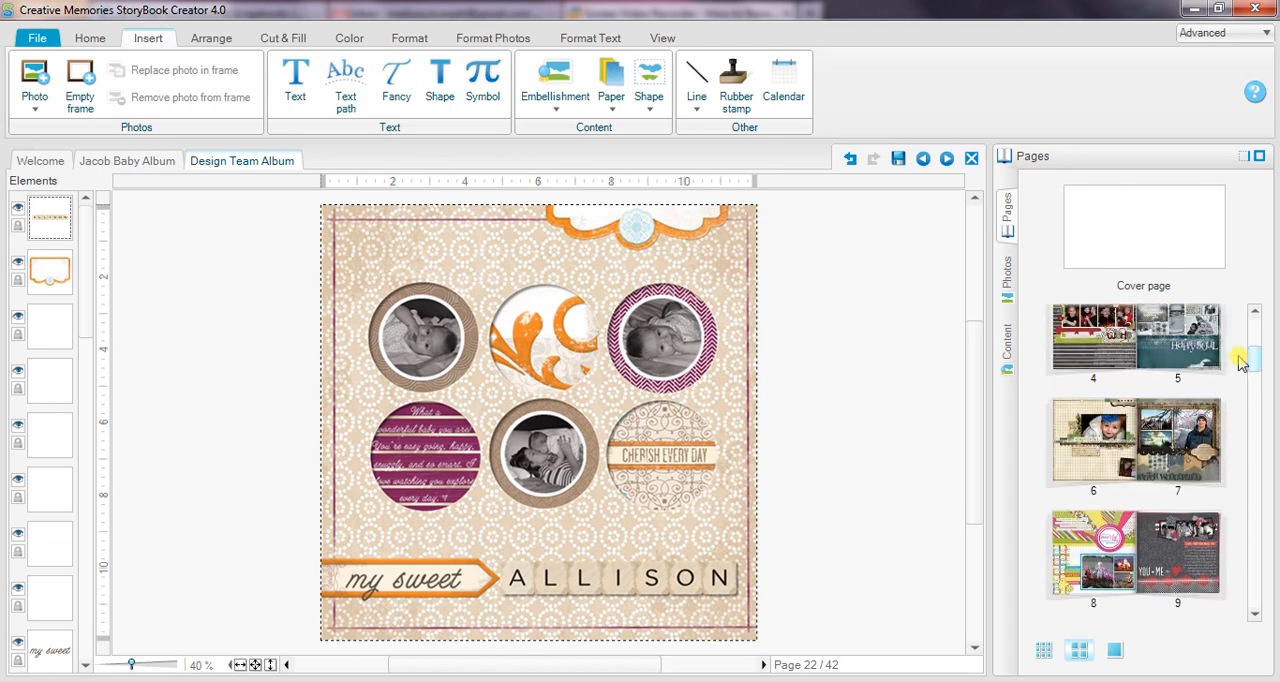
- Scroll the Pages panel down toward page 30, the farm layout
{"action": "scroll", "scroll_direction": "down", "scroll_amount": 3}
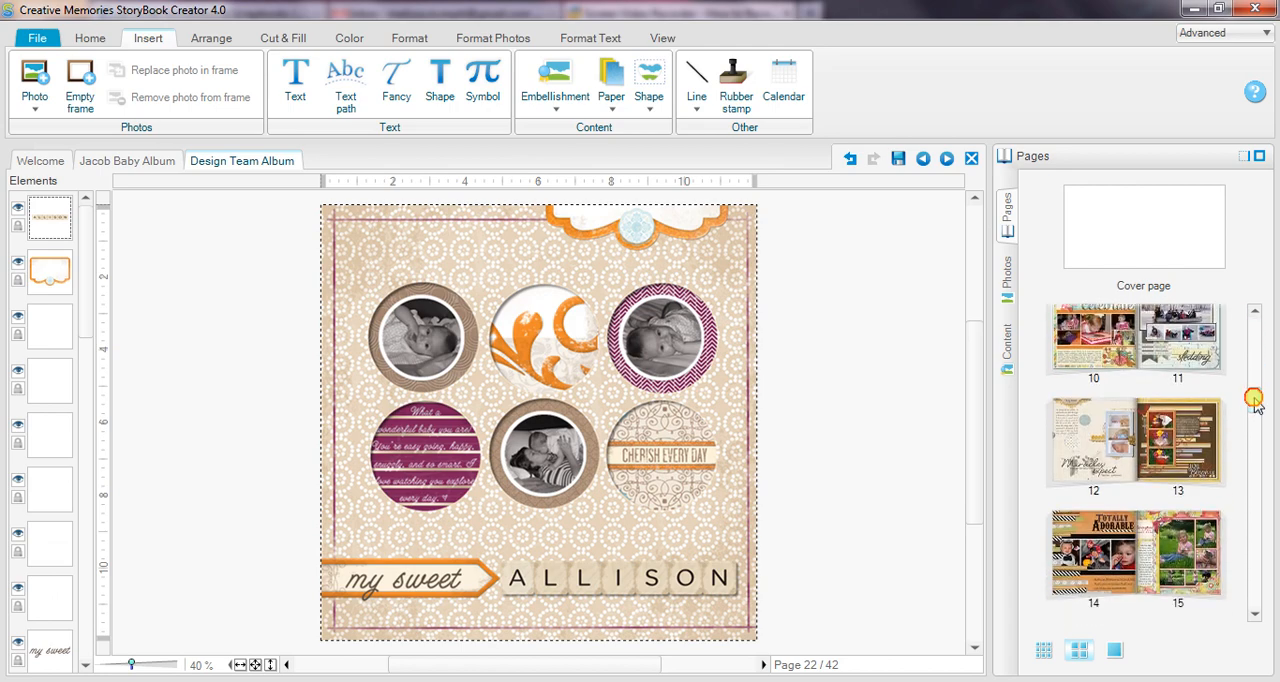
{"action": "scroll", "scroll_direction": "down", "scroll_amount": 3}
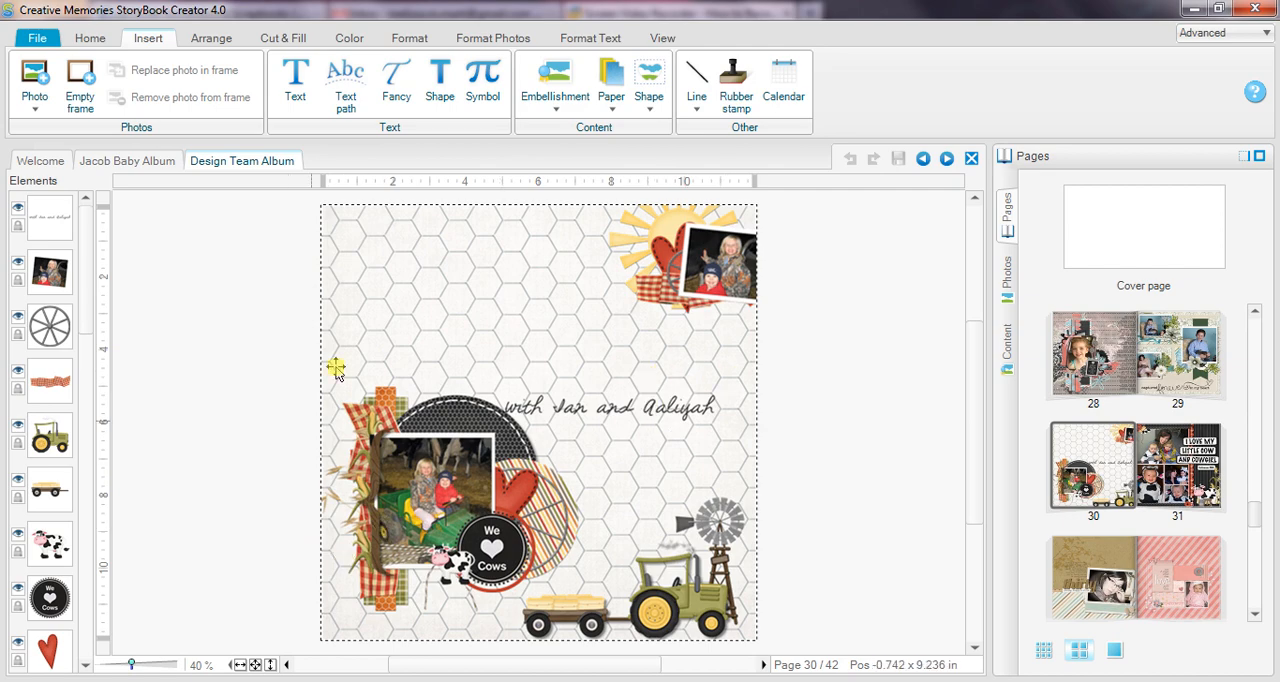
{"action": "mouse_move", "coordinate": [480, 276]}
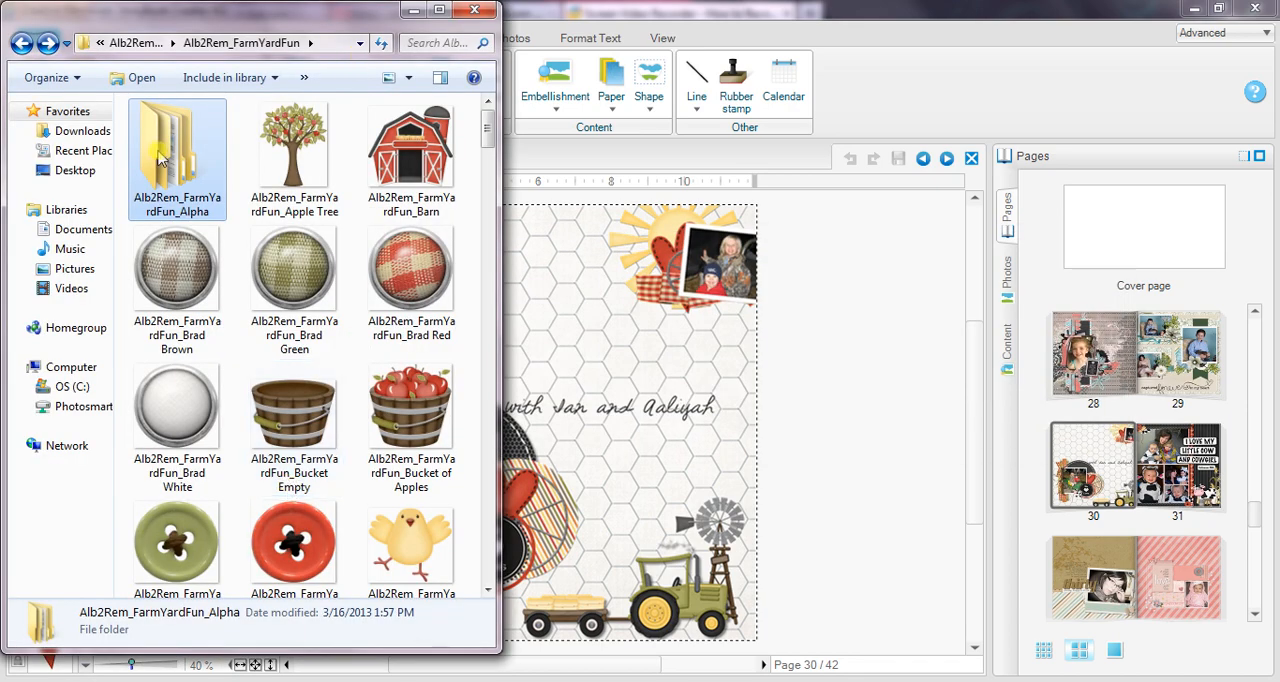
- Browse the farm Alpha folder for the green uppercase letters F, A, R, M, T, I, E
{"action": "scroll", "scroll_direction": "down", "scroll_amount": 3}
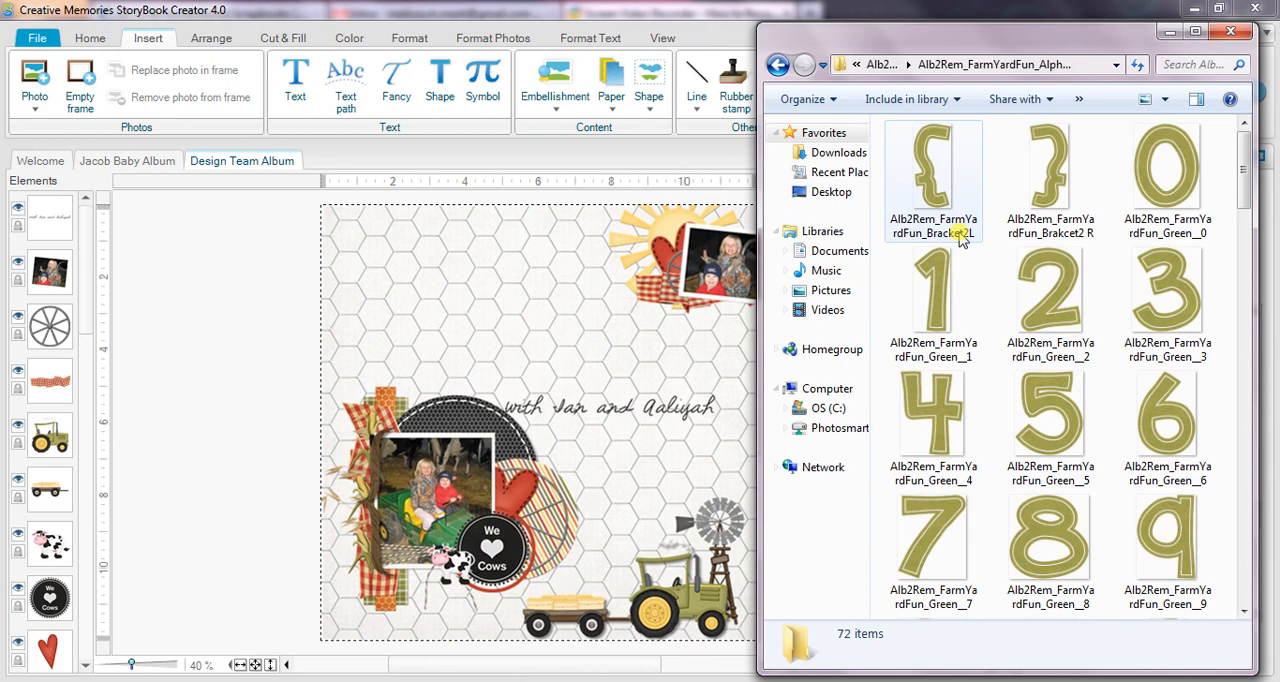
{"action": "left_click", "coordinate": [1050, 180]}
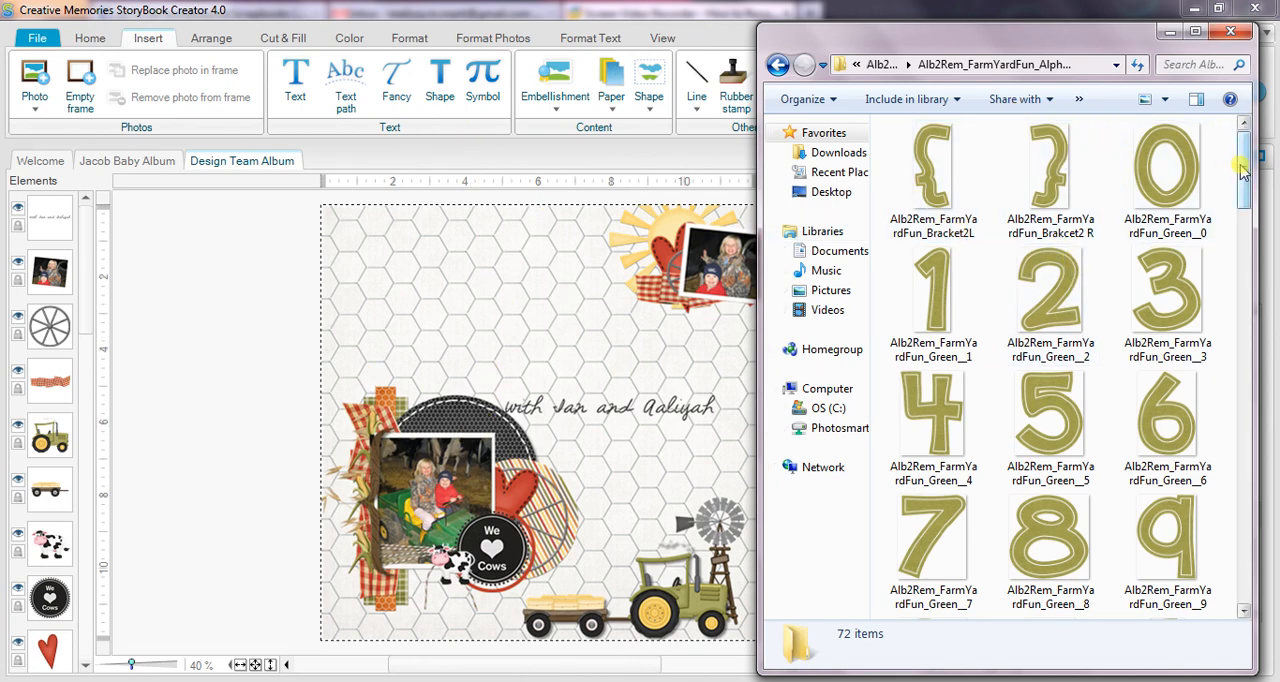
{"action": "scroll", "scroll_direction": "down", "scroll_amount": 3}
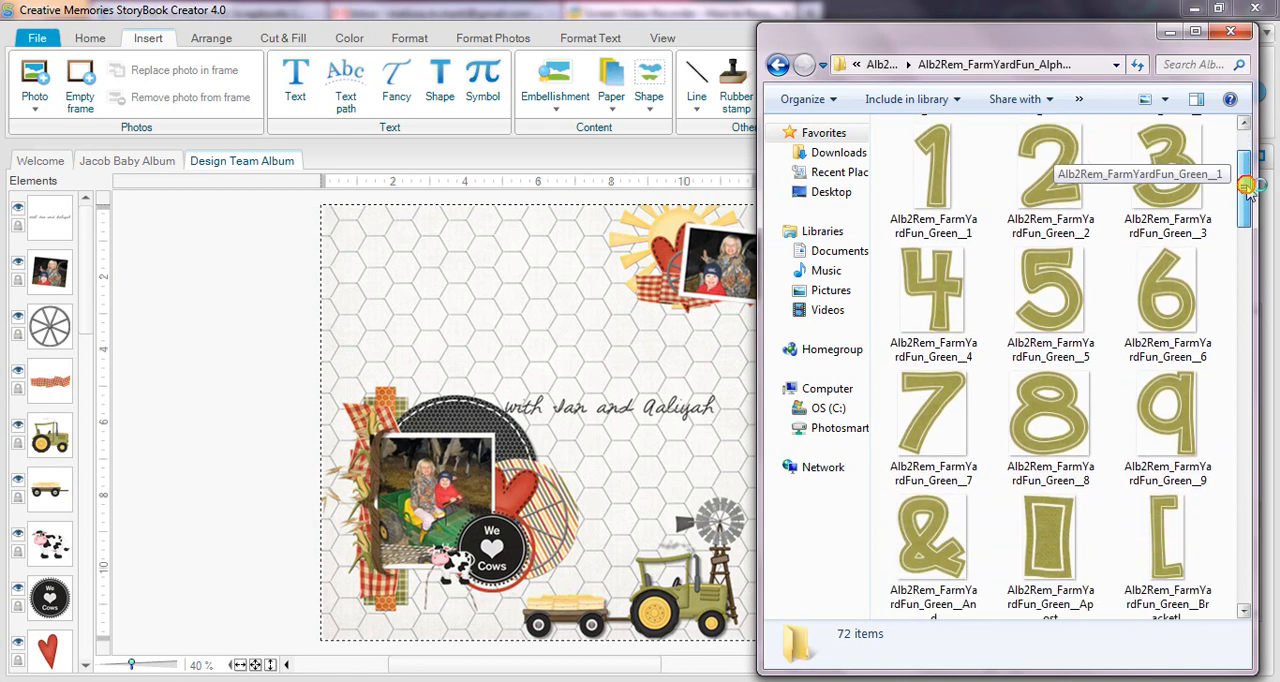
{"action": "scroll", "scroll_direction": "down", "scroll_amount": 3}
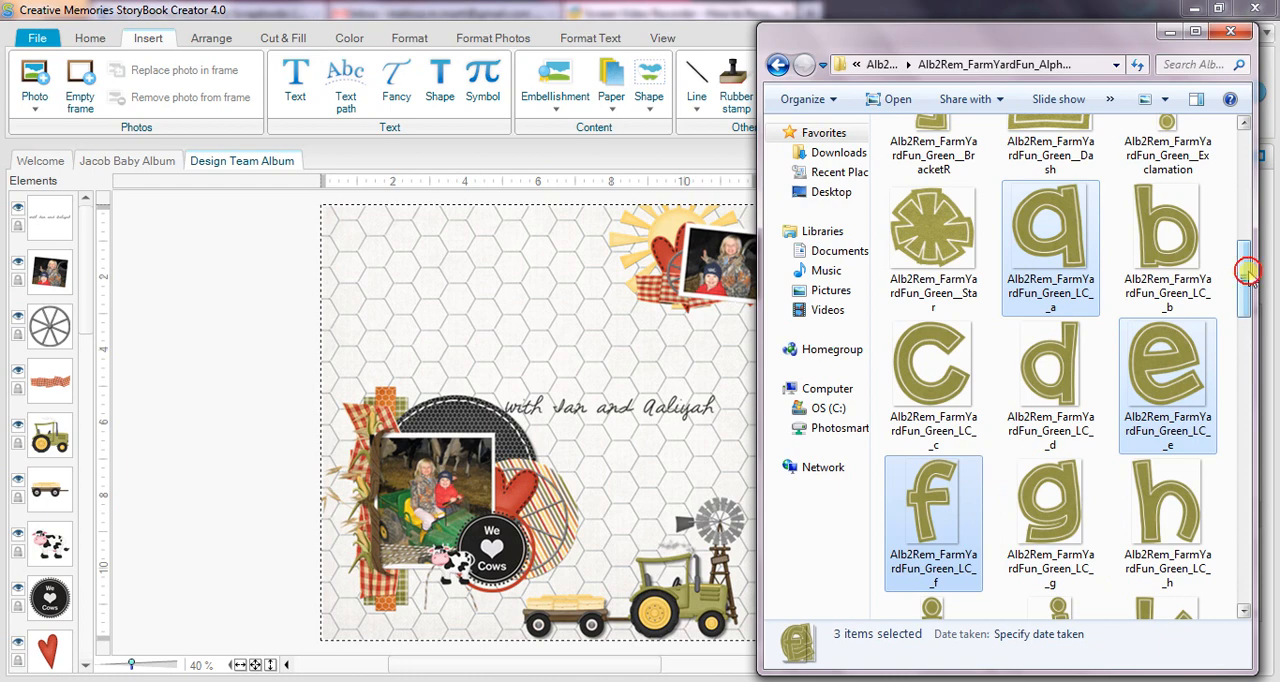
{"action": "scroll", "scroll_direction": "down", "scroll_amount": 3}
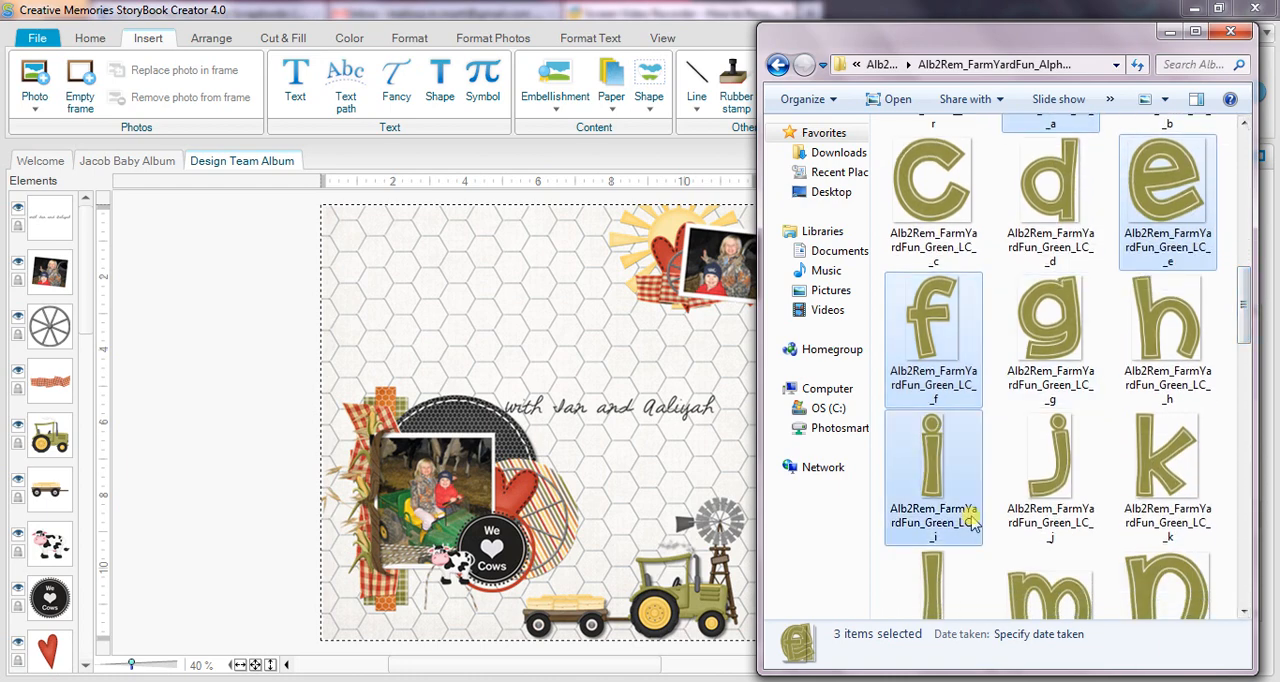
{"action": "scroll", "scroll_direction": "down", "scroll_amount": 3}
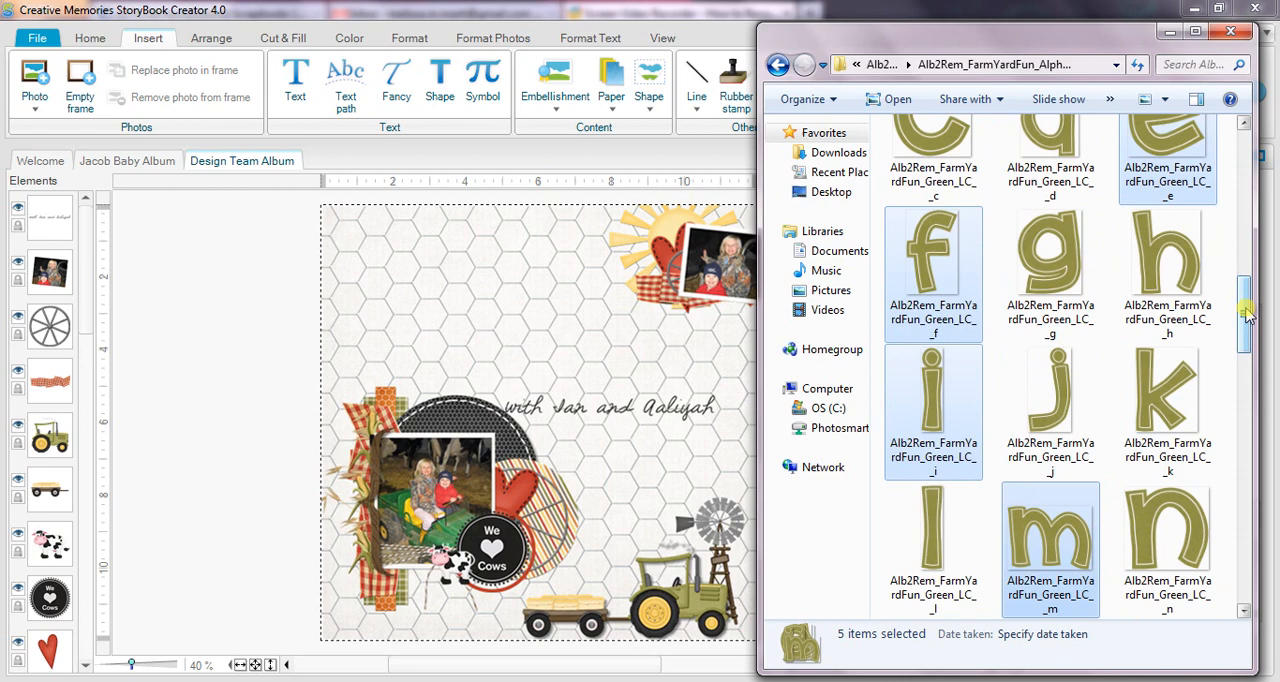
{"action": "scroll", "scroll_direction": "down", "scroll_amount": 3}
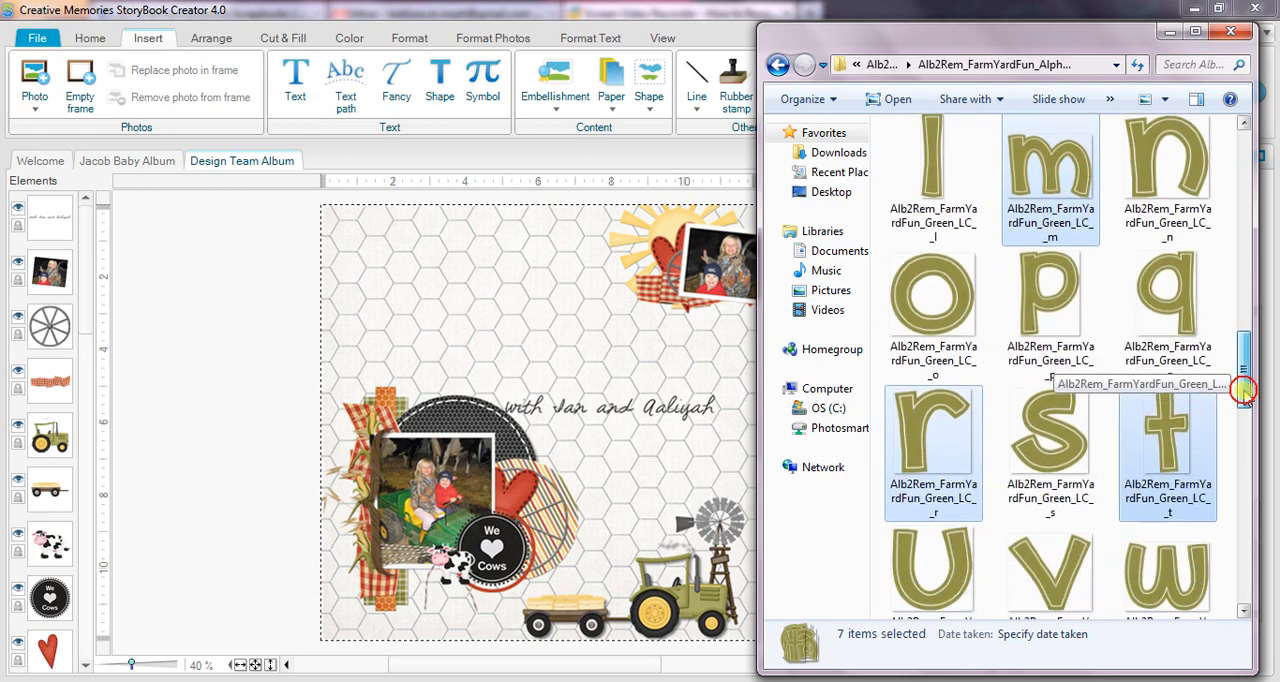
{"action": "scroll", "scroll_direction": "down", "scroll_amount": 3}
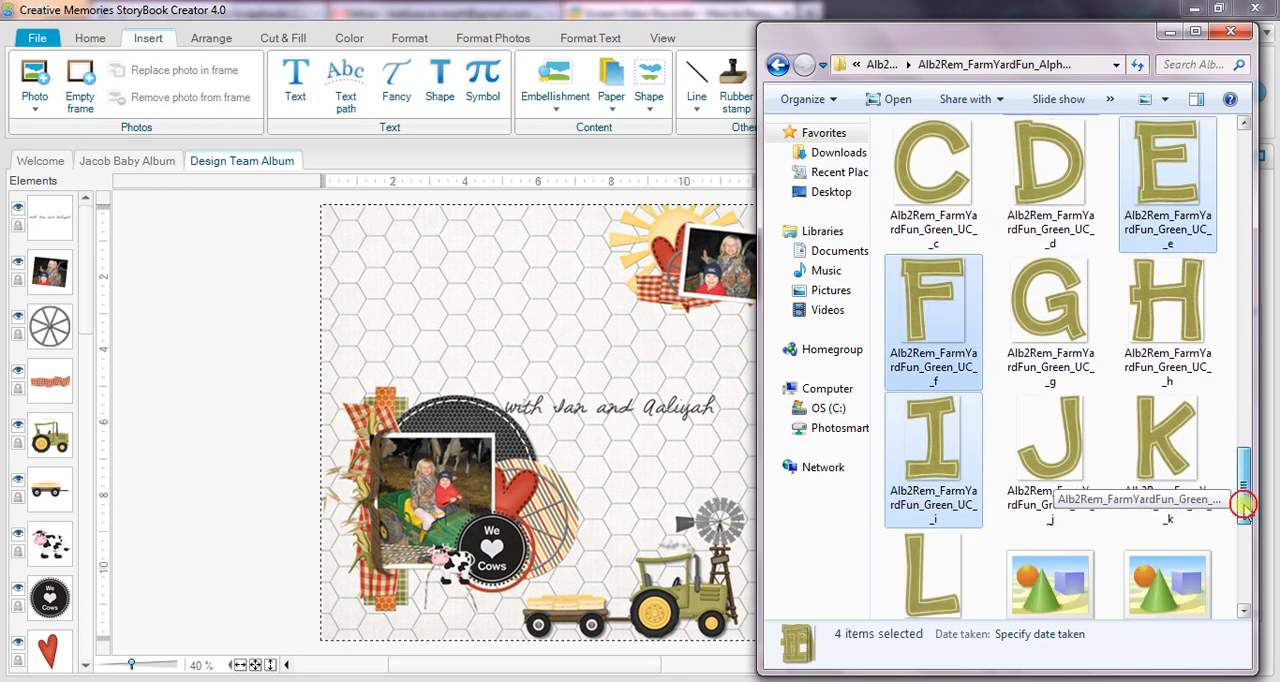
{"action": "scroll", "scroll_direction": "down", "scroll_amount": 3}
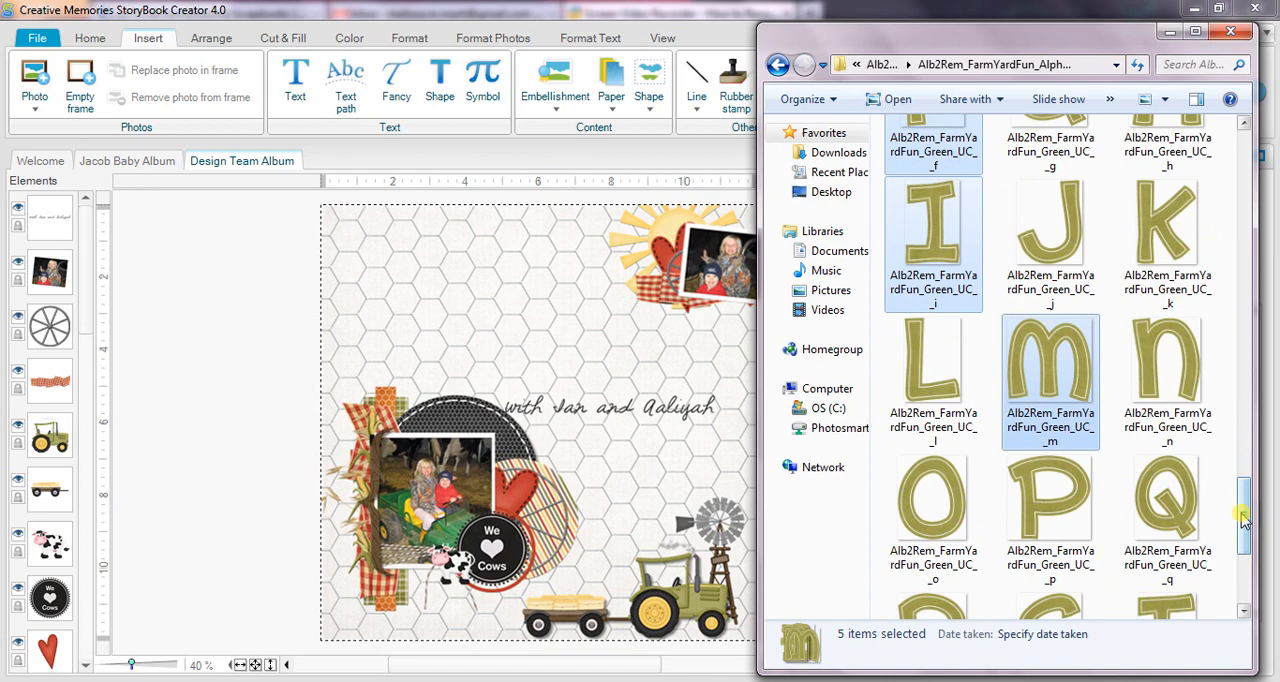
{"action": "scroll", "scroll_direction": "down", "scroll_amount": 3}
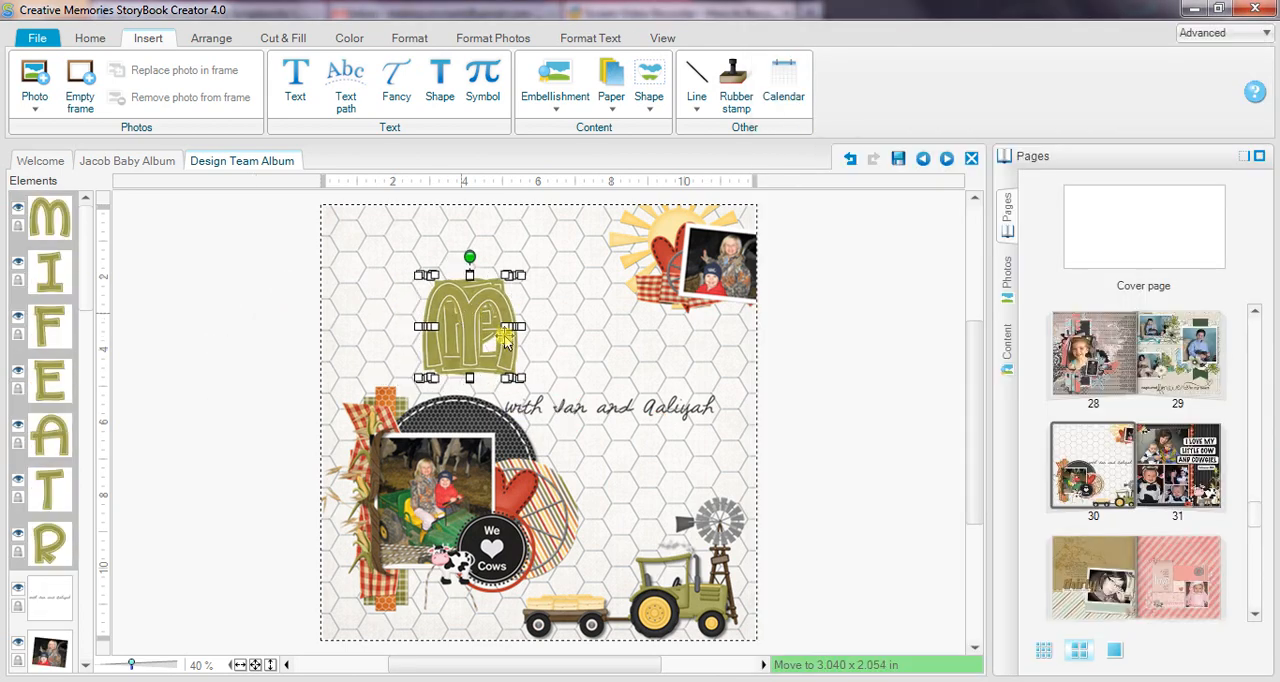
- Drag letters into place to spell FARM TIME, dismissing the single-element warnings
{"action": "left_click_drag", "start_coordinate": [470, 324], "coordinate": [680, 370]}
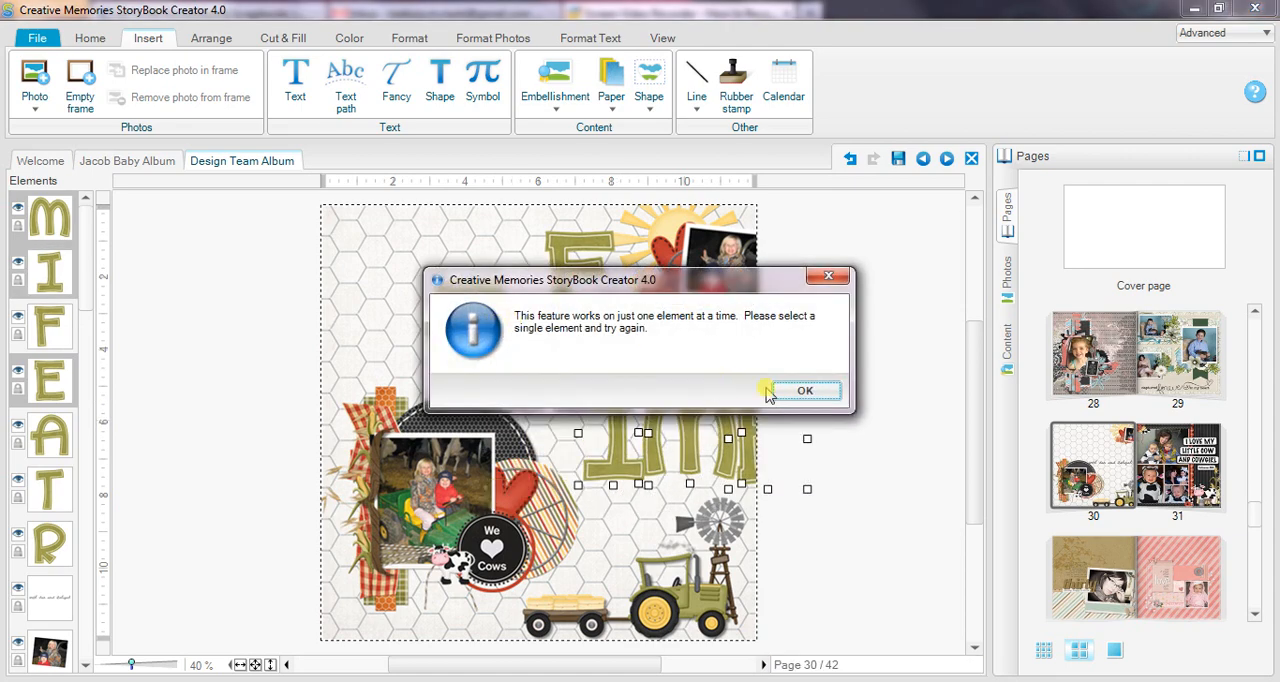
{"action": "left_click", "coordinate": [804, 390]}
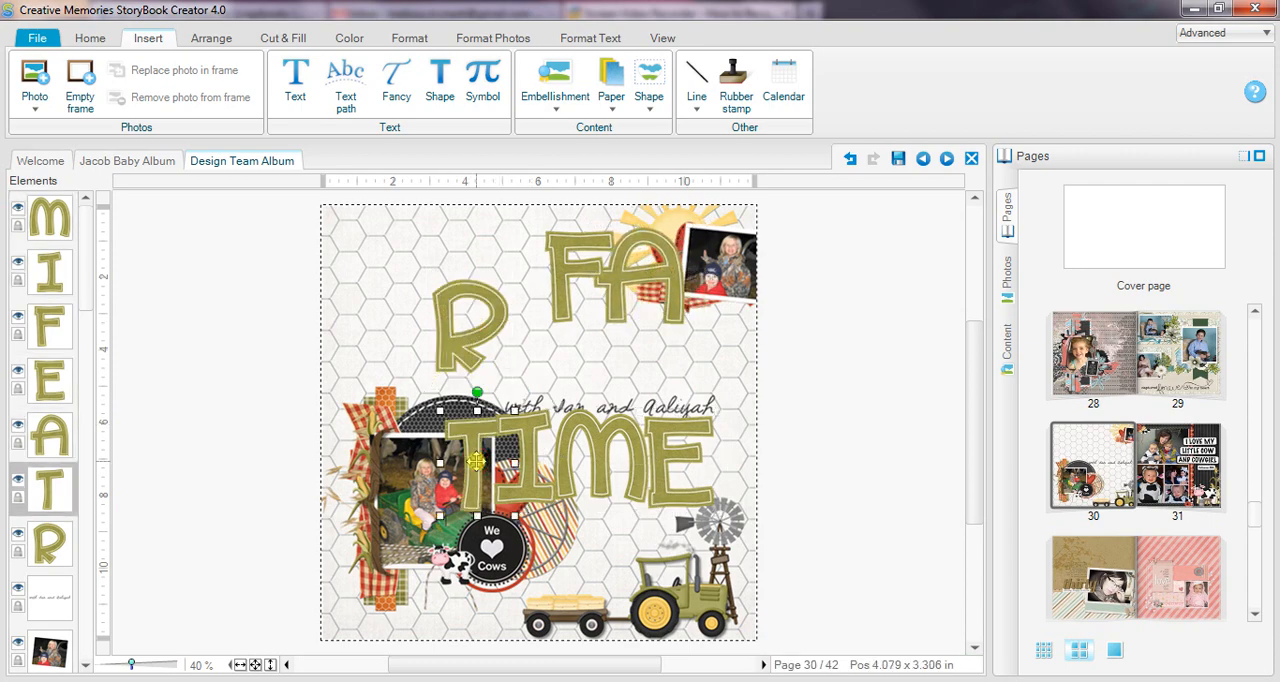
{"action": "left_click_drag", "start_coordinate": [478, 462], "coordinate": [708, 304]}
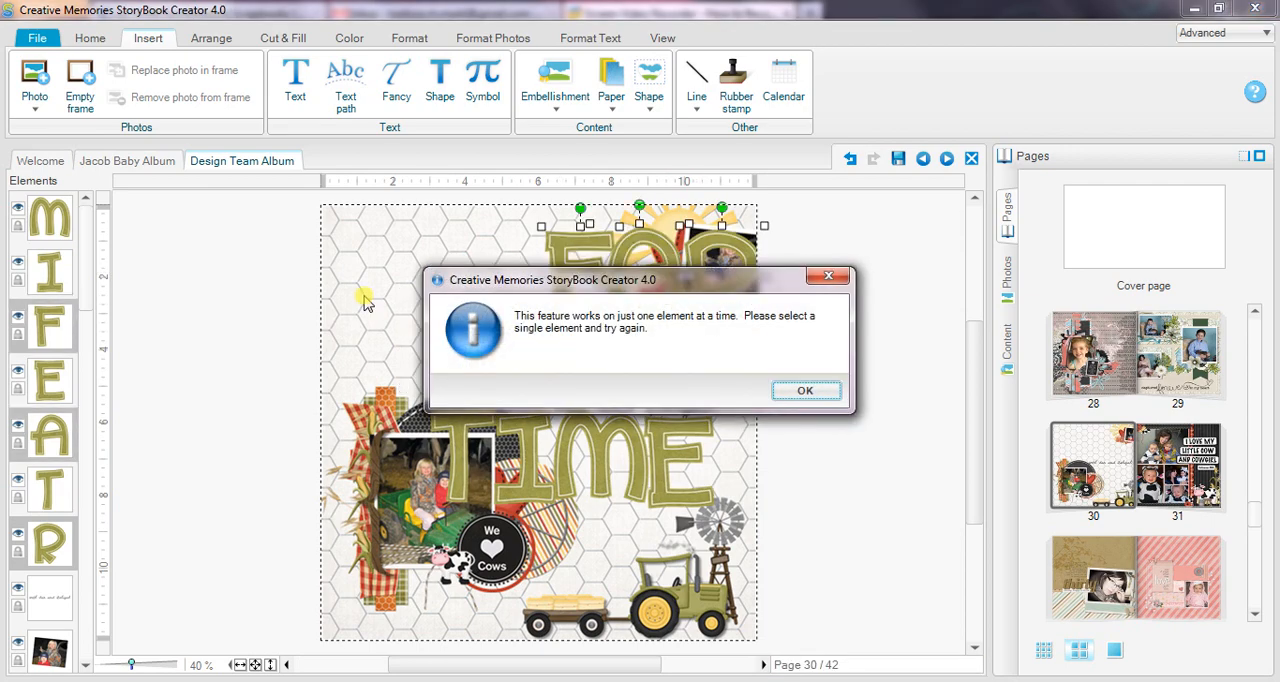
{"action": "left_click", "coordinate": [804, 390]}
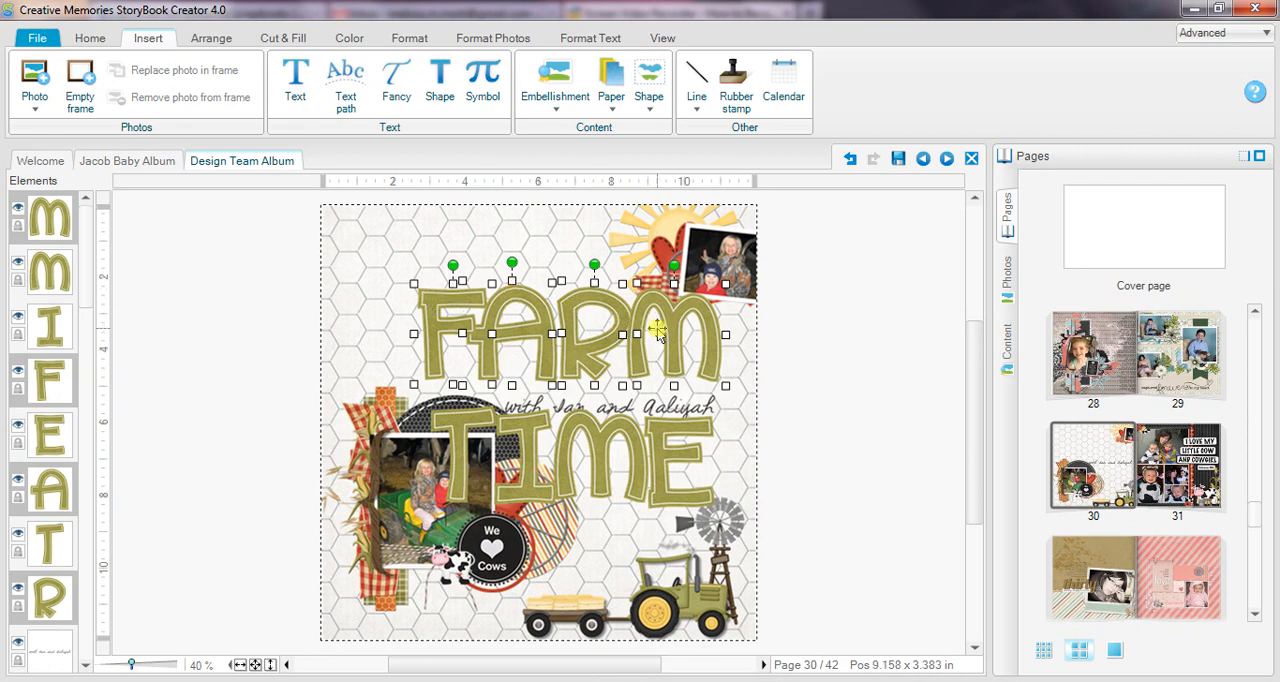
- Align FARM and TIME letters along their middles and nudge the F into line
{"action": "right_click", "coordinate": [440, 310]}
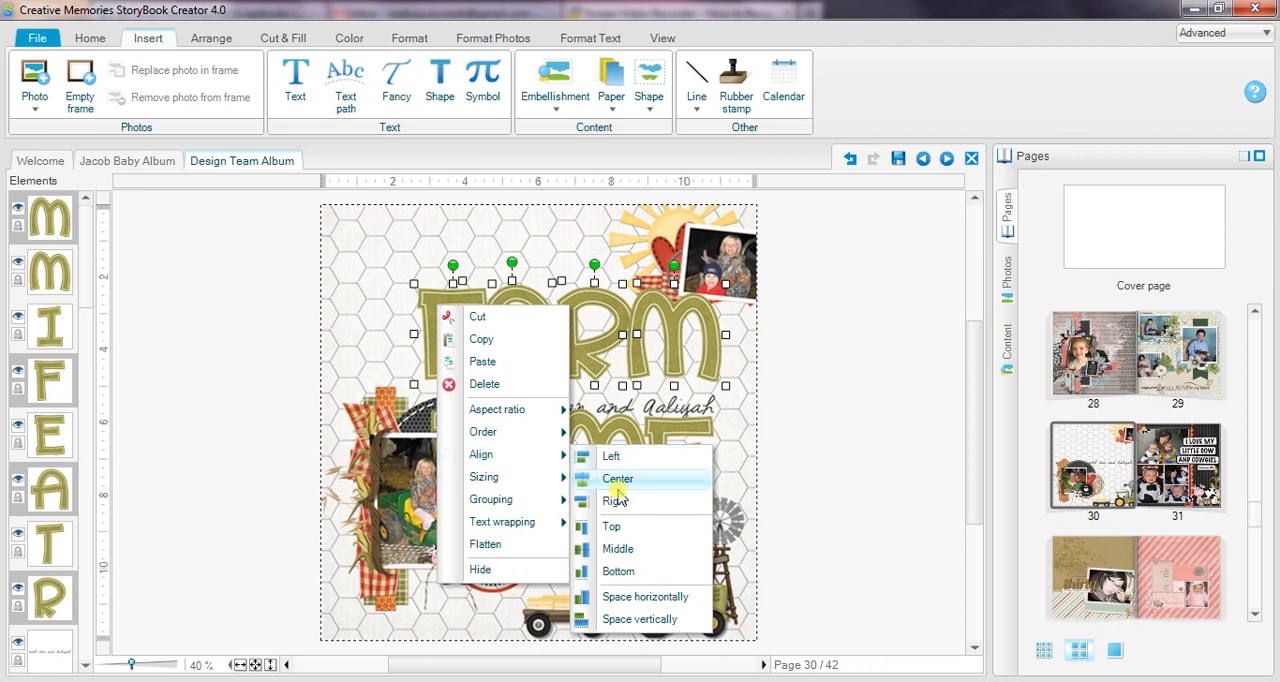
{"action": "mouse_move", "coordinate": [616, 548]}
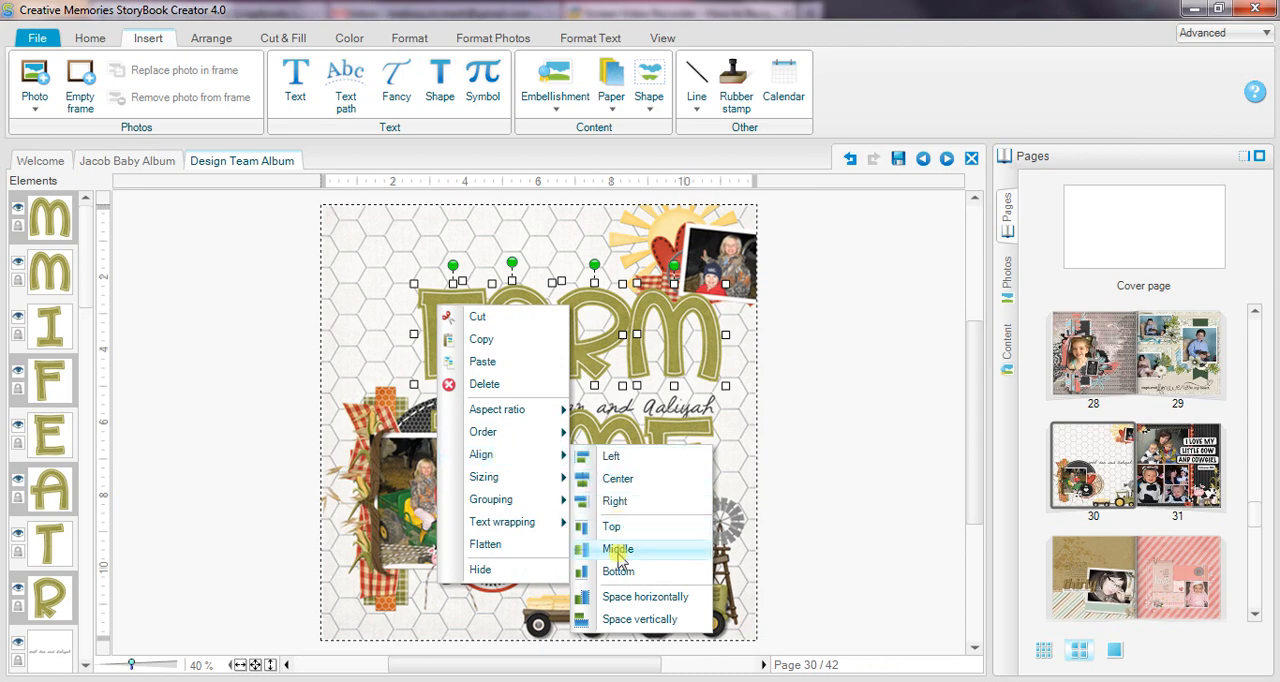
{"action": "left_click", "coordinate": [616, 548]}
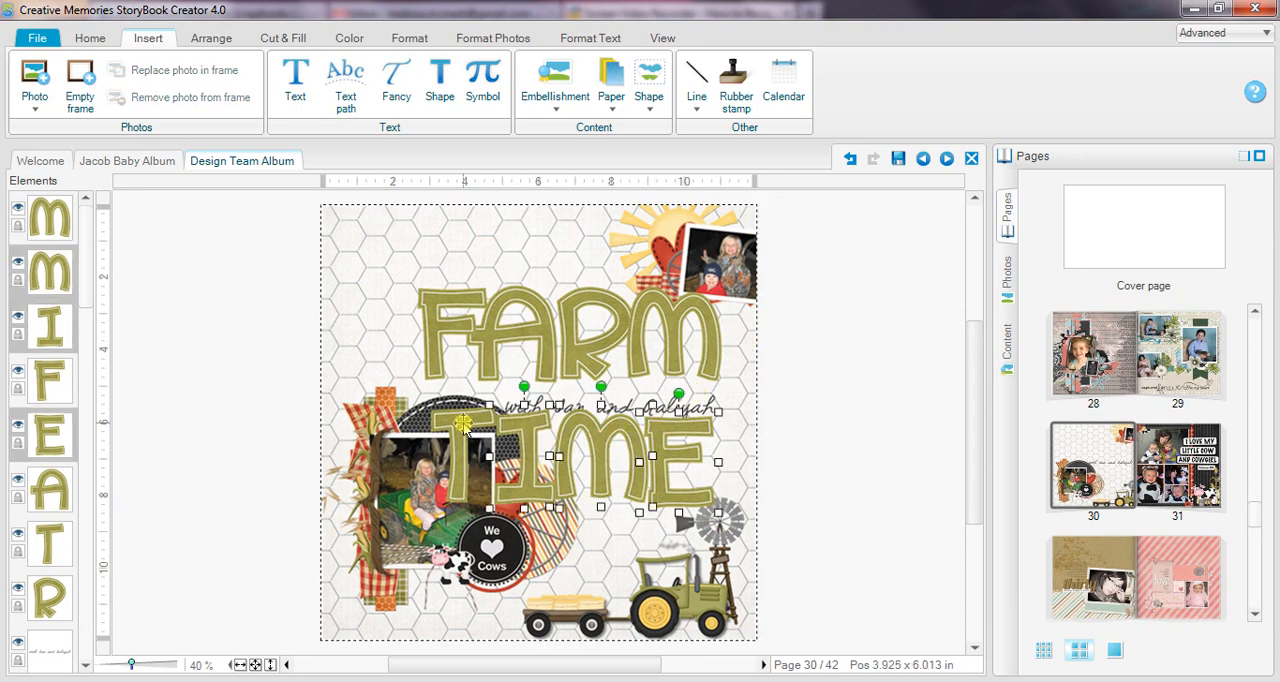
{"action": "right_click", "coordinate": [464, 424]}
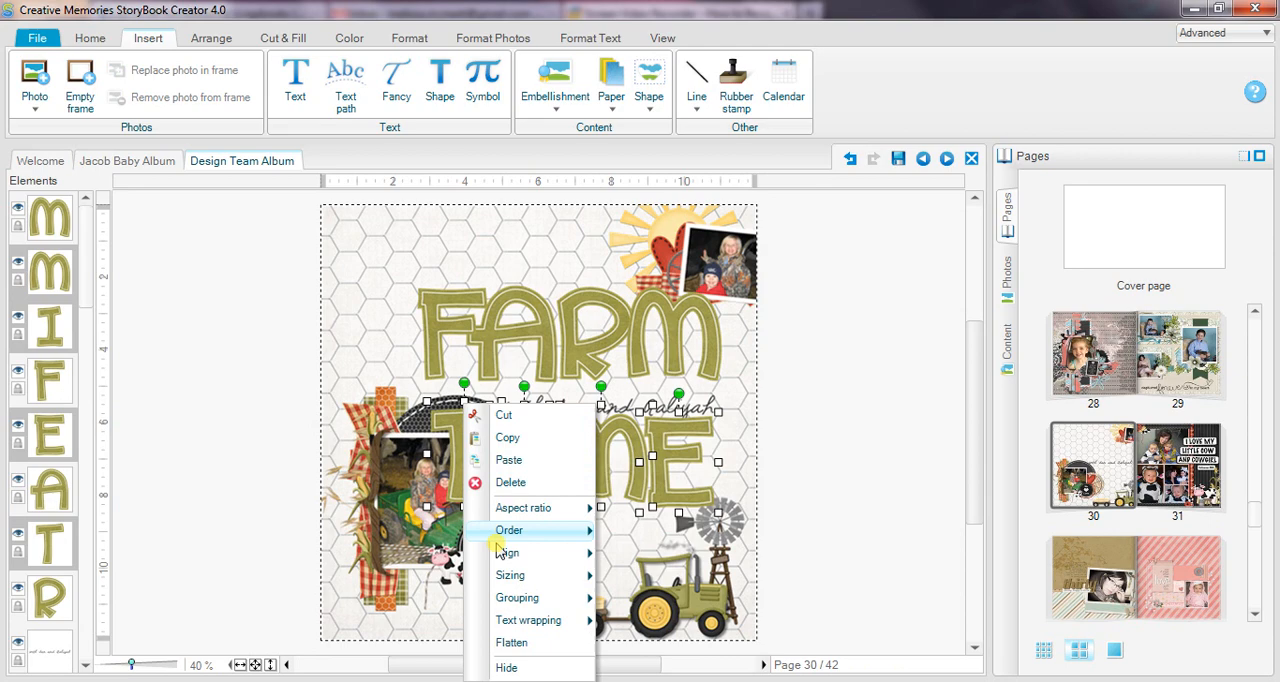
{"action": "mouse_move", "coordinate": [508, 552]}
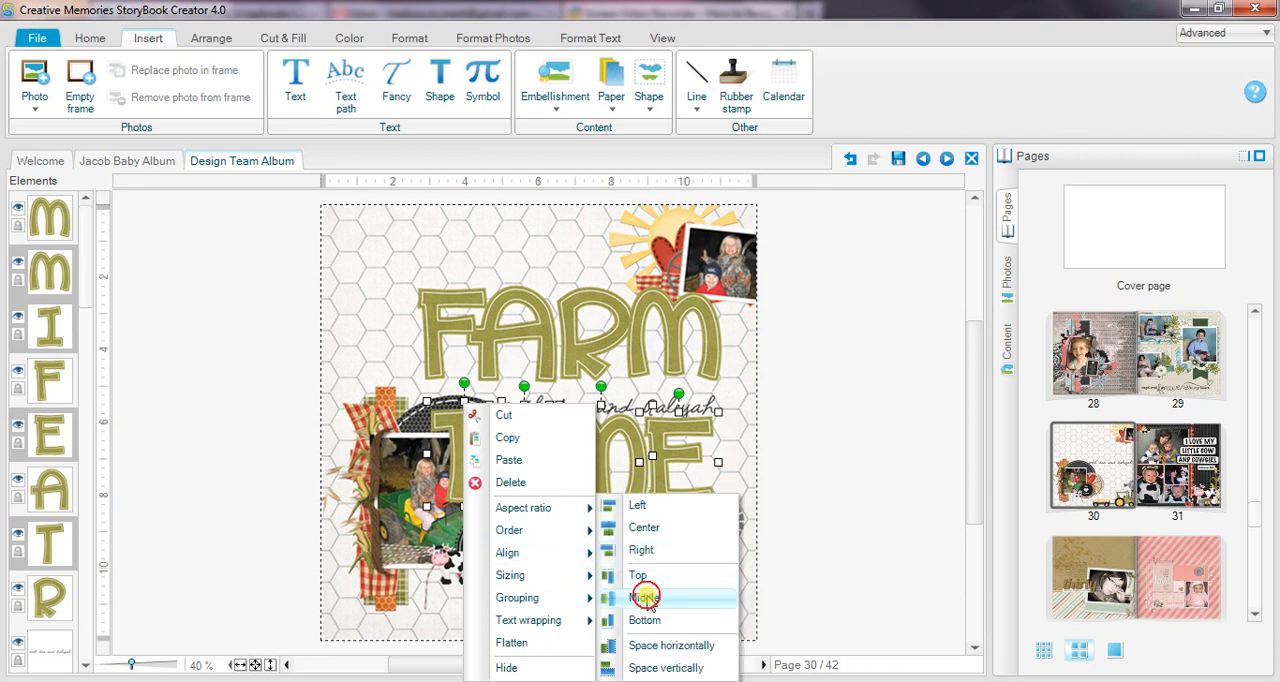
{"action": "left_click", "coordinate": [644, 596]}
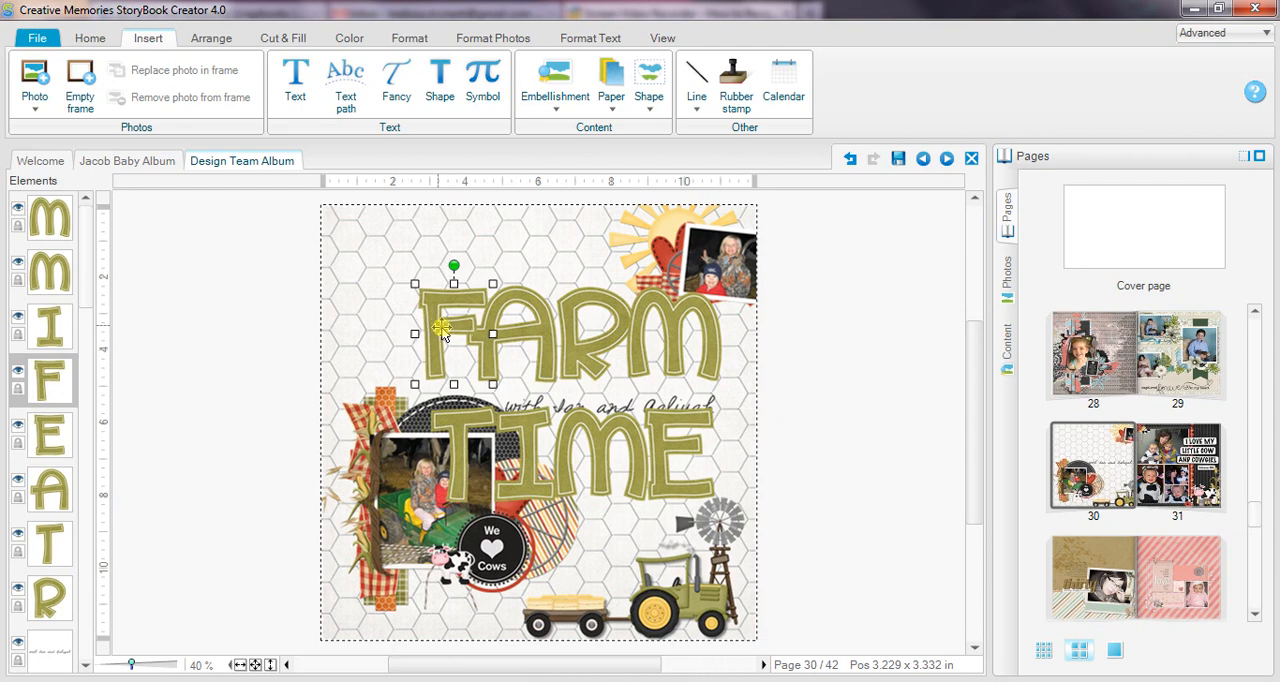
{"action": "left_click_drag", "start_coordinate": [452, 332], "coordinate": [590, 332]}
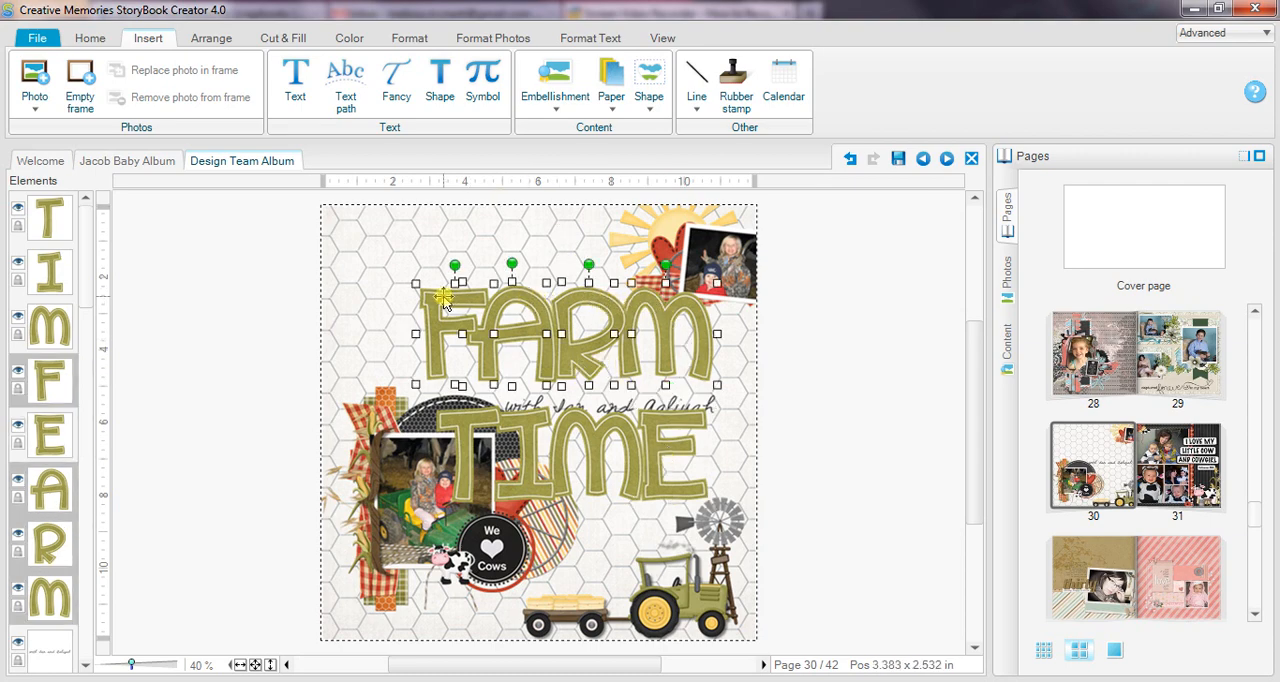
- Group the letters into FARM and TIME, then stack TIME directly beneath FARM near the page top
{"action": "right_click", "coordinate": [444, 298]}
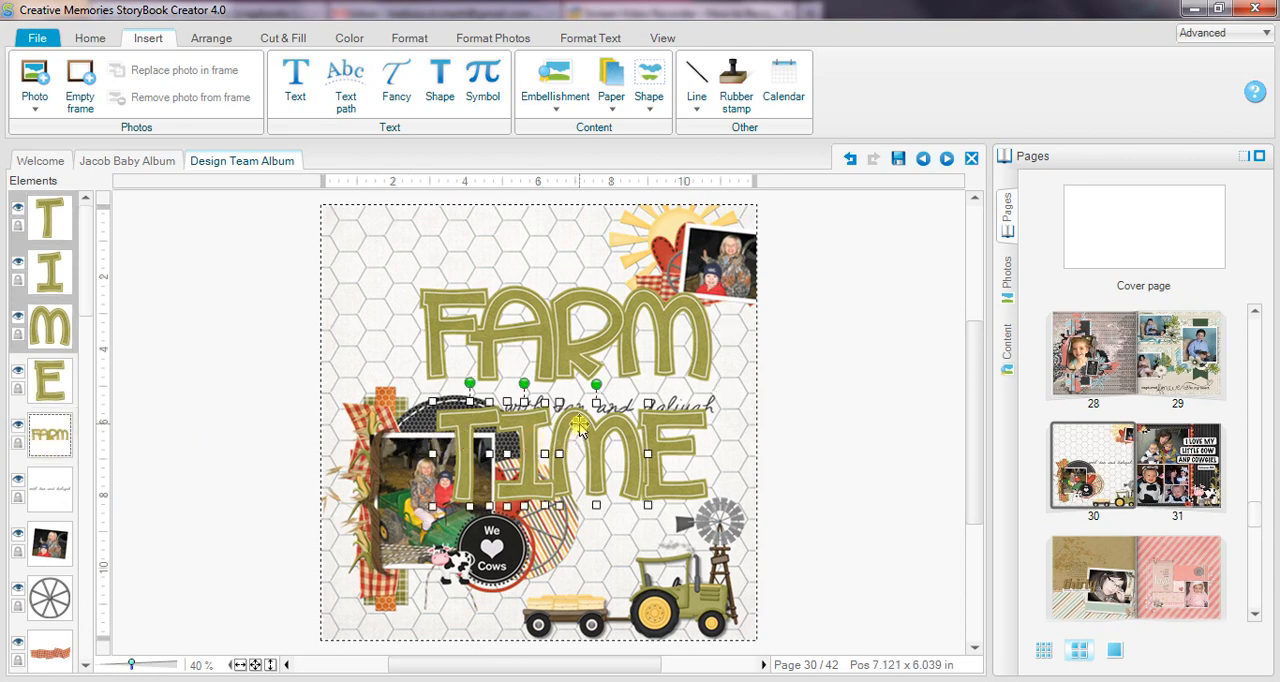
{"action": "right_click", "coordinate": [596, 420]}
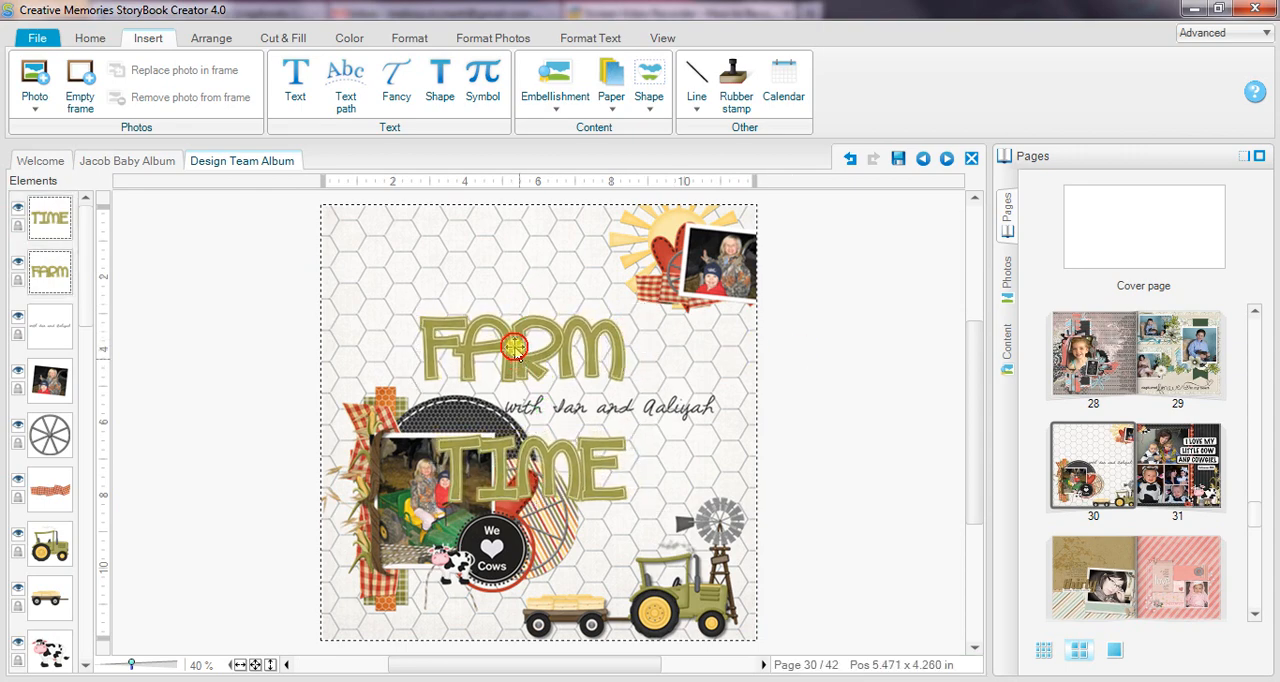
{"action": "left_click_drag", "start_coordinate": [516, 348], "coordinate": [460, 264]}
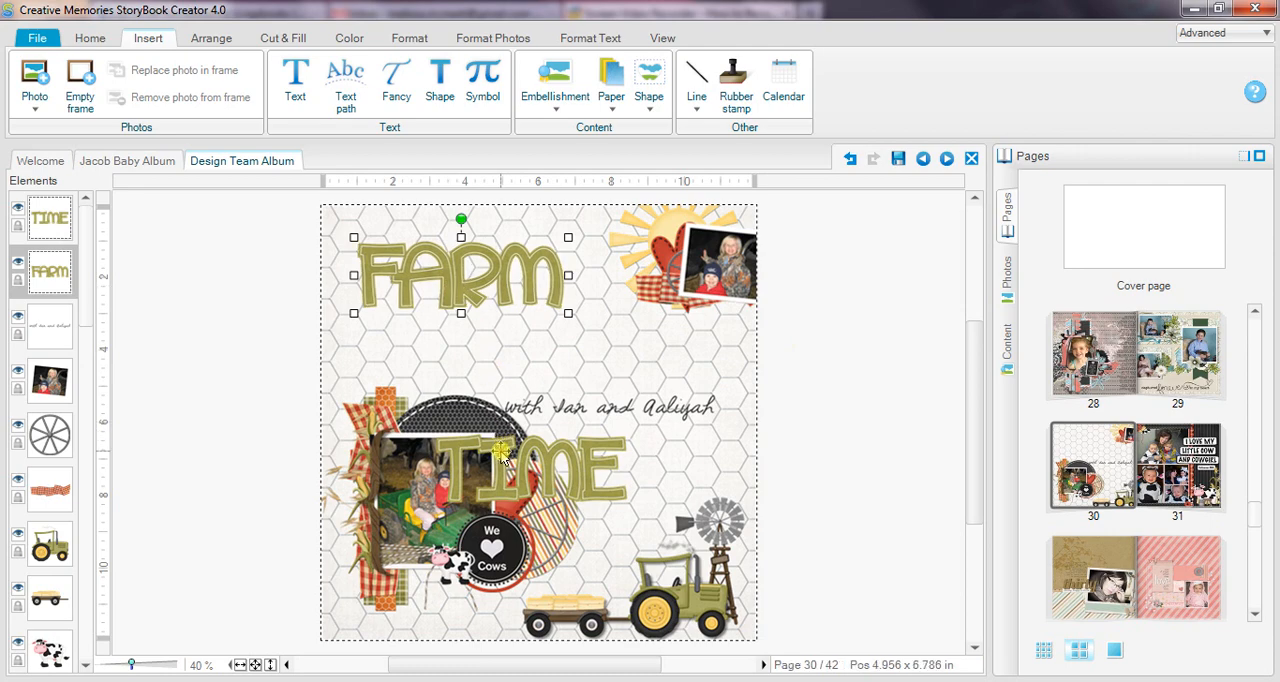
{"action": "left_click_drag", "start_coordinate": [520, 476], "coordinate": [532, 338]}
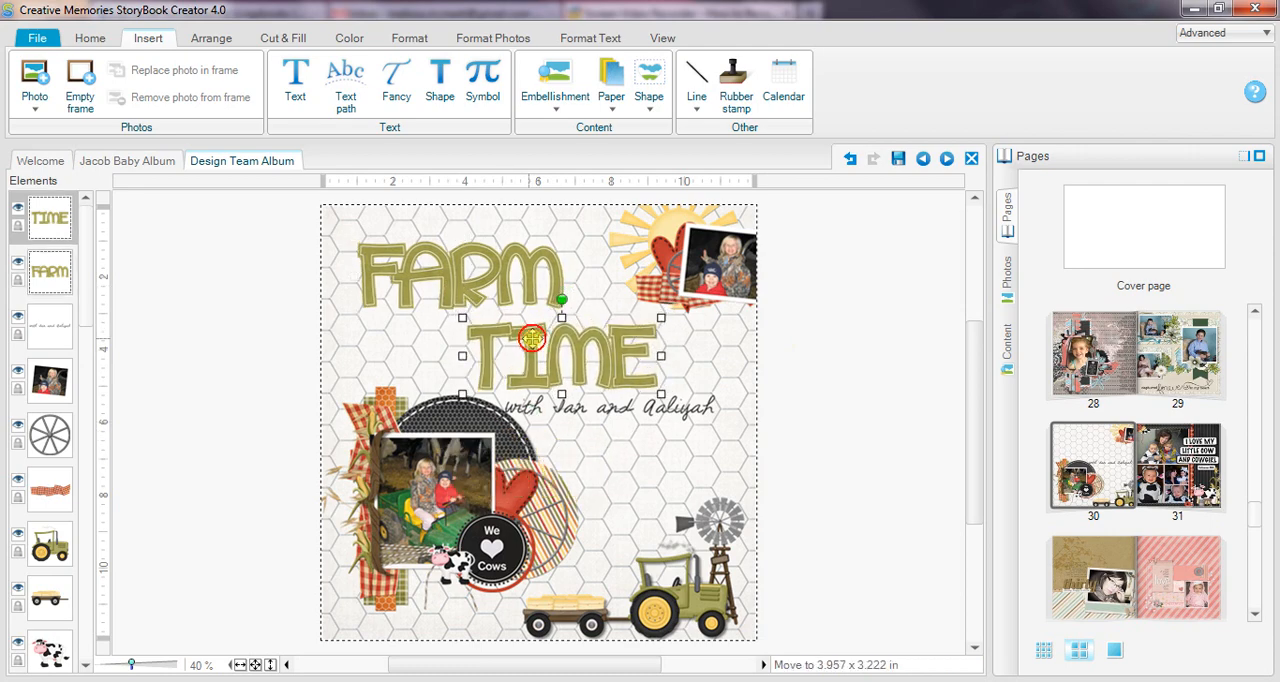
{"action": "left_click_drag", "start_coordinate": [532, 342], "coordinate": [594, 344]}
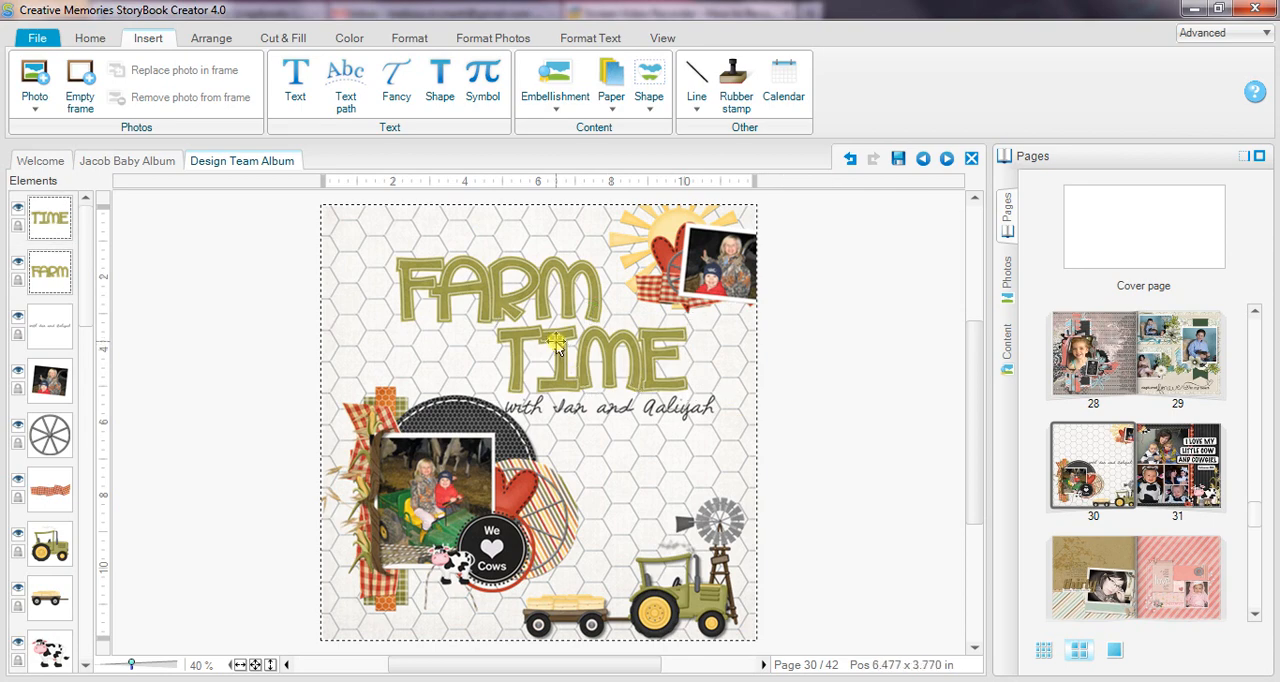
- Apply the Light shadow effect to the stacked FARM TIME title
{"action": "left_click", "coordinate": [556, 344]}
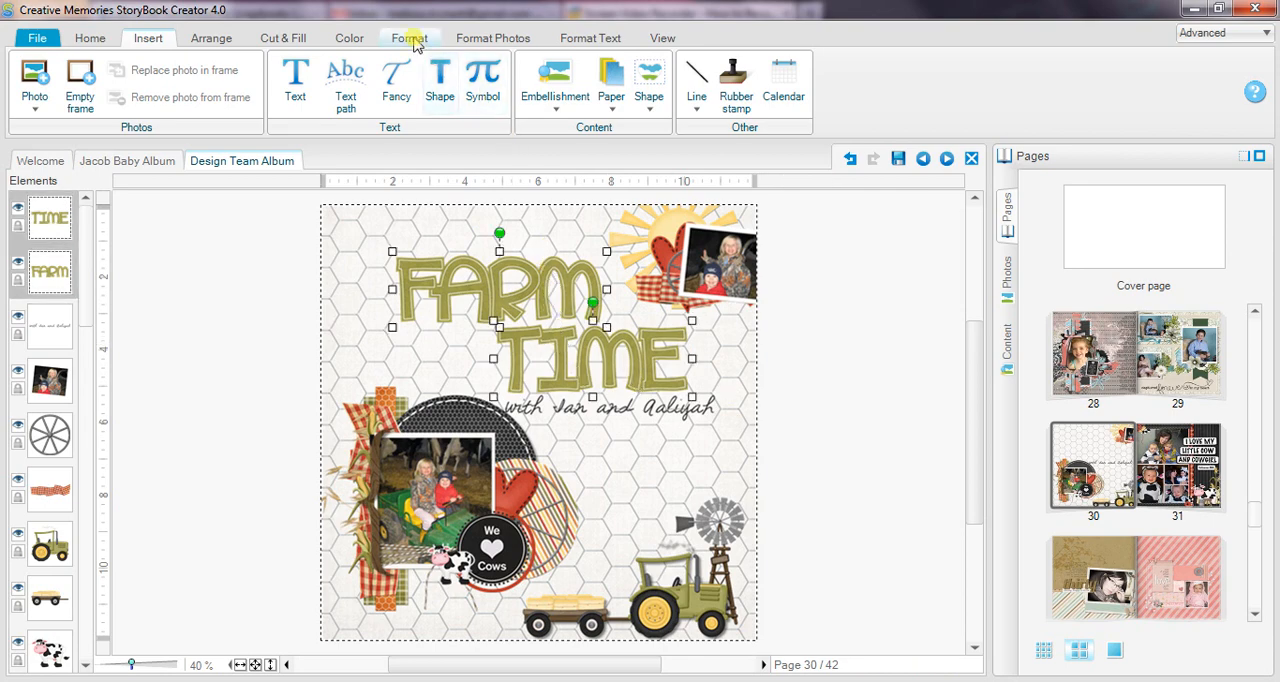
{"action": "left_click", "coordinate": [408, 36]}
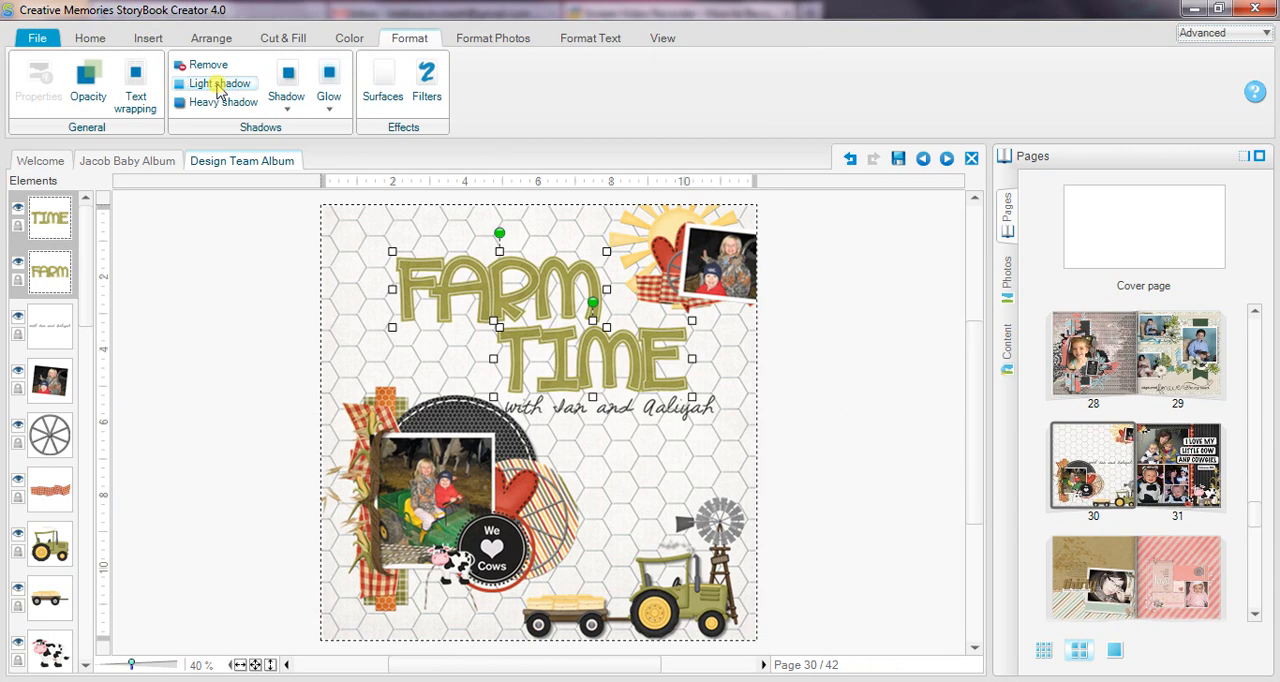
{"action": "left_click", "coordinate": [216, 84]}
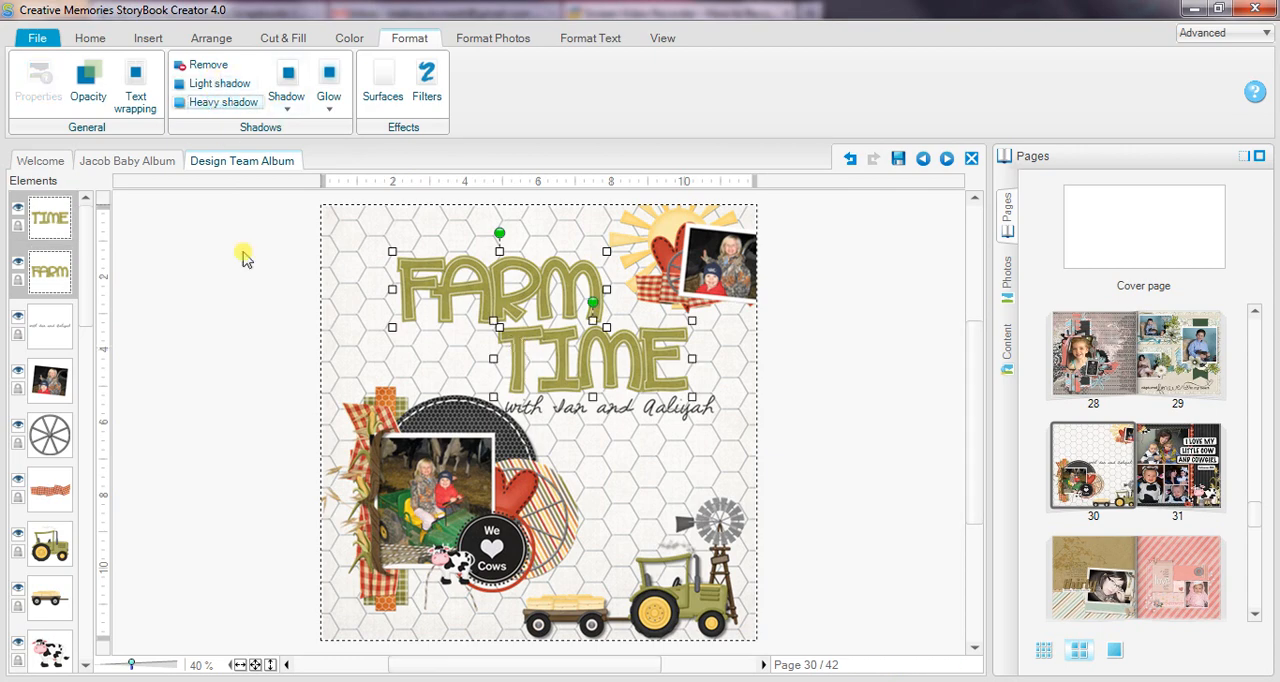
{"action": "mouse_move", "coordinate": [256, 412]}
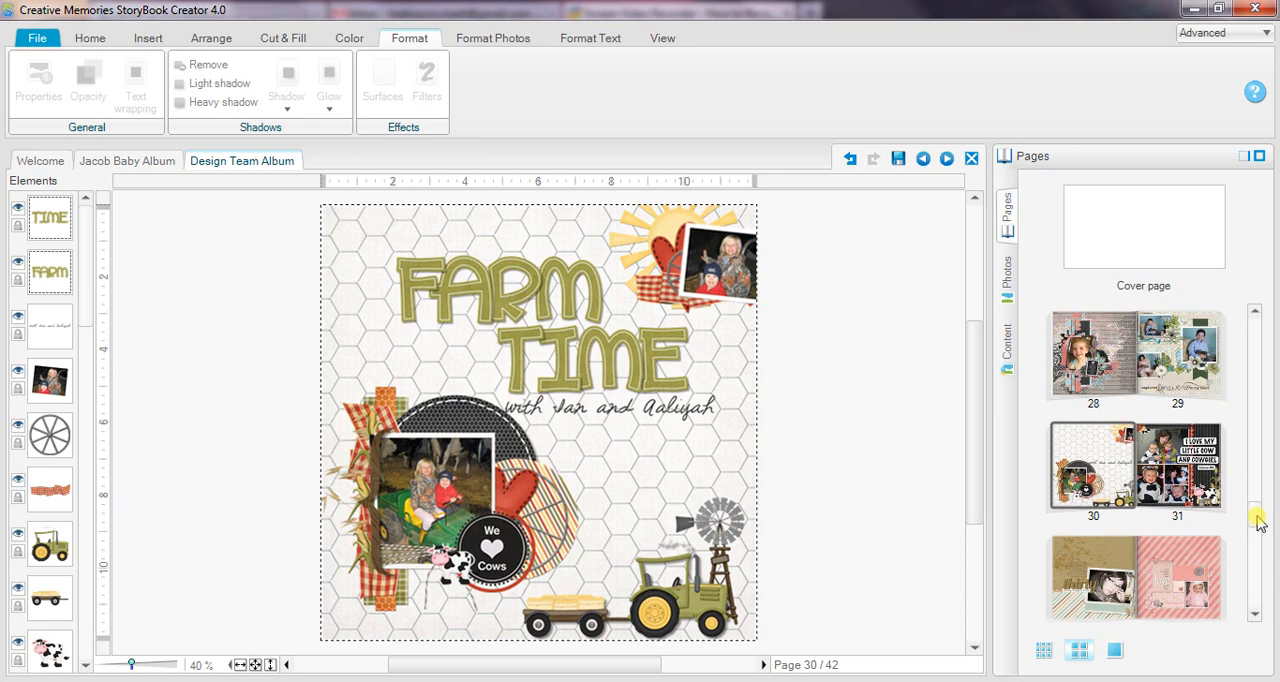
- Scroll the Pages panel down toward page 41
{"action": "scroll", "scroll_direction": "down", "scroll_amount": 3}
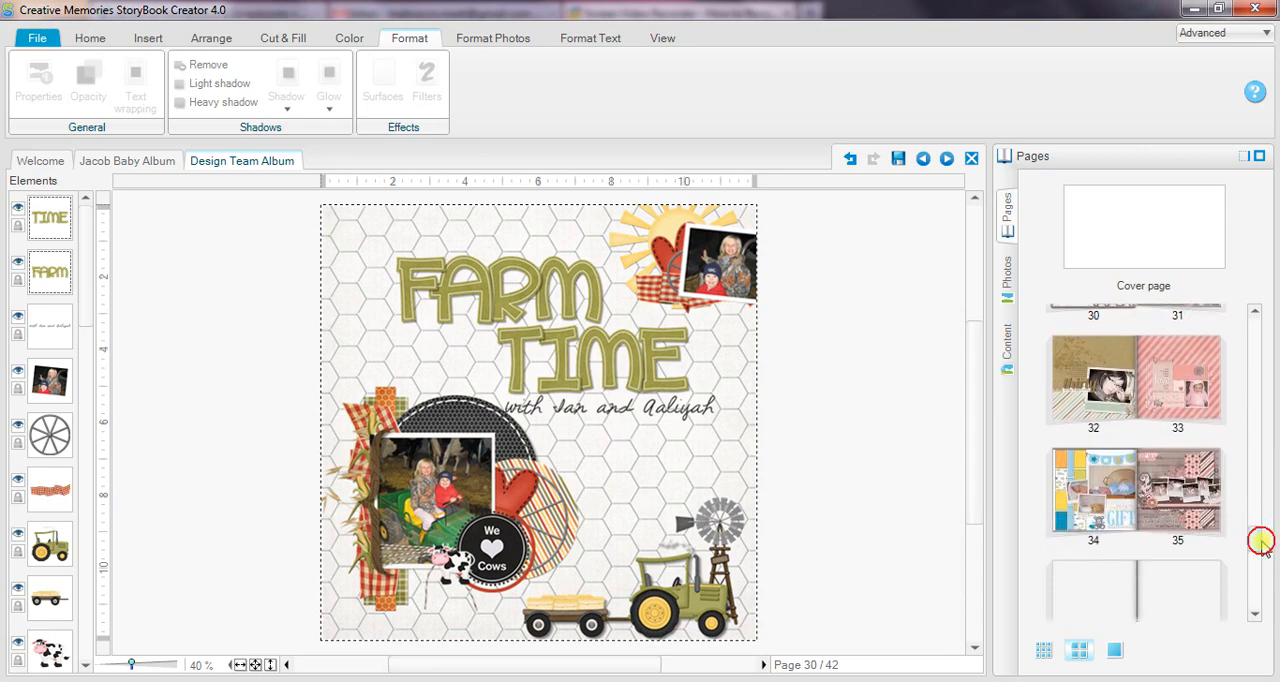
{"action": "scroll", "scroll_direction": "down", "scroll_amount": 3}
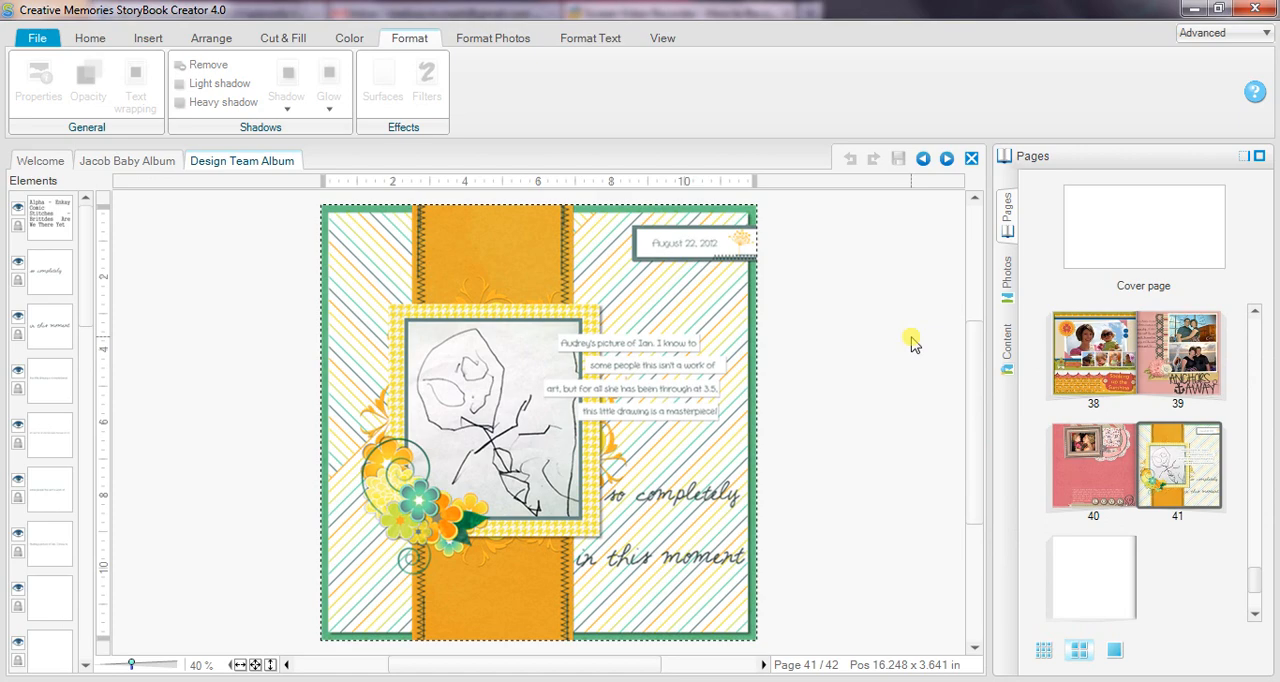
{"action": "mouse_move", "coordinate": [996, 348]}
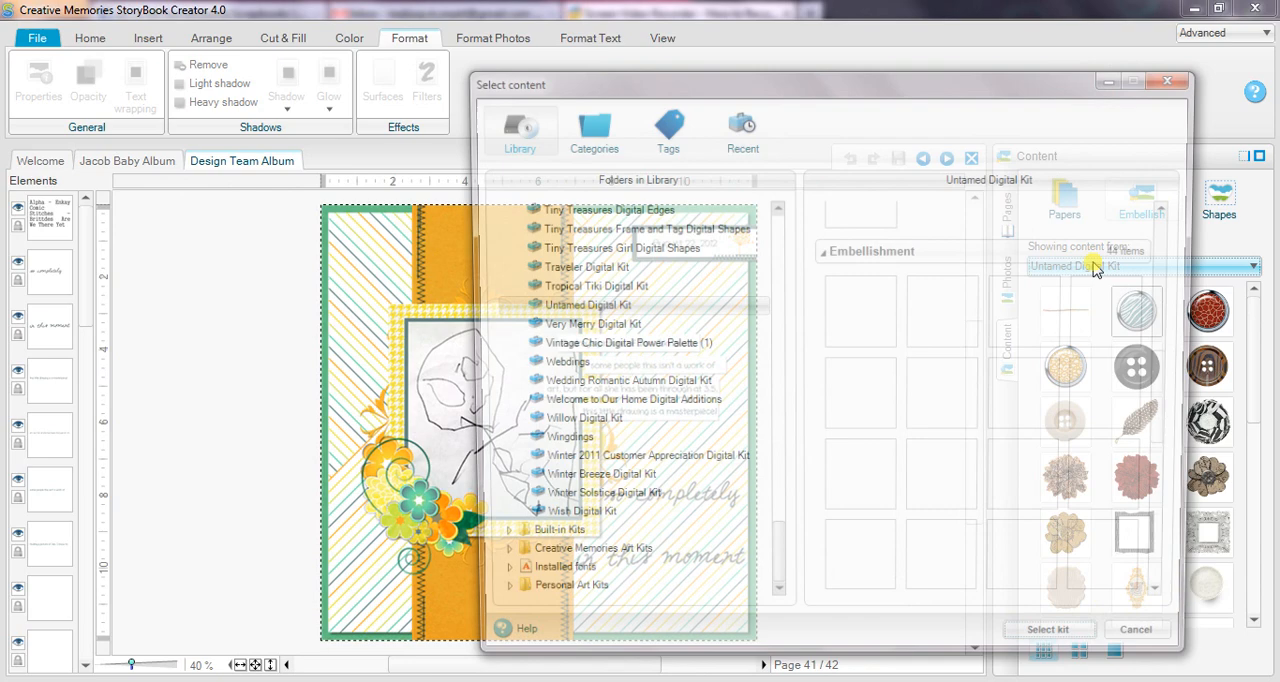
- Filter content by tags Alpha and Red, matching all selected tags, and load the kit
{"action": "left_click", "coordinate": [664, 128]}
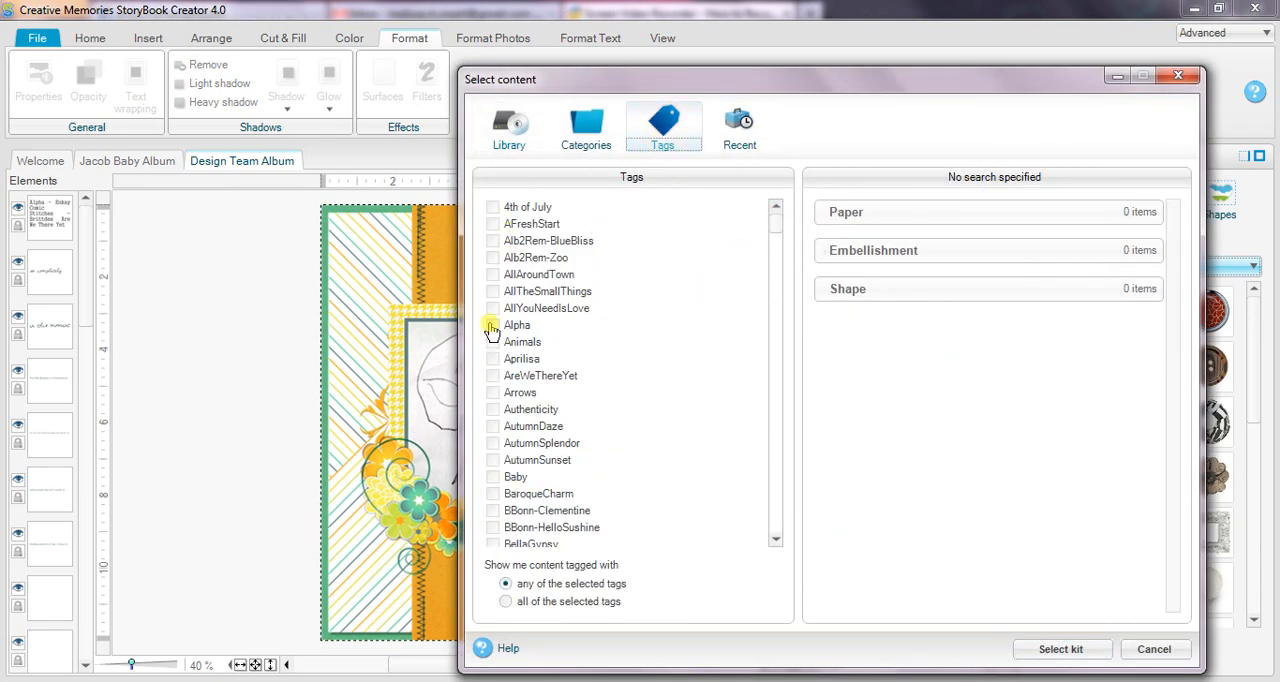
{"action": "left_click", "coordinate": [492, 324]}
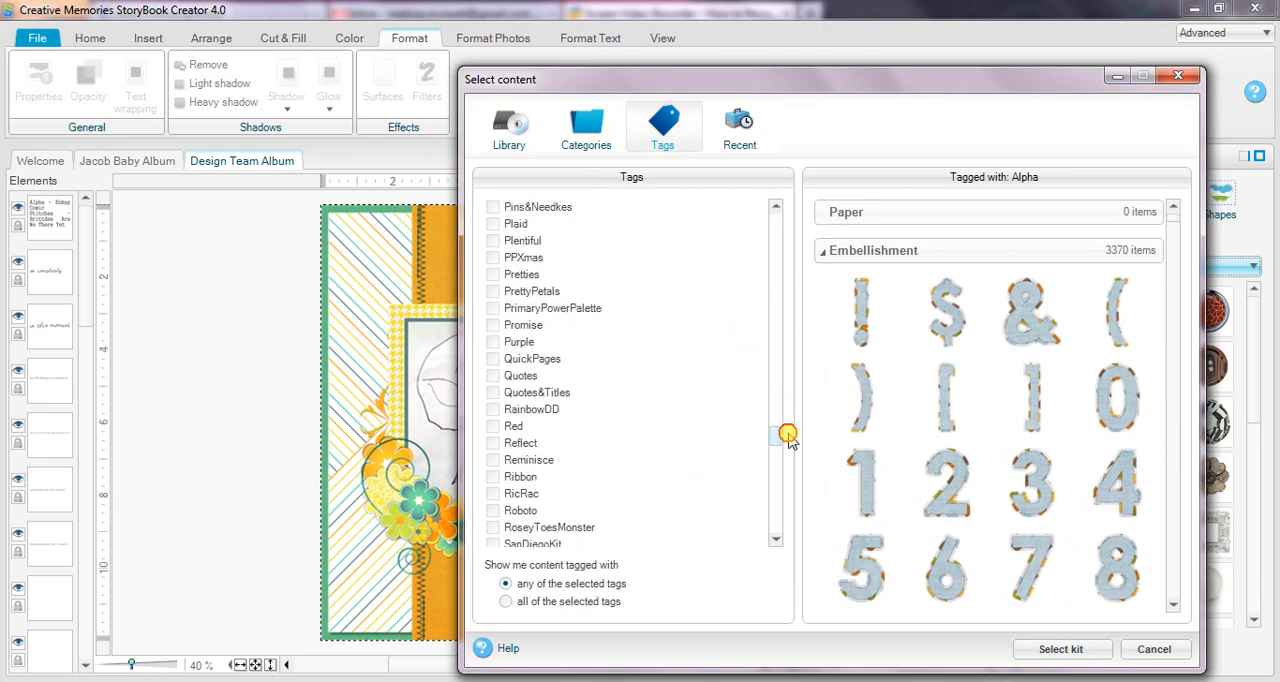
{"action": "left_click", "coordinate": [492, 426]}
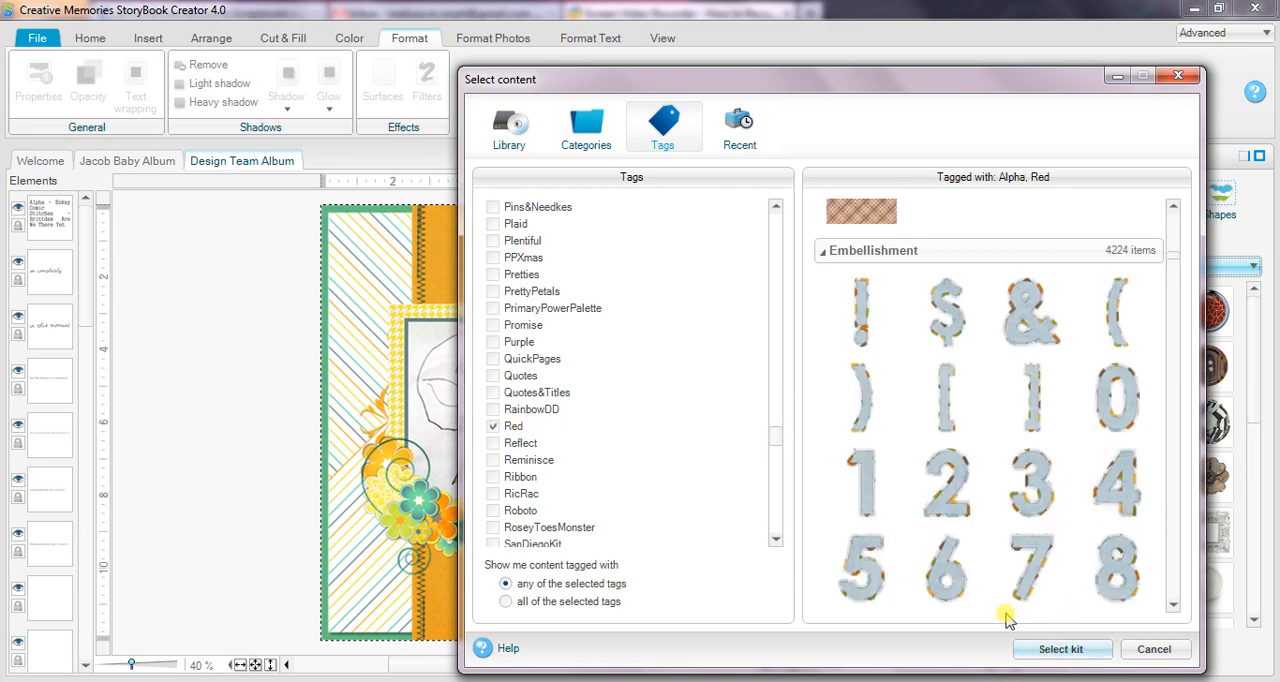
{"action": "left_click", "coordinate": [506, 600]}
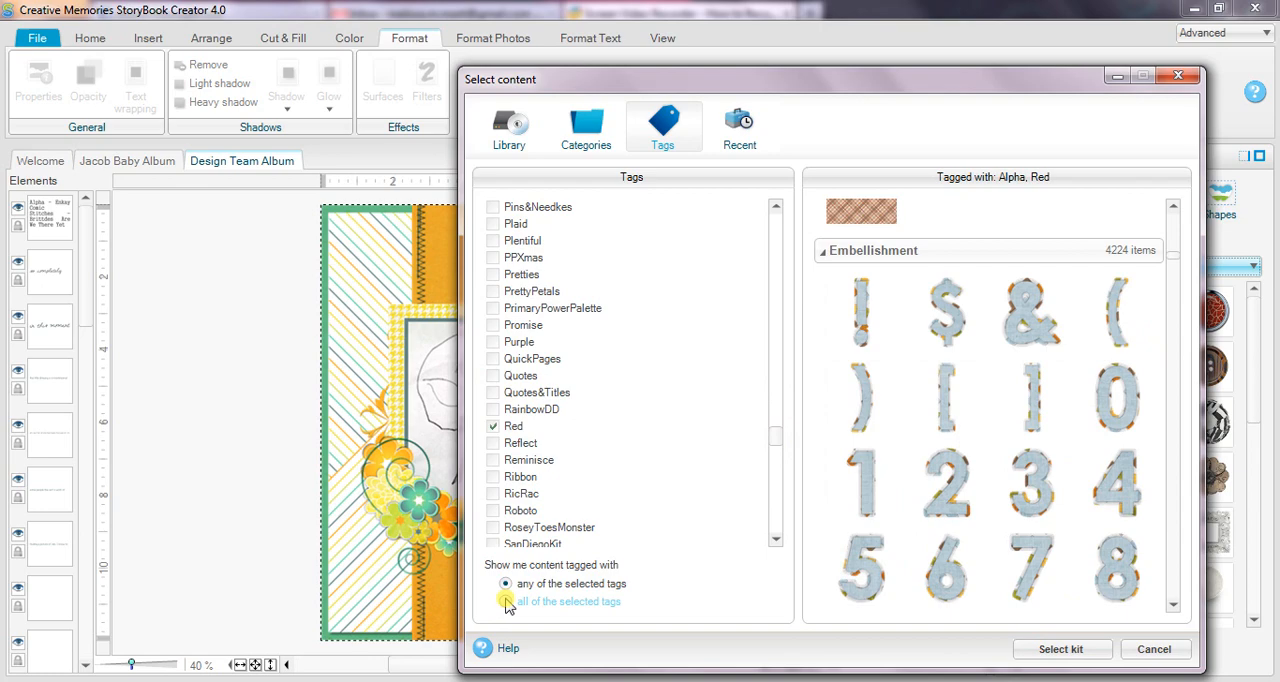
{"action": "left_click", "coordinate": [504, 600]}
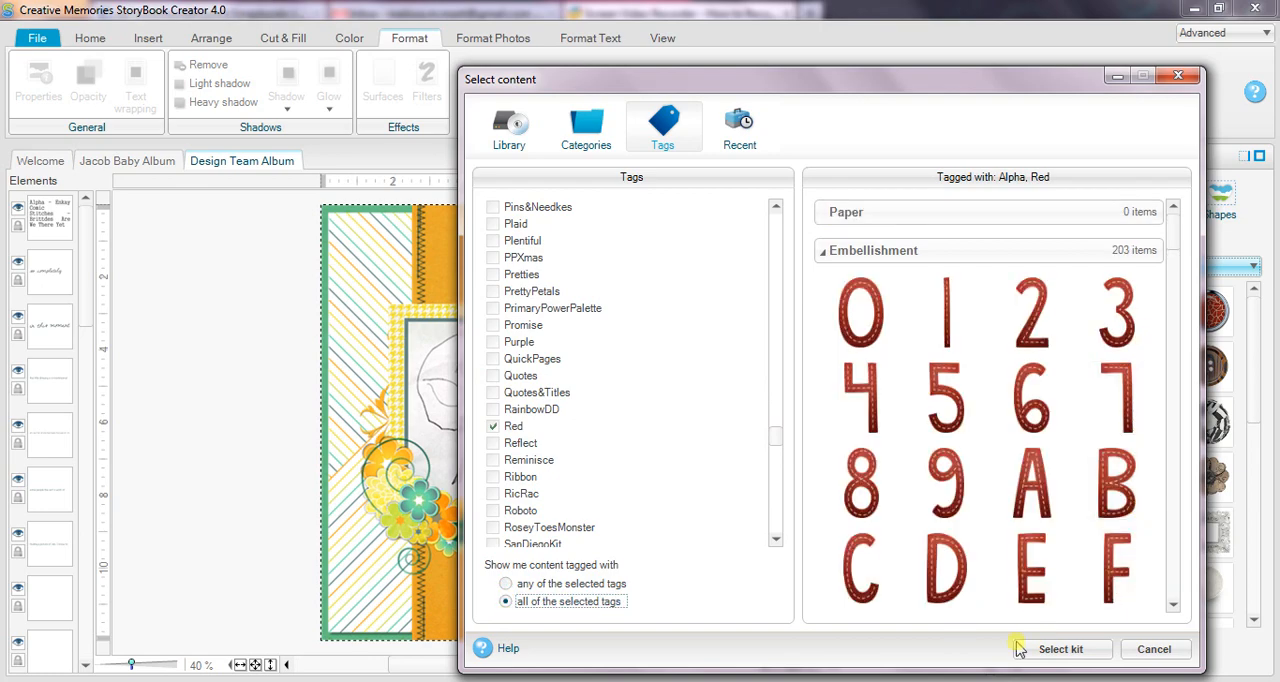
{"action": "left_click", "coordinate": [1060, 648]}
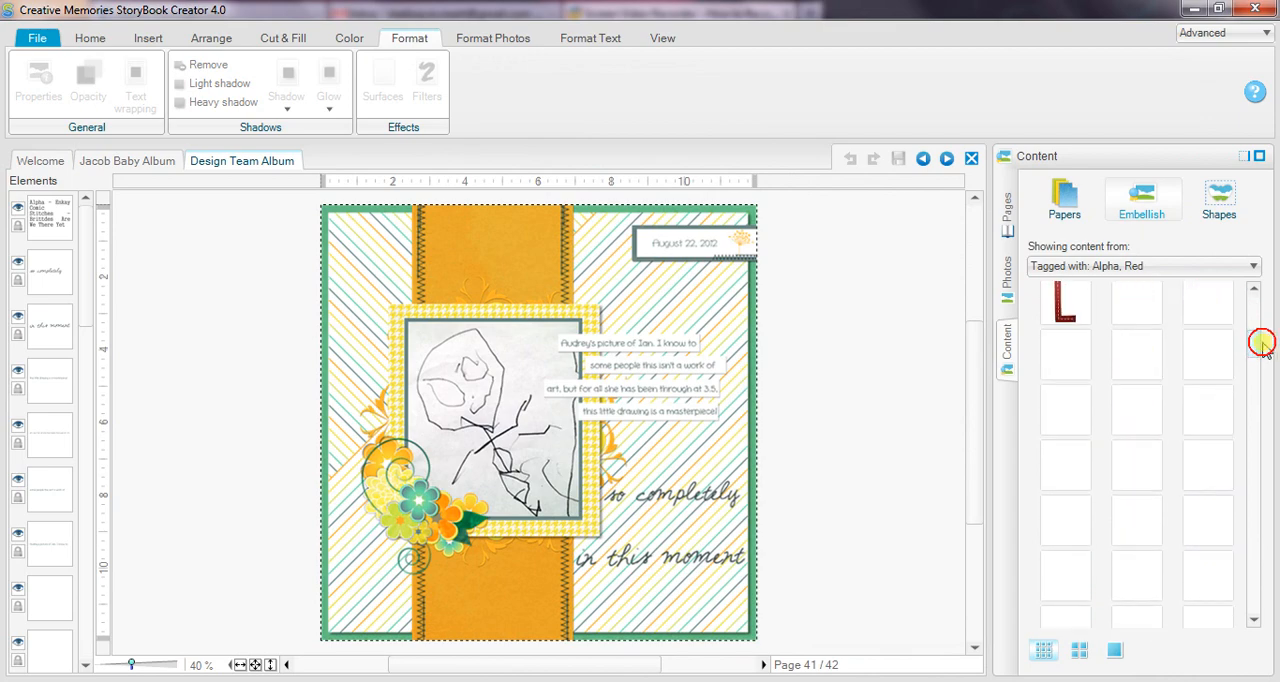
- Scroll the embellishment list down to the red uppercase alphabet letters
{"action": "scroll", "scroll_direction": "down", "scroll_amount": 3}
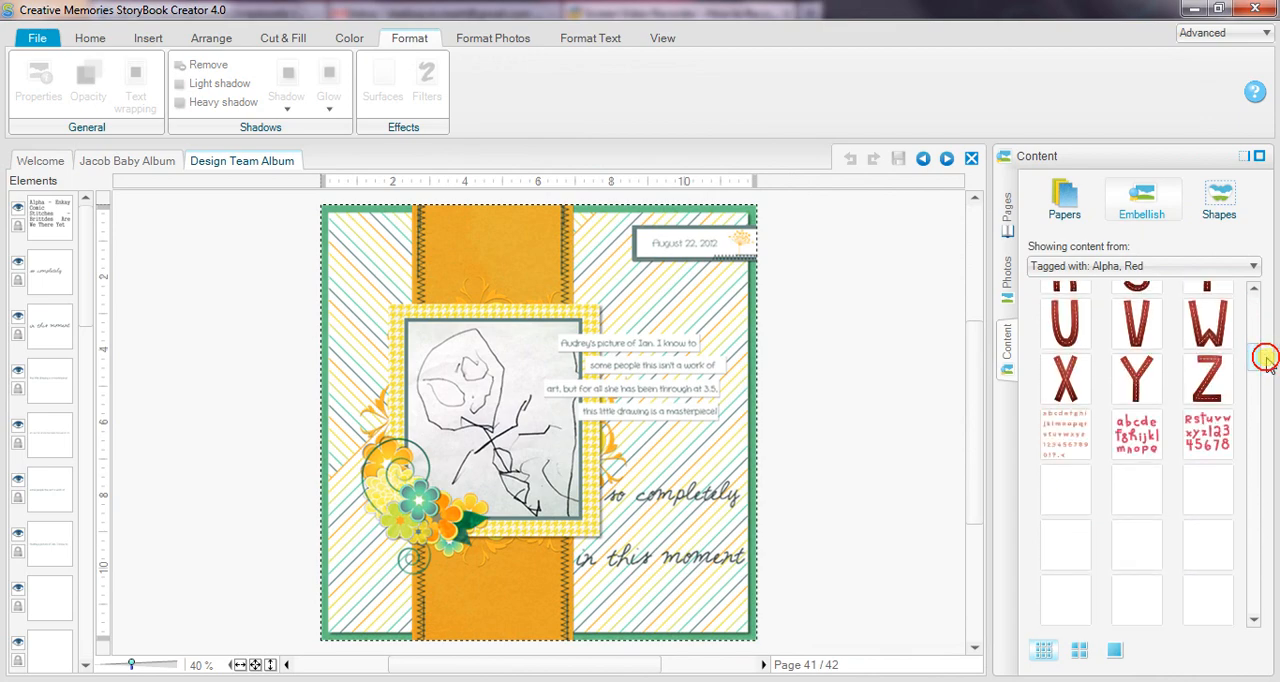
{"action": "scroll", "scroll_direction": "down", "scroll_amount": 3}
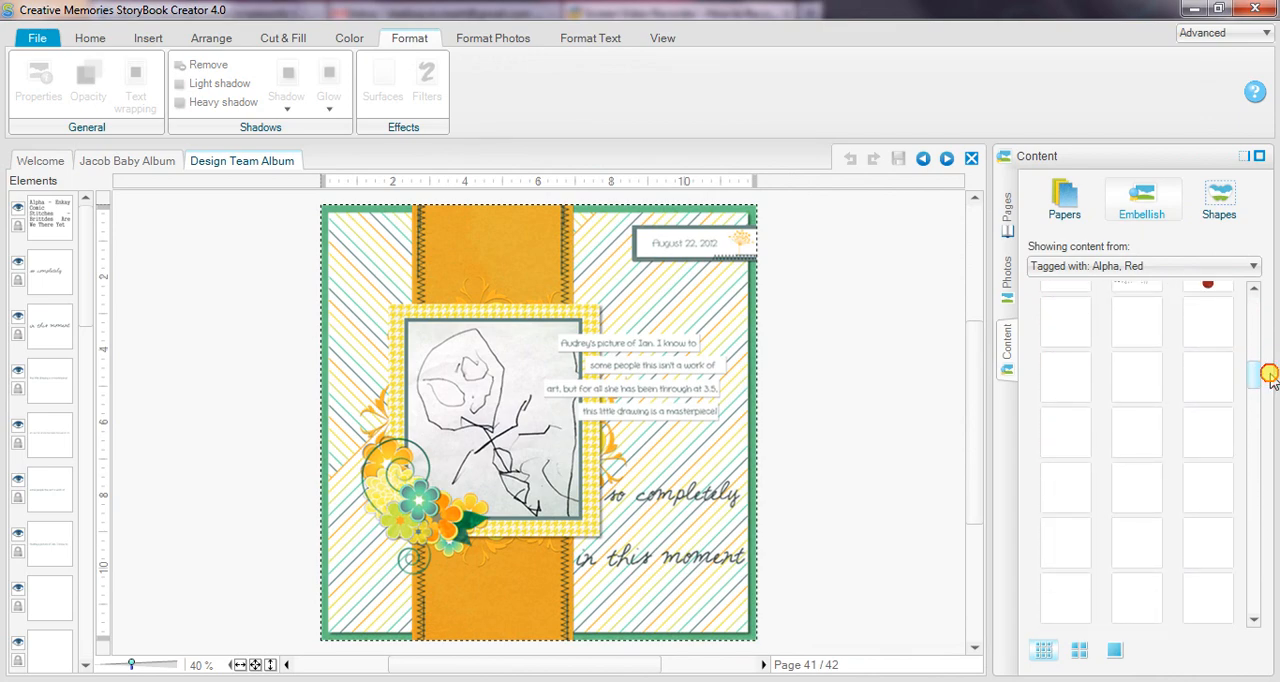
{"action": "scroll", "scroll_direction": "down", "scroll_amount": 3}
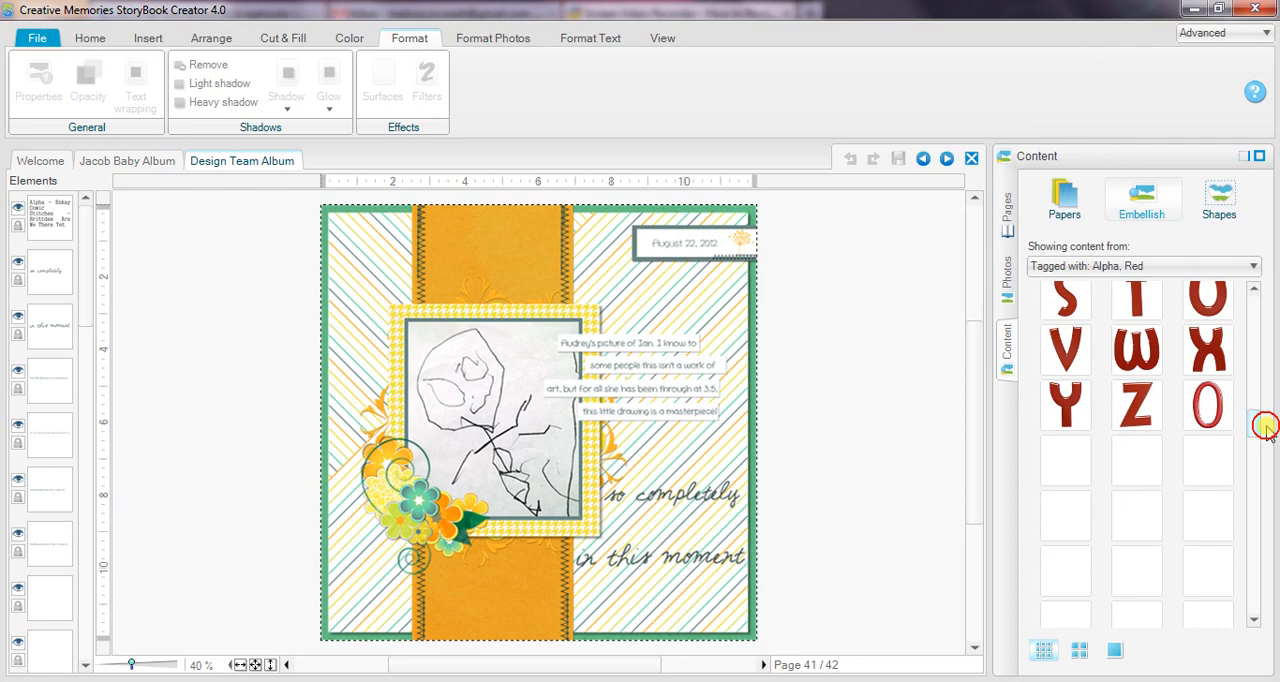
{"action": "scroll", "scroll_direction": "down", "scroll_amount": 3}
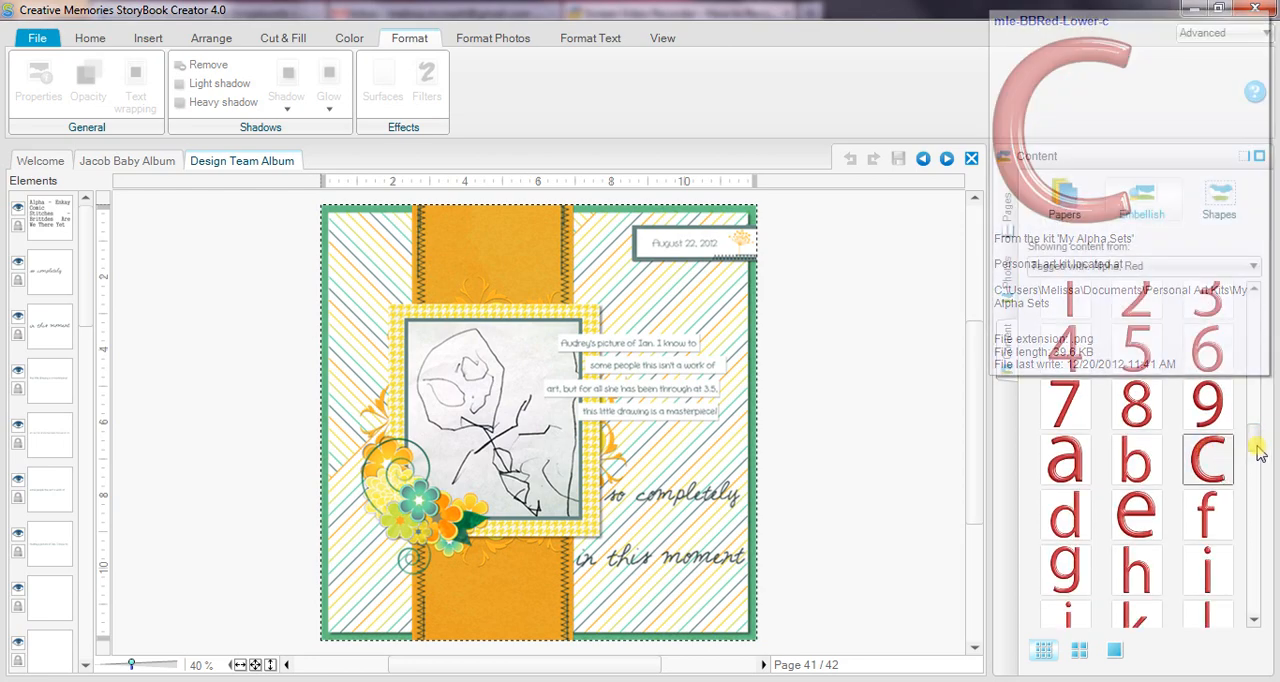
{"action": "scroll", "scroll_direction": "down", "scroll_amount": 3}
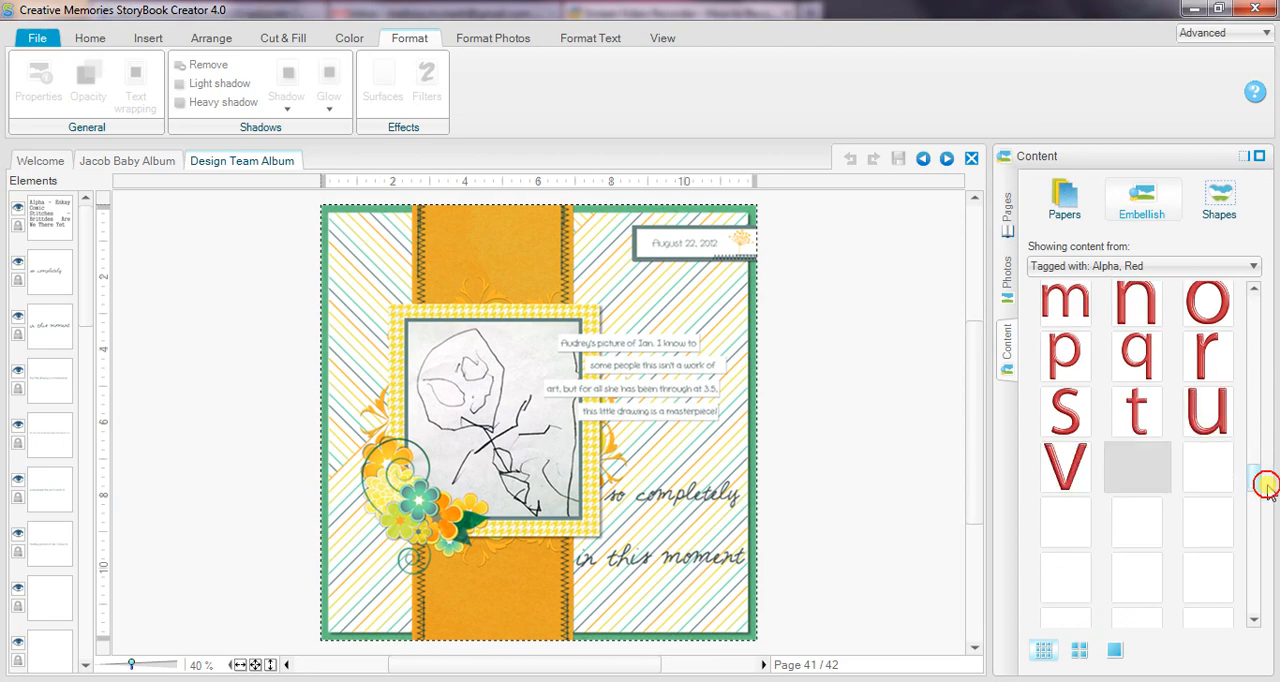
{"action": "scroll", "scroll_direction": "down", "scroll_amount": 3}
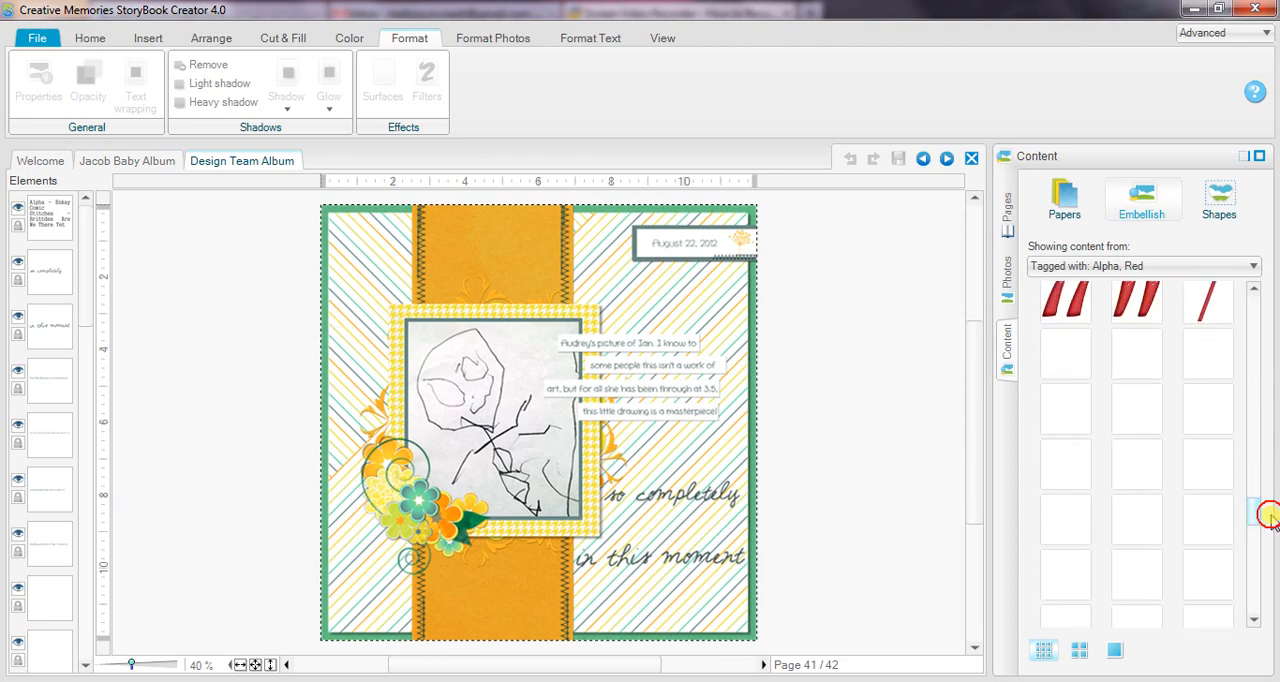
{"action": "scroll", "scroll_direction": "down", "scroll_amount": 3}
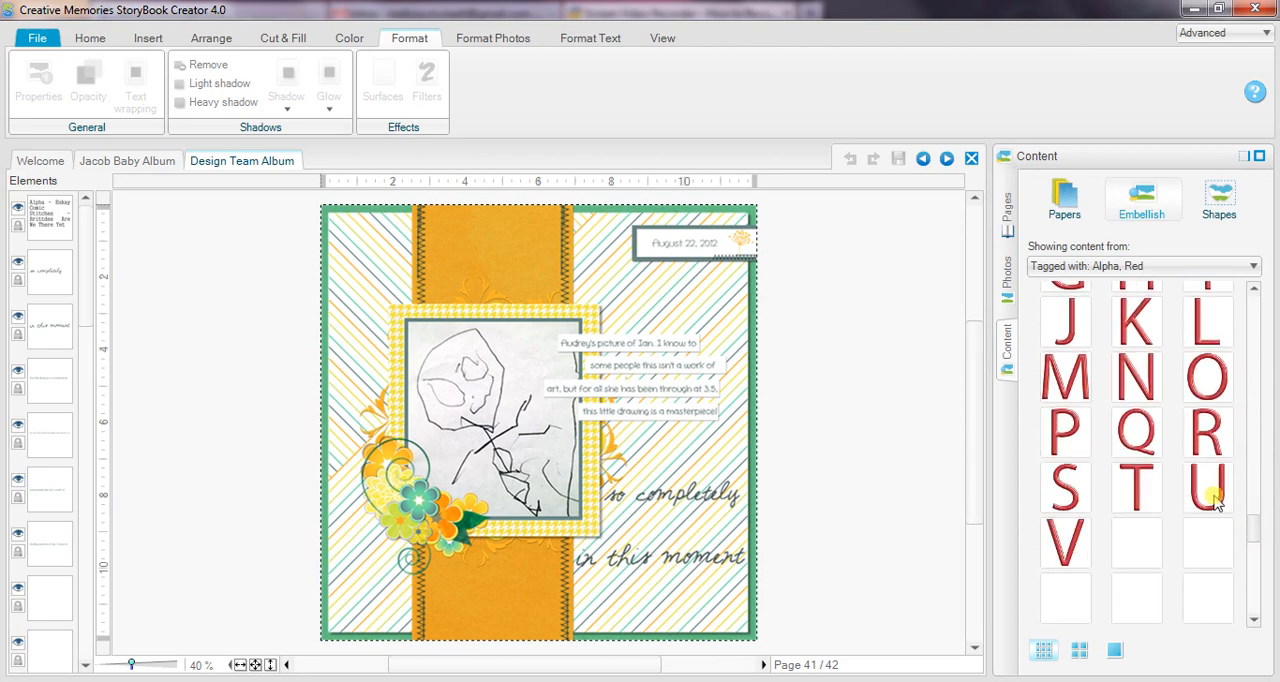
{"action": "scroll", "scroll_direction": "down", "scroll_amount": 3}
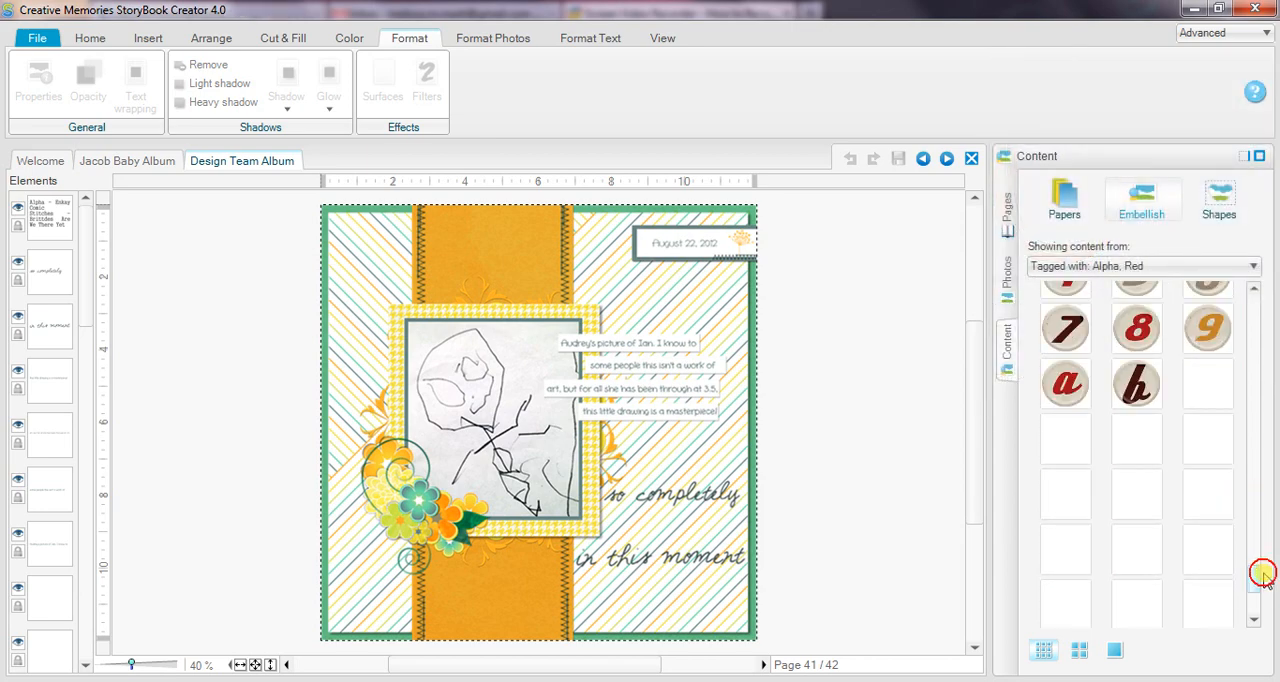
{"action": "scroll", "scroll_direction": "down", "scroll_amount": 3}
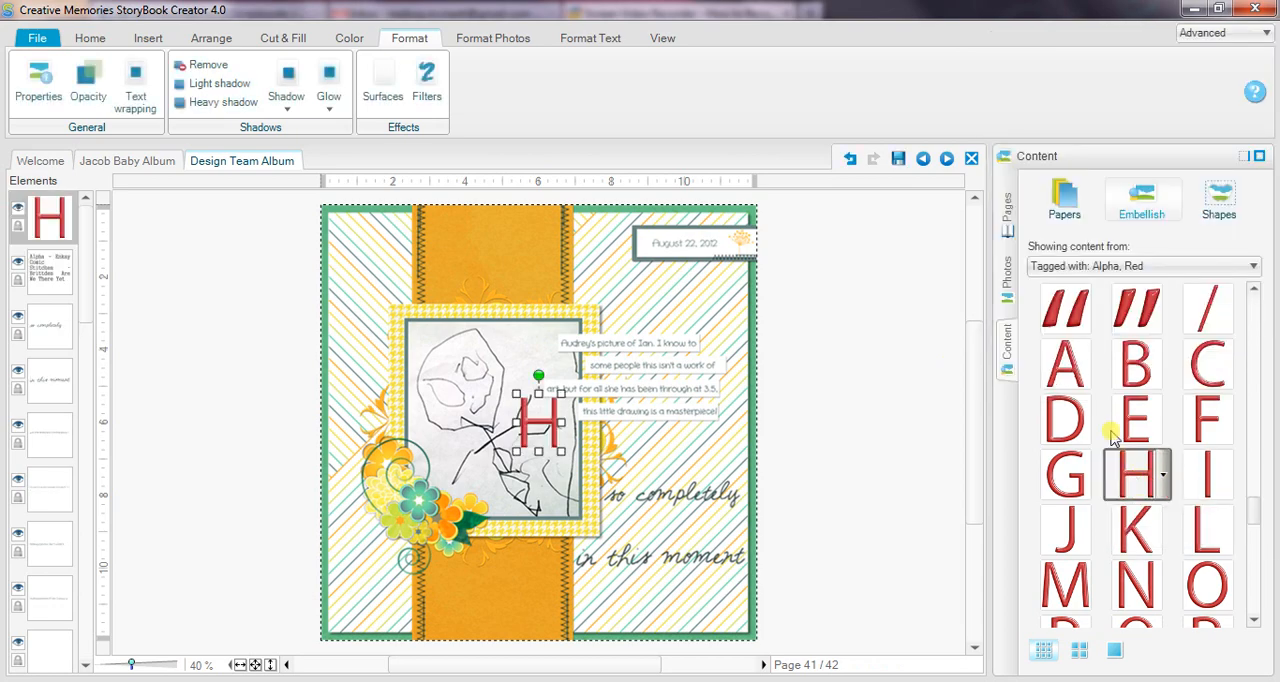
- Add the red letters A, P, P and Y to page 41 to spell HAPPY with the H
{"action": "left_click", "coordinate": [1064, 364]}
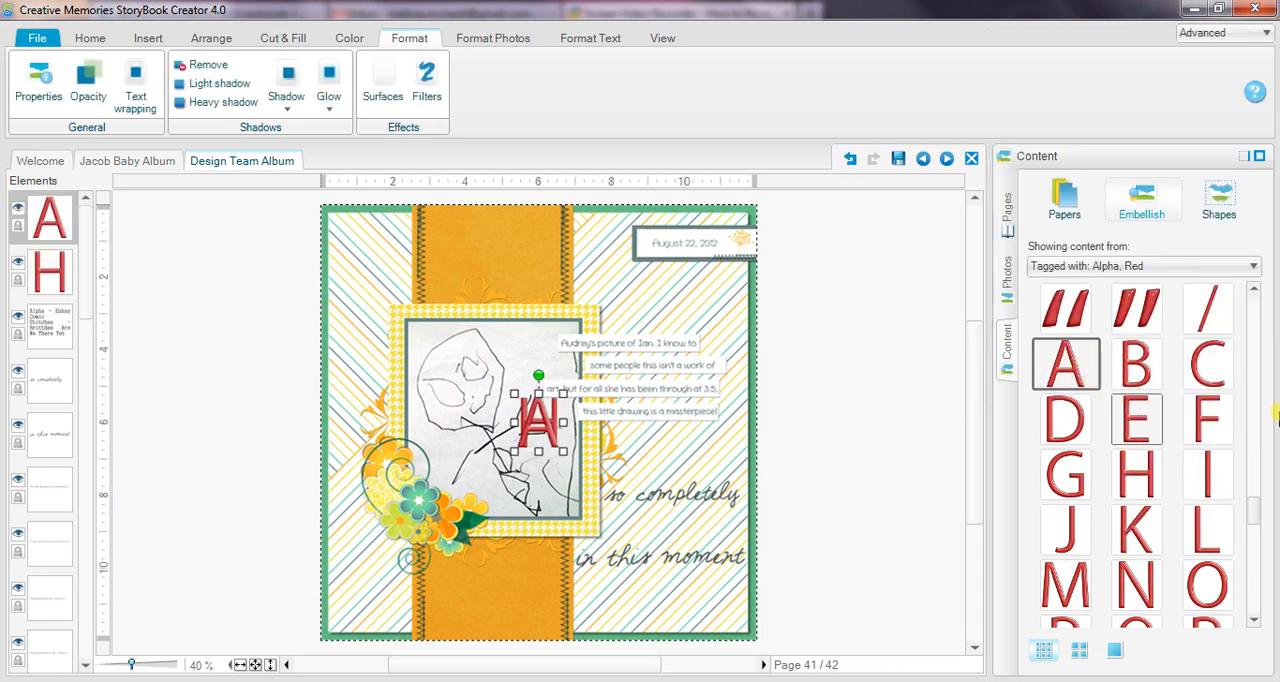
{"action": "scroll", "scroll_direction": "down", "scroll_amount": 3}
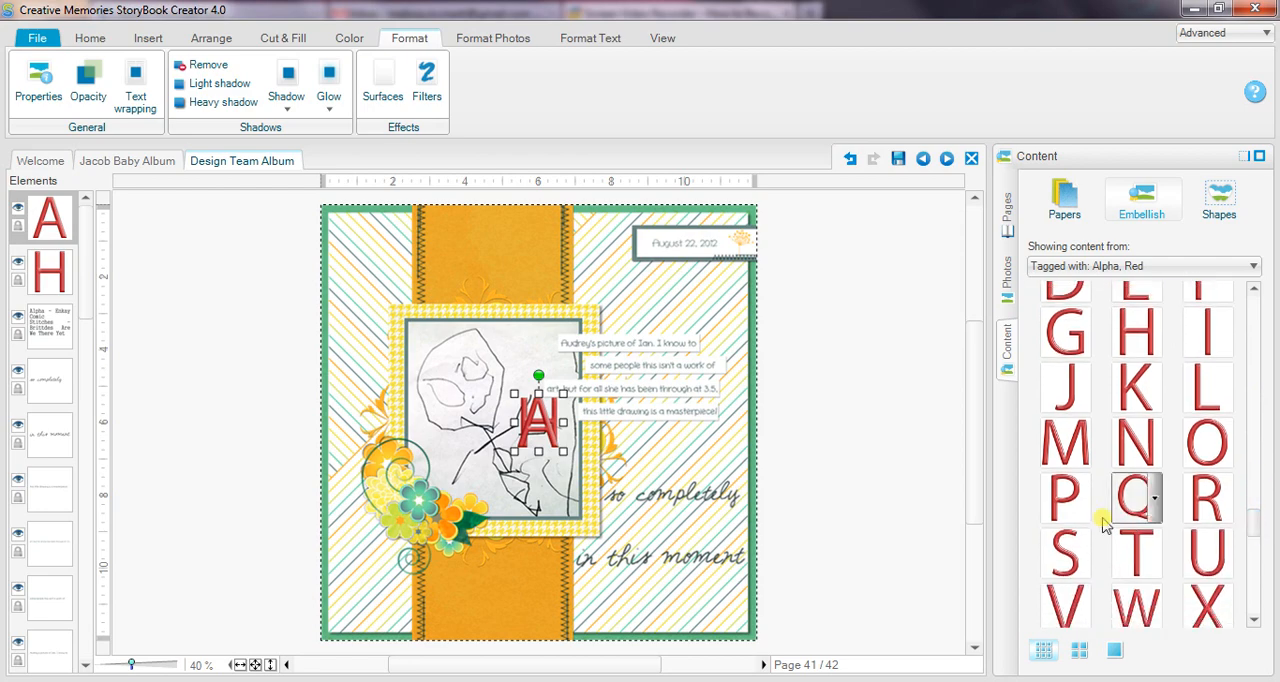
{"action": "right_click", "coordinate": [1064, 500]}
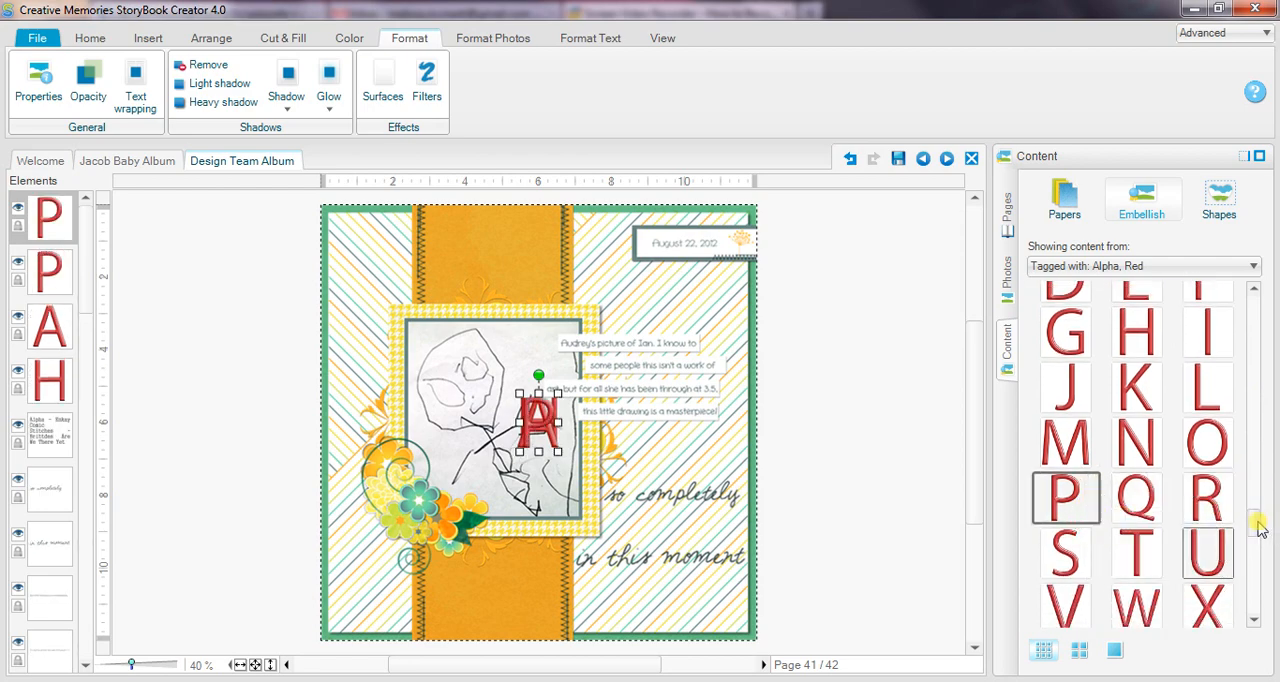
{"action": "right_click", "coordinate": [1064, 496]}
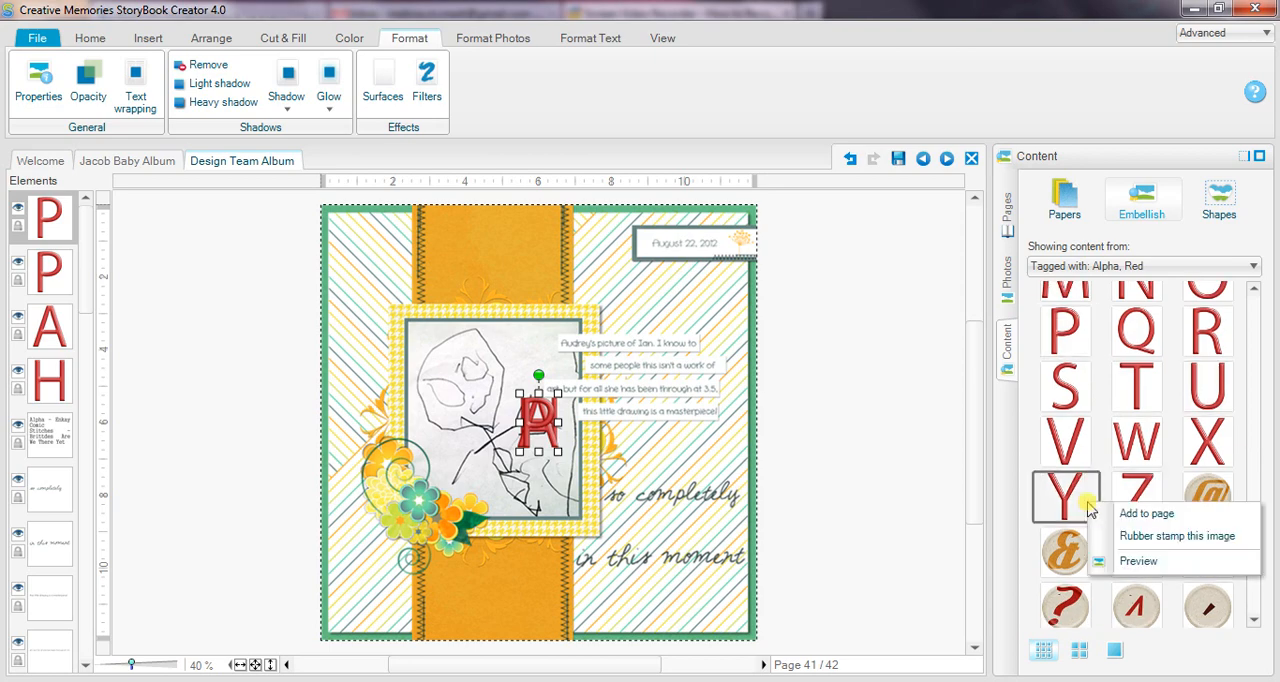
{"action": "left_click", "coordinate": [1146, 512]}
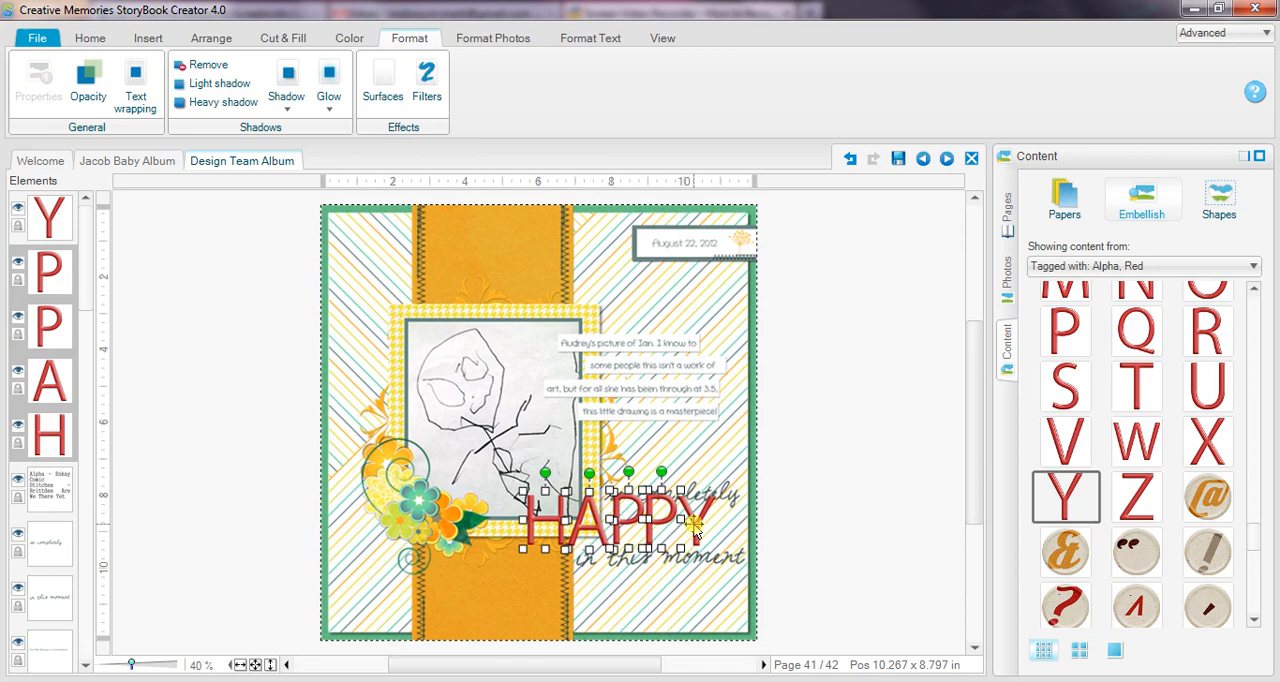
- Align the selected HAPPY letters along their tops with Align > Top
{"action": "right_click", "coordinate": [696, 524]}
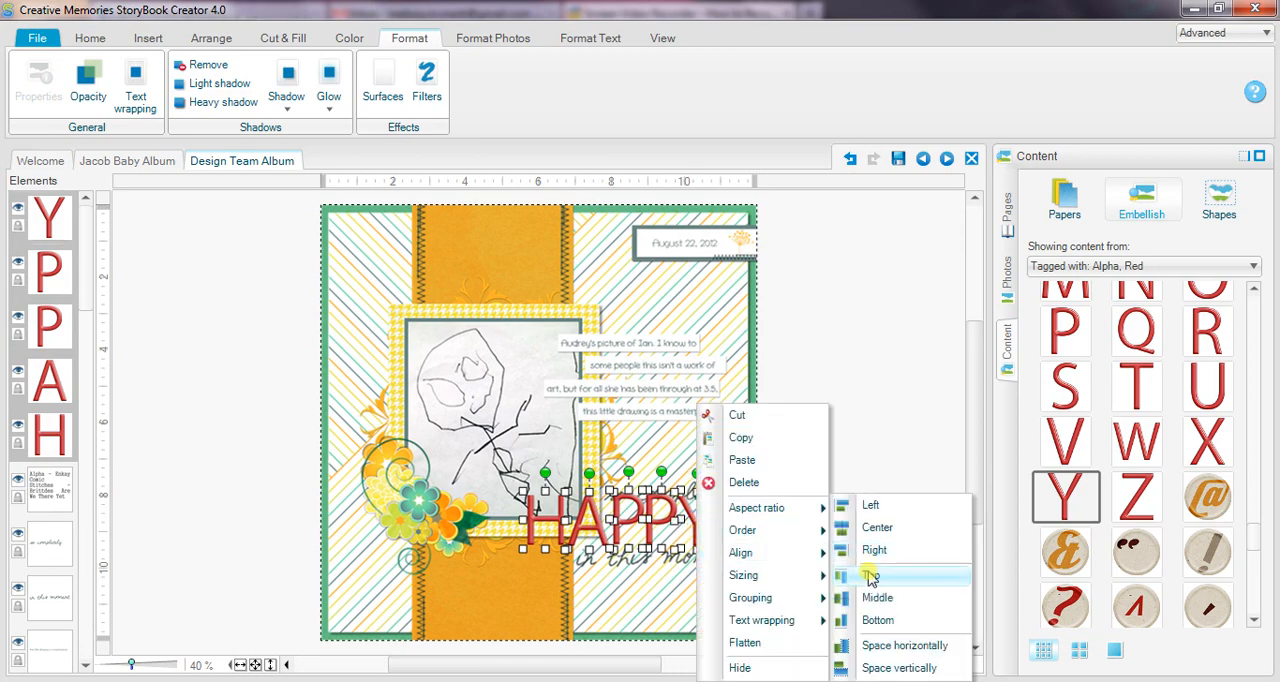
{"action": "left_click", "coordinate": [868, 574]}
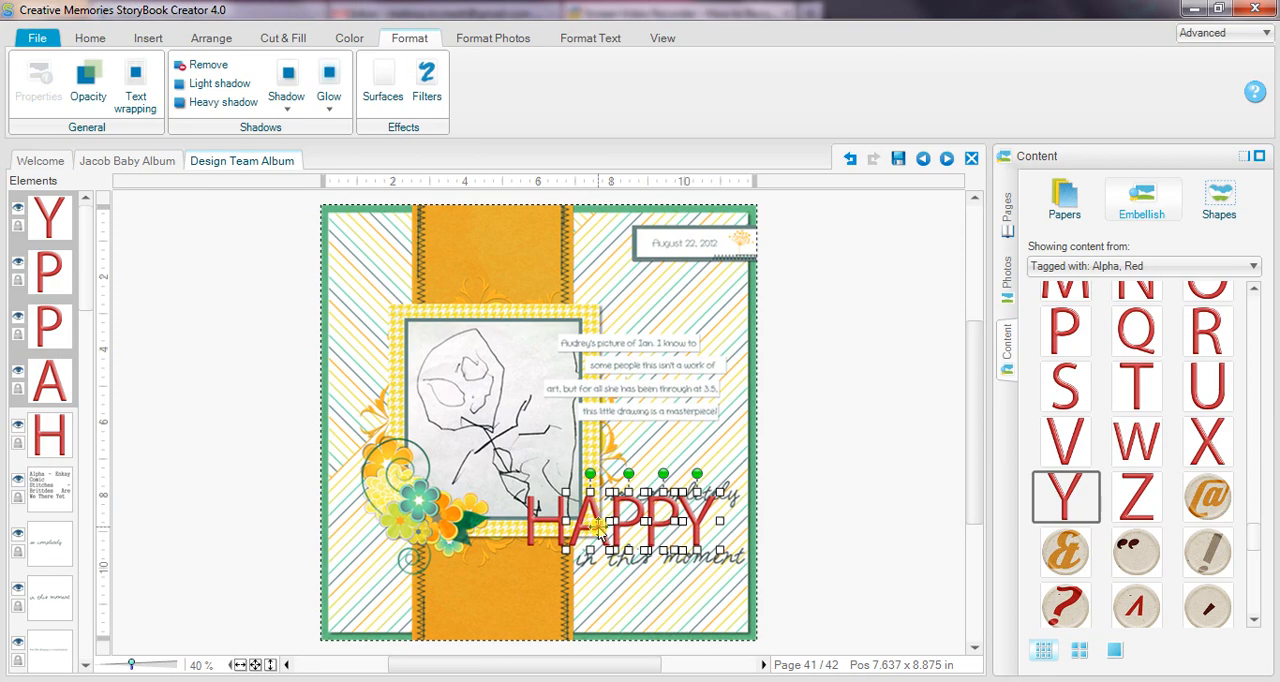
- Group the HAPPY letters and position the title between 'so completely' and 'in this moment'
{"action": "right_click", "coordinate": [600, 530]}
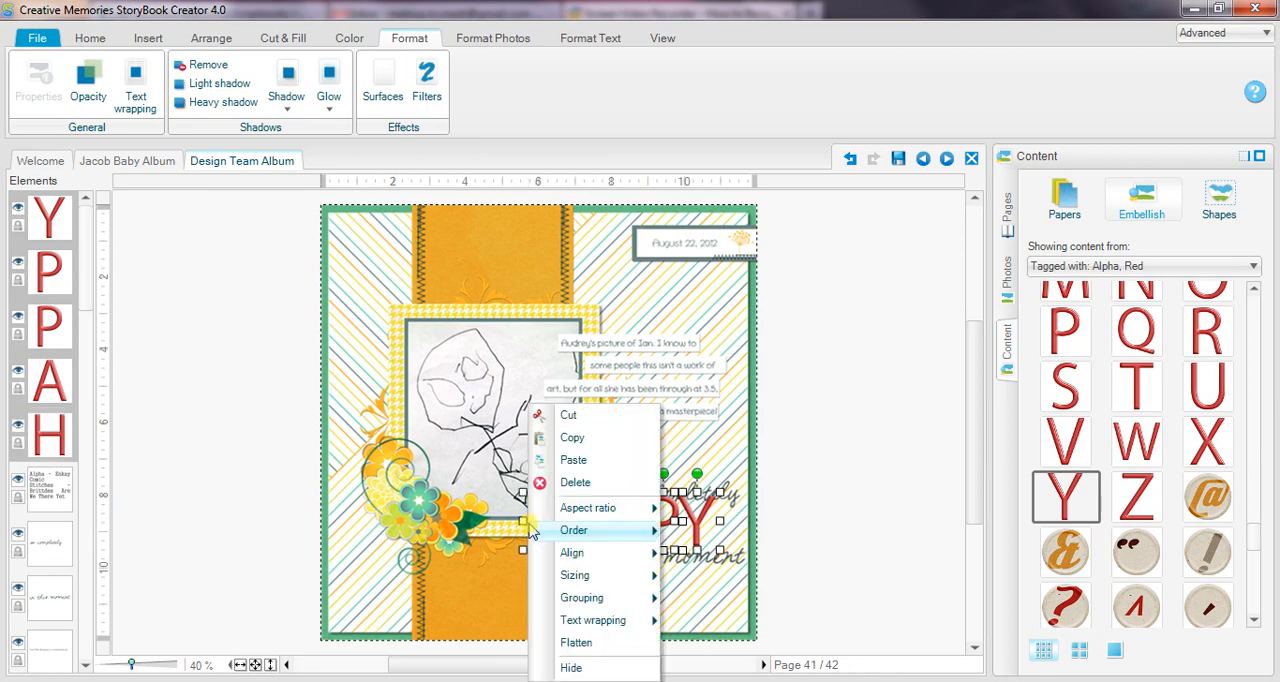
{"action": "mouse_move", "coordinate": [580, 596]}
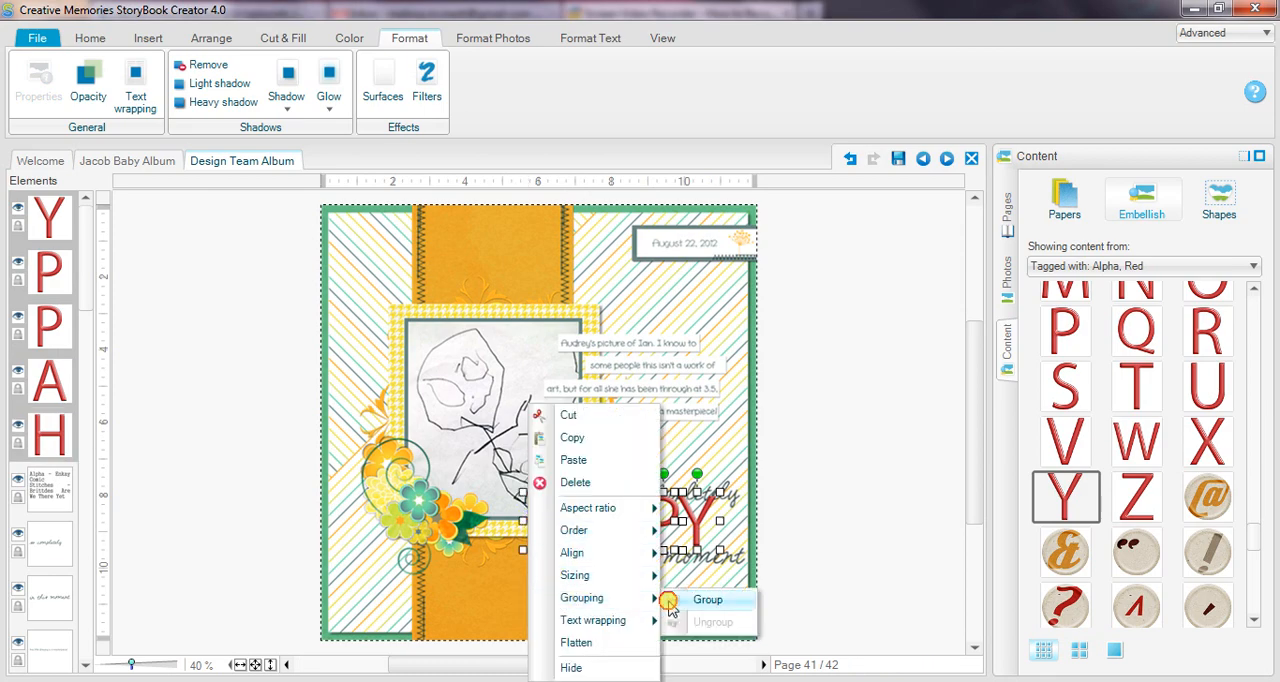
{"action": "left_click", "coordinate": [706, 600]}
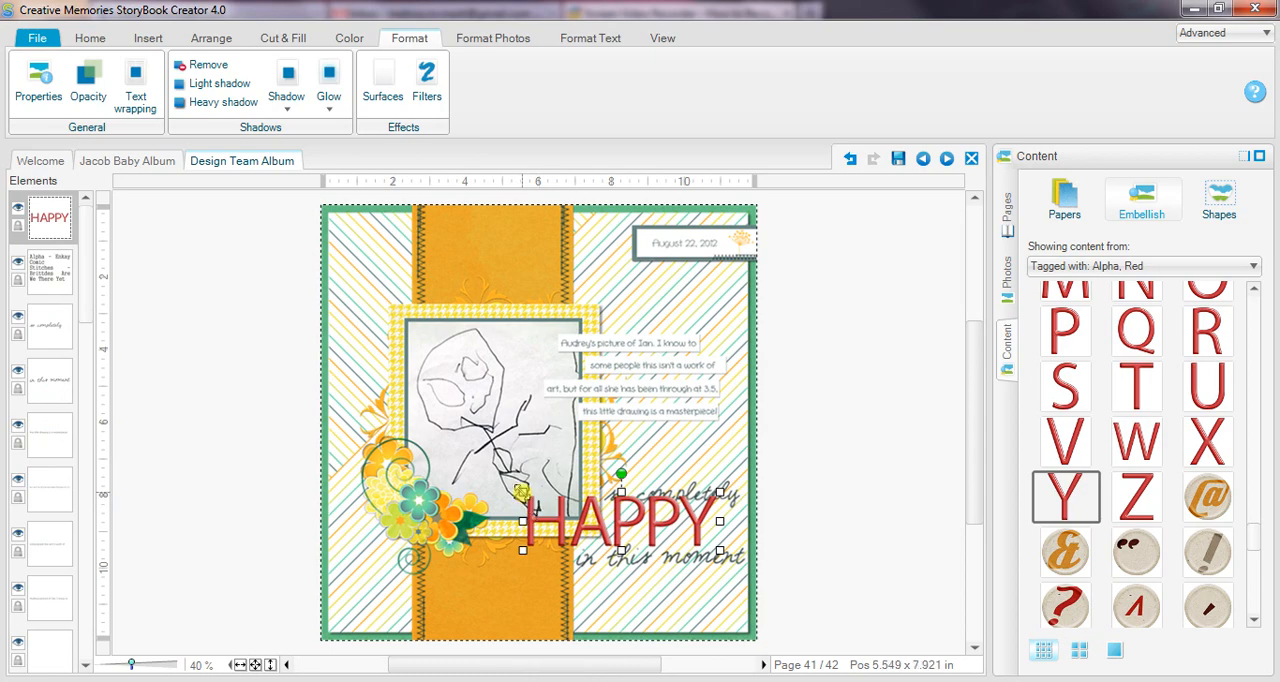
{"action": "left_click_drag", "start_coordinate": [620, 520], "coordinate": [636, 500]}
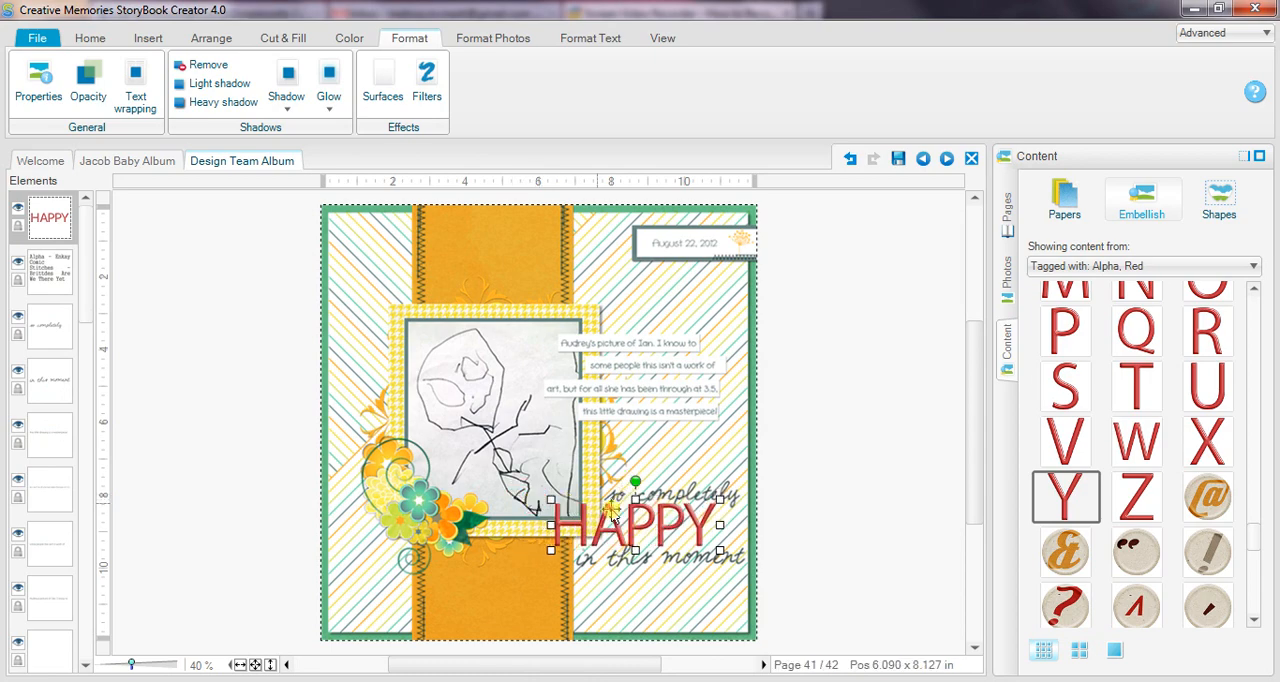
{"action": "left_click_drag", "start_coordinate": [630, 524], "coordinate": [650, 530]}
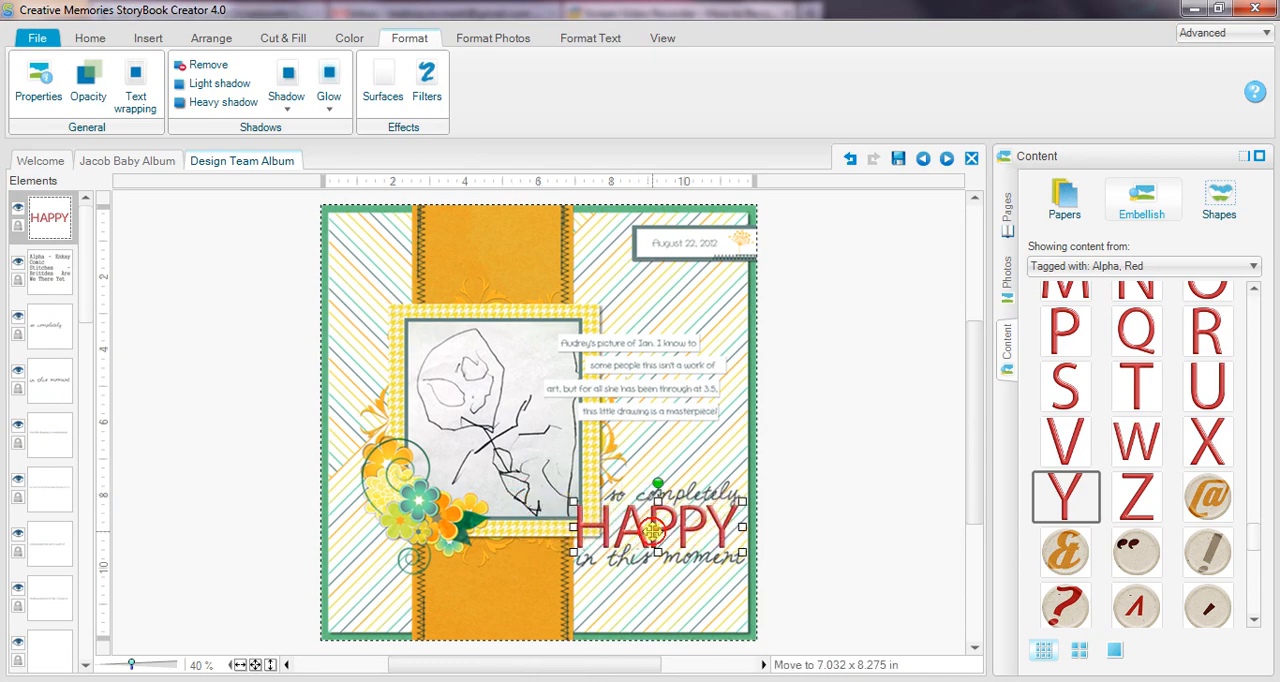
{"action": "left_click_drag", "start_coordinate": [656, 530], "coordinate": [664, 528]}
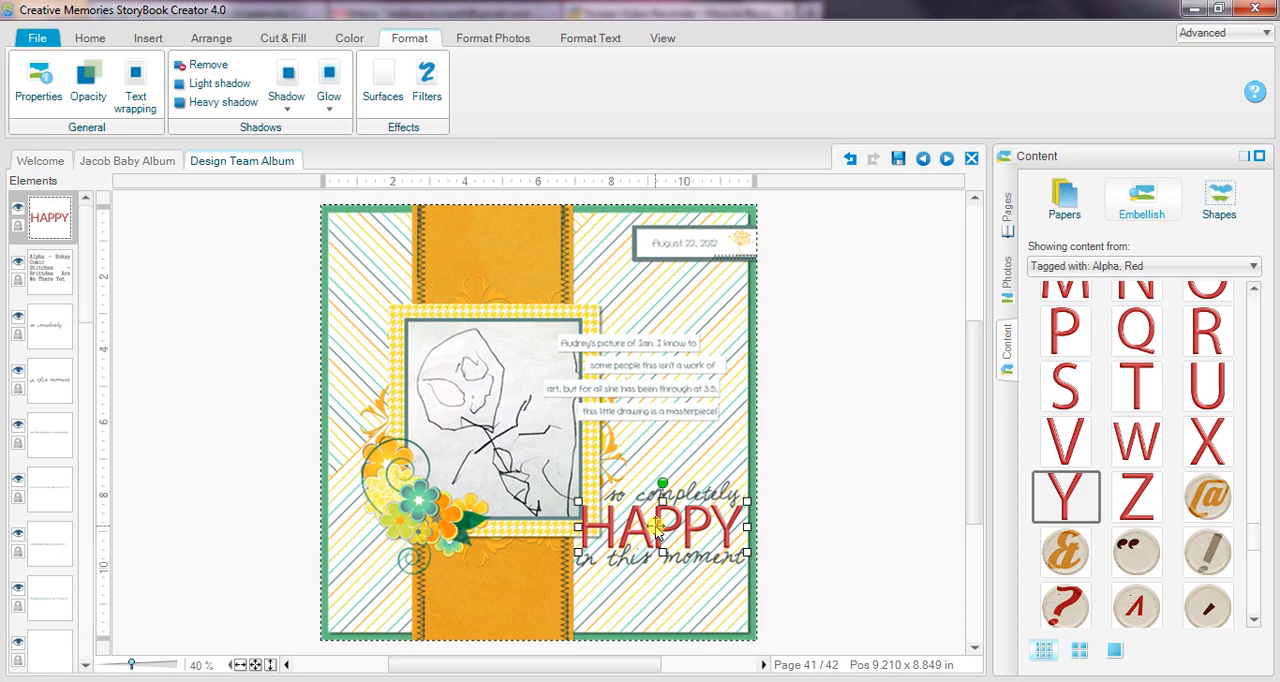
{"action": "right_click", "coordinate": [656, 524]}
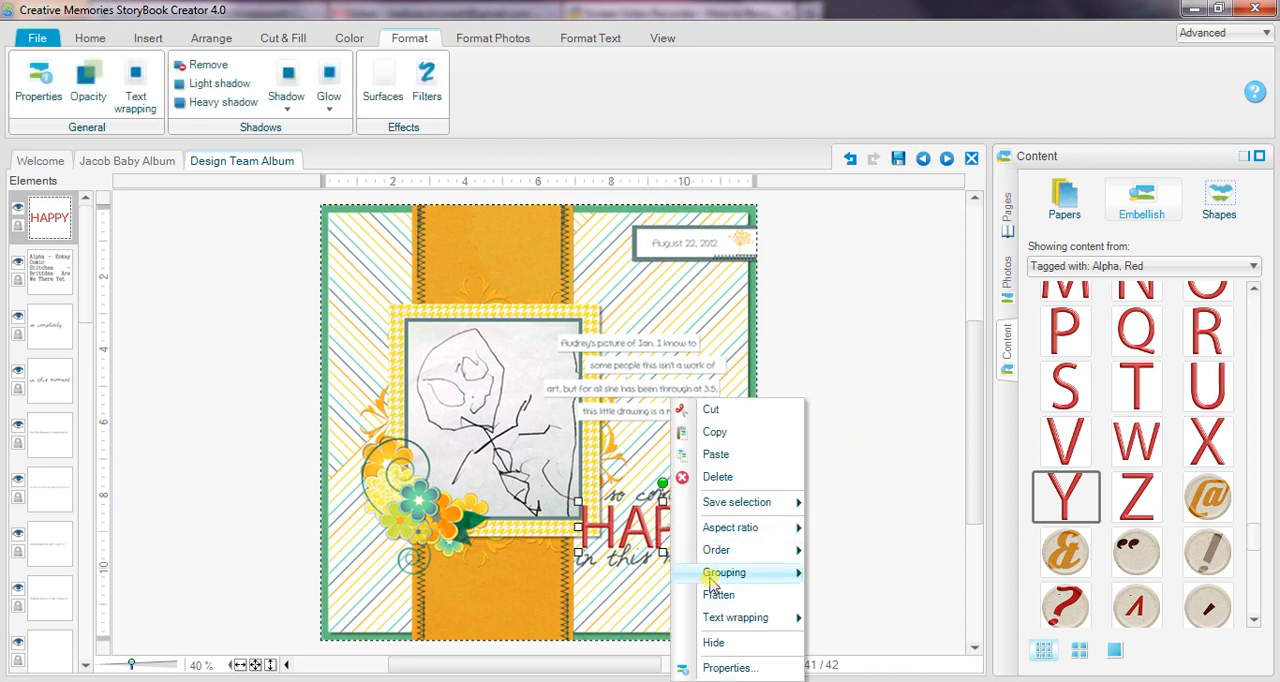
{"action": "mouse_move", "coordinate": [724, 572]}
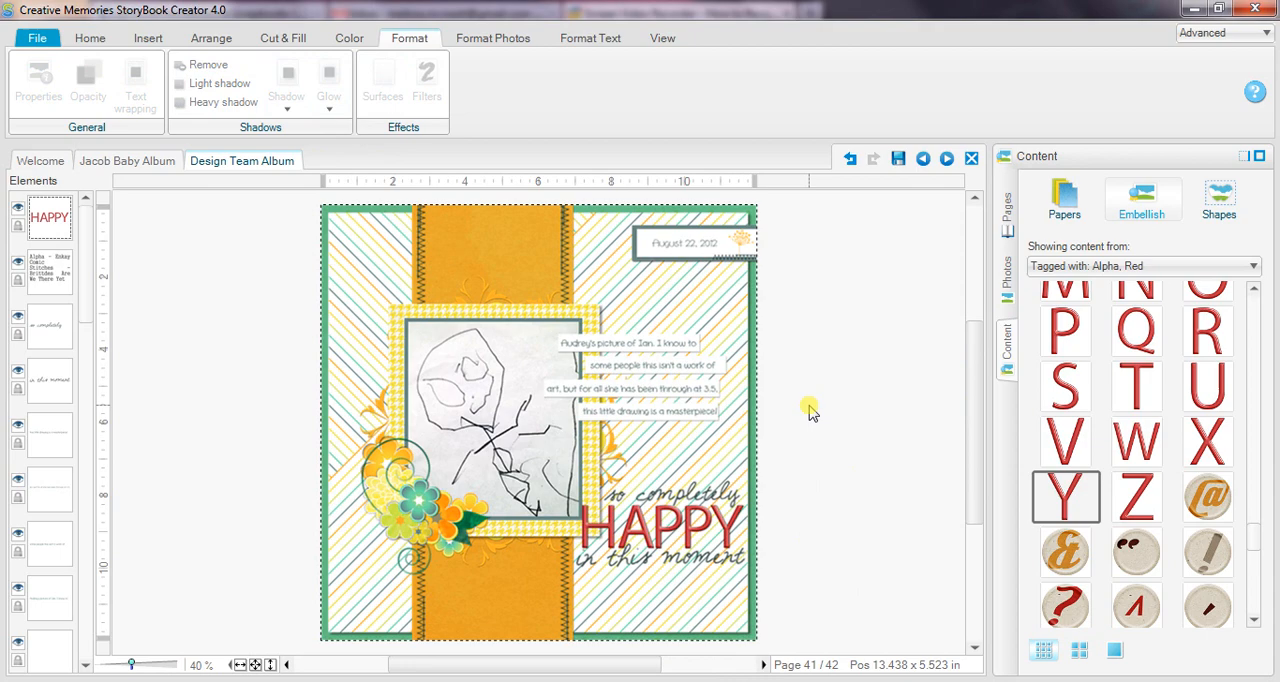
{"action": "mouse_move", "coordinate": [756, 504]}
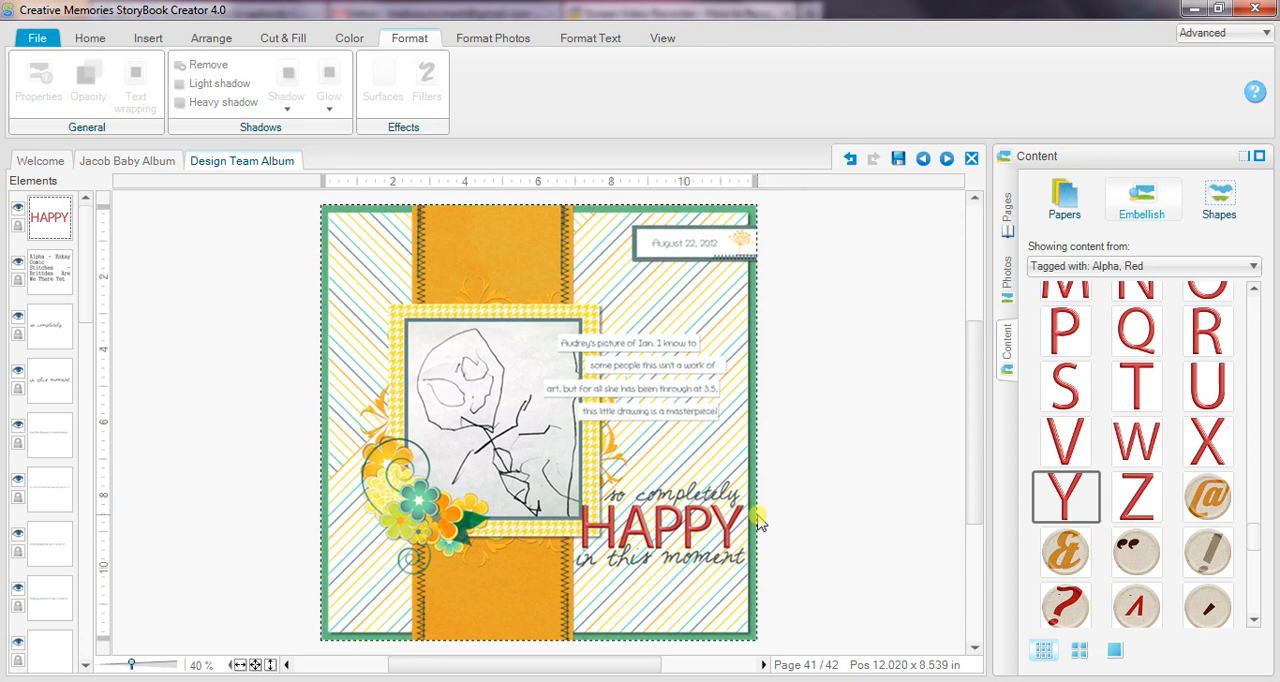
{"action": "mouse_move", "coordinate": [800, 530]}
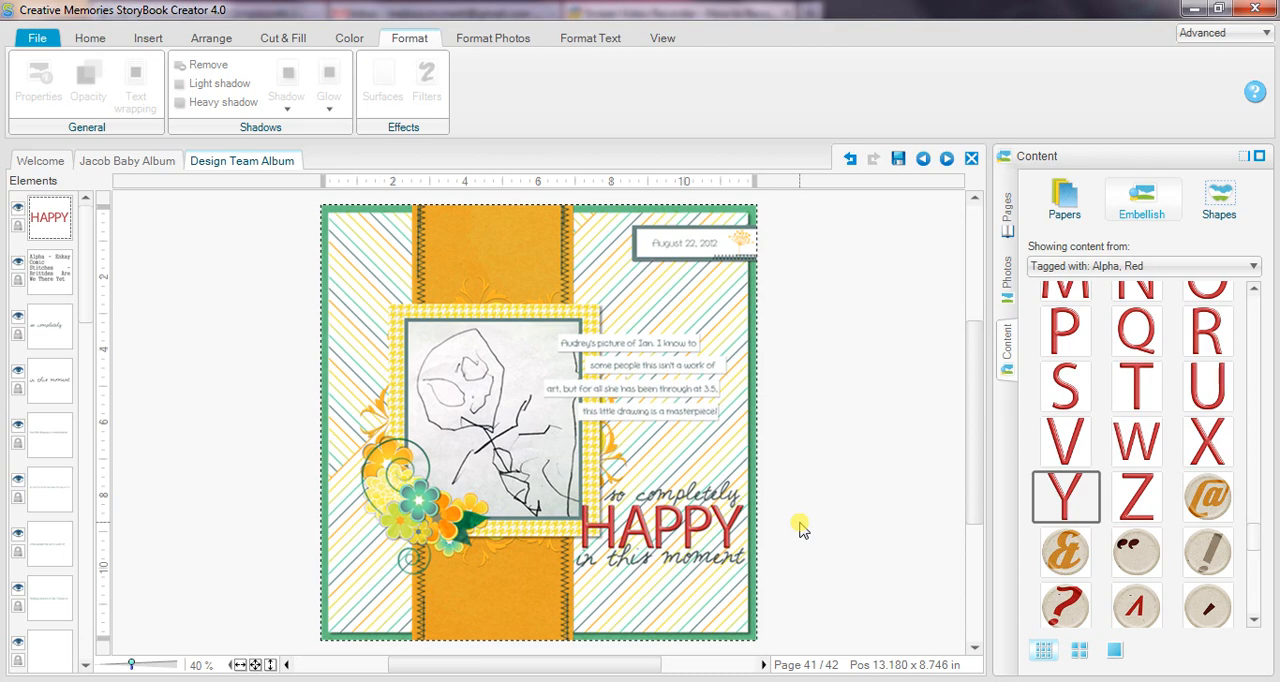
{"action": "mouse_move", "coordinate": [1208, 442]}
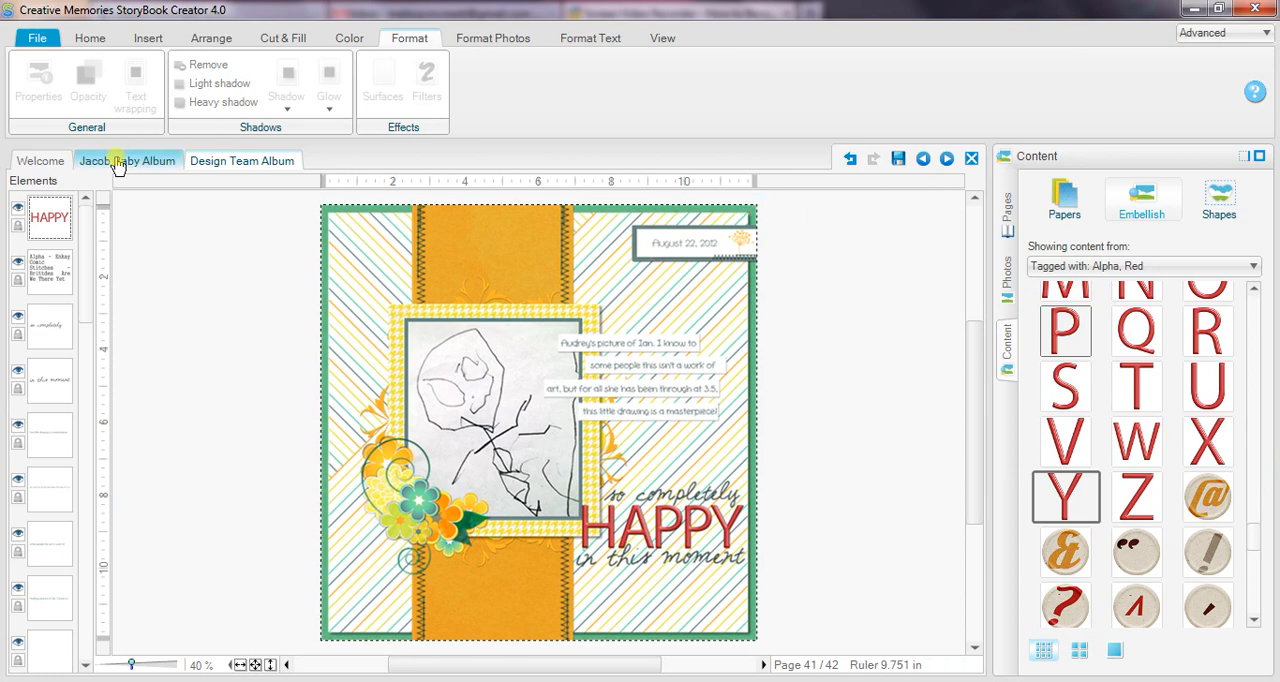
- Switch to the Jacob Baby Album at page 76 and show the Joy of Boy kit folder in Explorer
{"action": "left_click", "coordinate": [128, 160]}
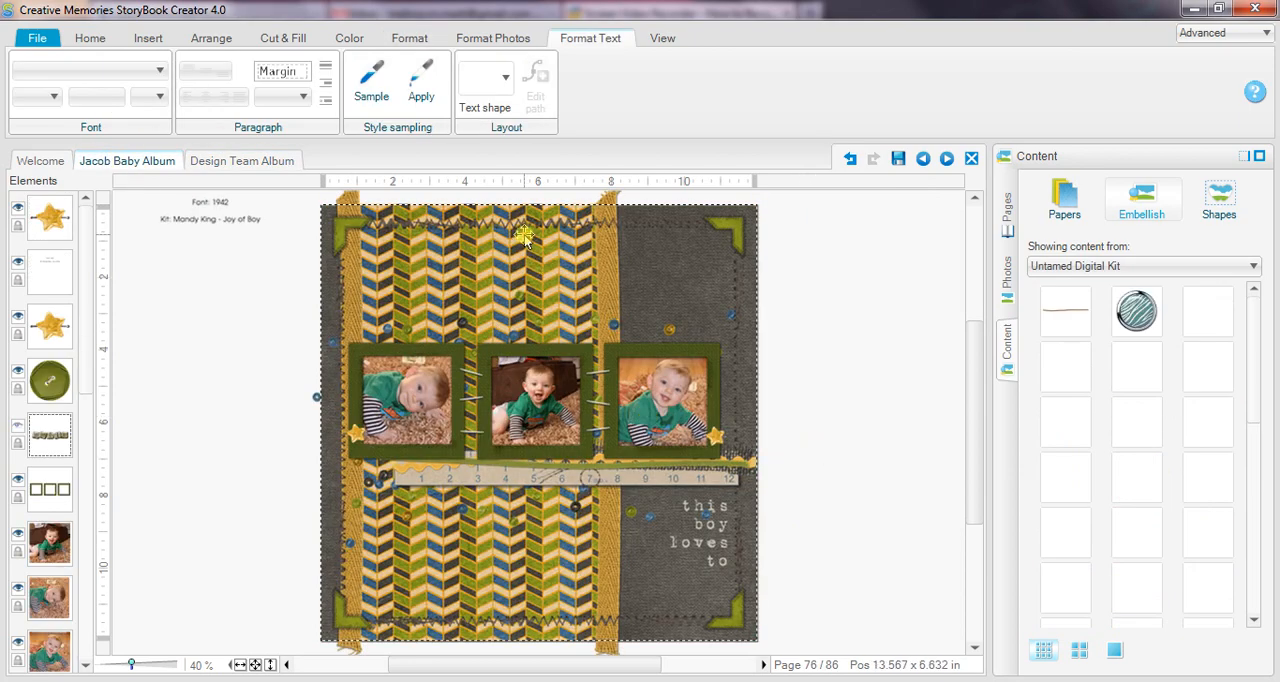
{"action": "left_click", "coordinate": [662, 38]}
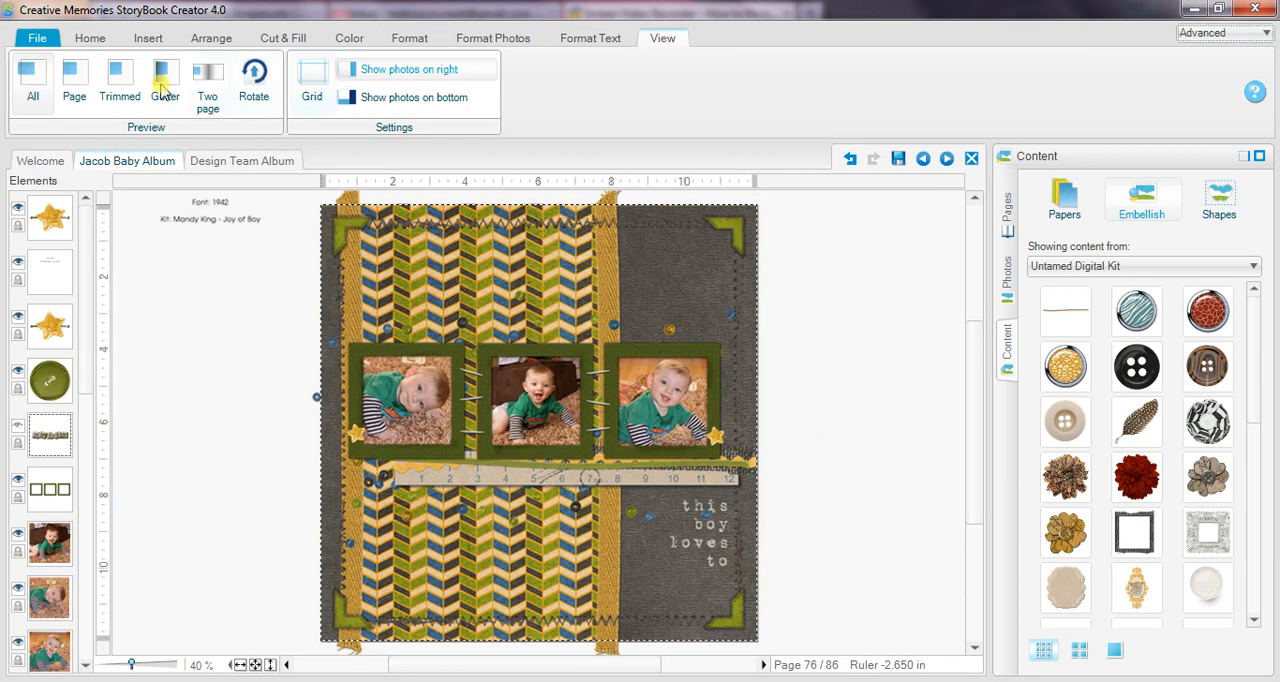
{"action": "left_click", "coordinate": [72, 80]}
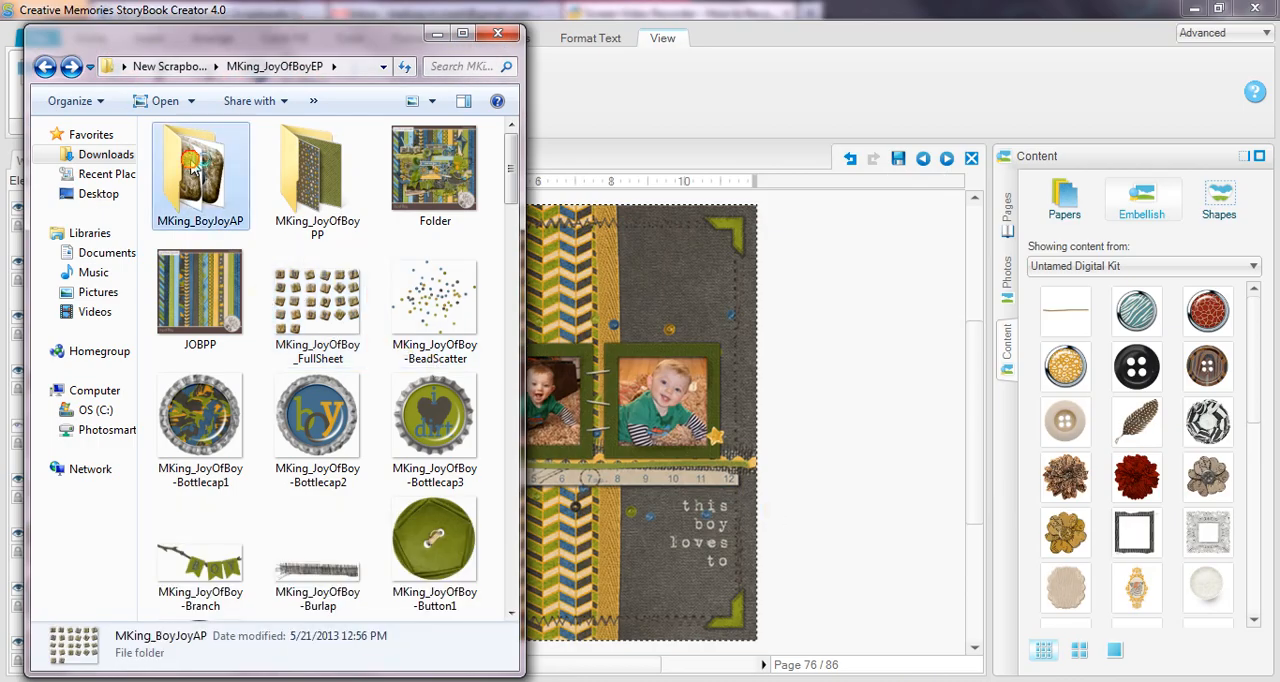
- Browse the BoyJoyAP alphabet folder, return, and pick MKing_JoyOfBoy_FullSheet.png for the page
{"action": "double_click", "coordinate": [200, 176]}
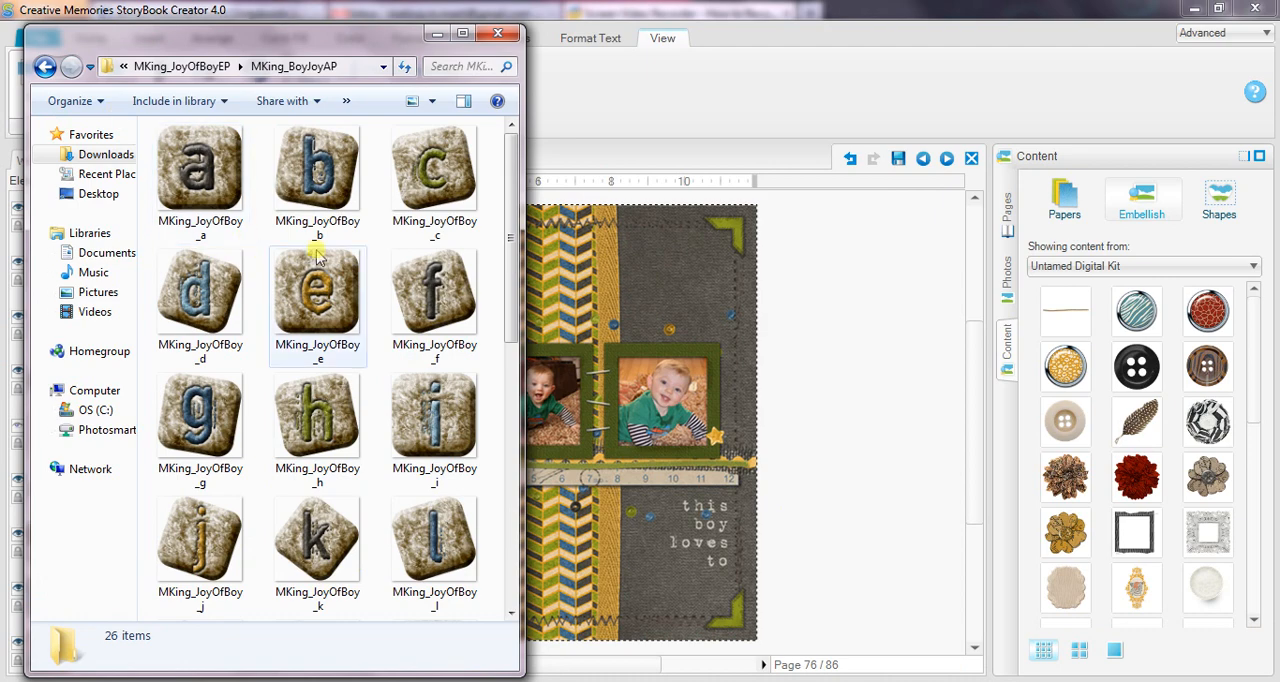
{"action": "left_click", "coordinate": [44, 66]}
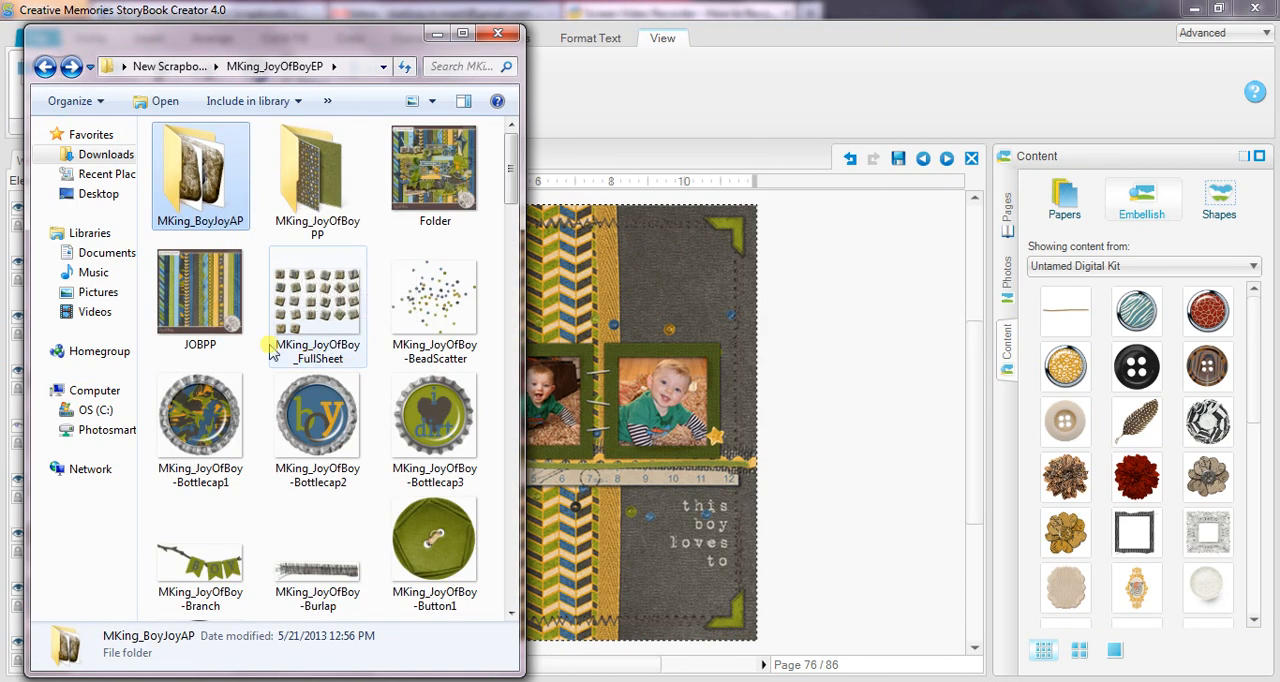
{"action": "double_click", "coordinate": [316, 290]}
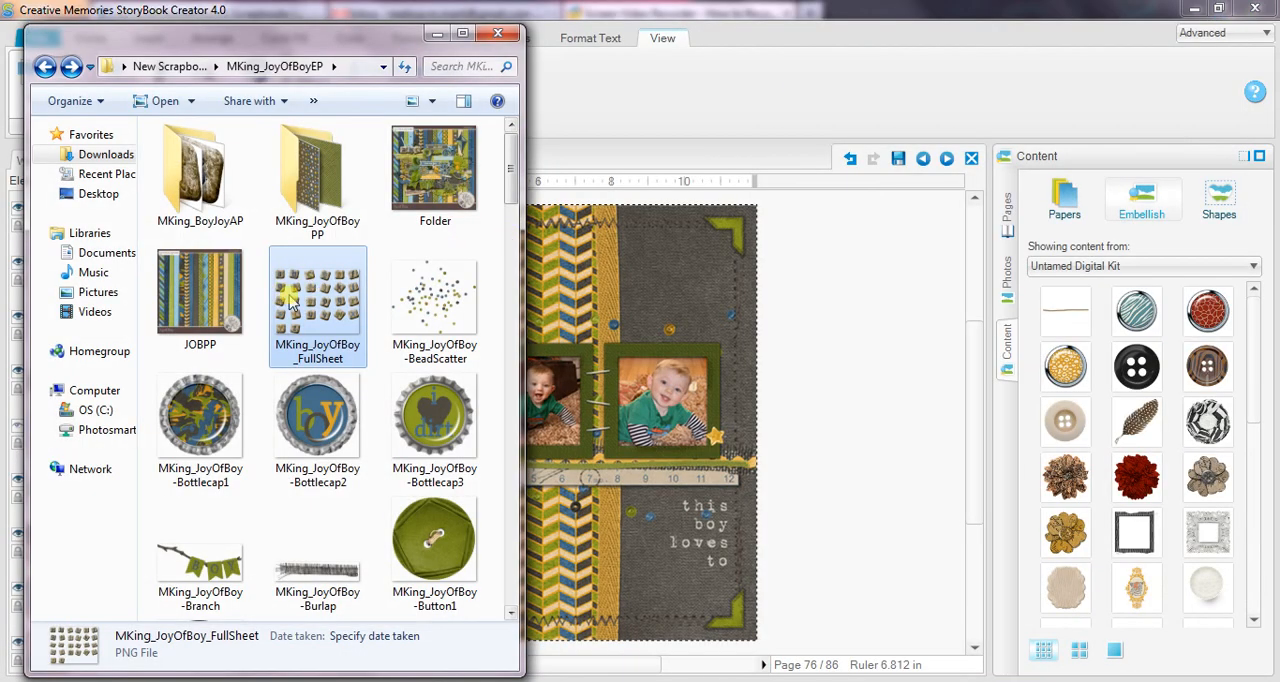
{"action": "mouse_move", "coordinate": [316, 300]}
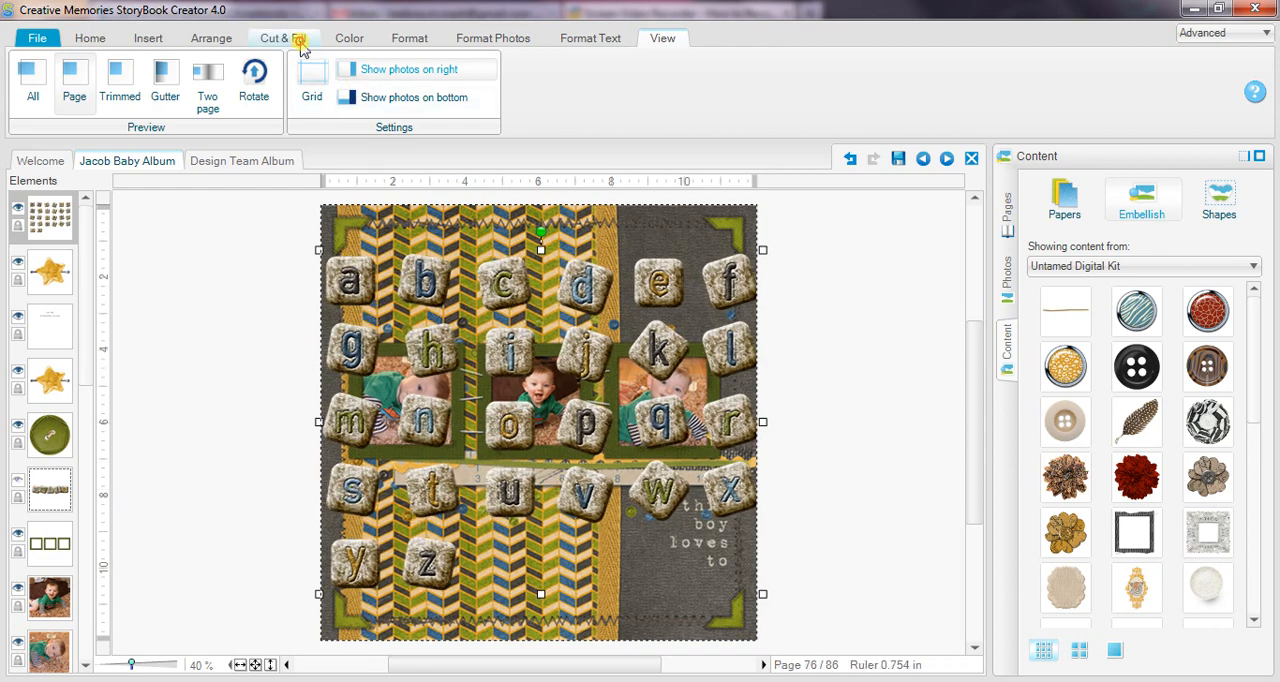
- Trace a custom cutout around the stone s tile and cut it, keeping both sections
{"action": "left_click", "coordinate": [282, 36]}
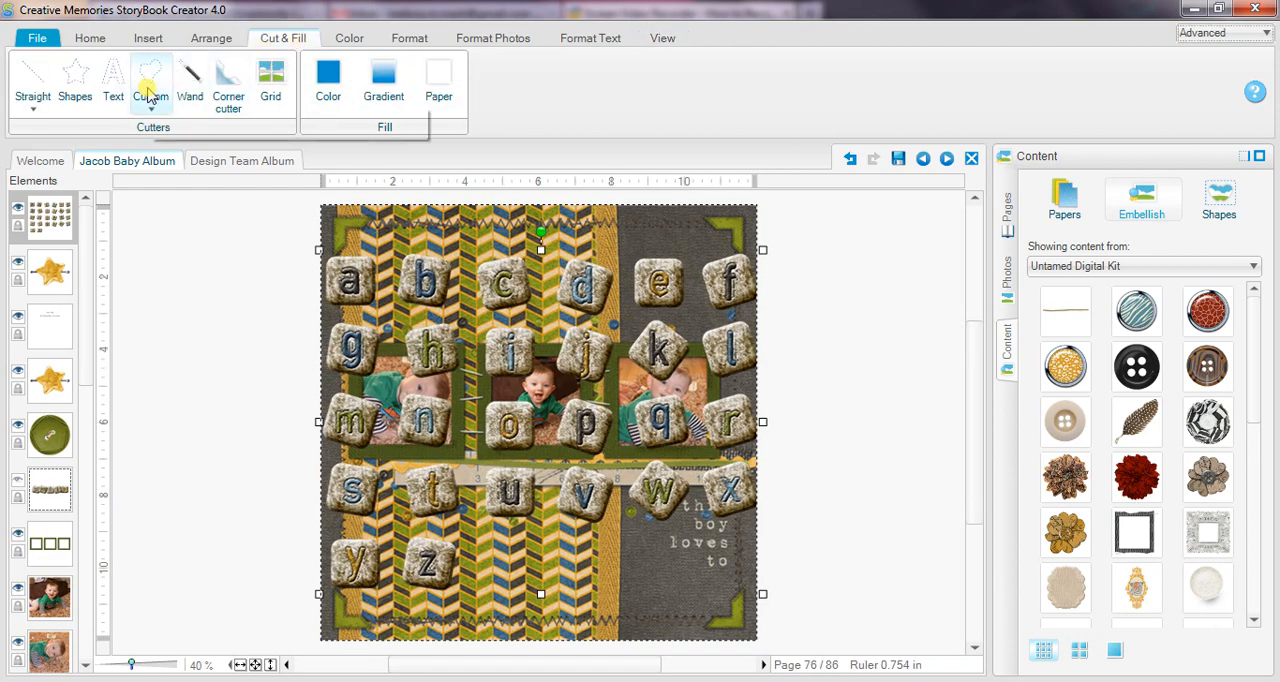
{"action": "left_click", "coordinate": [150, 80]}
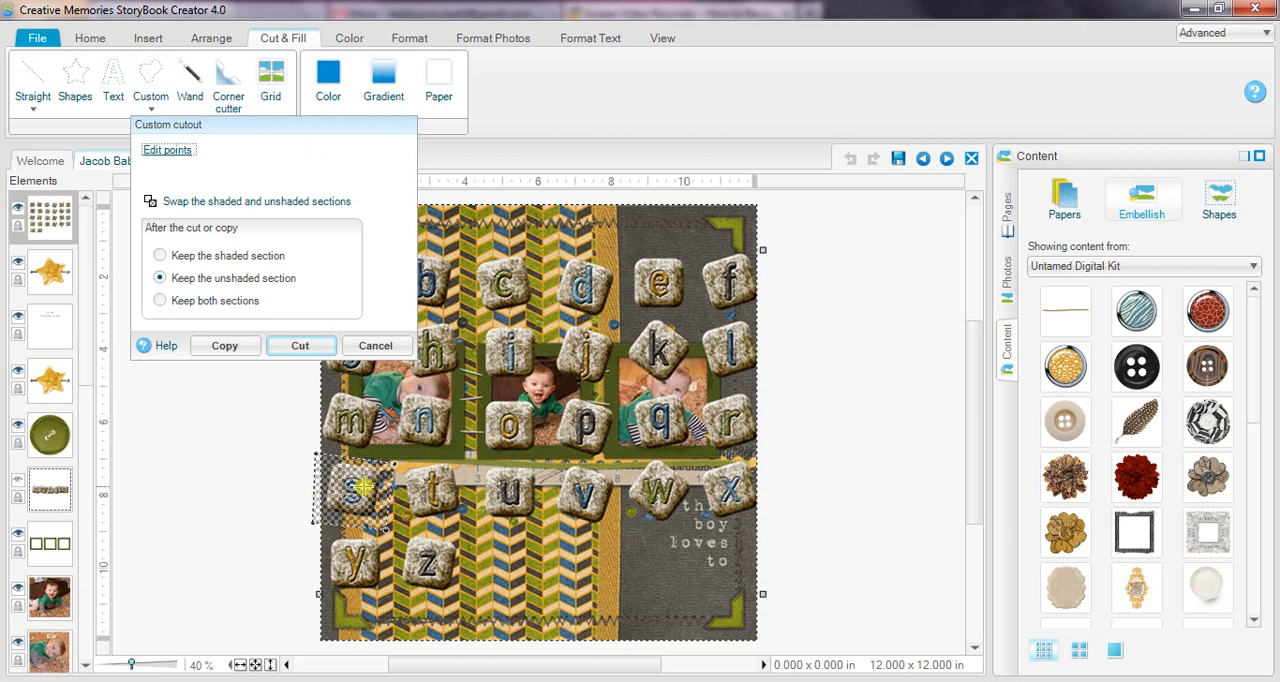
{"action": "left_click", "coordinate": [160, 300]}
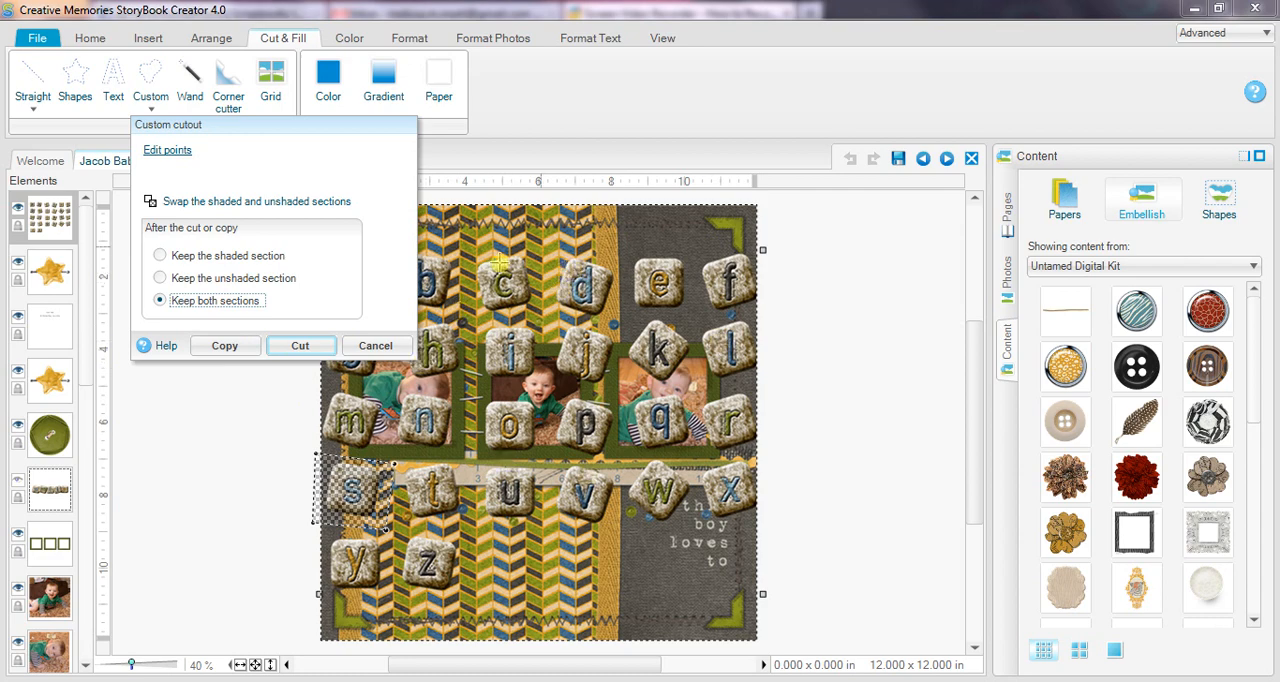
{"action": "mouse_move", "coordinate": [560, 422]}
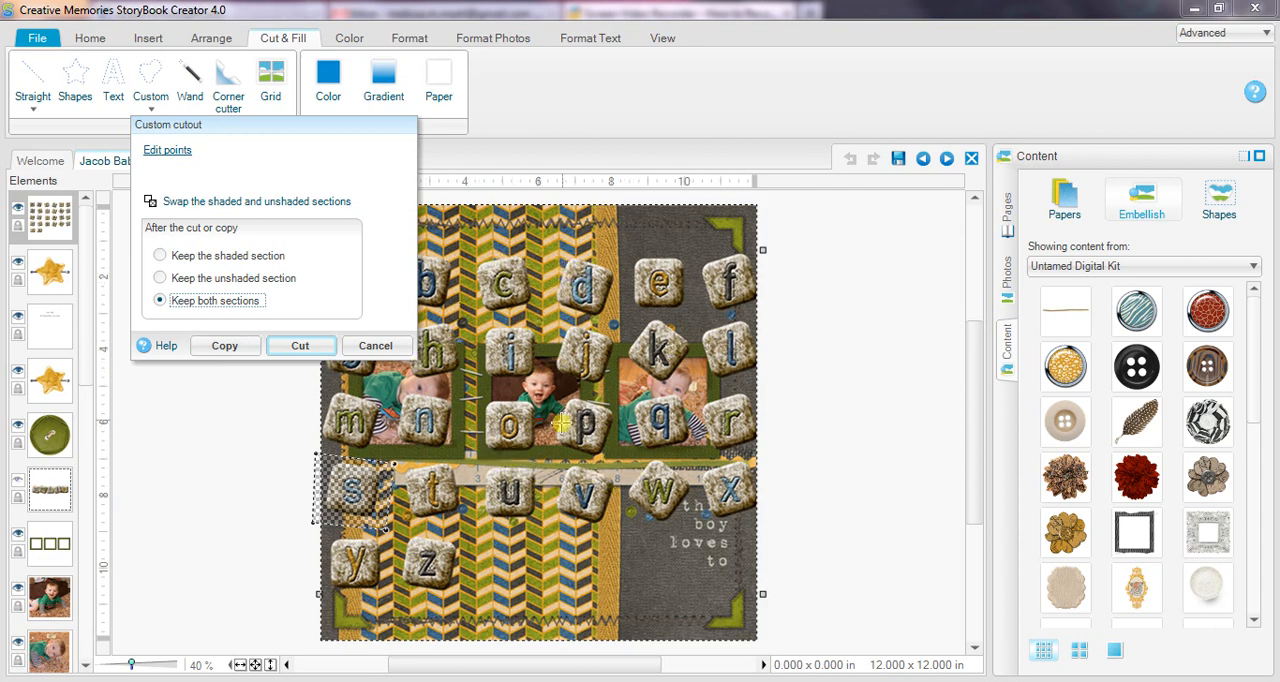
{"action": "left_click", "coordinate": [300, 344]}
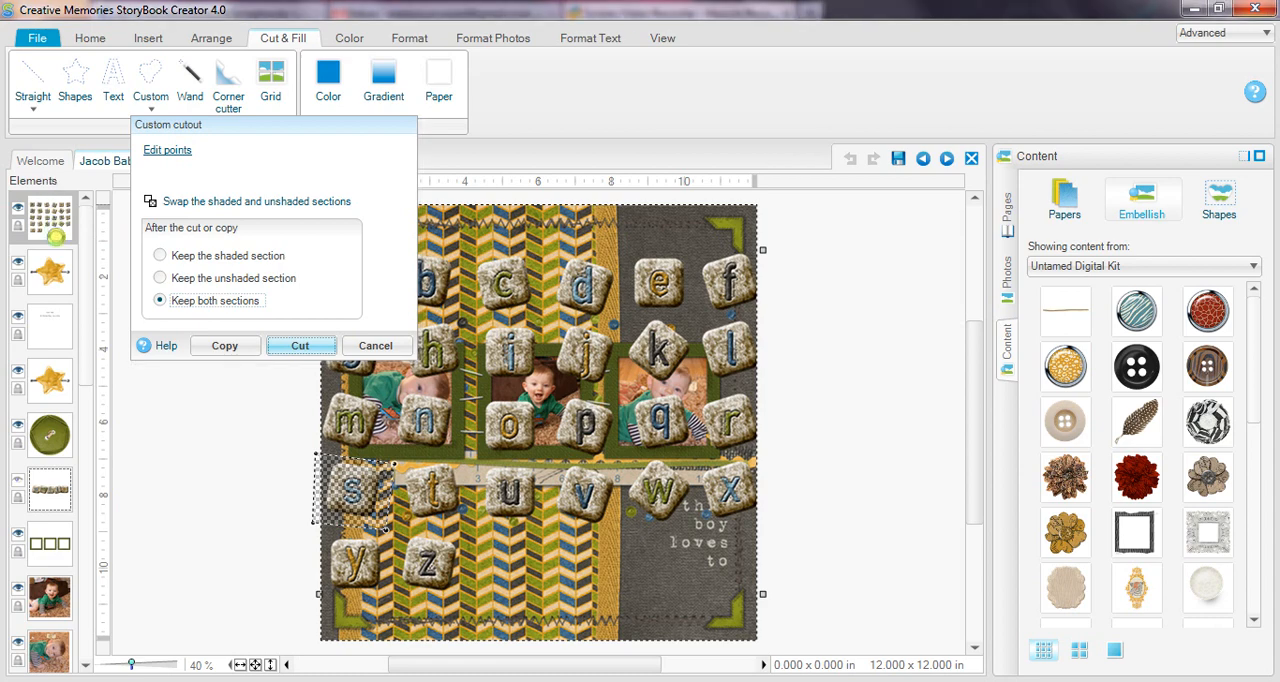
{"action": "left_click", "coordinate": [300, 344]}
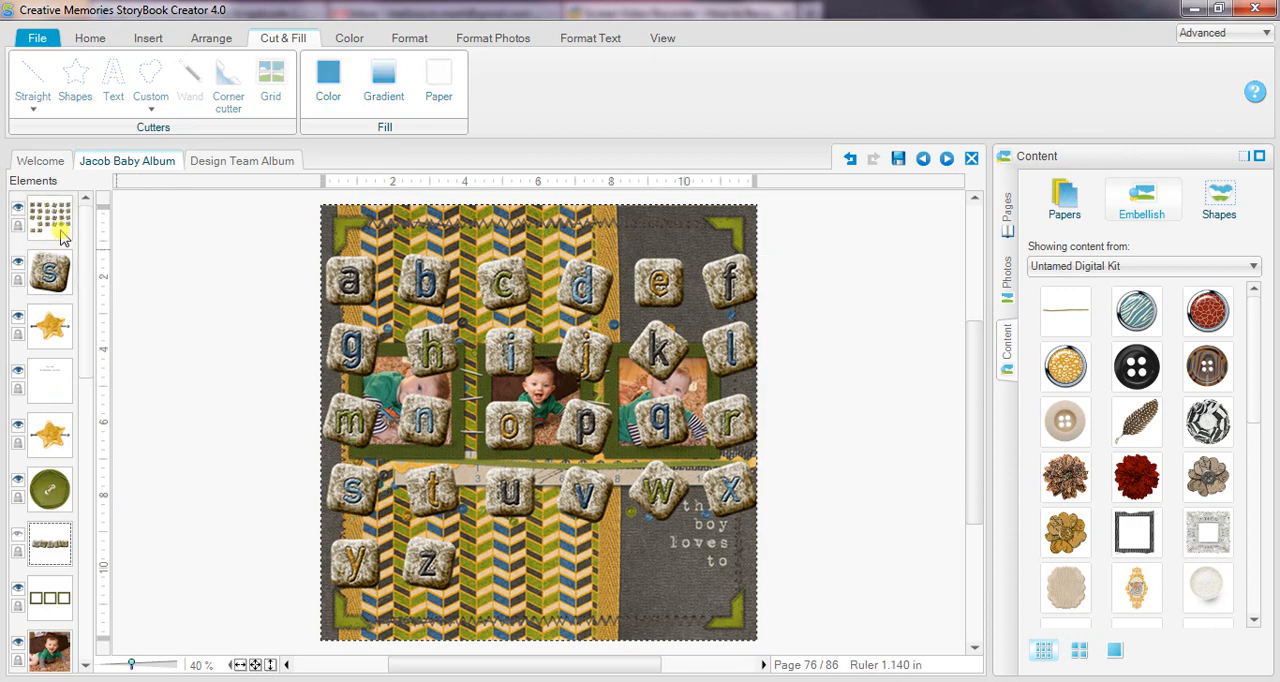
- Cut the m tile from the alphabet sheet with a custom path, keeping both sections
{"action": "left_click", "coordinate": [150, 76]}
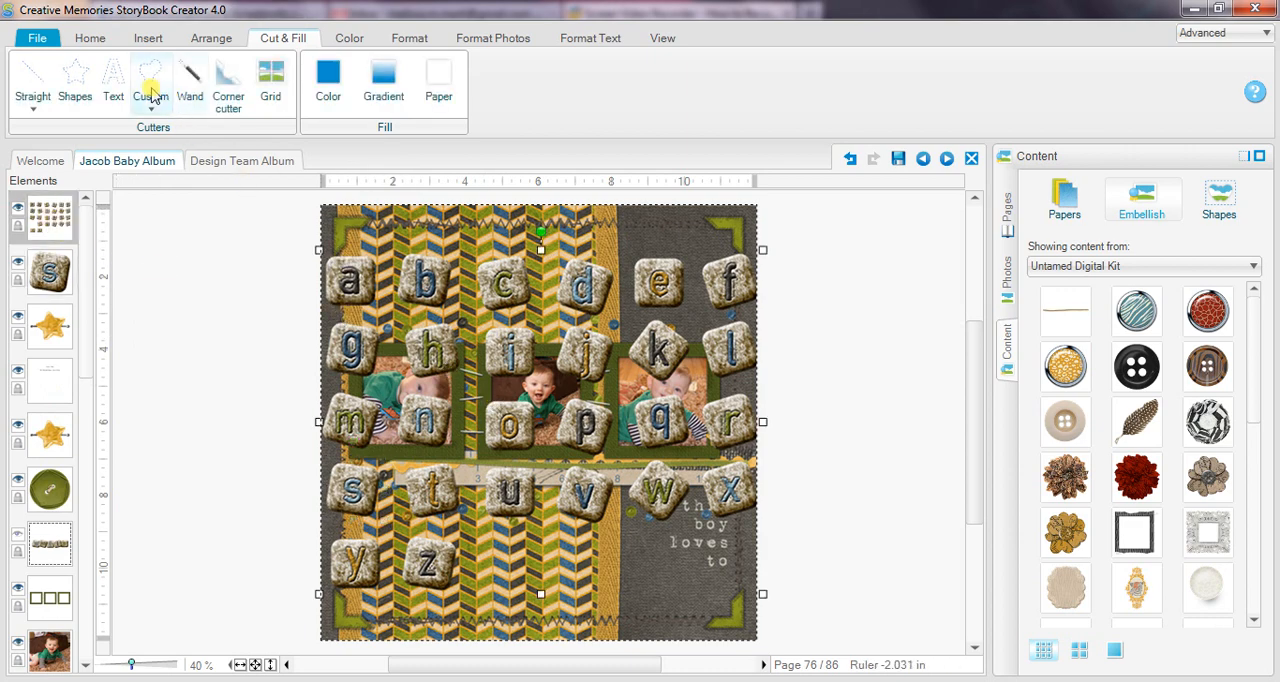
{"action": "left_click", "coordinate": [150, 80]}
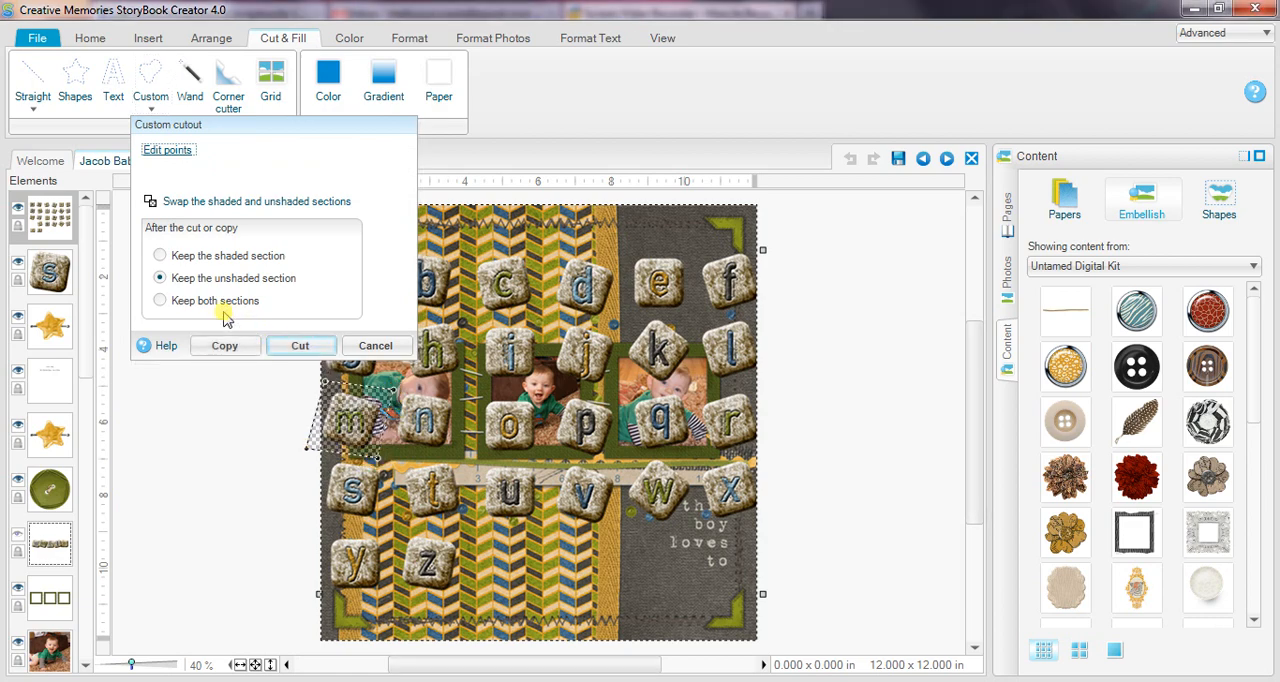
{"action": "left_click", "coordinate": [160, 300]}
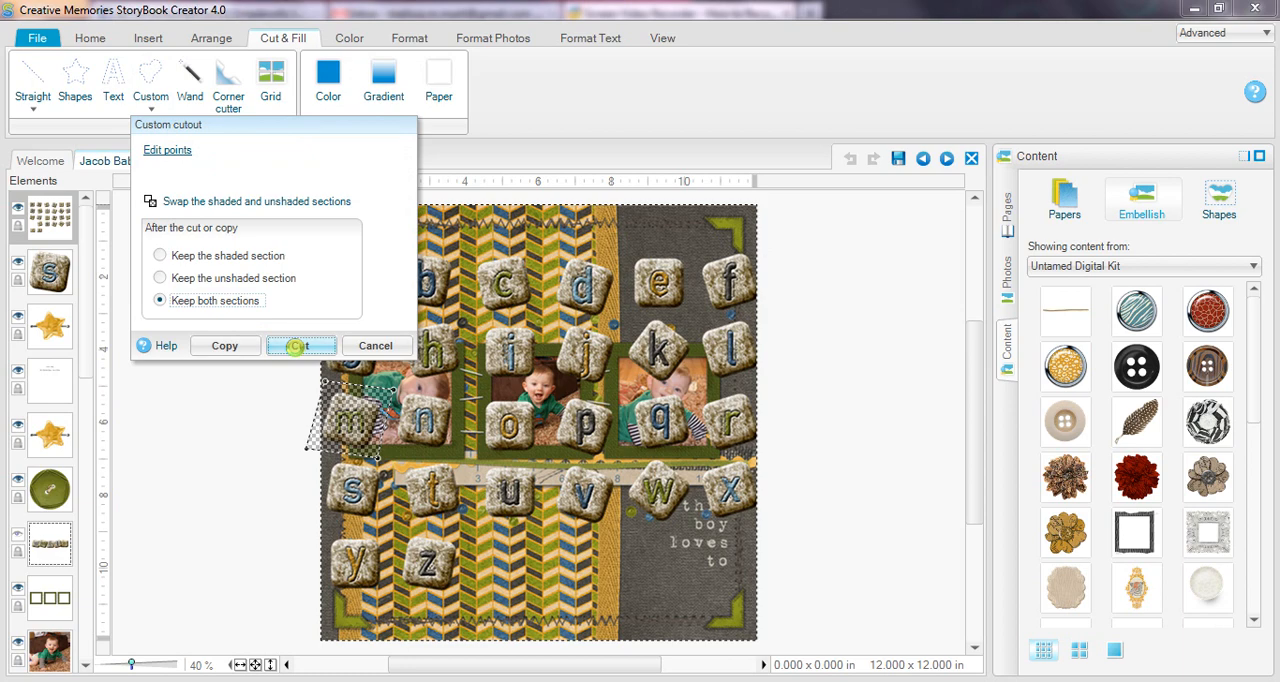
{"action": "left_click", "coordinate": [300, 344]}
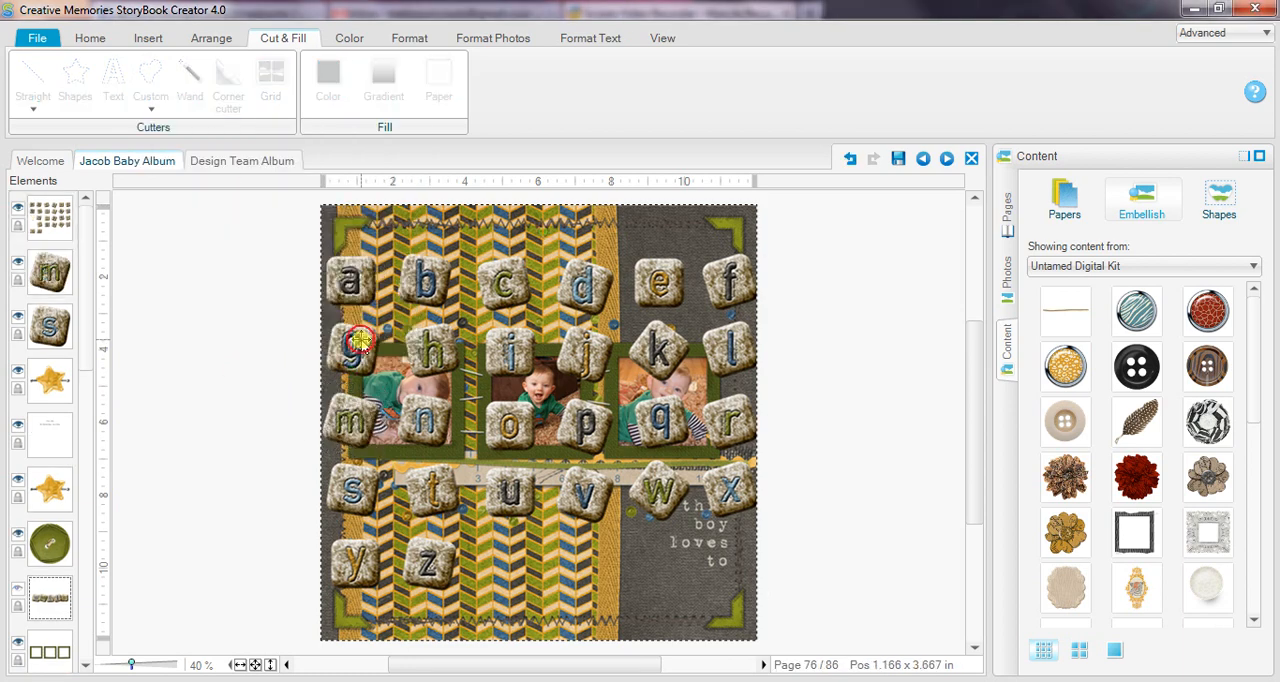
- Cut the i tile out with a straight-edged path, keeping both sections
{"action": "left_click", "coordinate": [150, 76]}
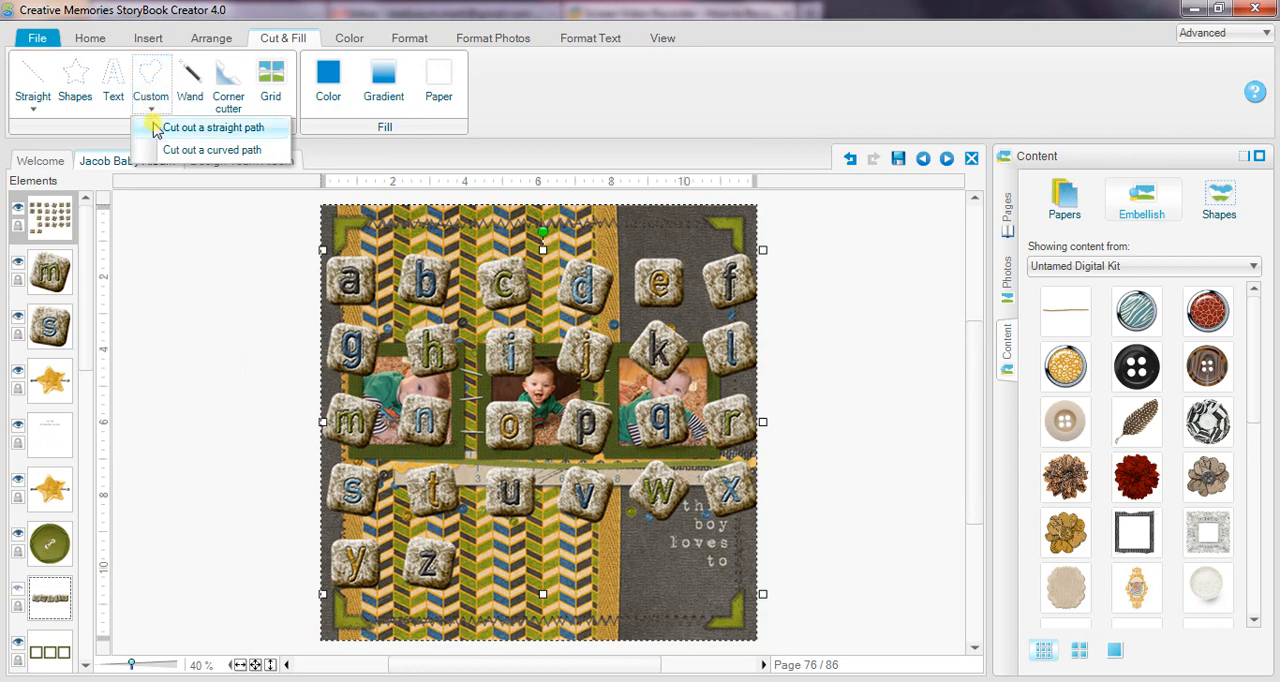
{"action": "left_click", "coordinate": [214, 128]}
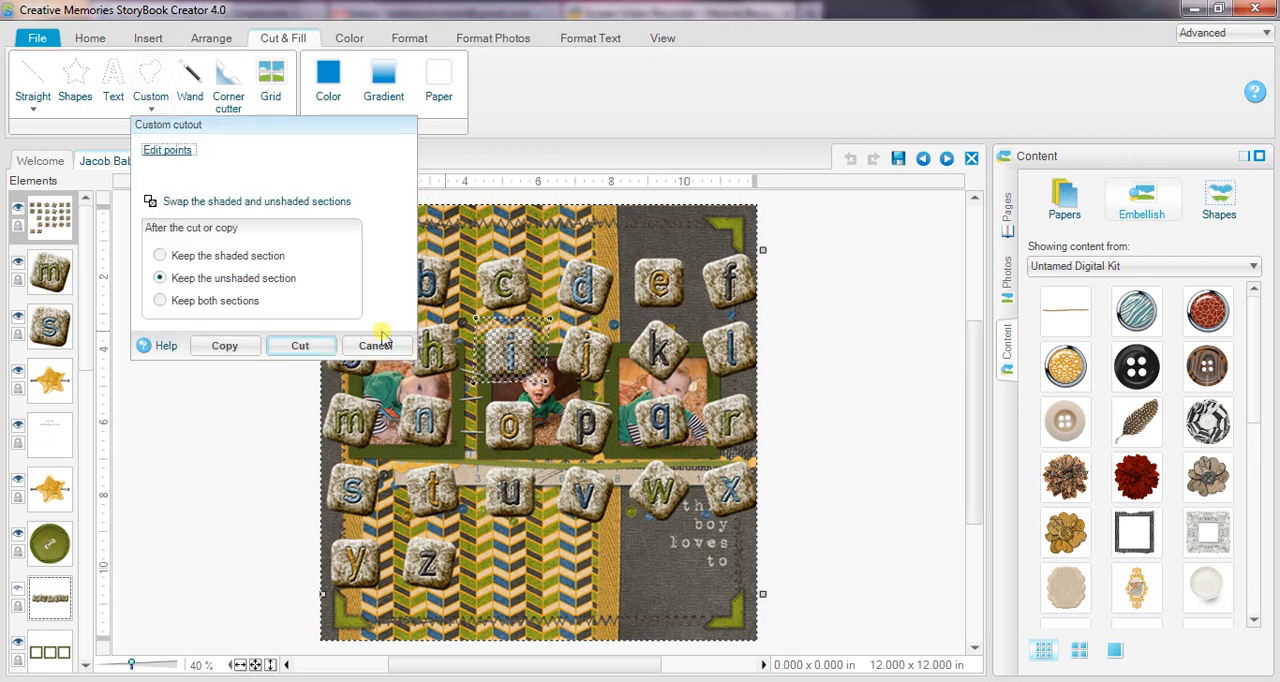
{"action": "left_click", "coordinate": [160, 300]}
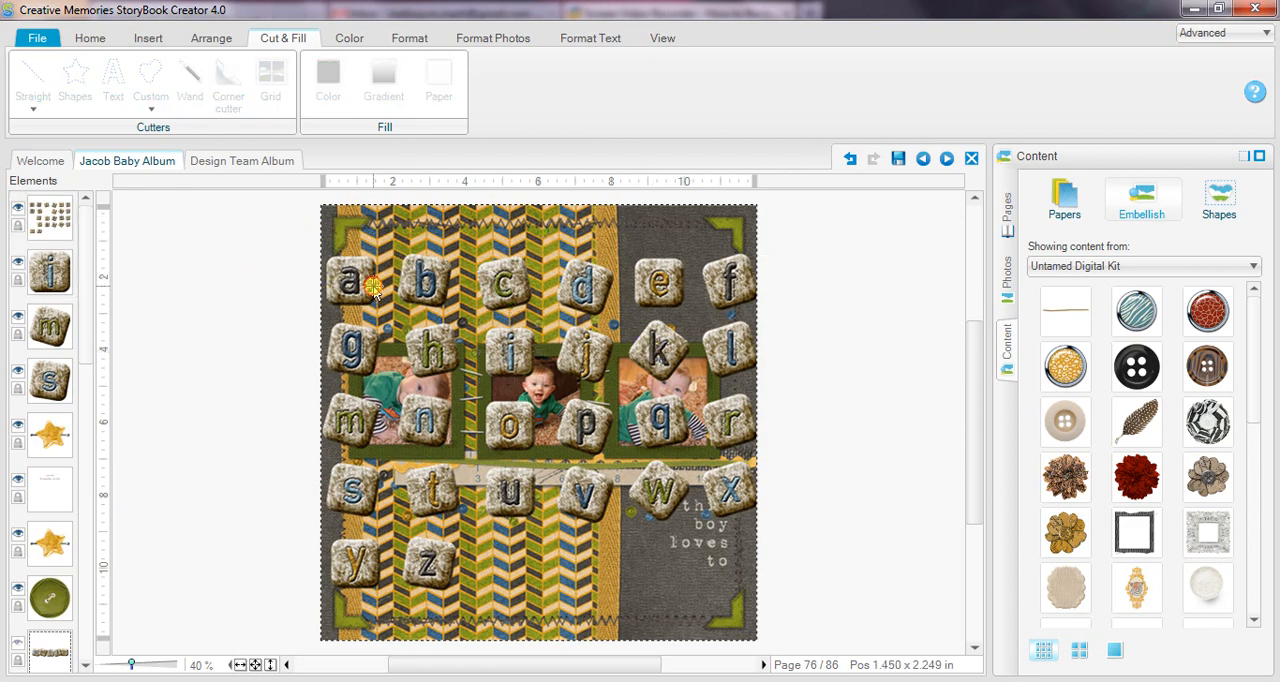
- Outline the l tile with a straight-edged cutout and cut it, keeping both parts
{"action": "left_click", "coordinate": [150, 80]}
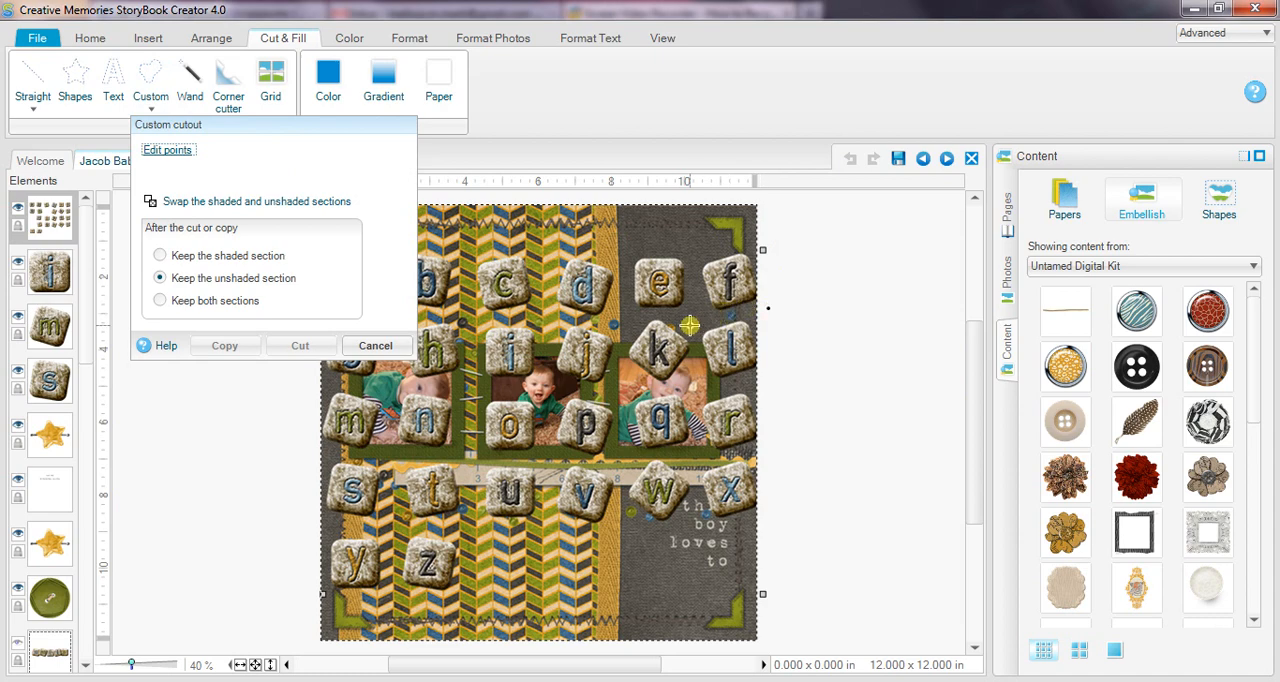
{"action": "left_click", "coordinate": [300, 344]}
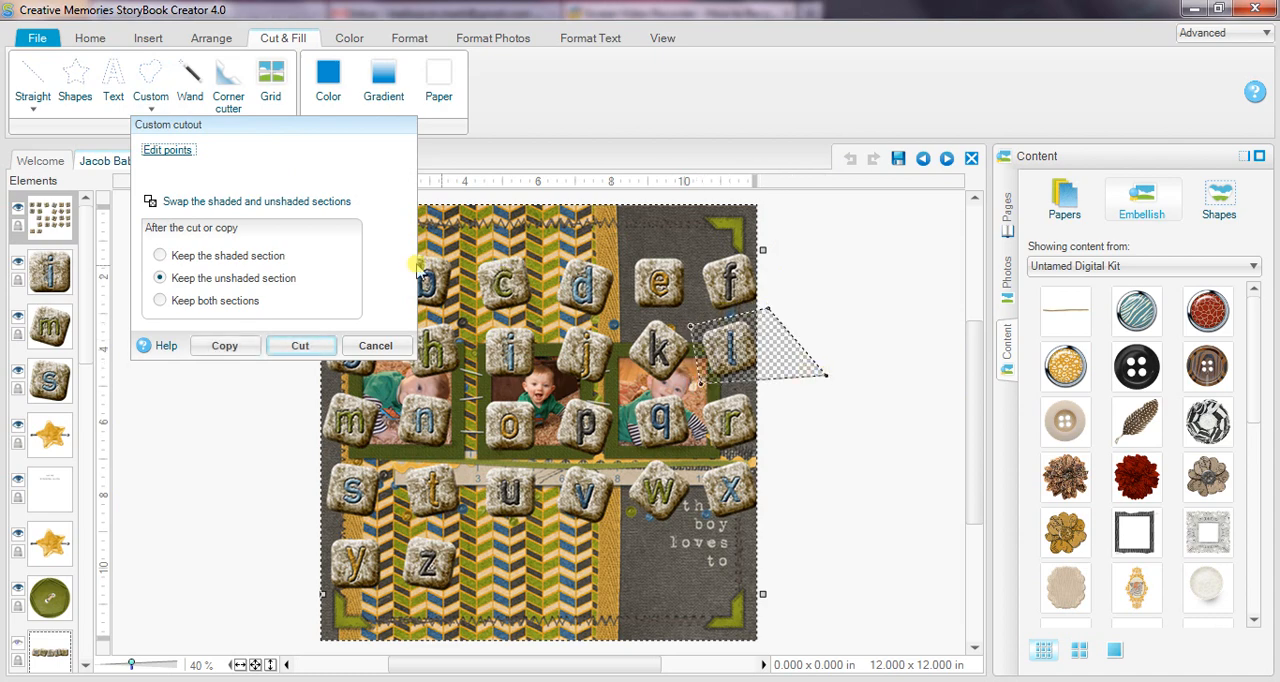
{"action": "left_click", "coordinate": [158, 300]}
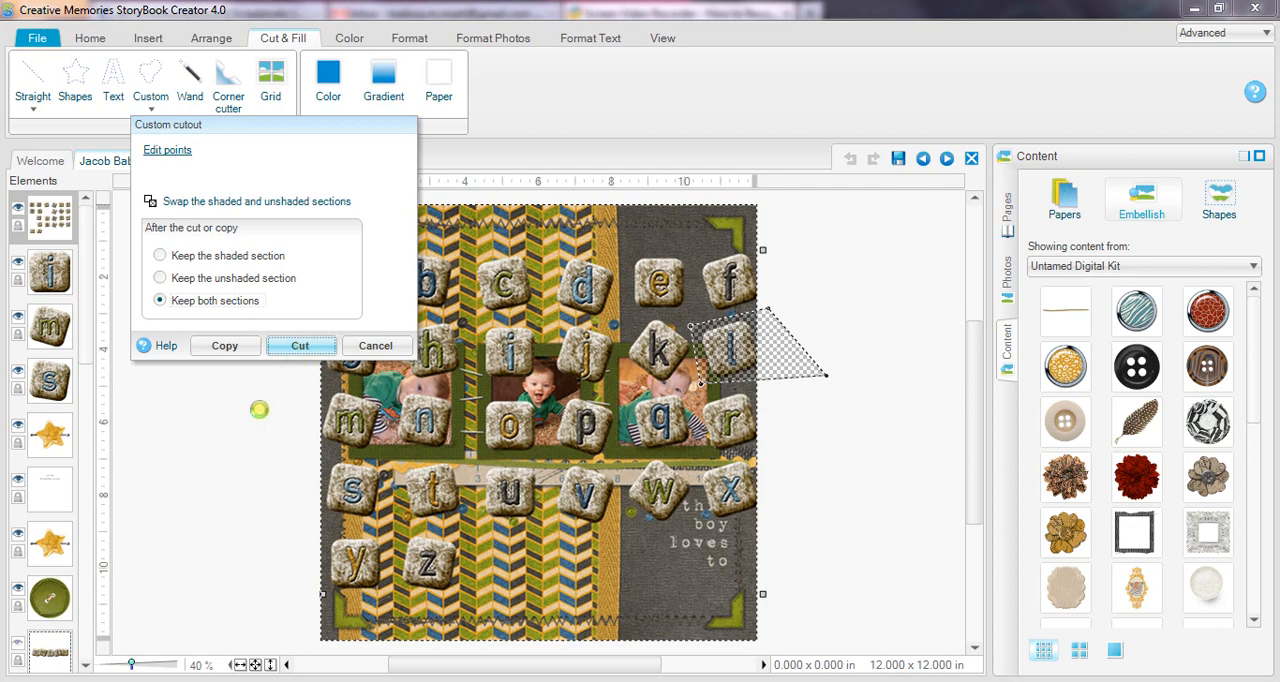
{"action": "left_click", "coordinate": [376, 344]}
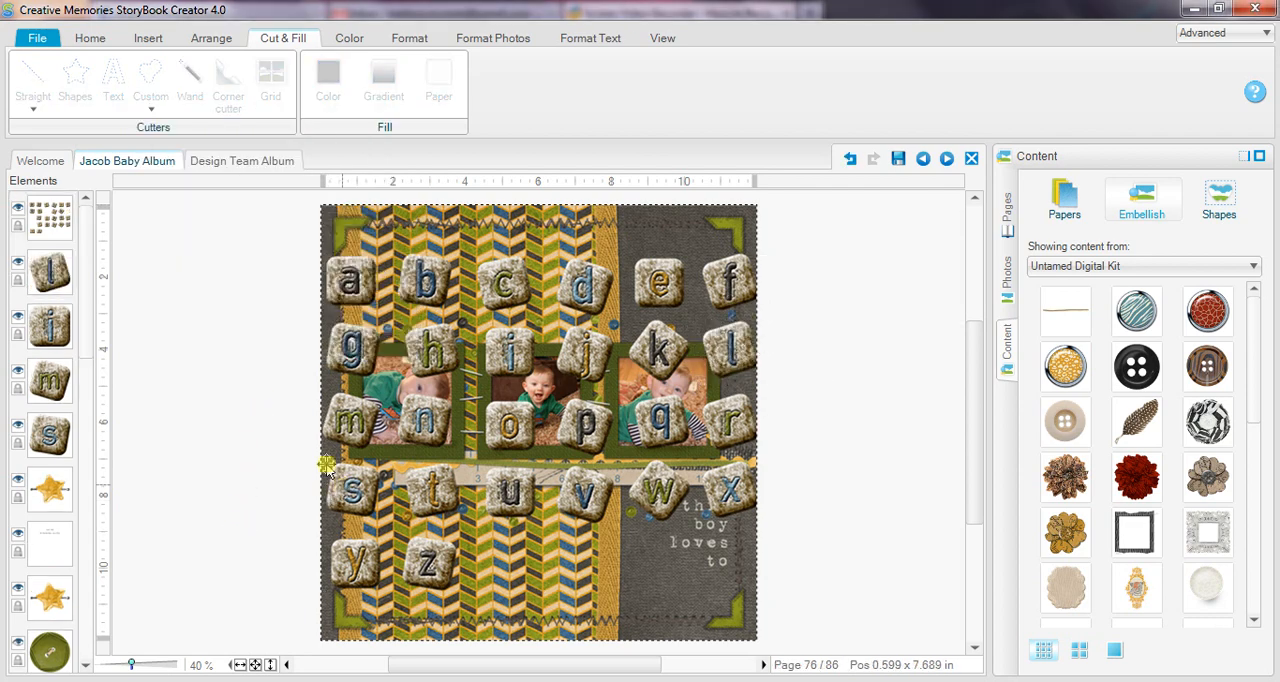
- Begin another straight cutout set to keep only the outlined piece
{"action": "left_click", "coordinate": [152, 78]}
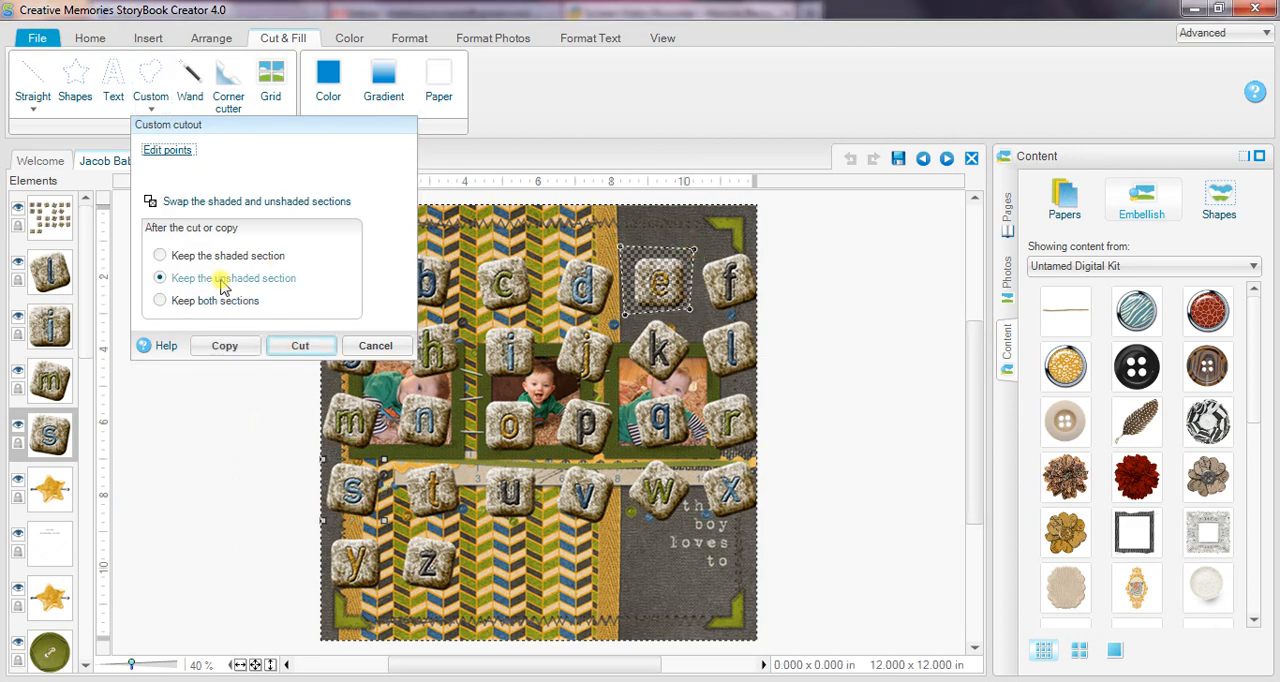
{"action": "left_click", "coordinate": [160, 256]}
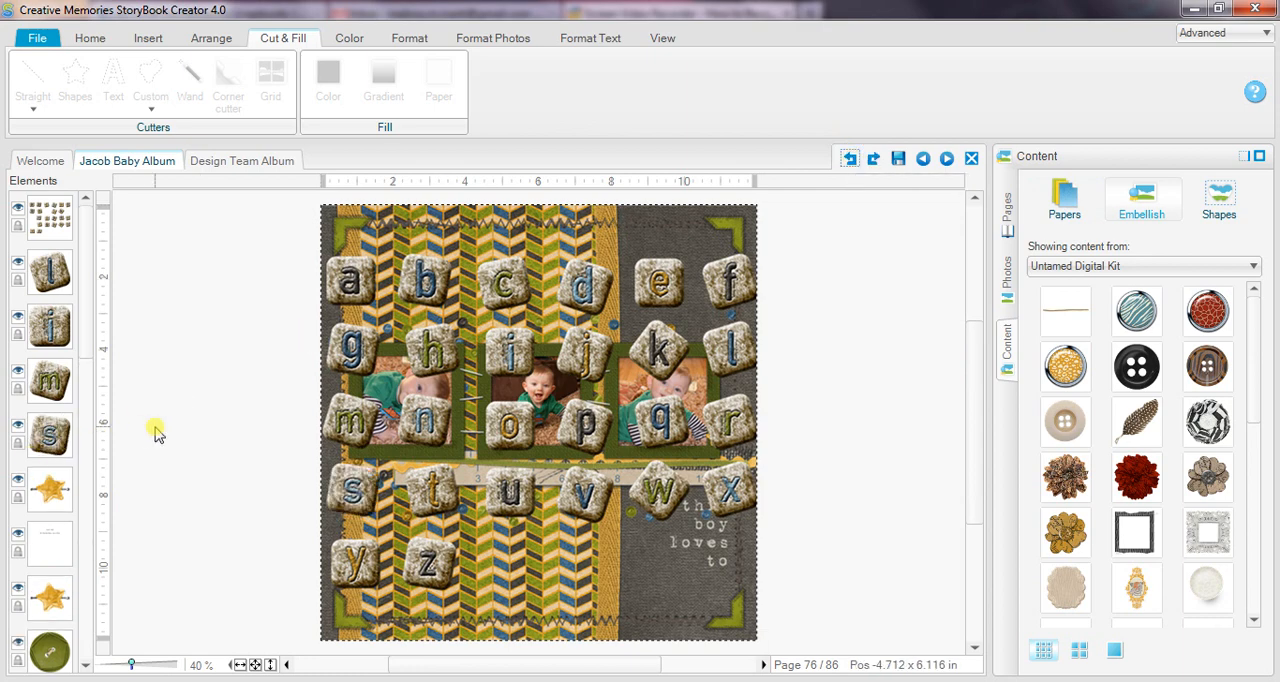
{"action": "left_click", "coordinate": [76, 80]}
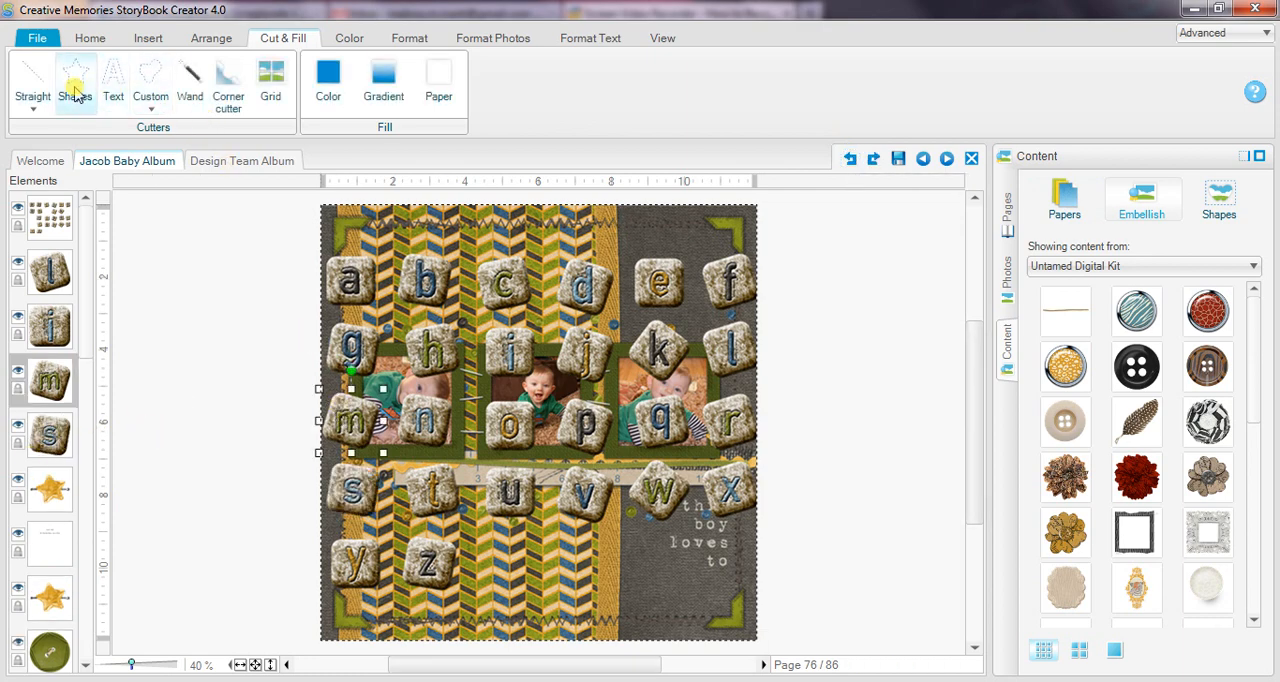
- Dismiss the shape library and abandon the pending custom cutout
{"action": "left_click", "coordinate": [76, 80]}
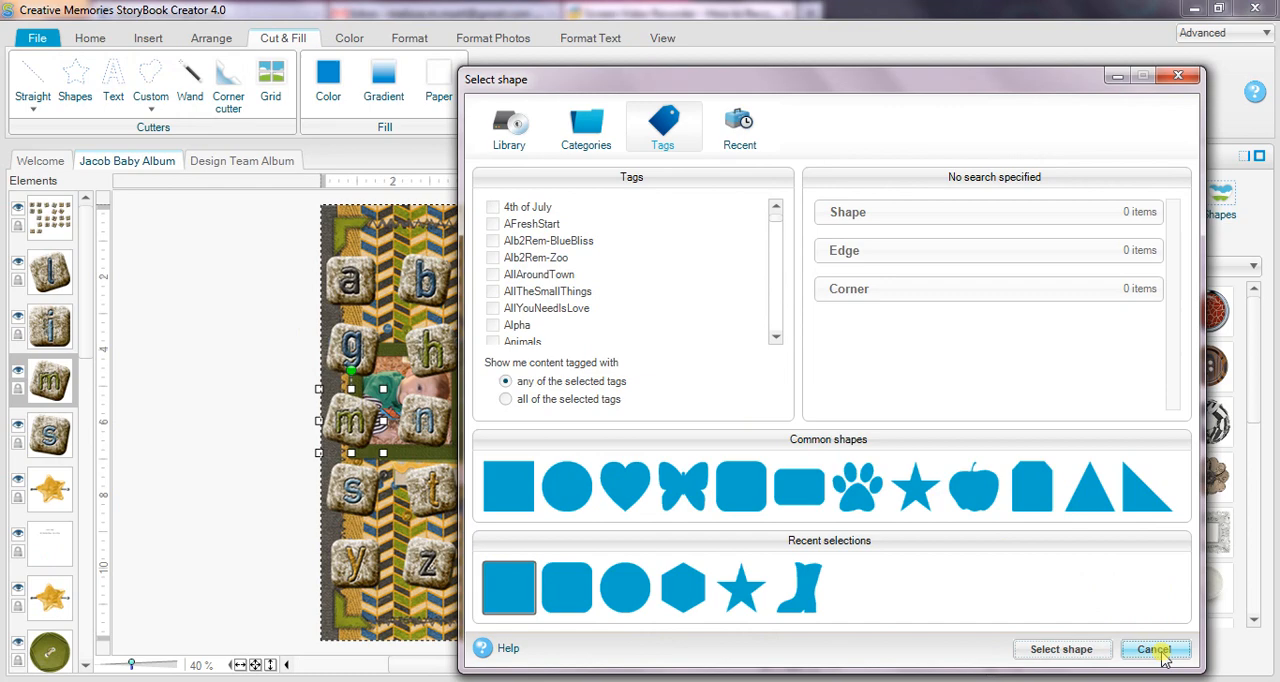
{"action": "left_click", "coordinate": [1156, 648]}
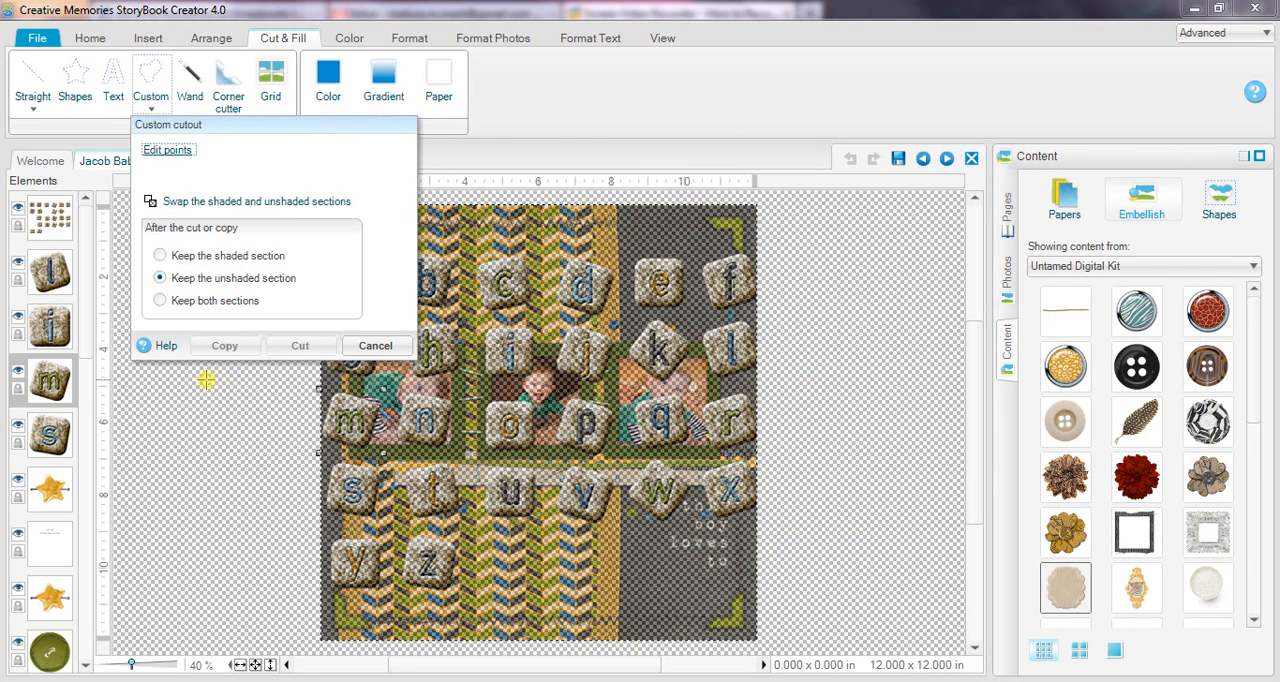
{"action": "left_click", "coordinate": [300, 344]}
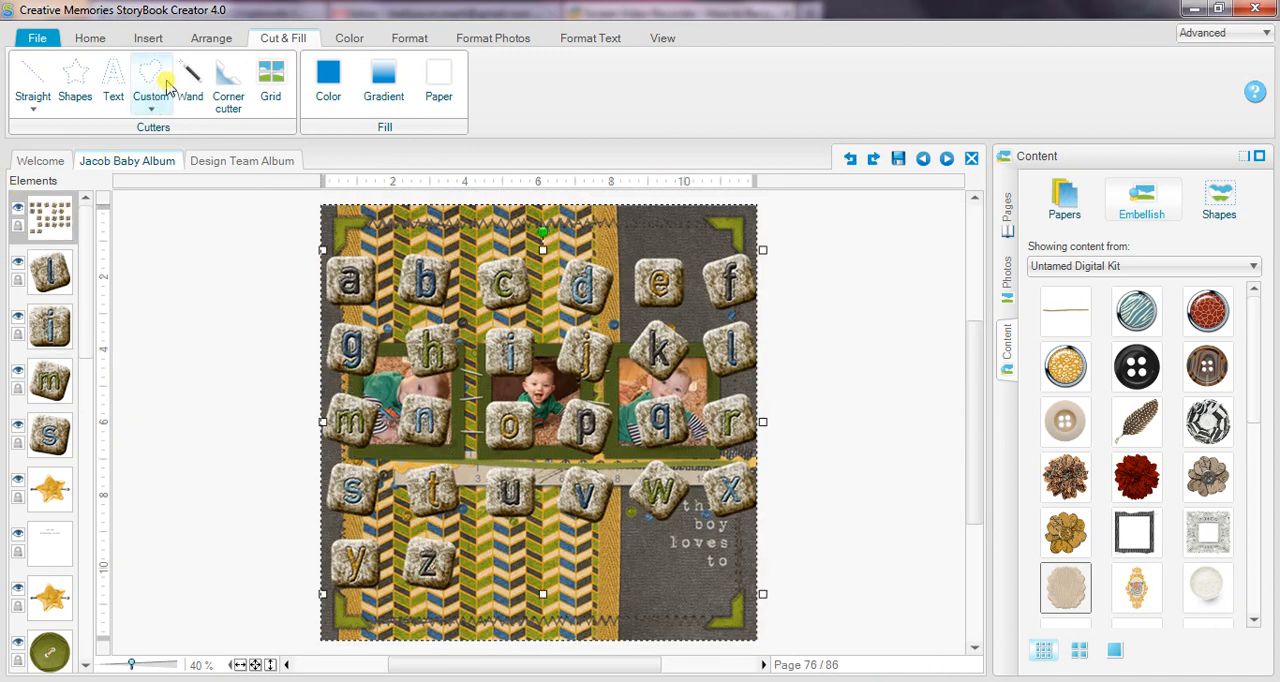
- Cut the e tile out of the sheet with a straight-edged path
{"action": "left_click", "coordinate": [150, 80]}
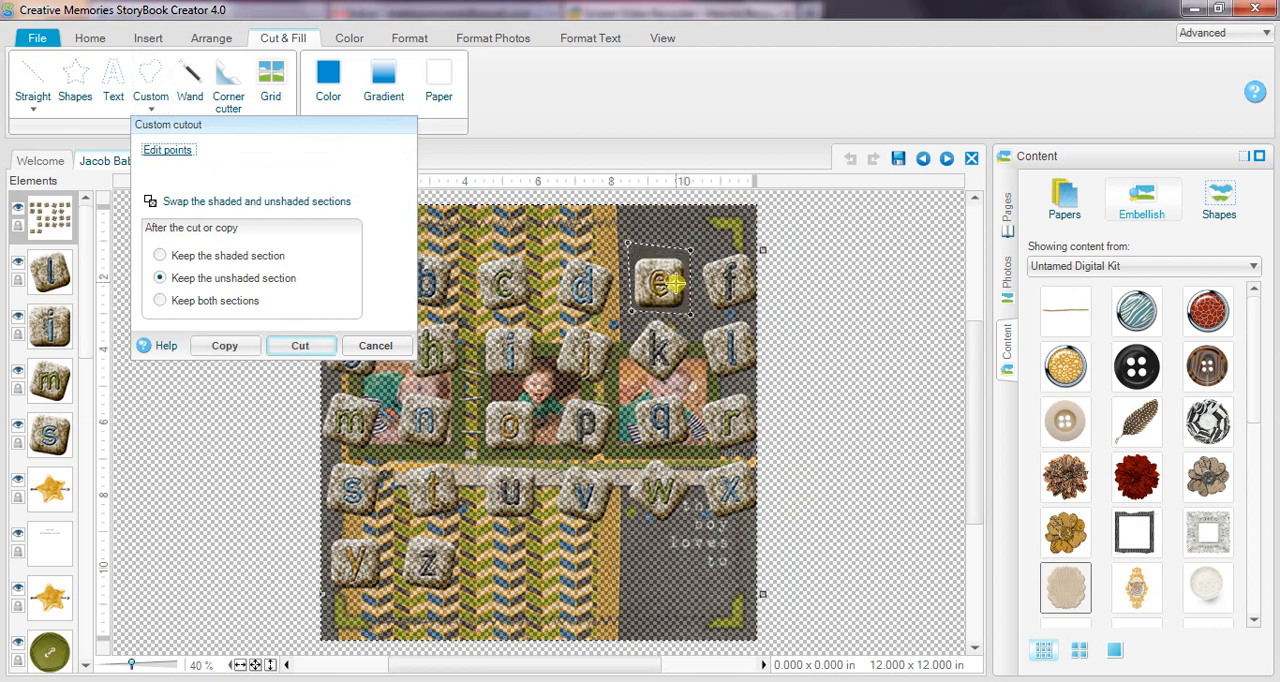
{"action": "left_click", "coordinate": [300, 344]}
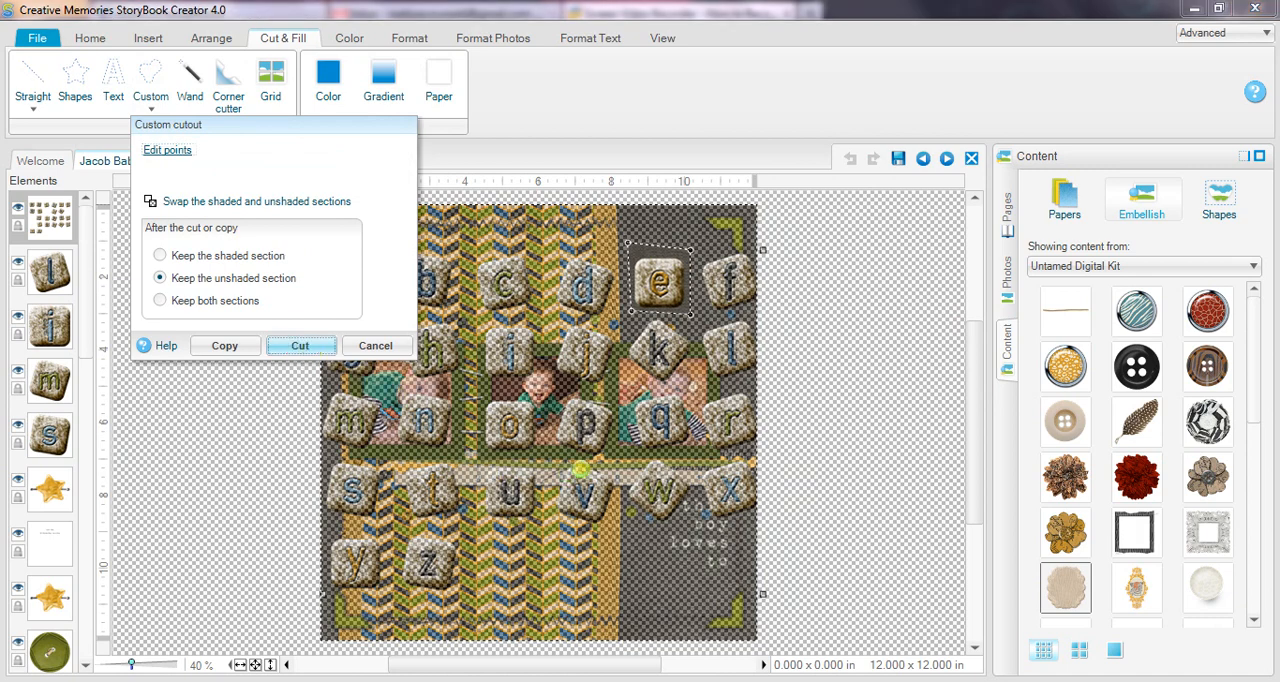
{"action": "left_click", "coordinate": [300, 344]}
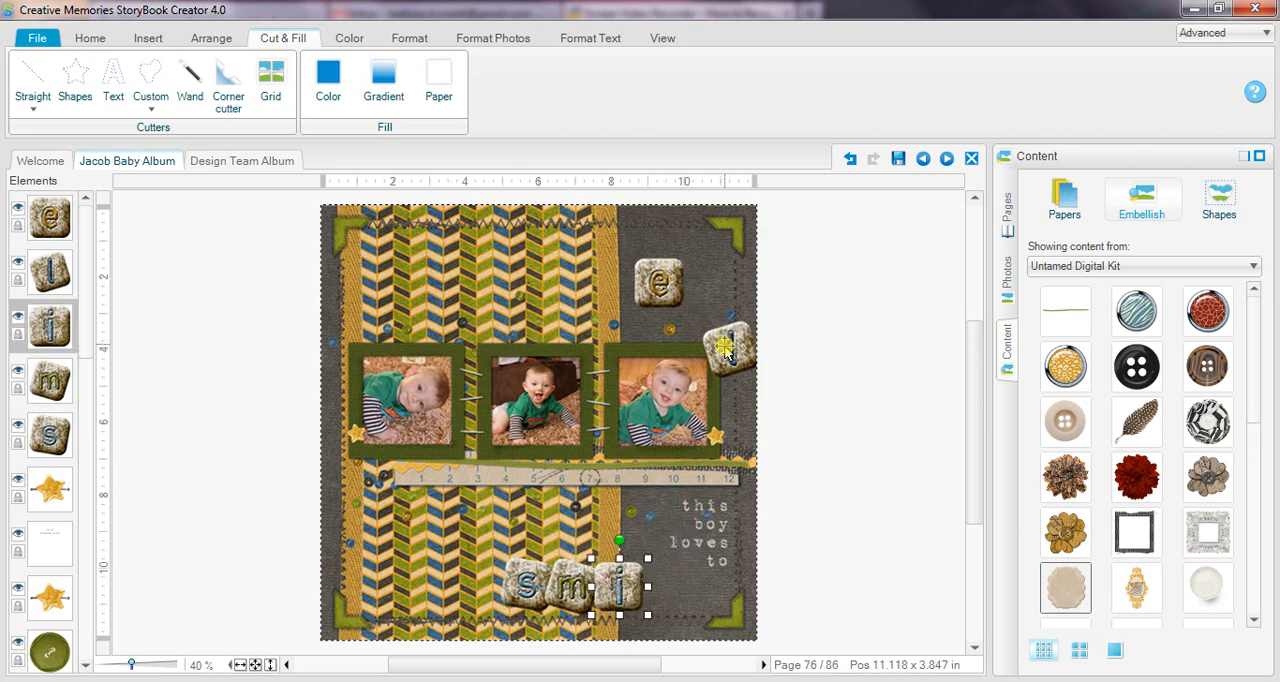
- Drag the letter tiles into a row spelling smile beside 'this boy loves to'
{"action": "left_click_drag", "start_coordinate": [728, 344], "coordinate": [656, 584]}
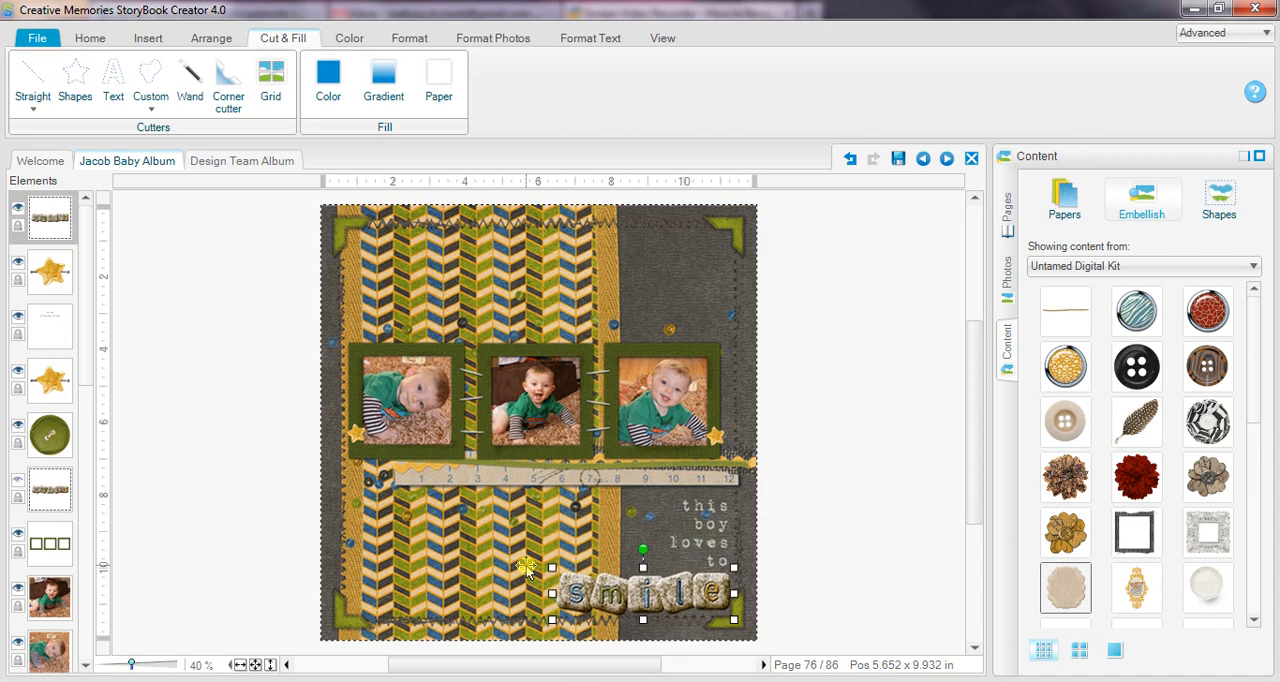
{"action": "left_click", "coordinate": [408, 36]}
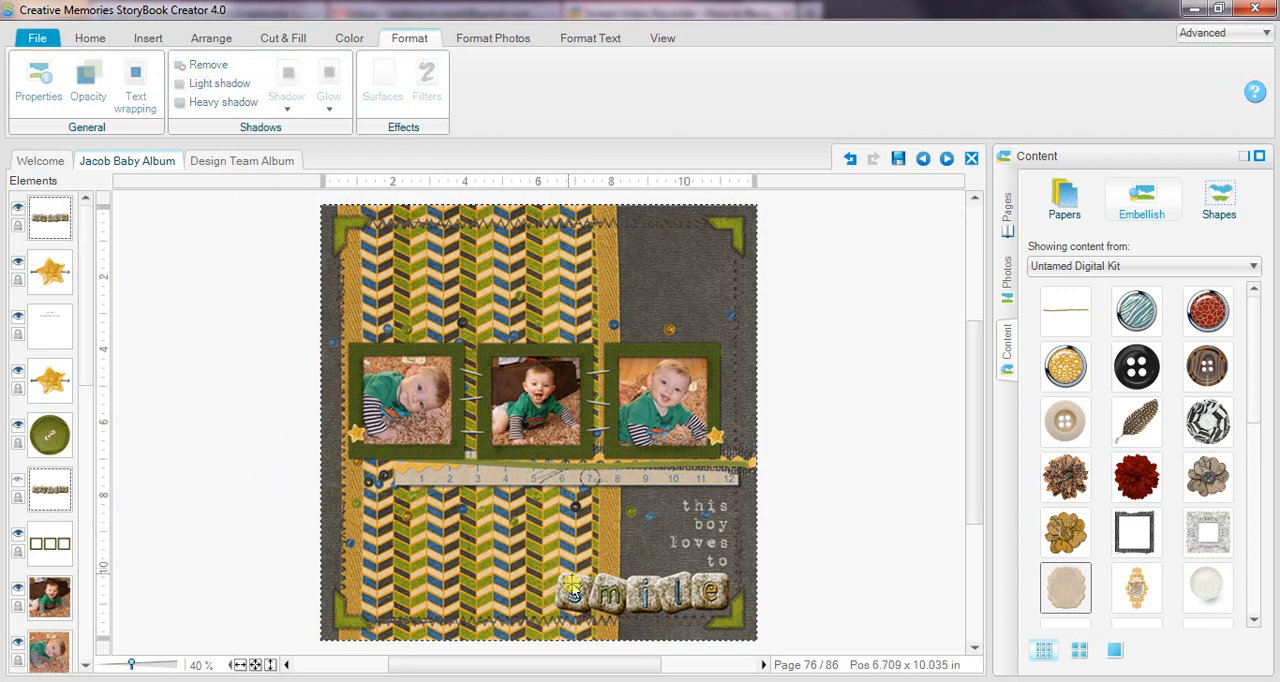
- Ungroup the smile title into individual letter tiles via Grouping > Ungroup
{"action": "right_click", "coordinate": [576, 590]}
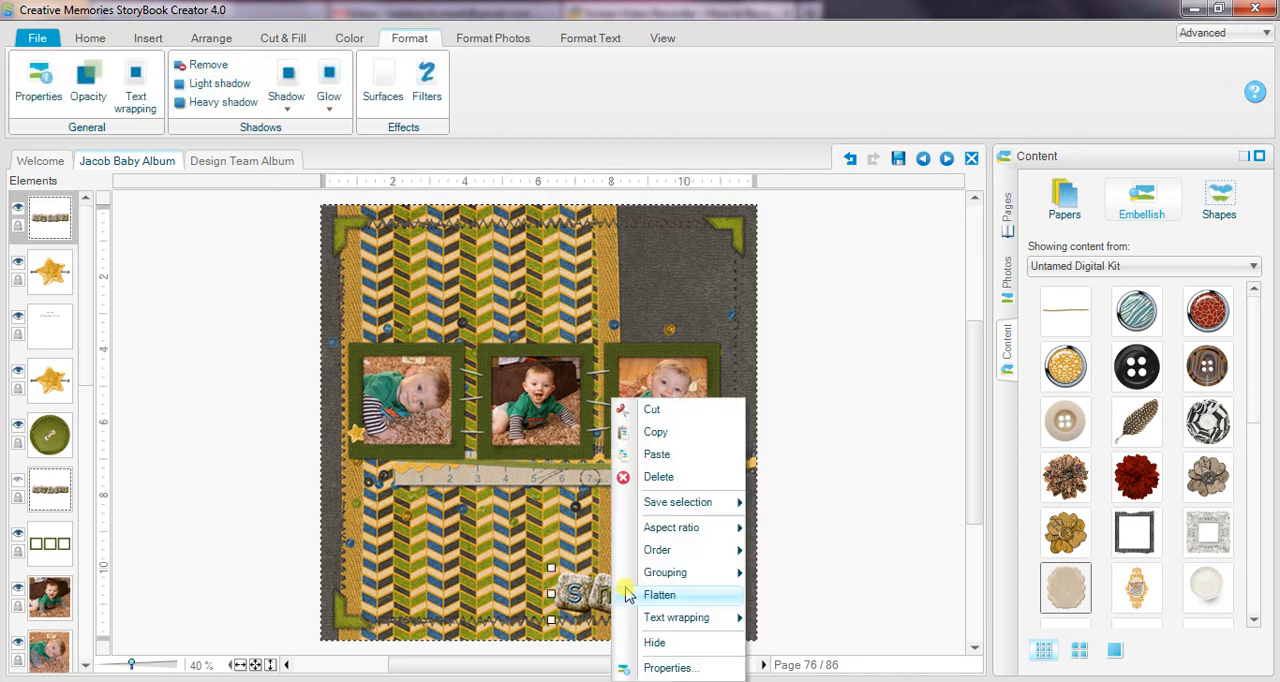
{"action": "left_click", "coordinate": [660, 596]}
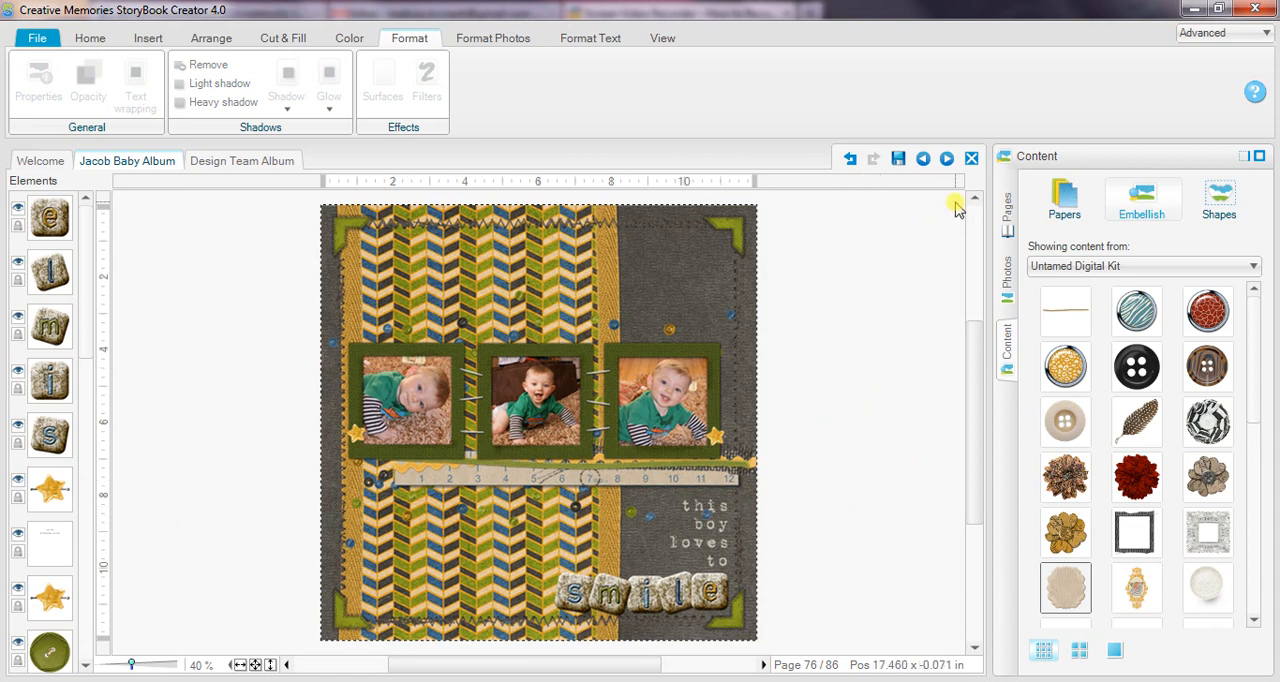
{"action": "mouse_move", "coordinate": [896, 440]}
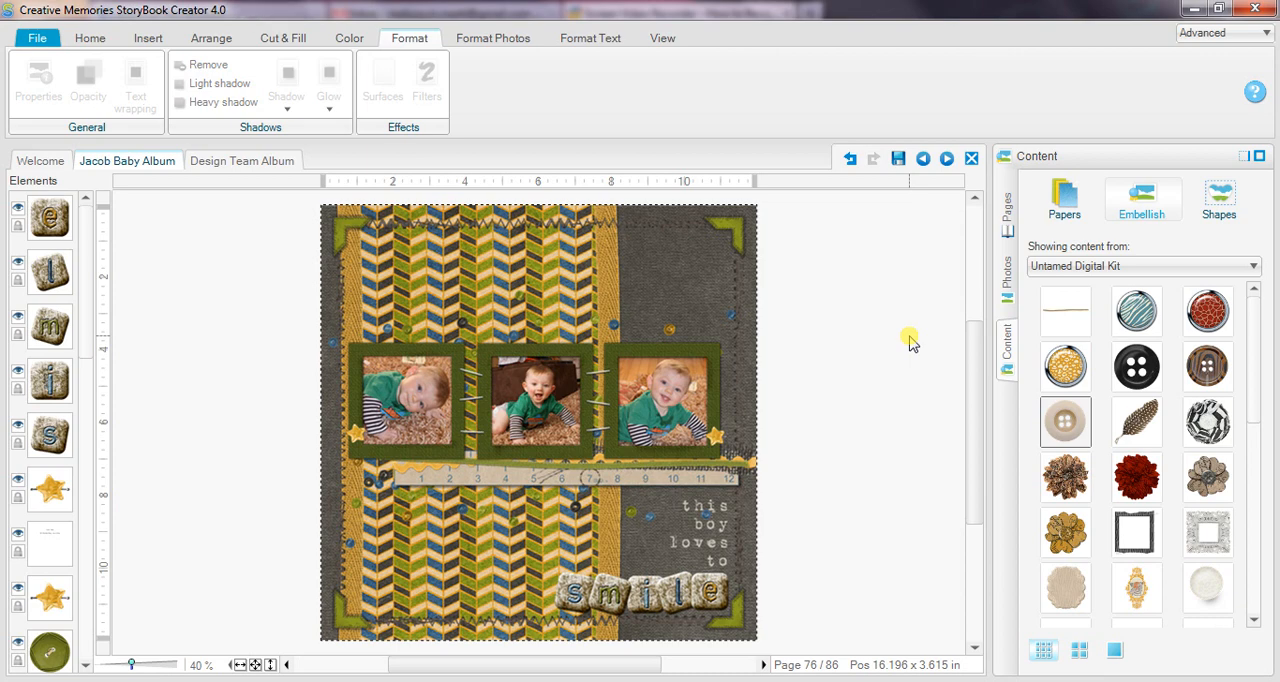
{"action": "mouse_move", "coordinate": [930, 272]}
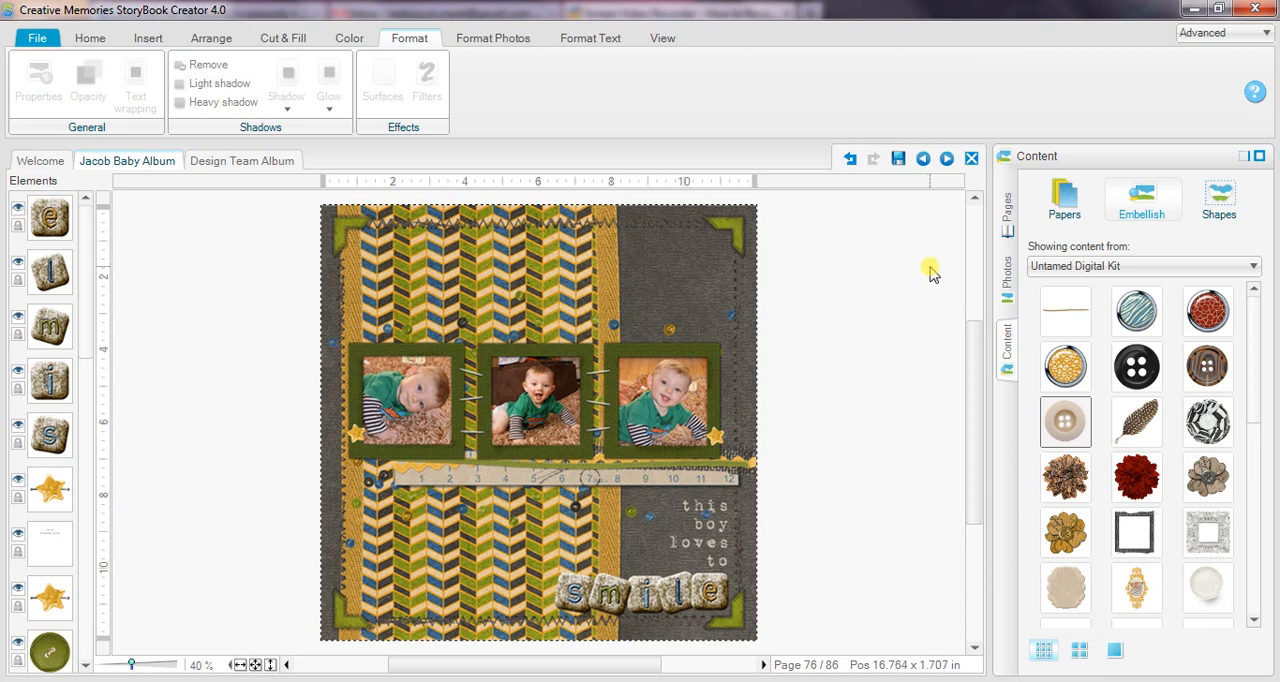